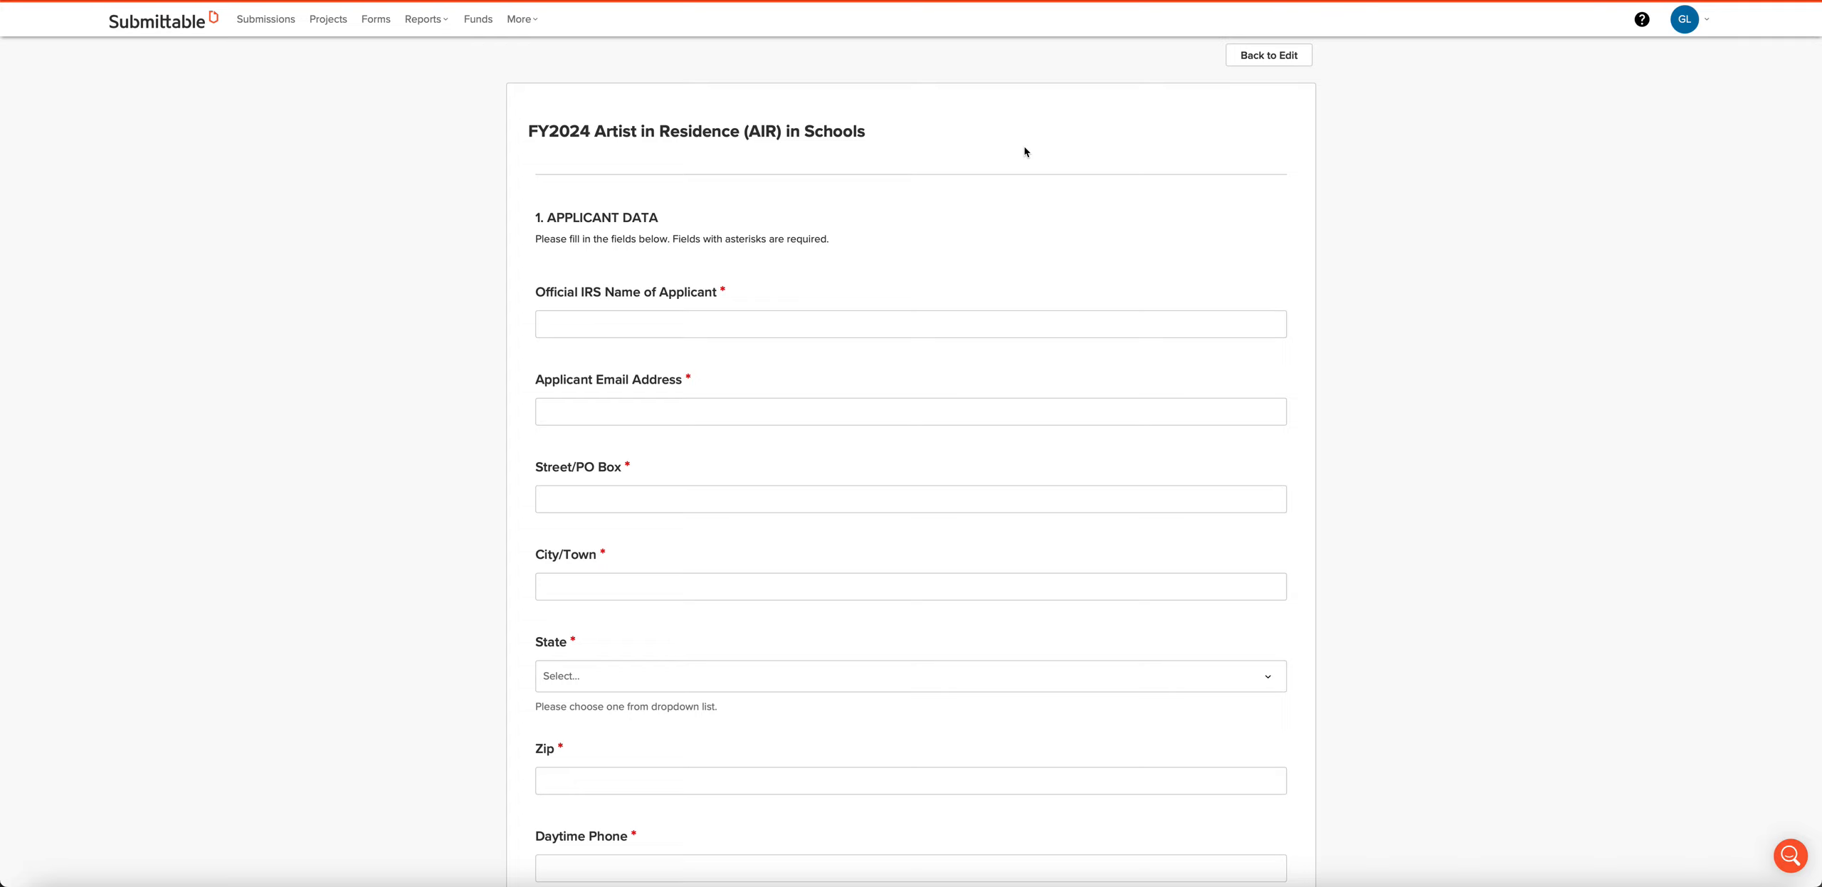
{"action": "mouse_move", "coordinate": [1075, 119]}
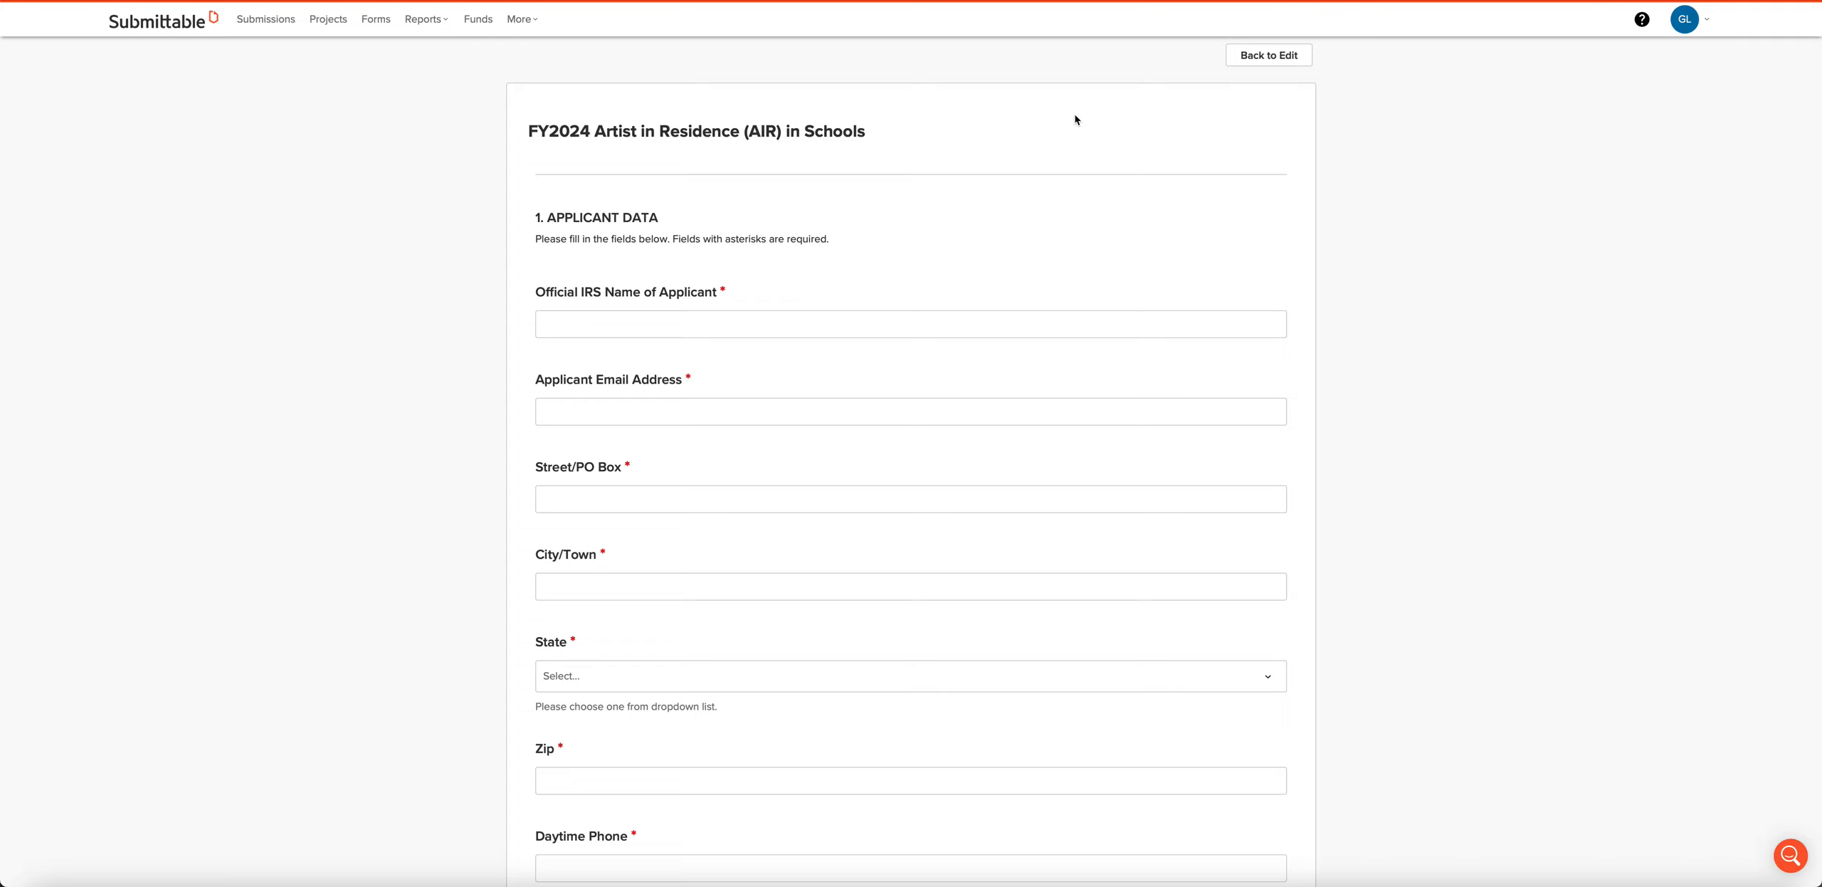
{"action": "mouse_move", "coordinate": [751, 239]}
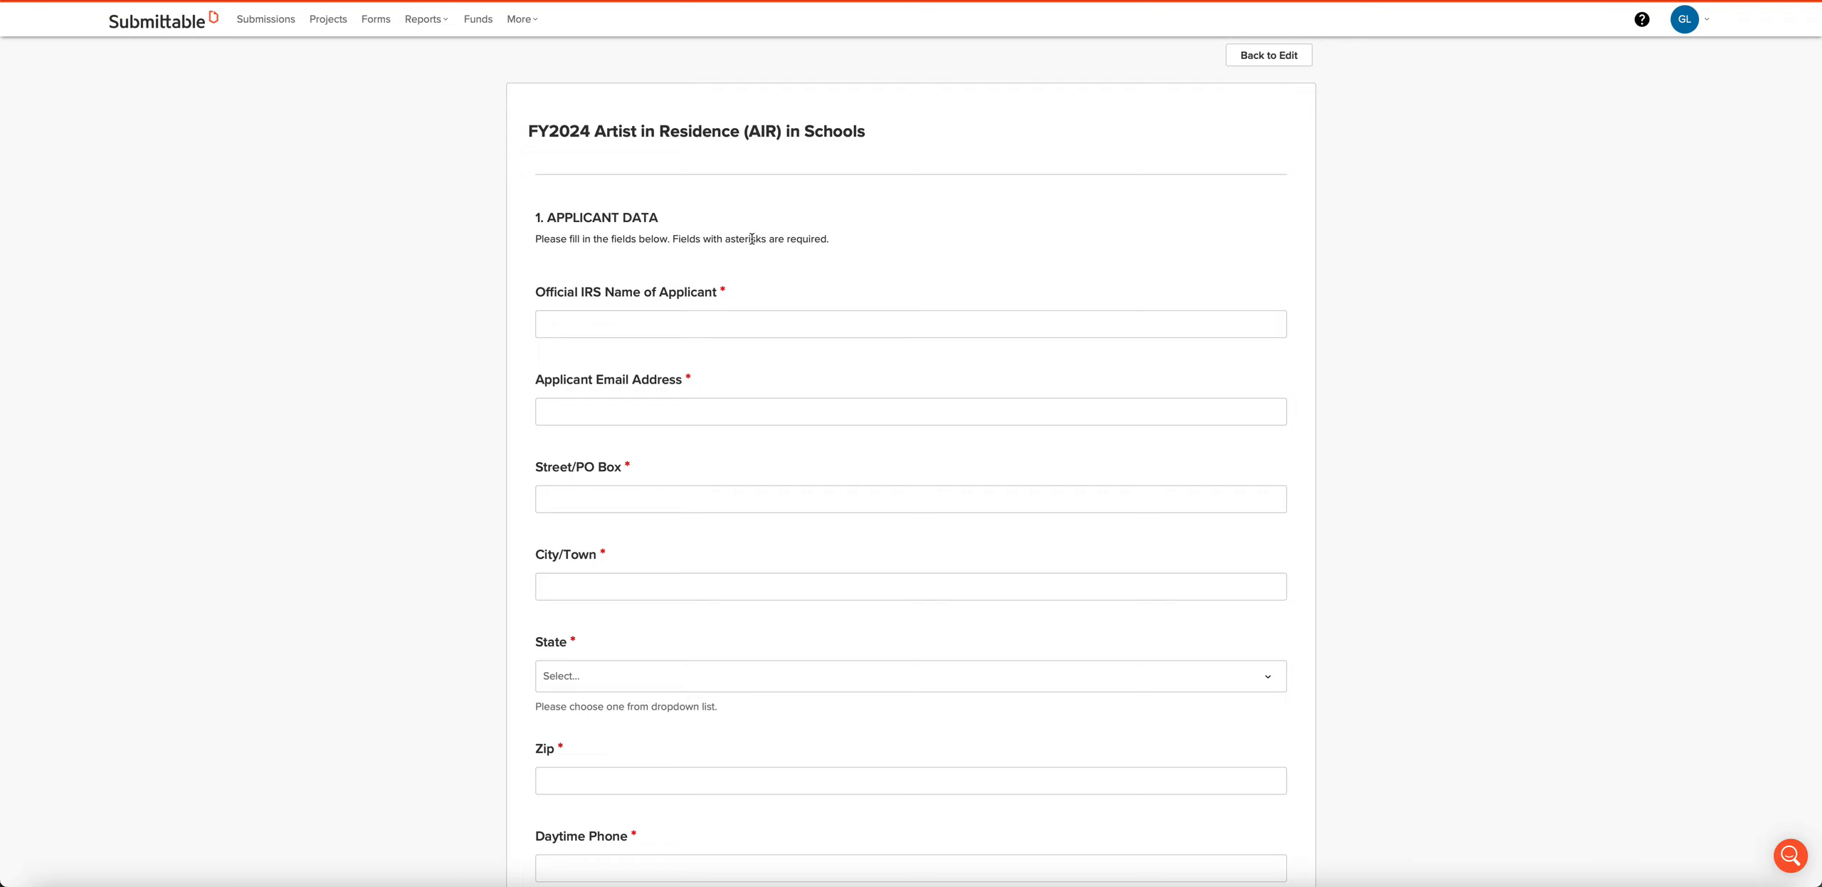
Step: Scroll past the applicant address and phone fields to the arts discipline code and UEI questions
{"action": "scroll", "scroll_direction": "down", "scroll_amount": 3}
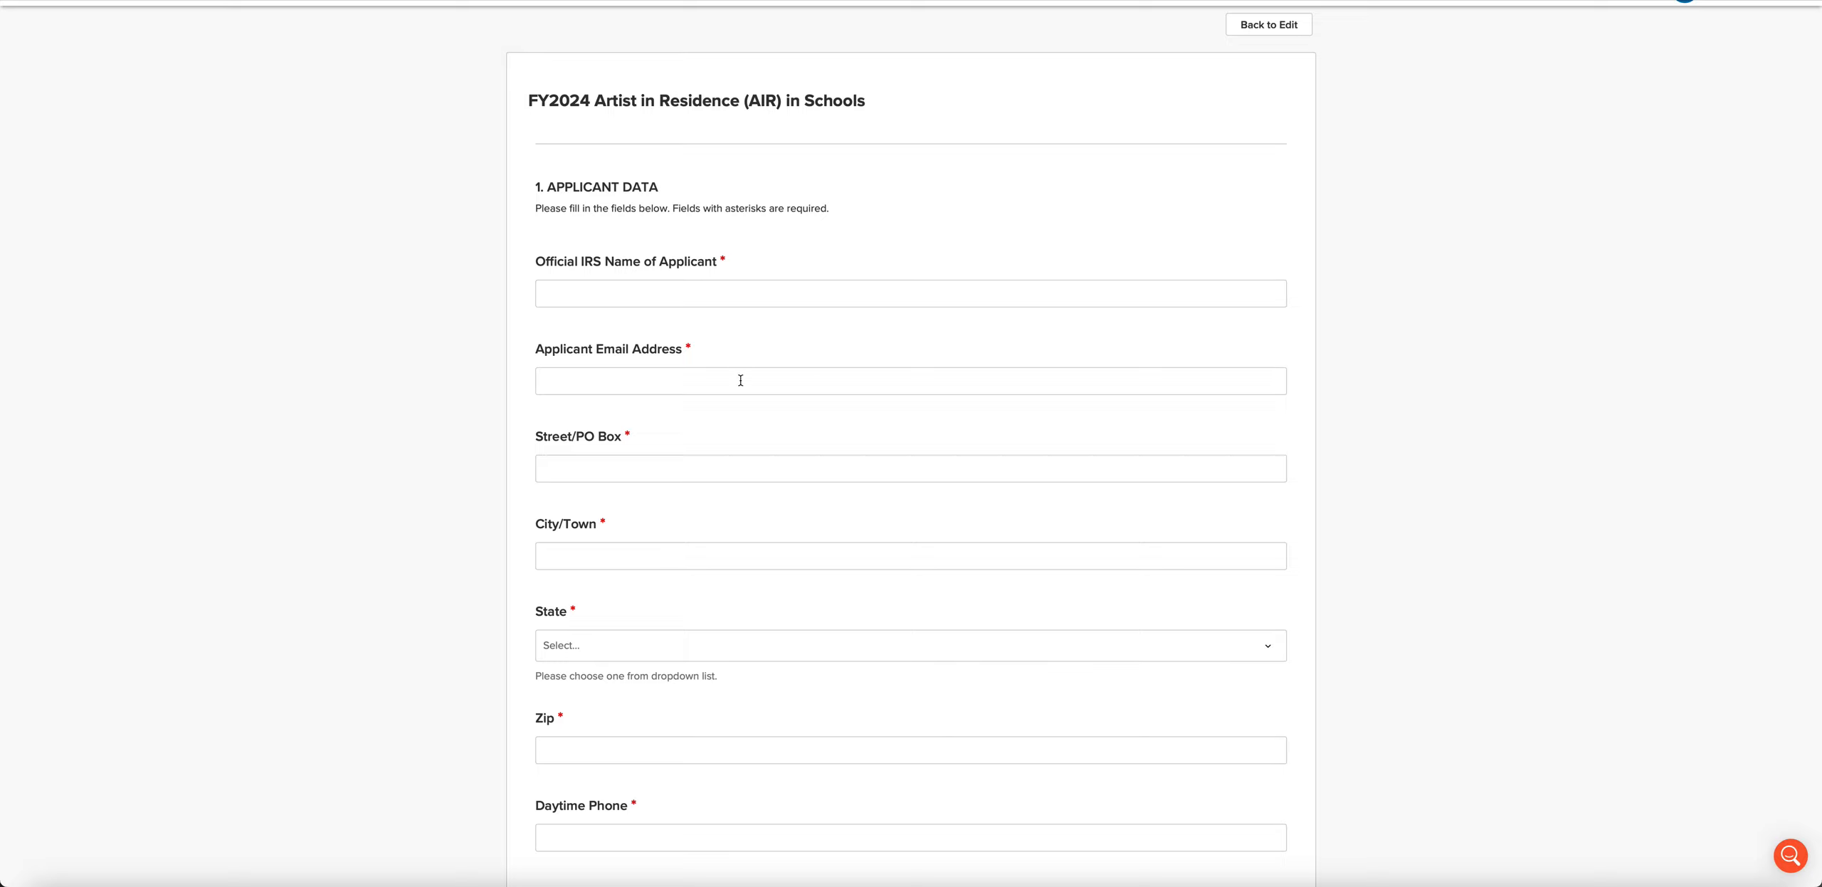
{"action": "scroll", "scroll_direction": "down", "scroll_amount": 3}
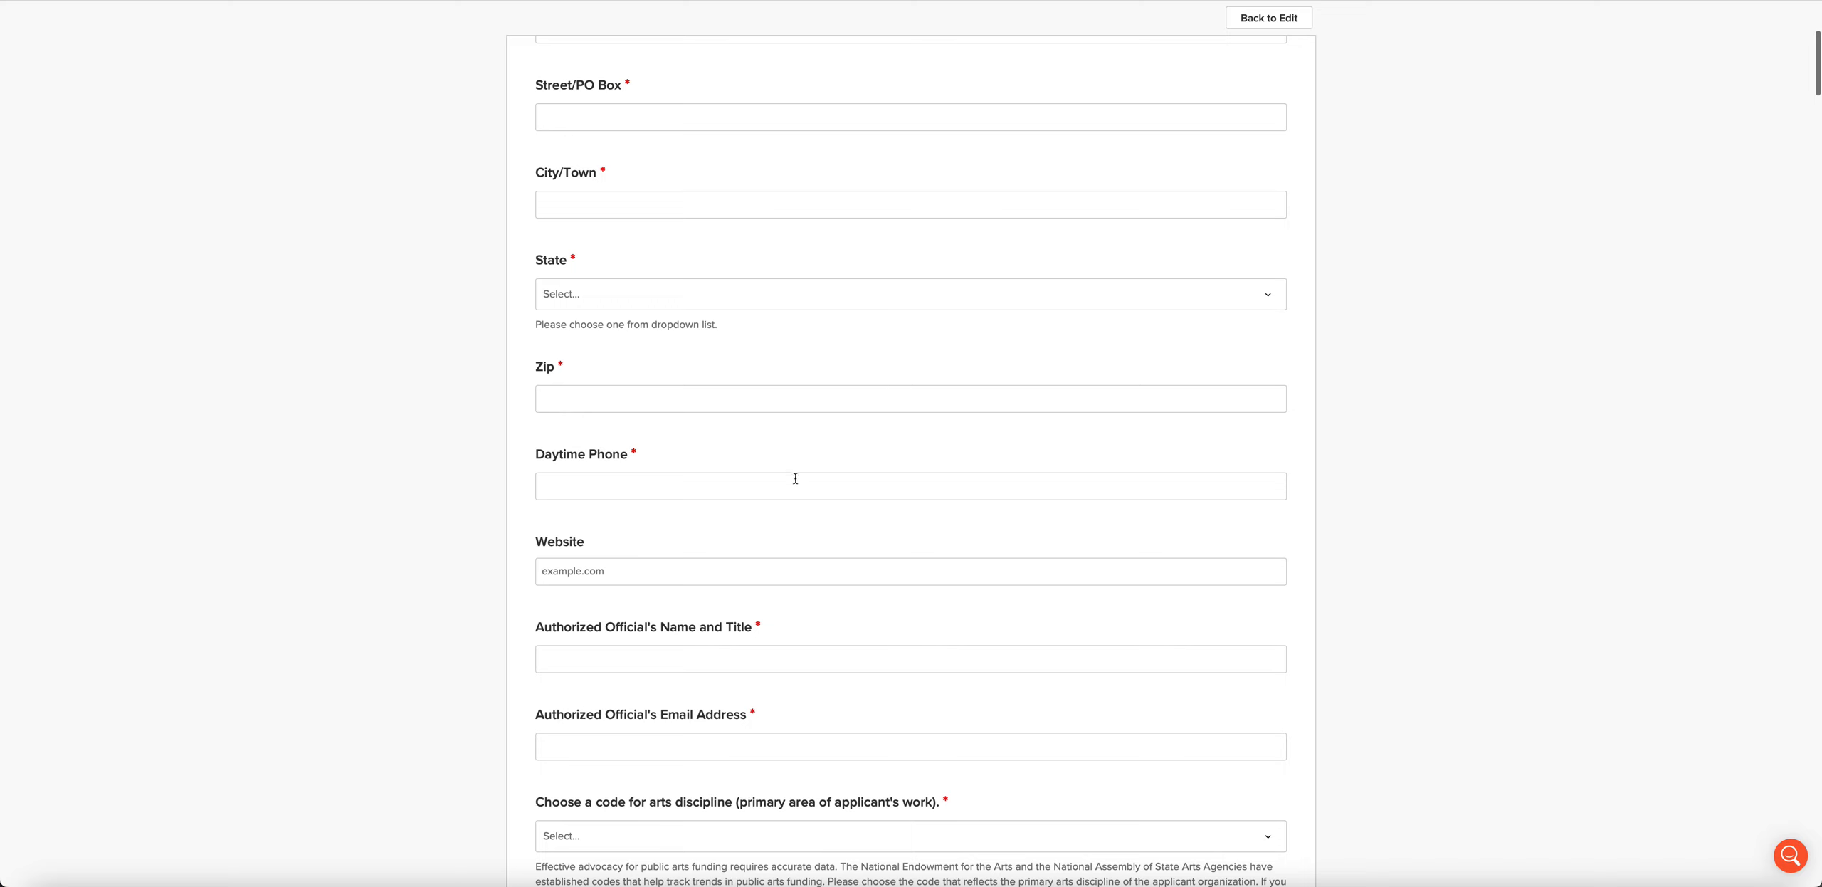
{"action": "scroll", "scroll_direction": "down", "scroll_amount": 3}
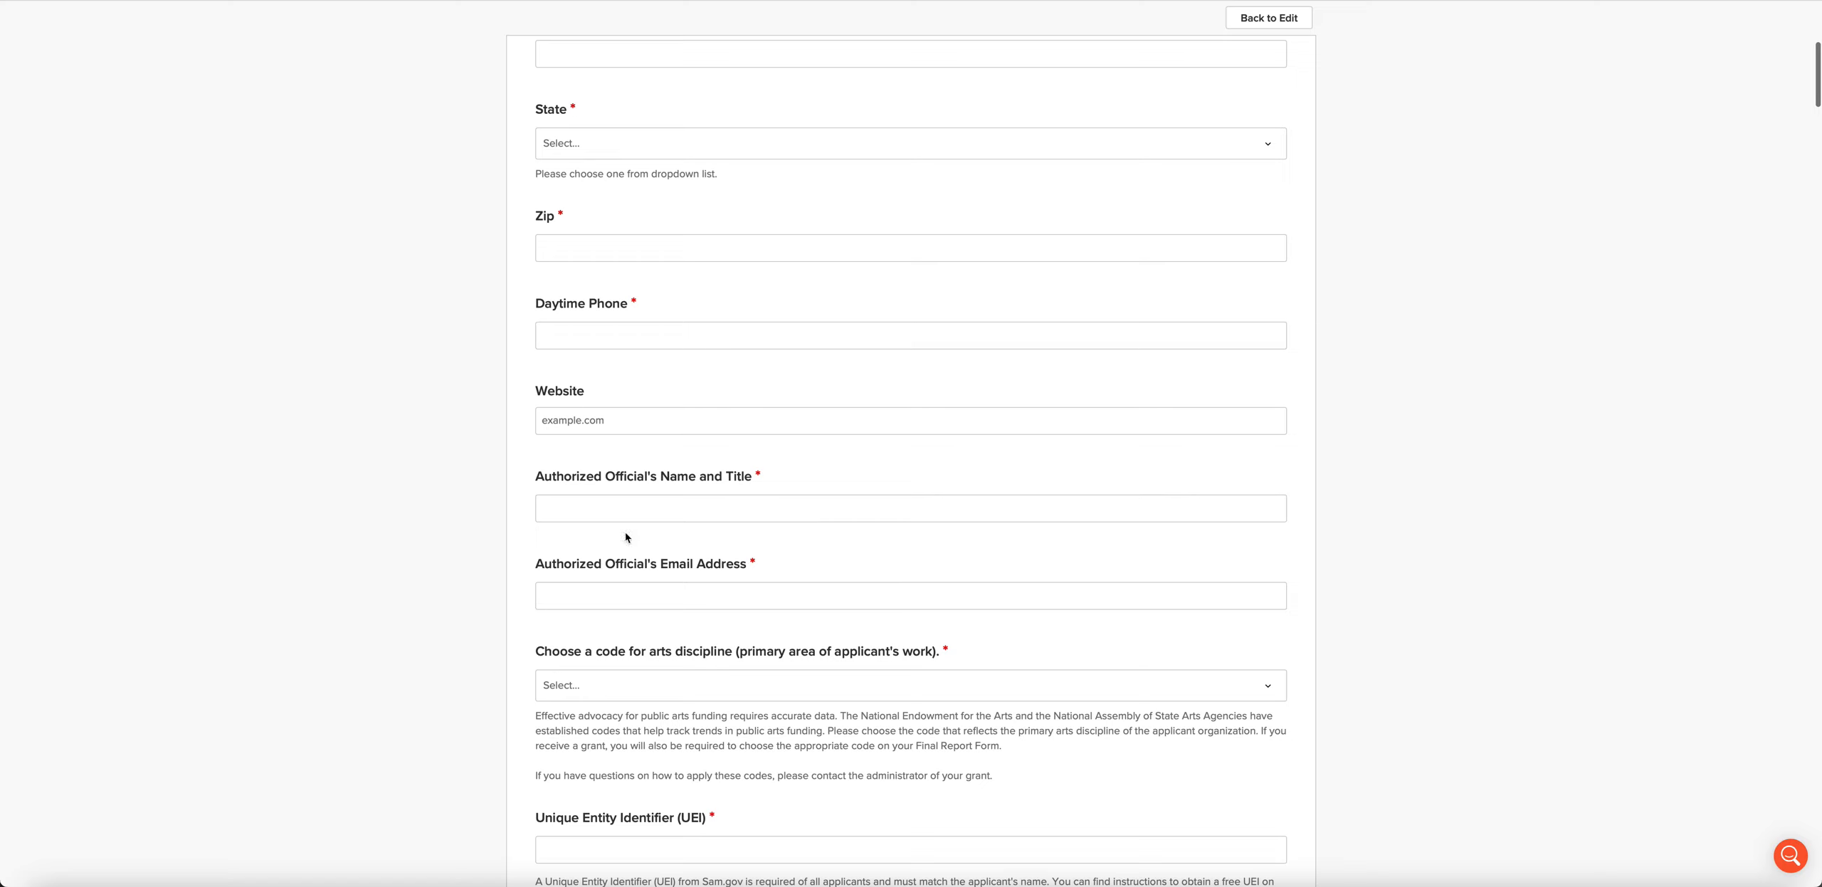
{"action": "scroll", "scroll_direction": "down", "scroll_amount": 3}
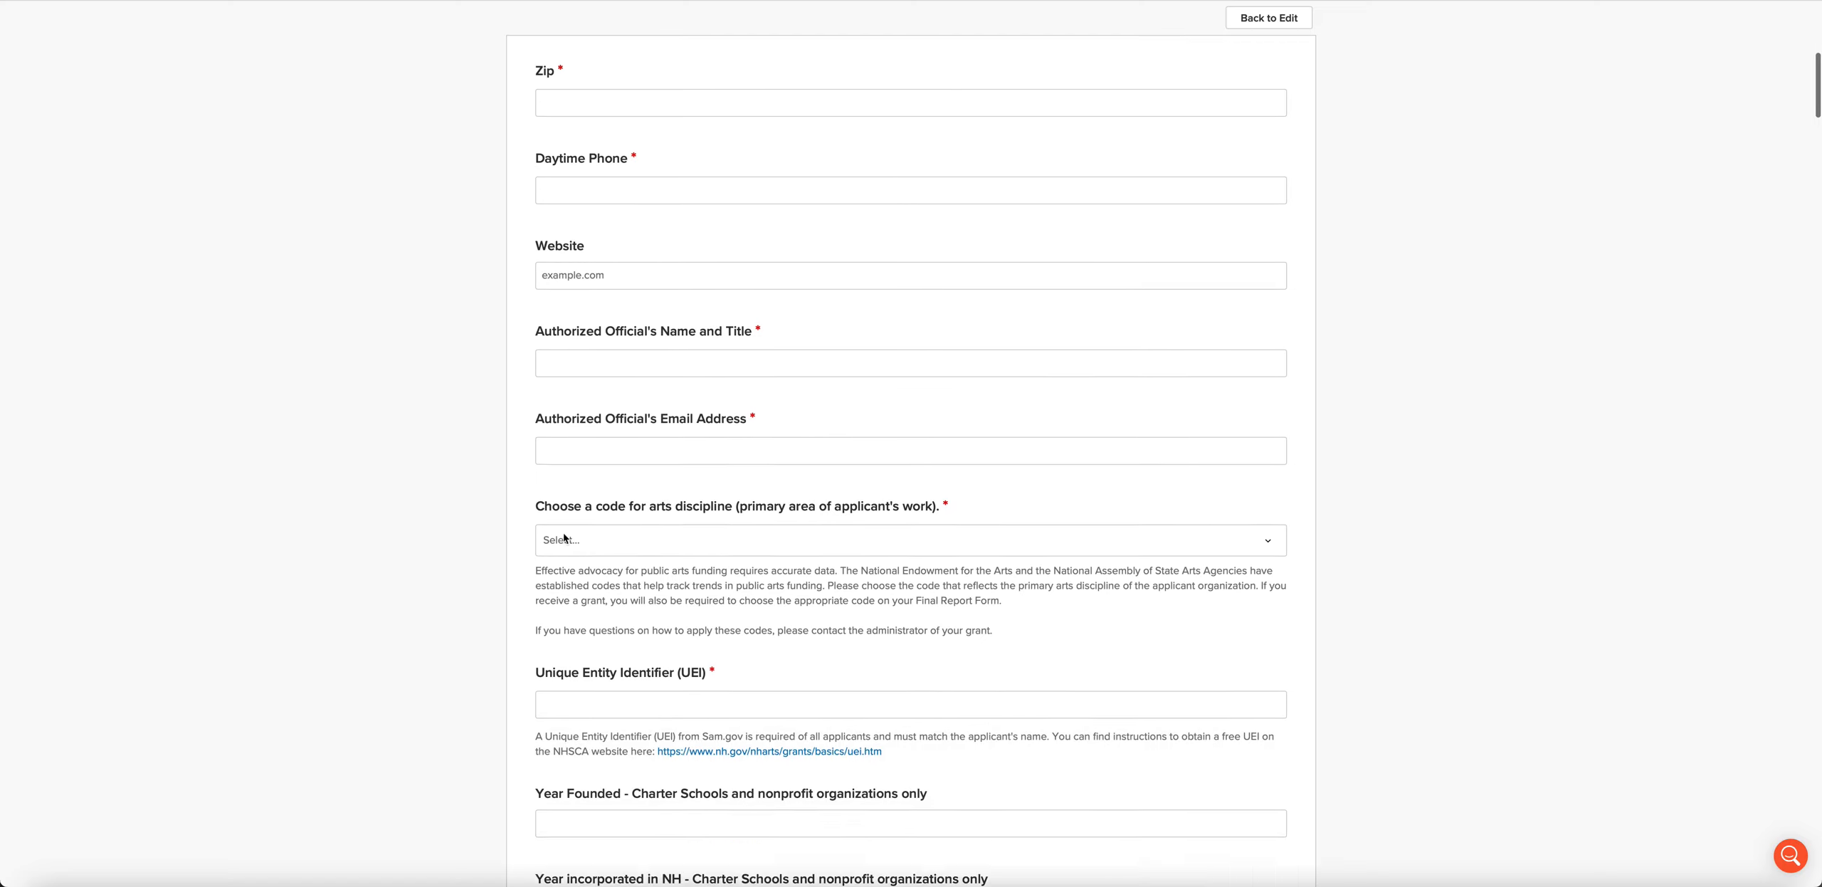
{"action": "scroll", "scroll_direction": "down", "scroll_amount": 3}
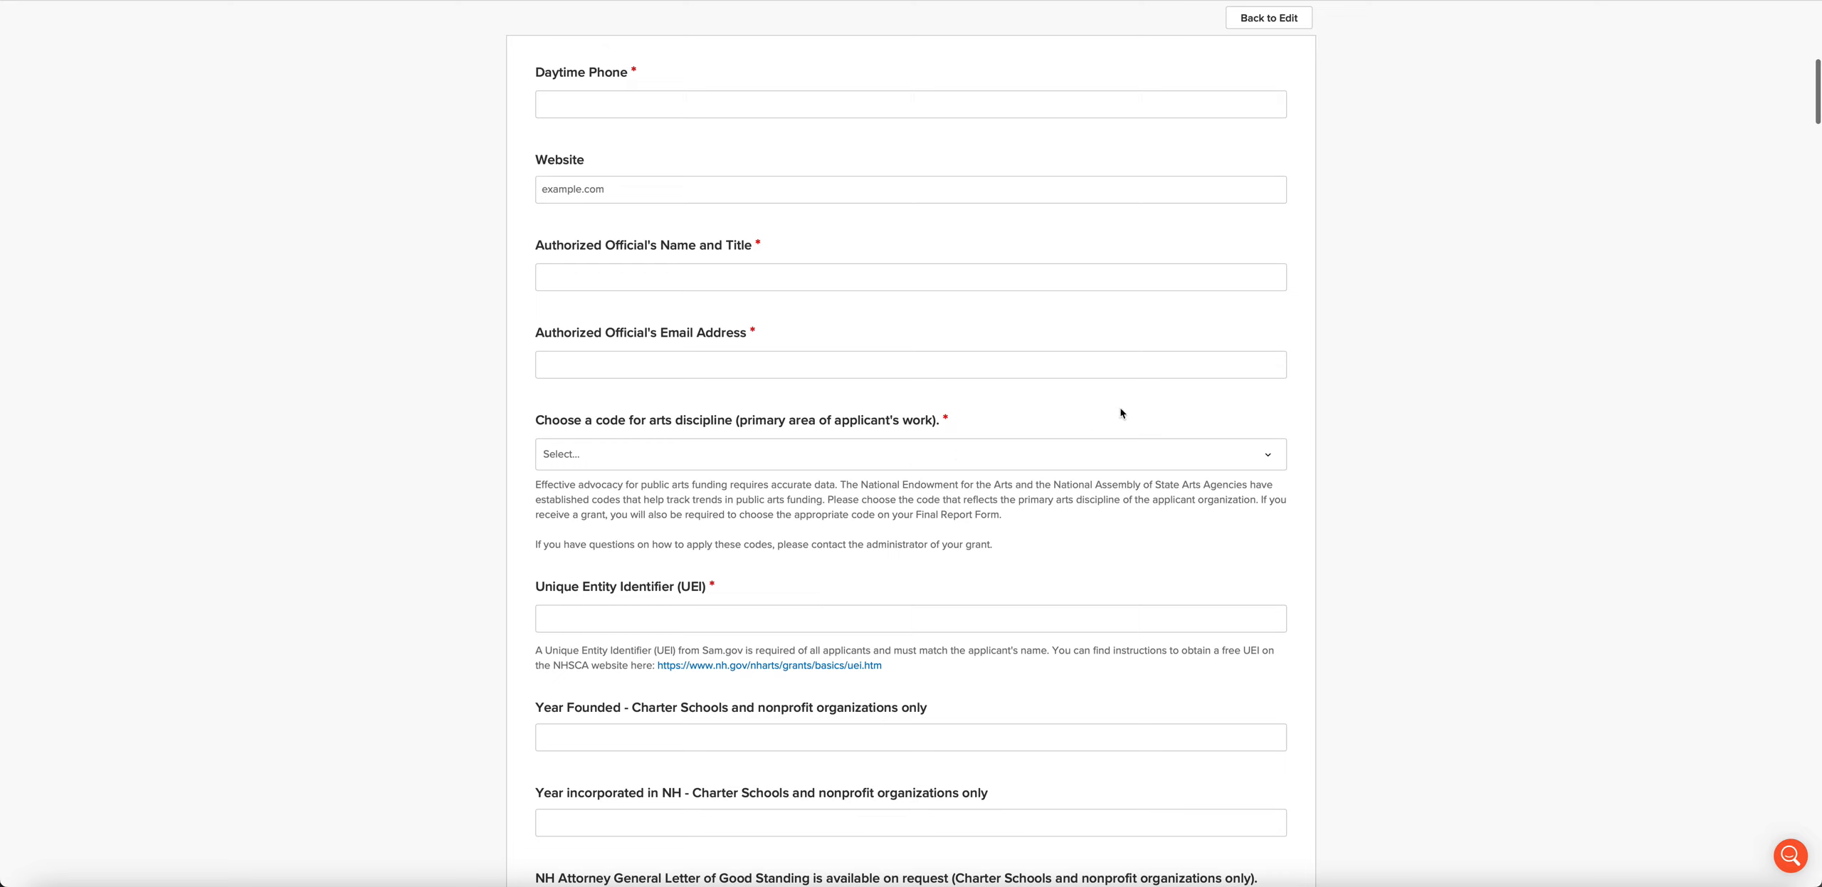
{"action": "mouse_move", "coordinate": [1271, 461]}
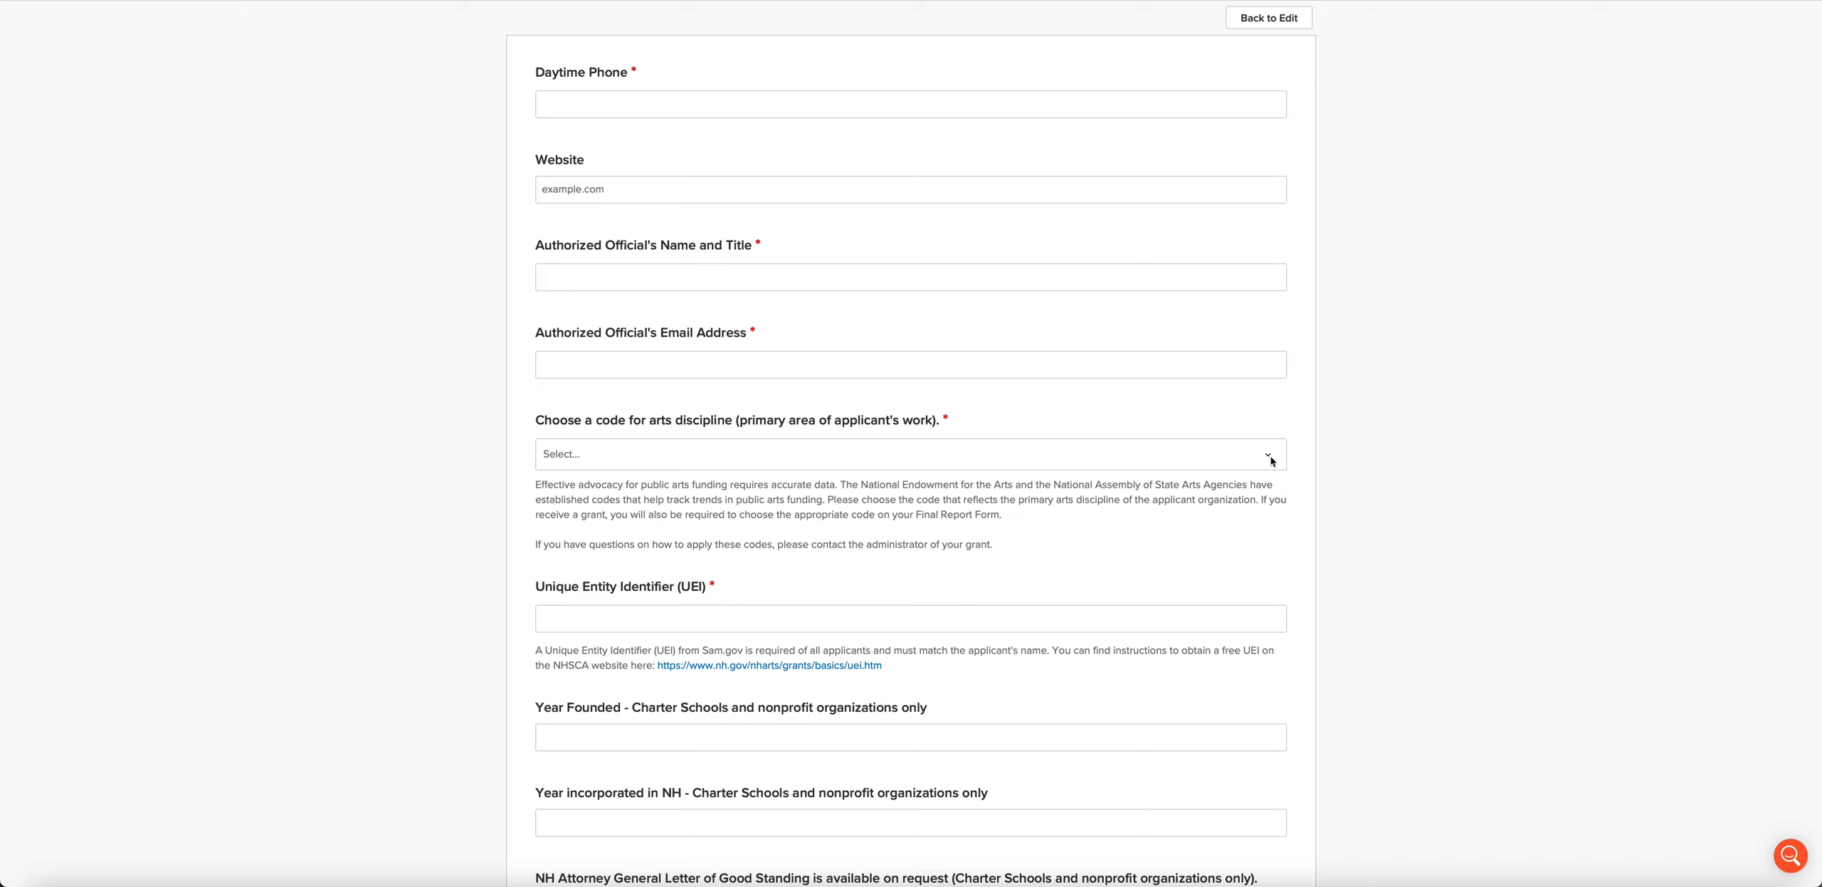
{"action": "mouse_move", "coordinate": [1271, 461]}
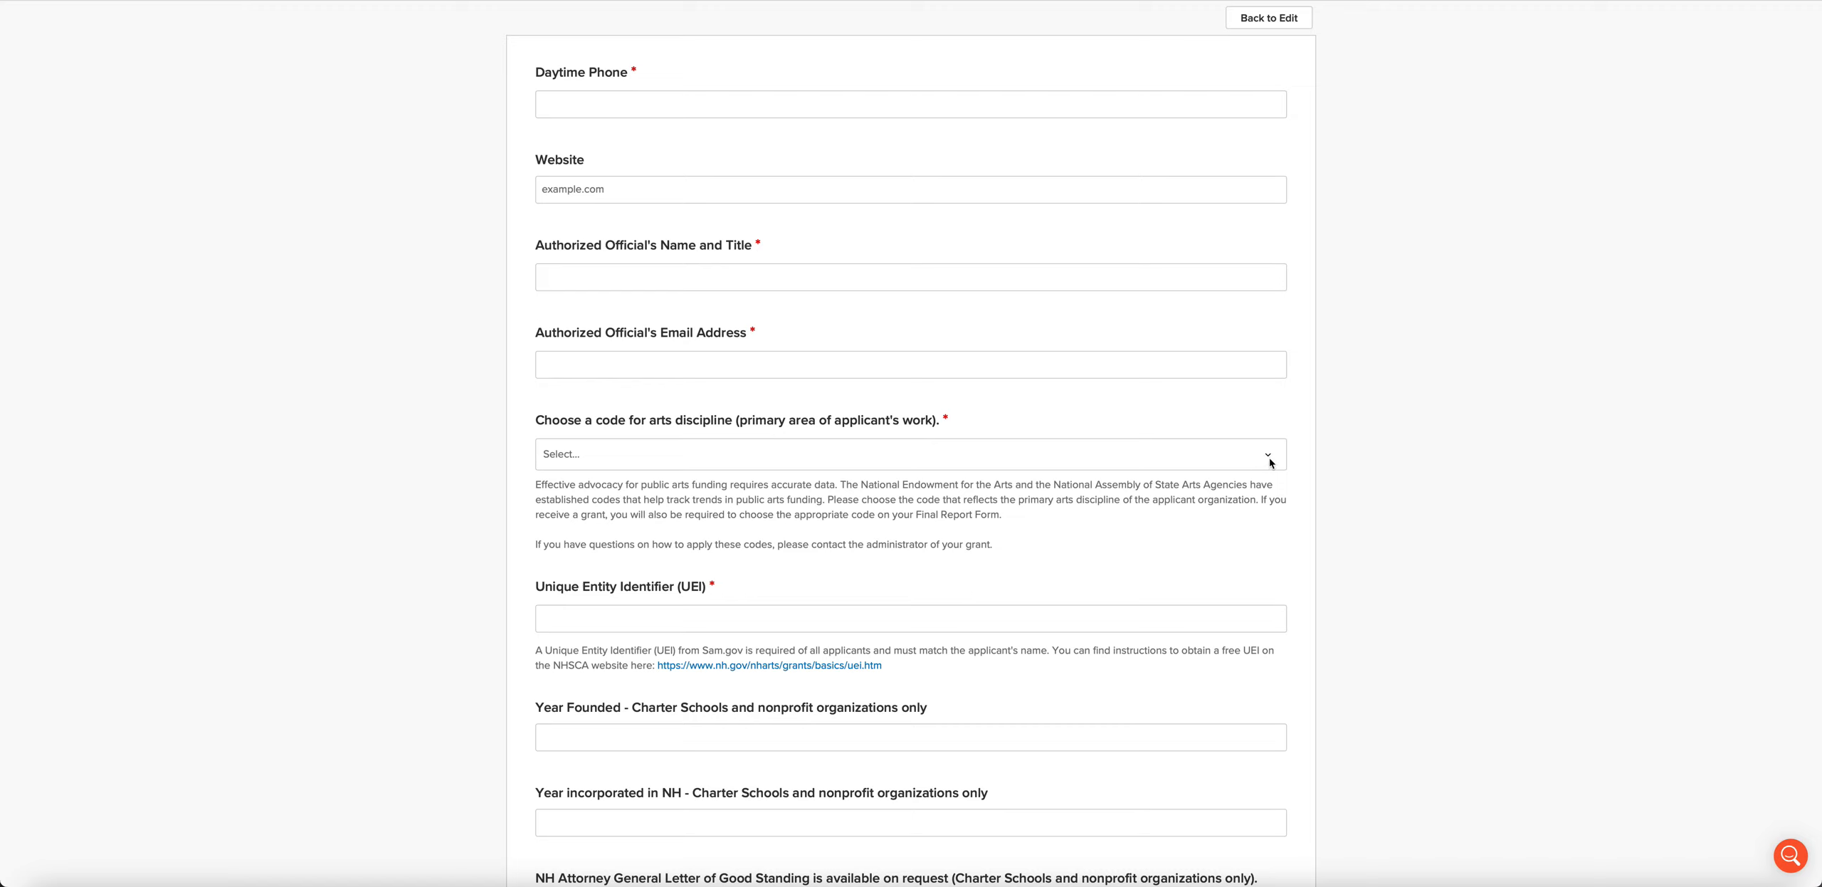
{"action": "left_click", "coordinate": [910, 454]}
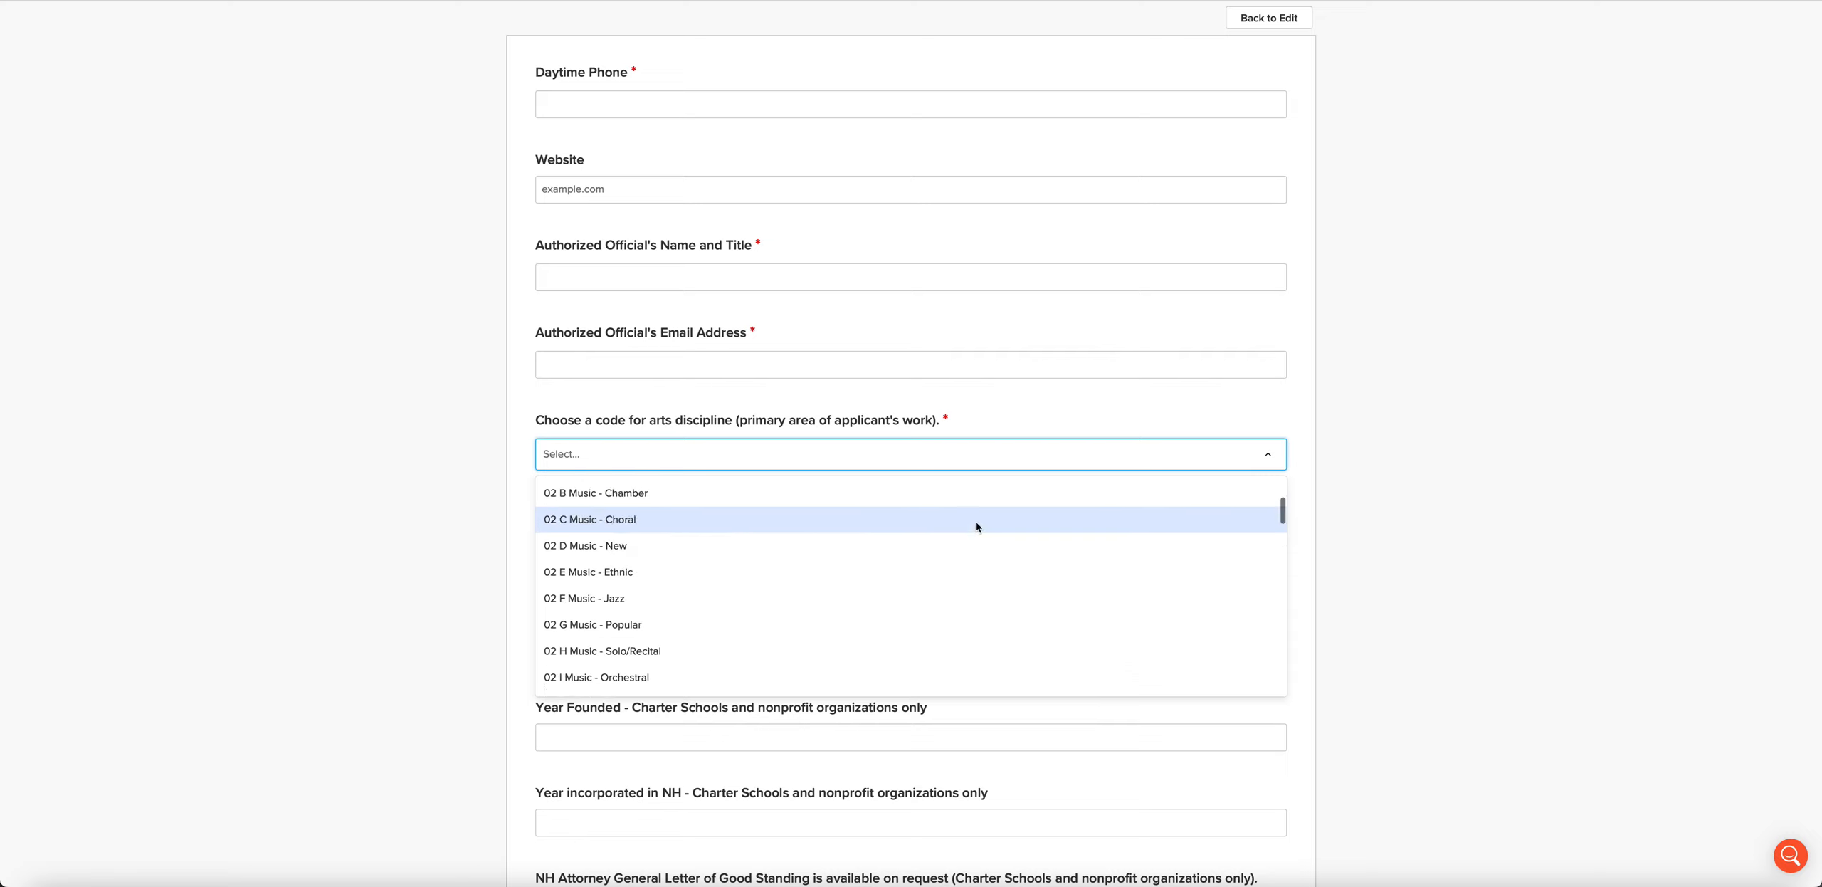
{"action": "scroll", "scroll_direction": "down", "scroll_amount": 3}
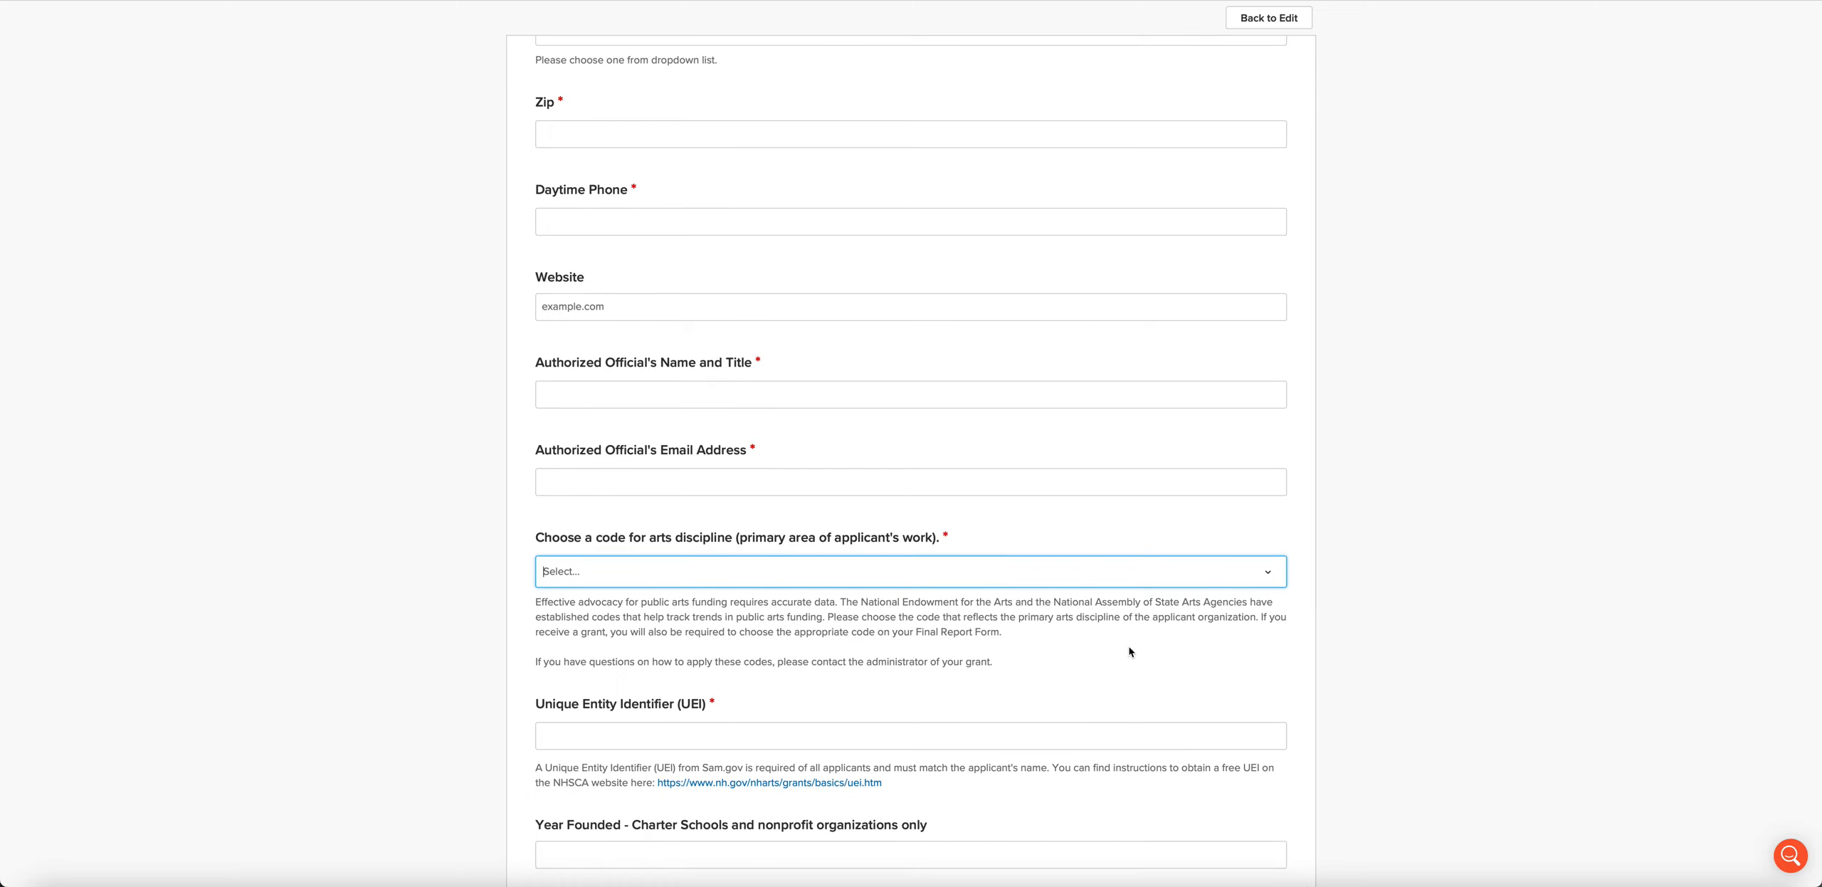
{"action": "mouse_move", "coordinate": [1150, 648]}
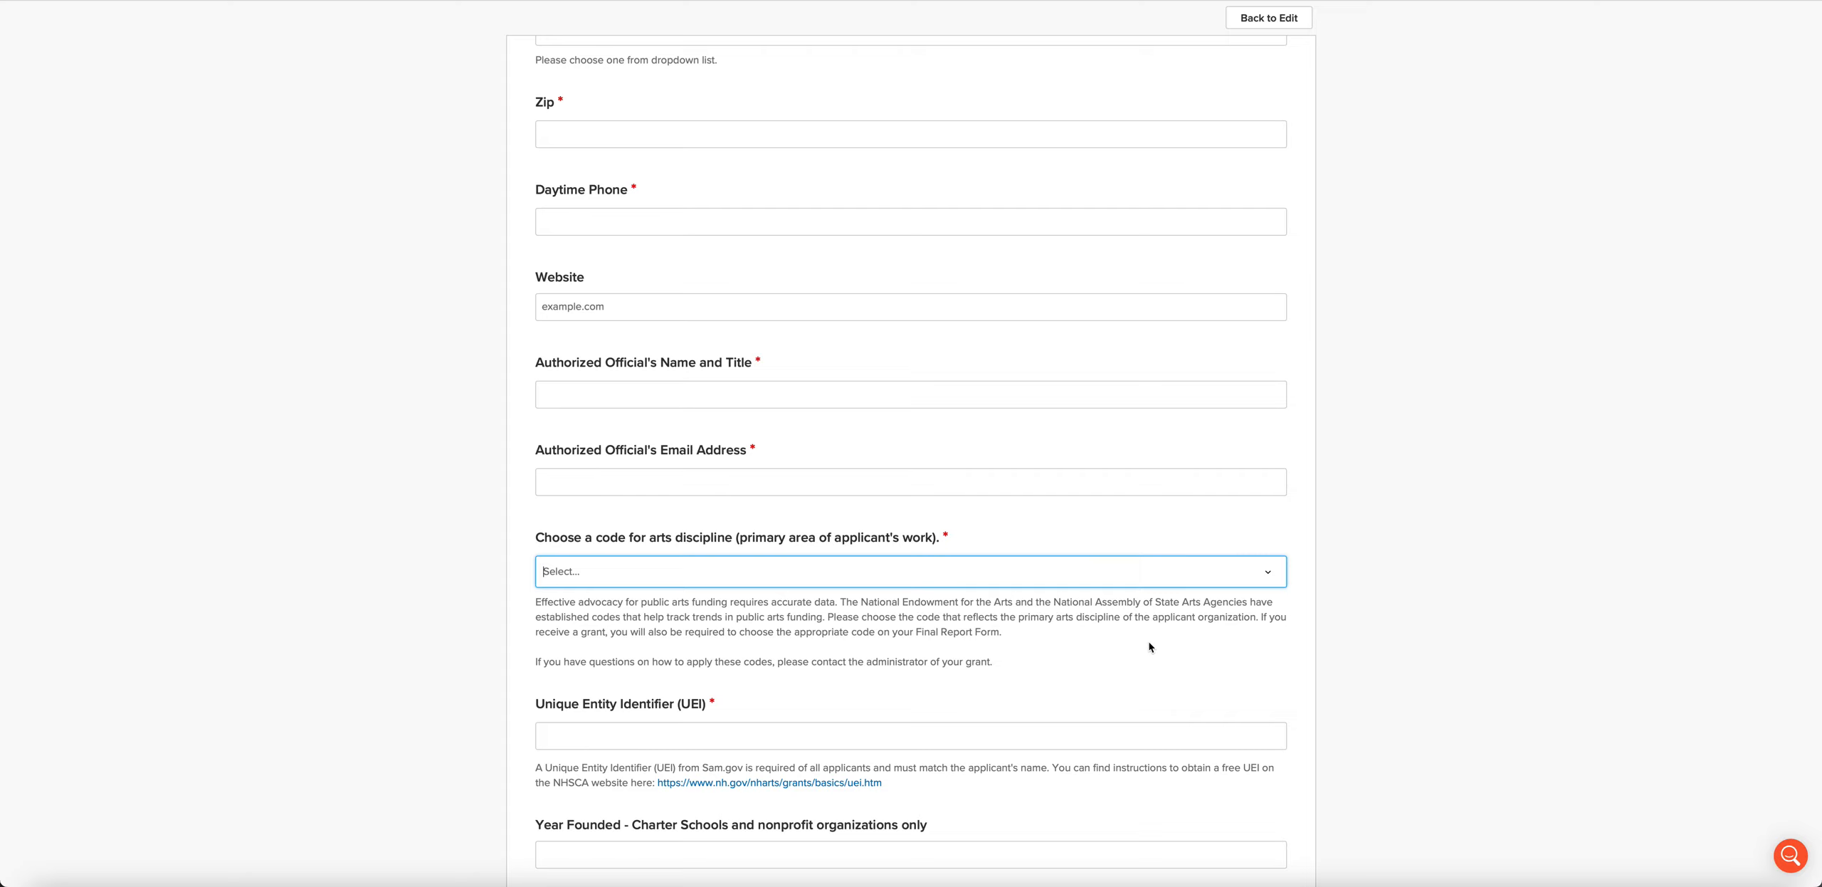
{"action": "mouse_move", "coordinate": [1139, 652]}
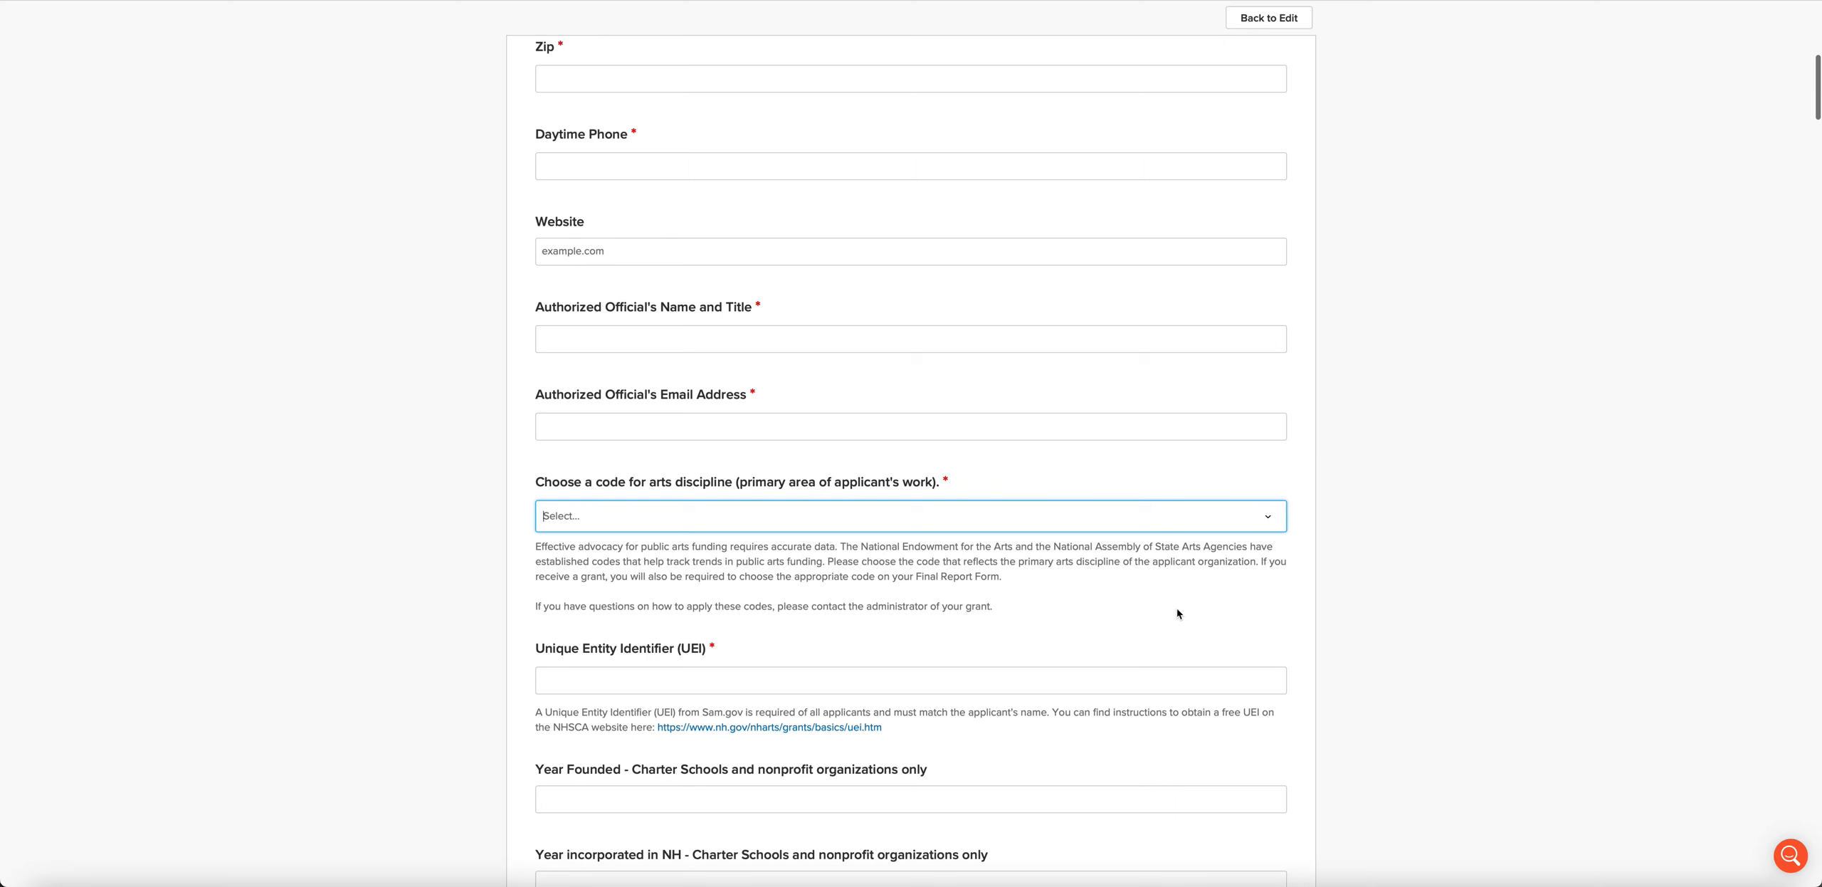
{"action": "scroll", "scroll_direction": "down", "scroll_amount": 3}
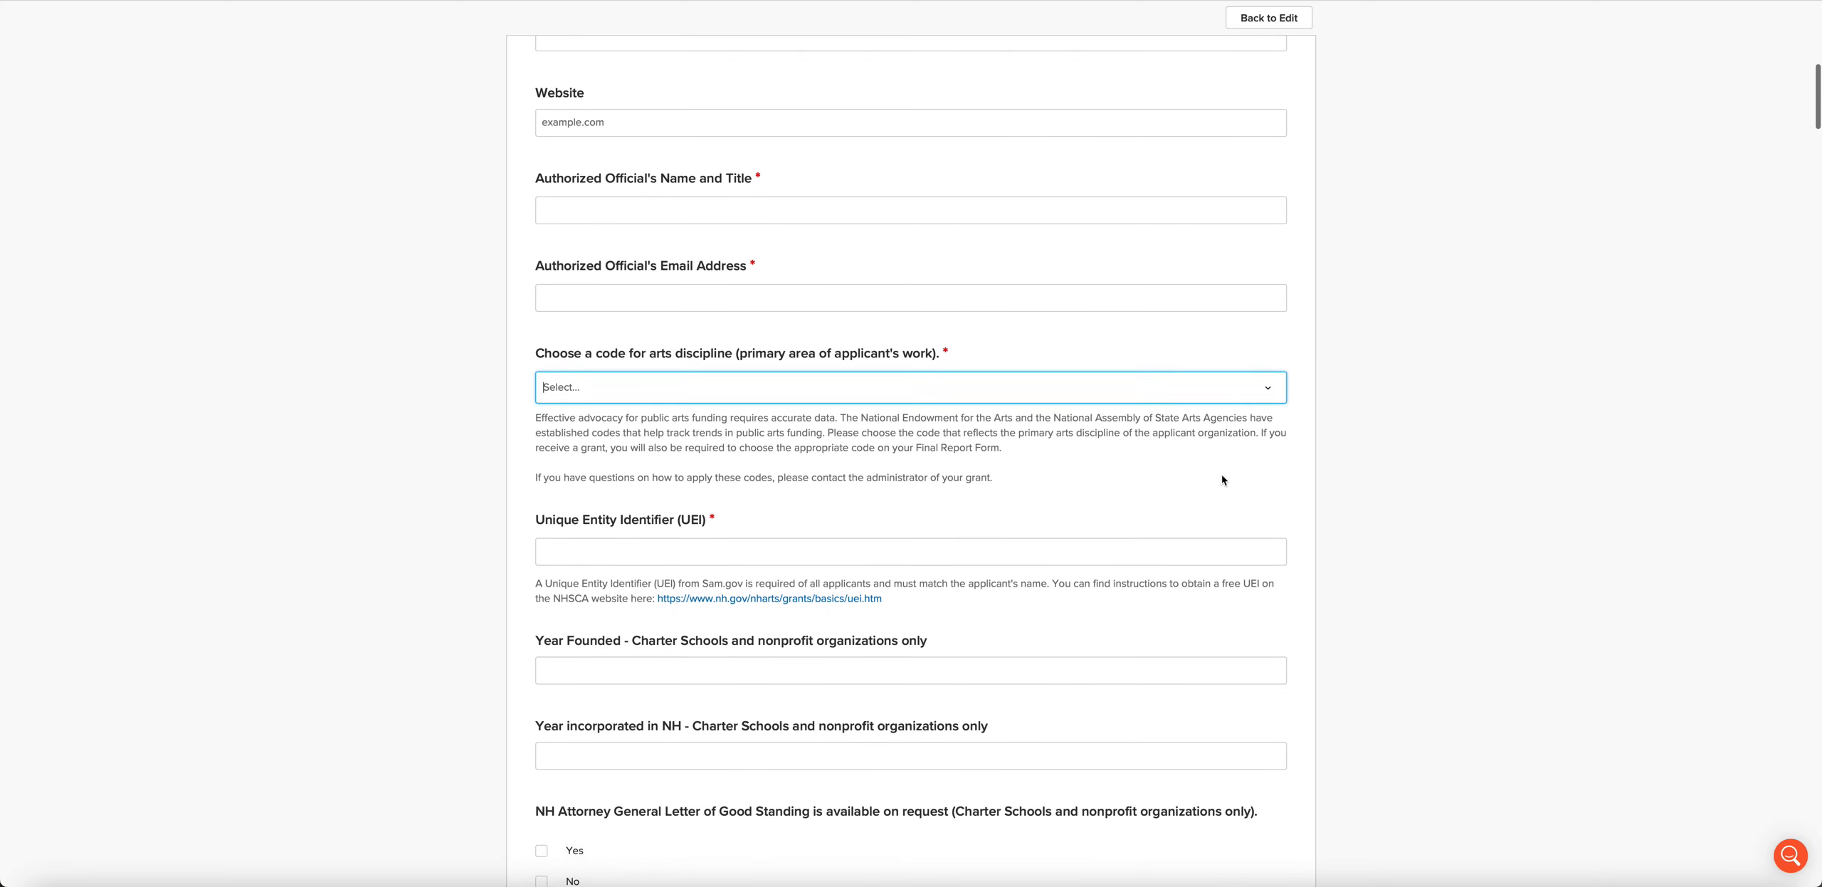
{"action": "scroll", "scroll_direction": "down", "scroll_amount": 3}
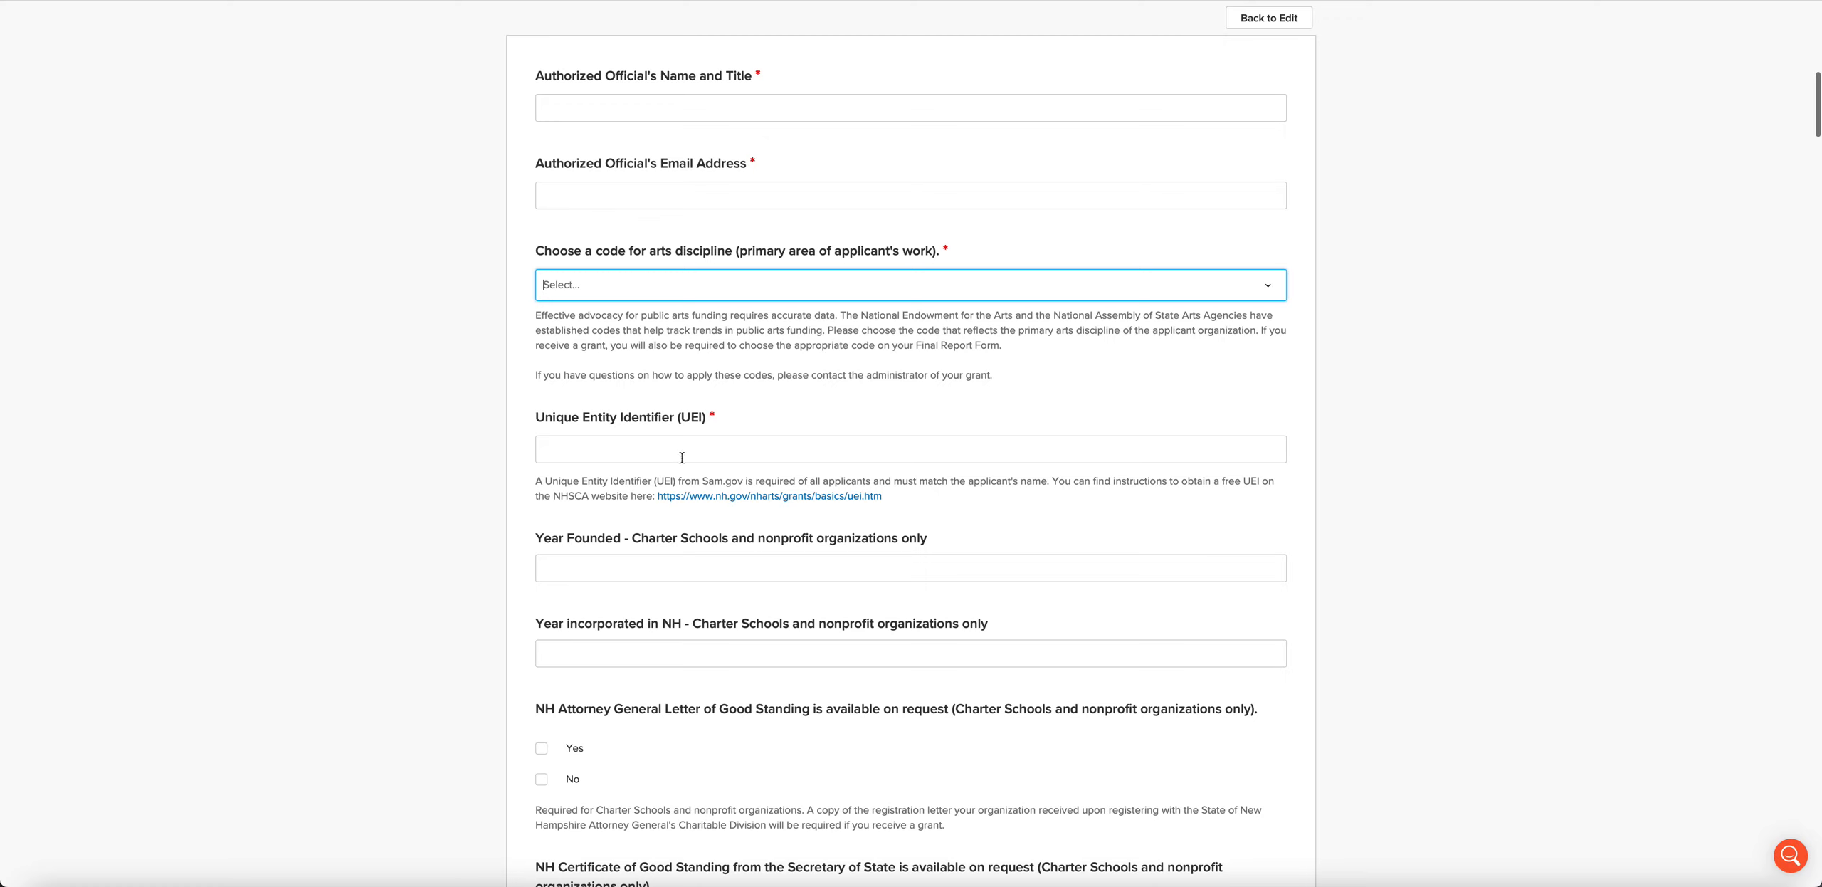
{"action": "mouse_move", "coordinate": [674, 452]}
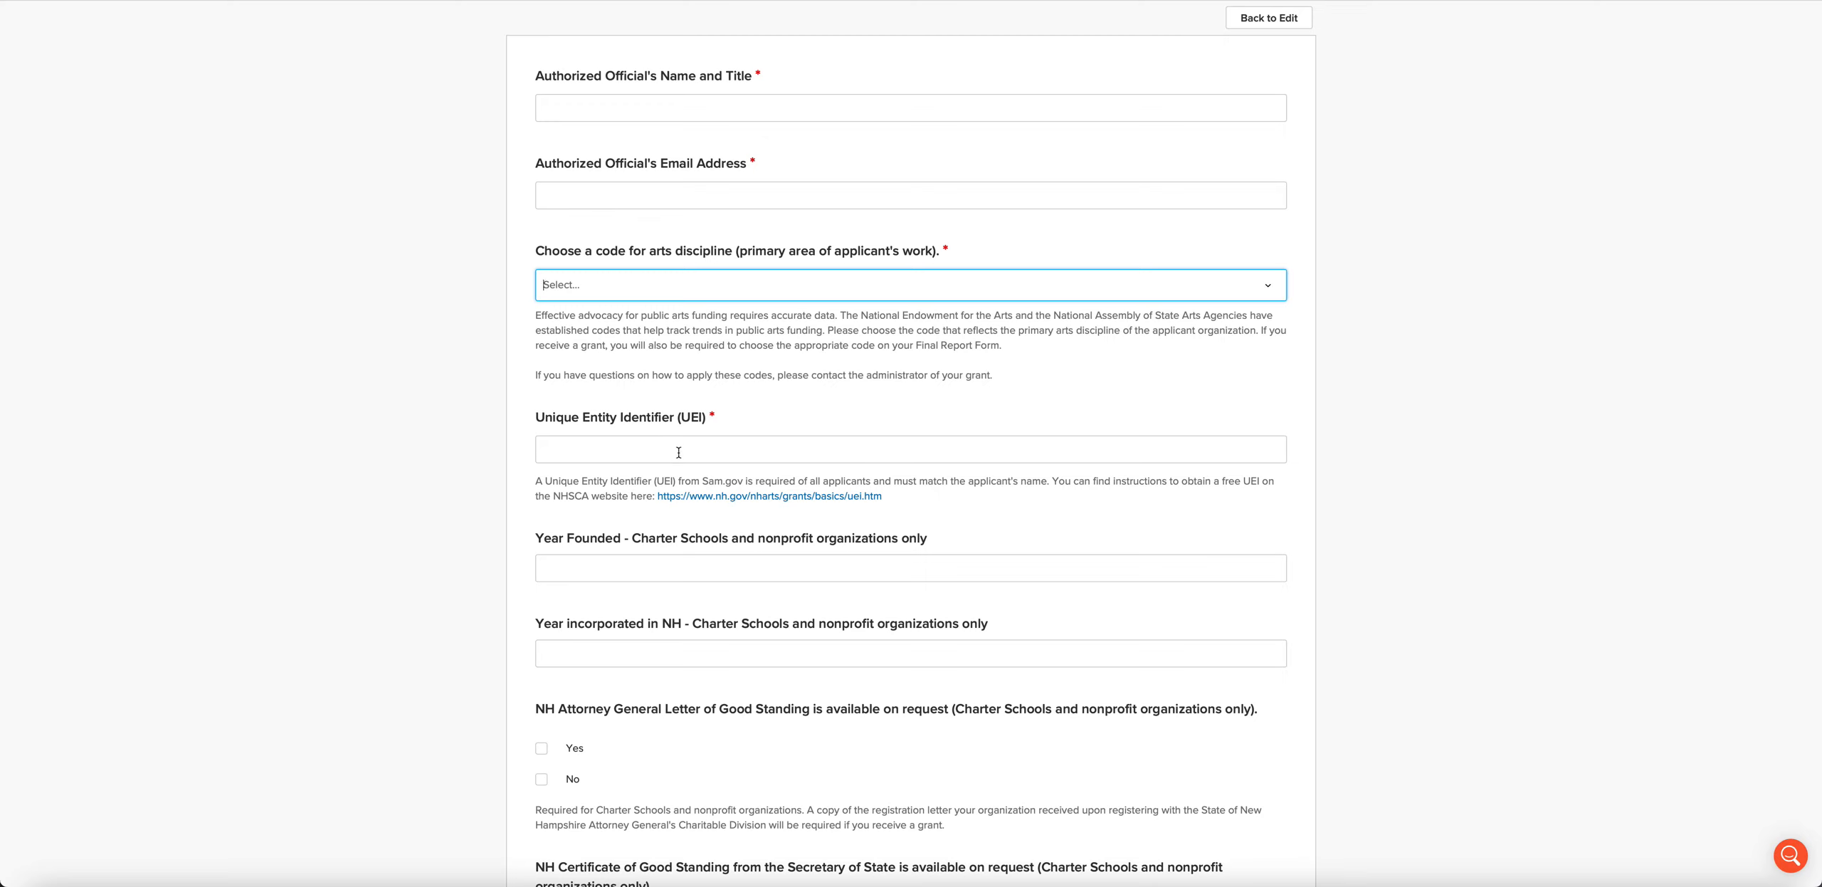
{"action": "mouse_move", "coordinate": [836, 502]}
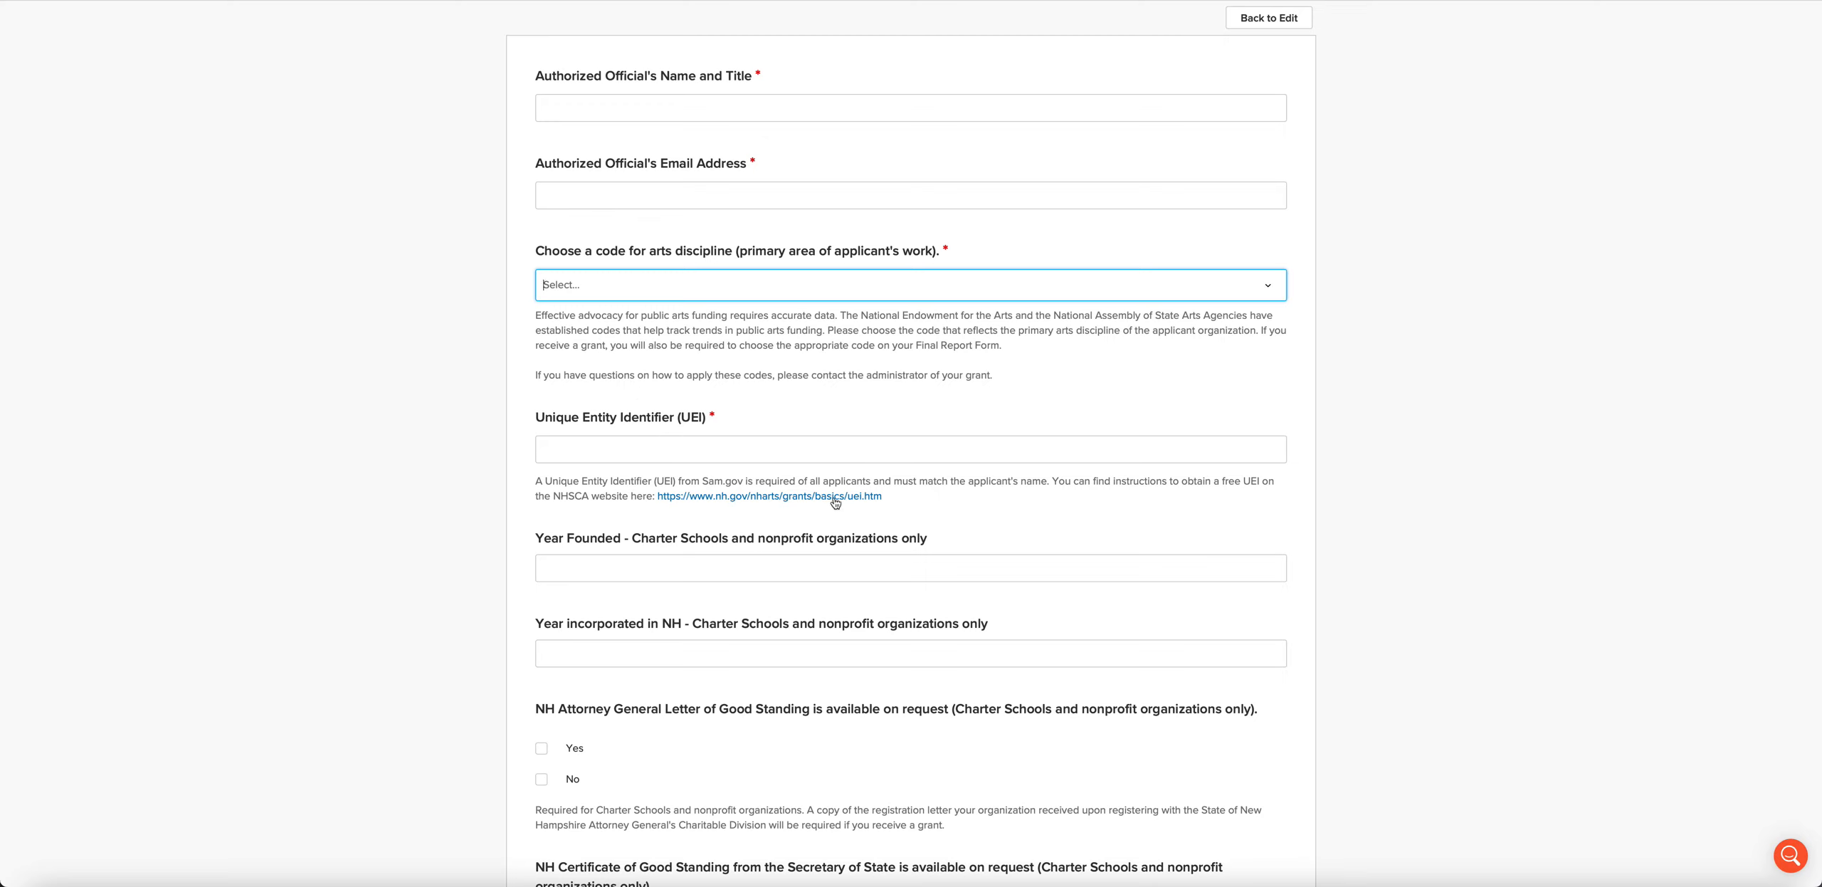
{"action": "mouse_move", "coordinate": [875, 515]}
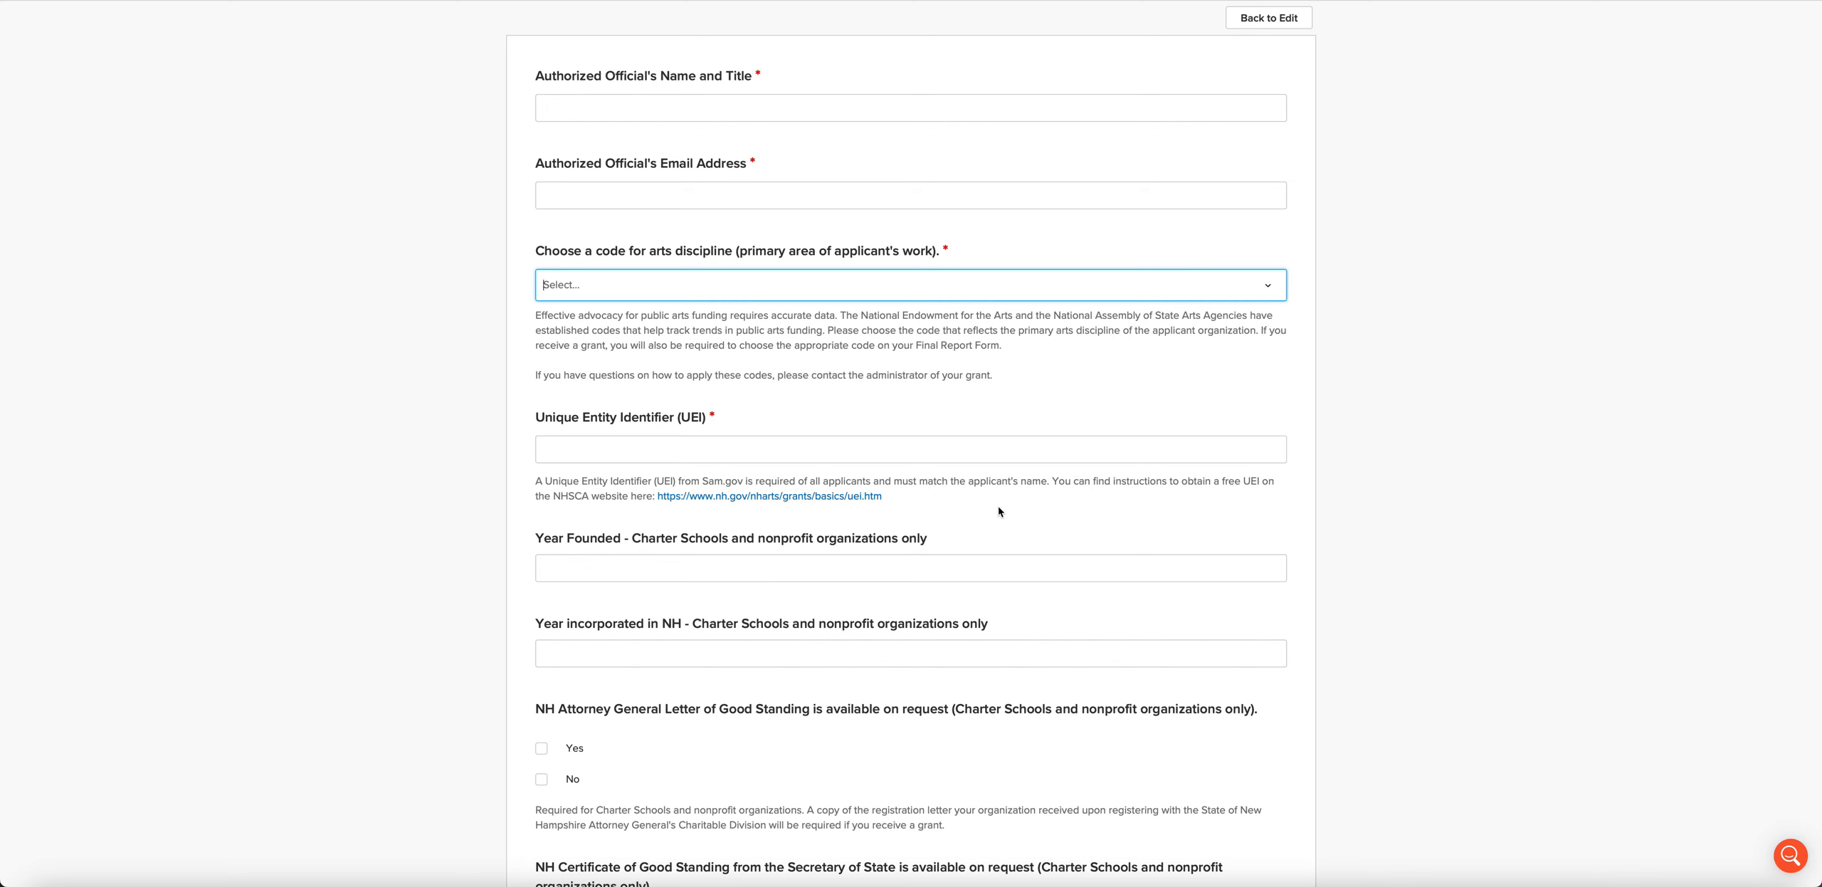
{"action": "scroll", "scroll_direction": "down", "scroll_amount": 3}
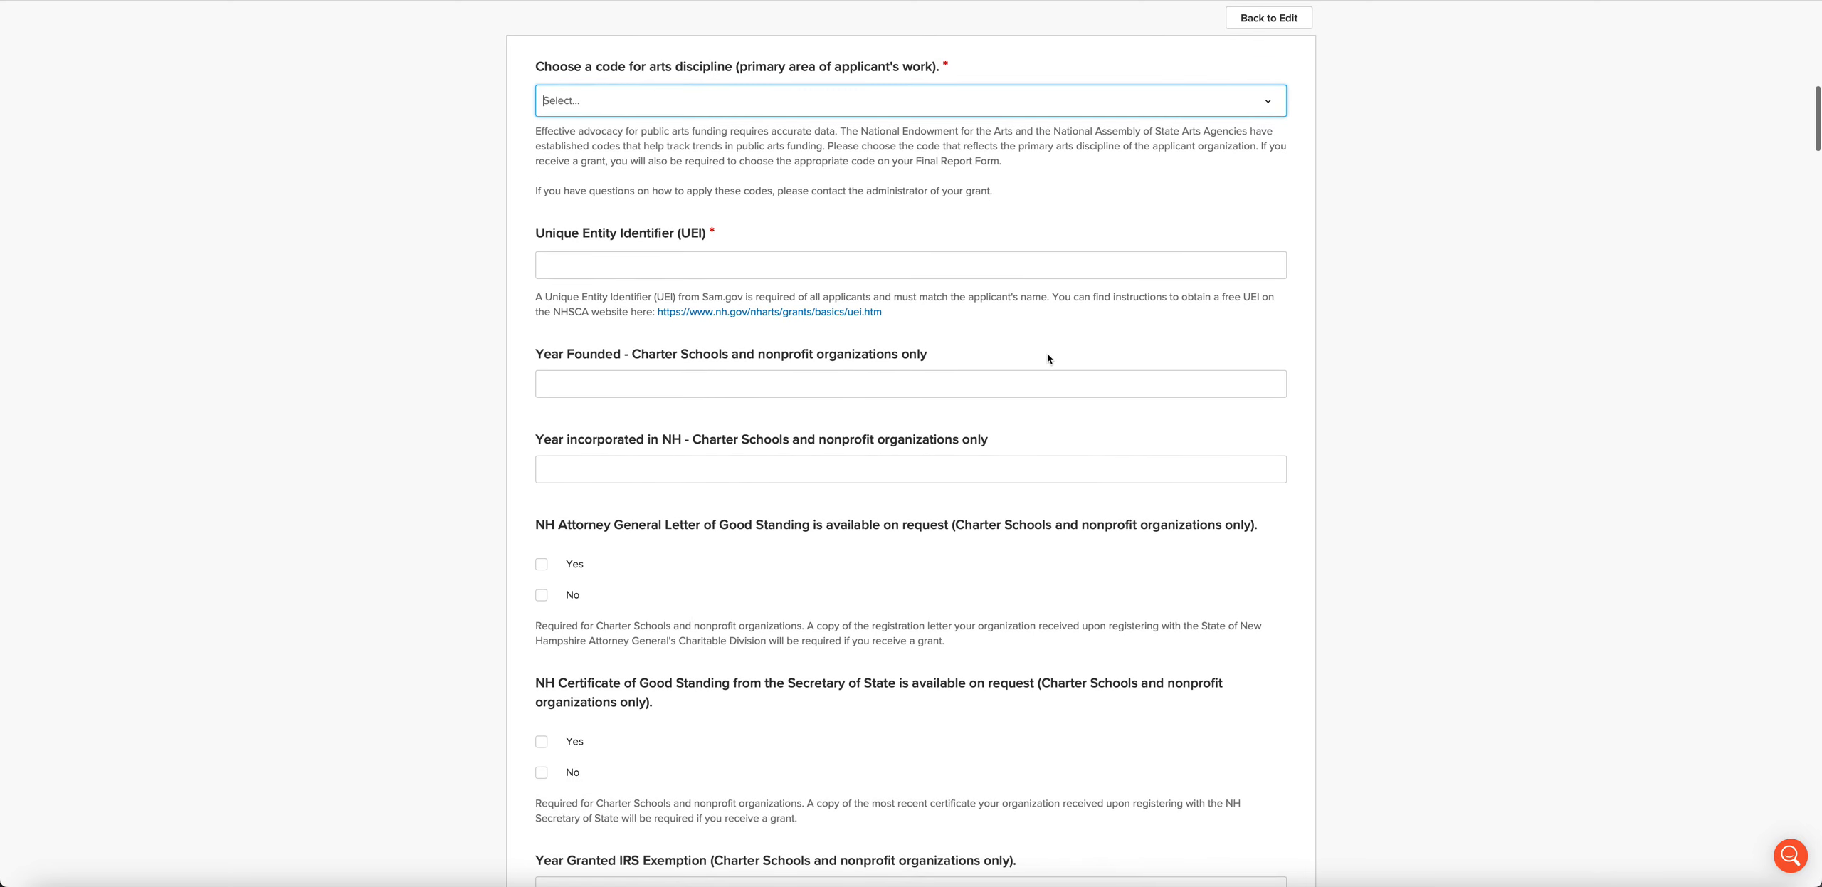
Step: Scroll through the Attorney General letter, Certificate of Good Standing and IRS exemption questions to Fiscal Summary
{"action": "scroll", "scroll_direction": "down", "scroll_amount": 3}
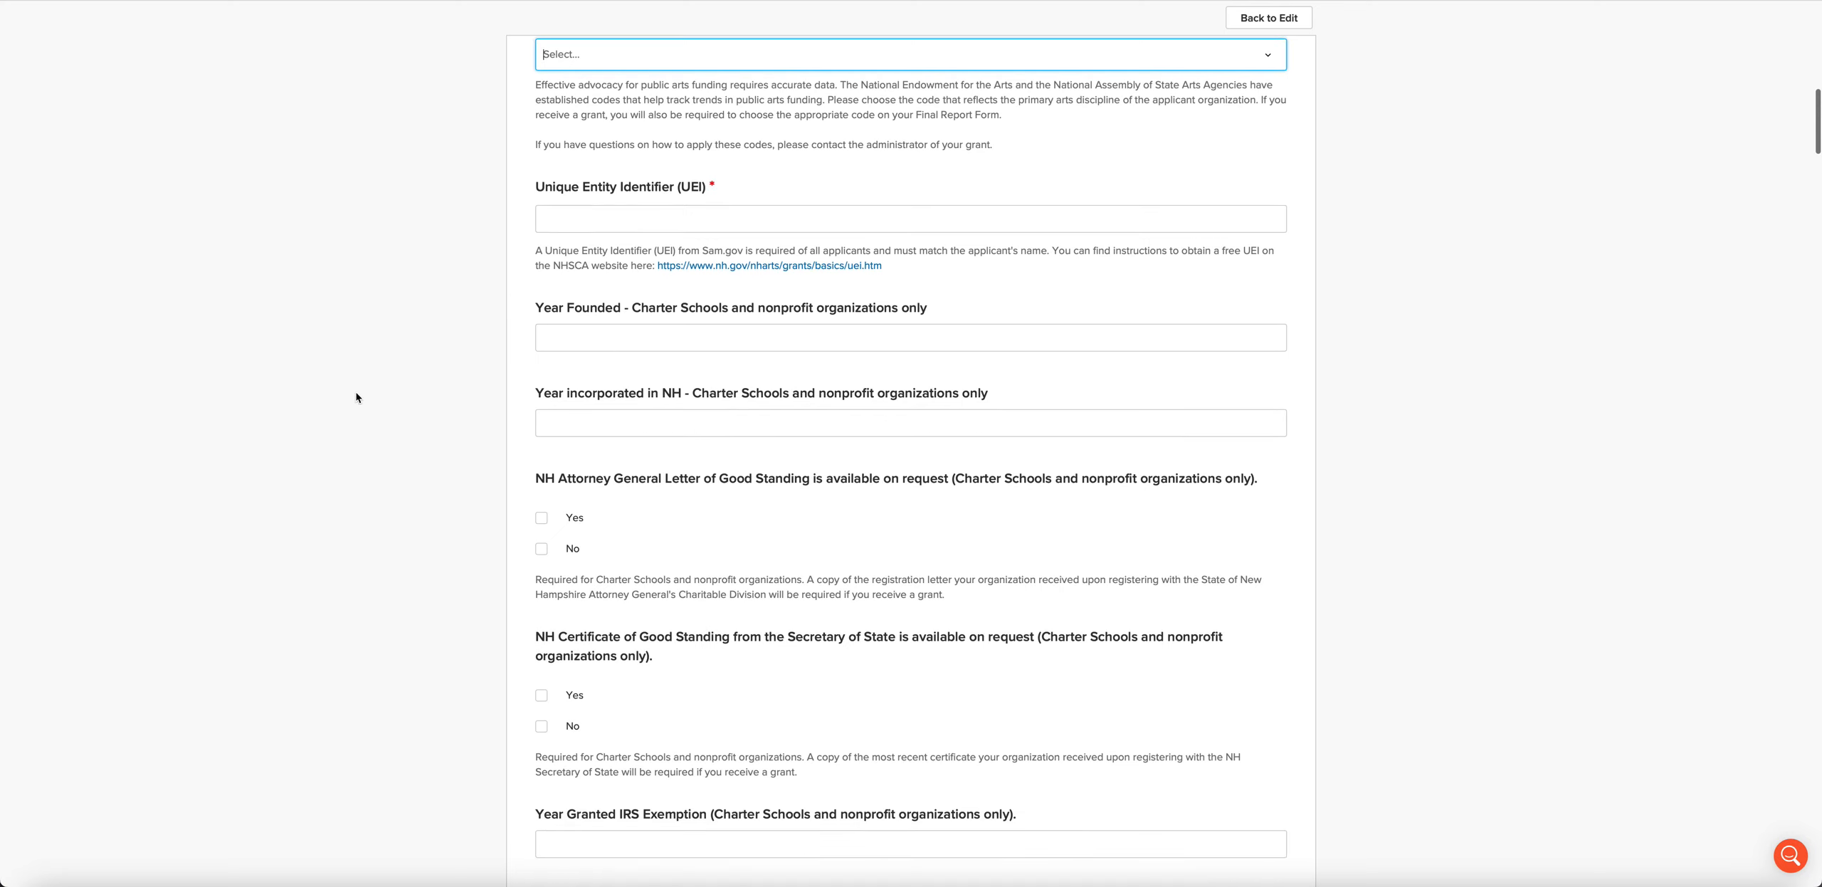
{"action": "scroll", "scroll_direction": "down", "scroll_amount": 3}
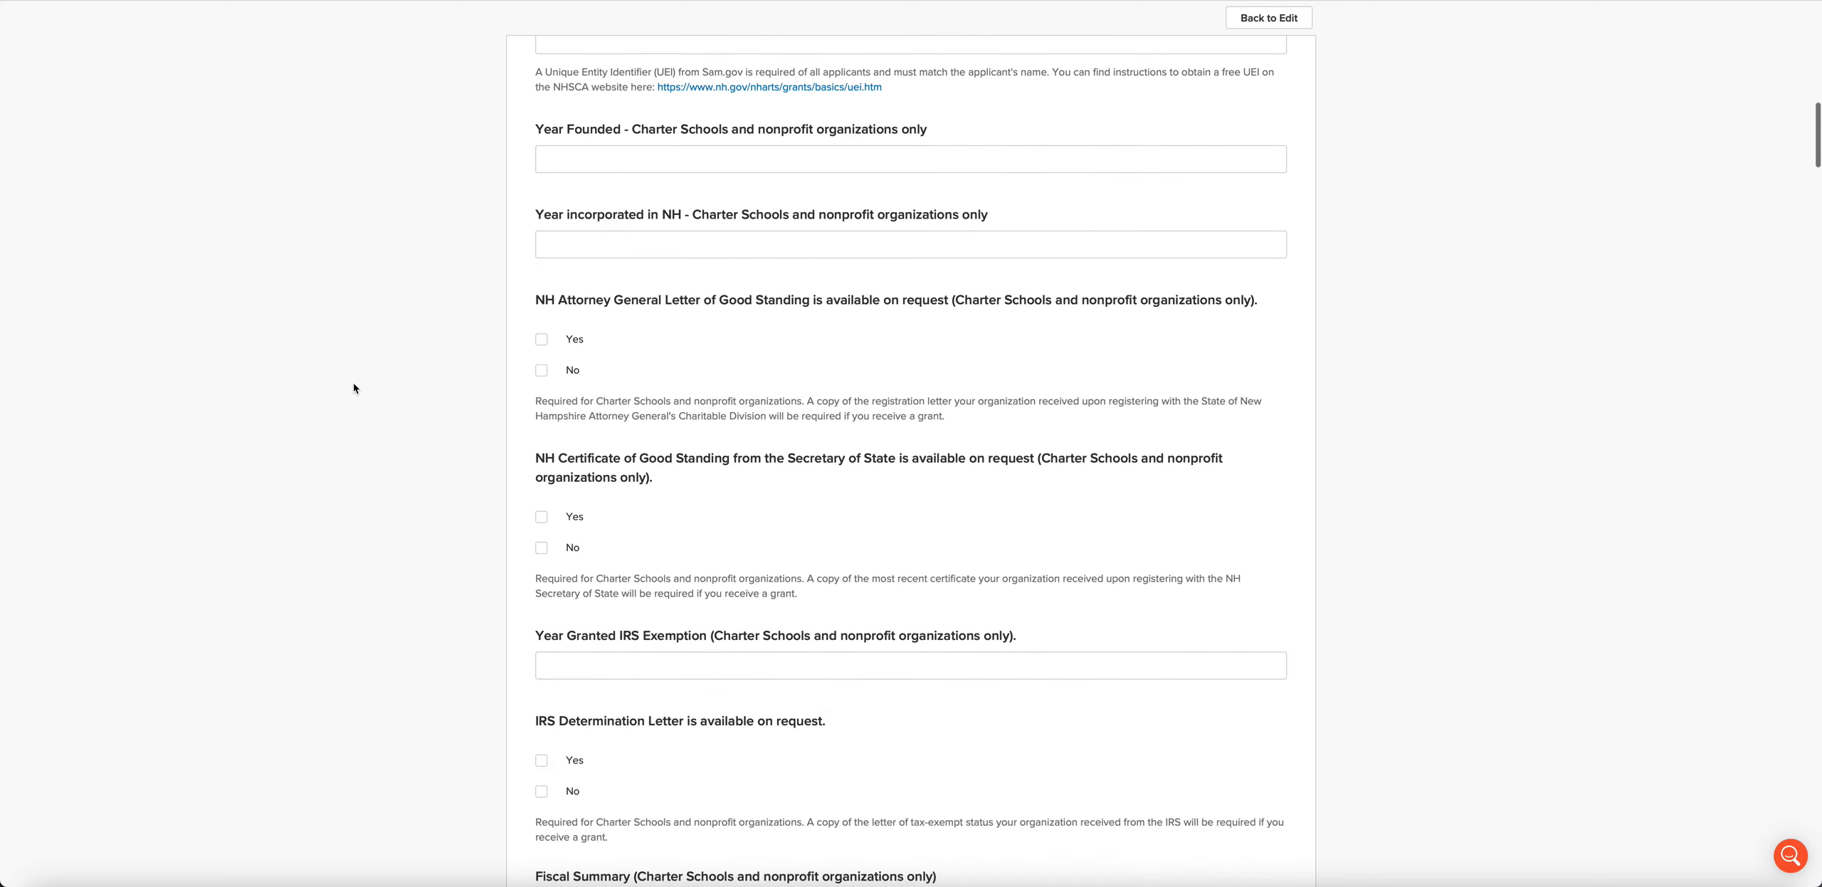
{"action": "mouse_move", "coordinate": [1016, 292]}
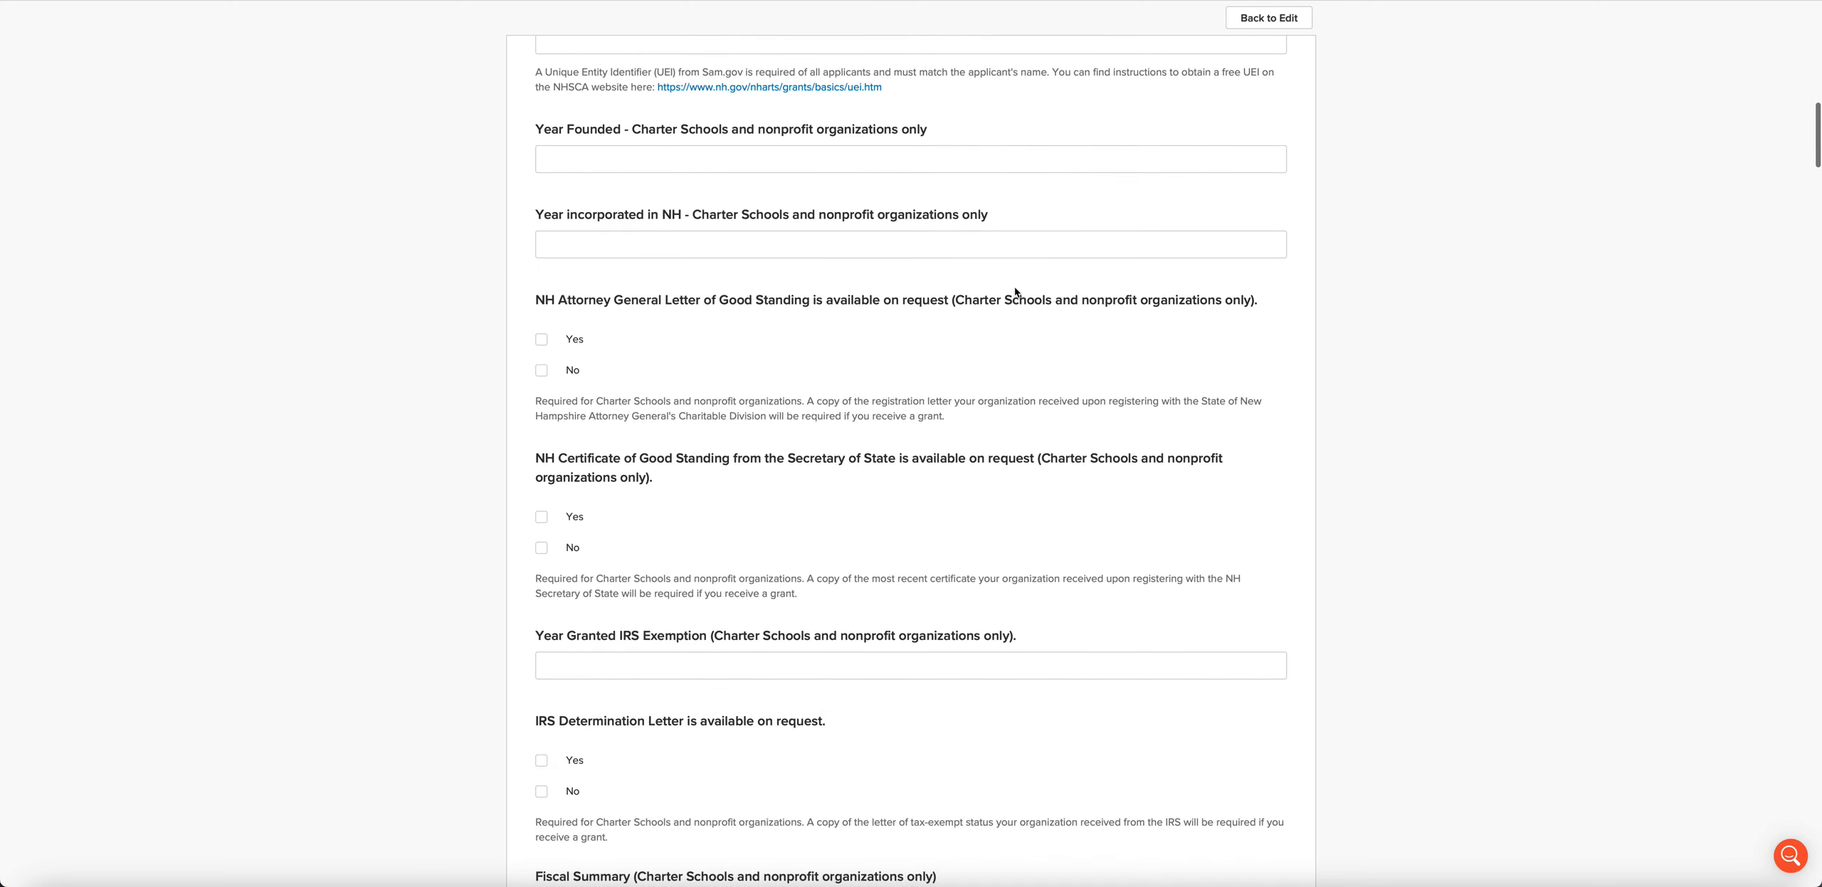
{"action": "mouse_move", "coordinate": [647, 318]}
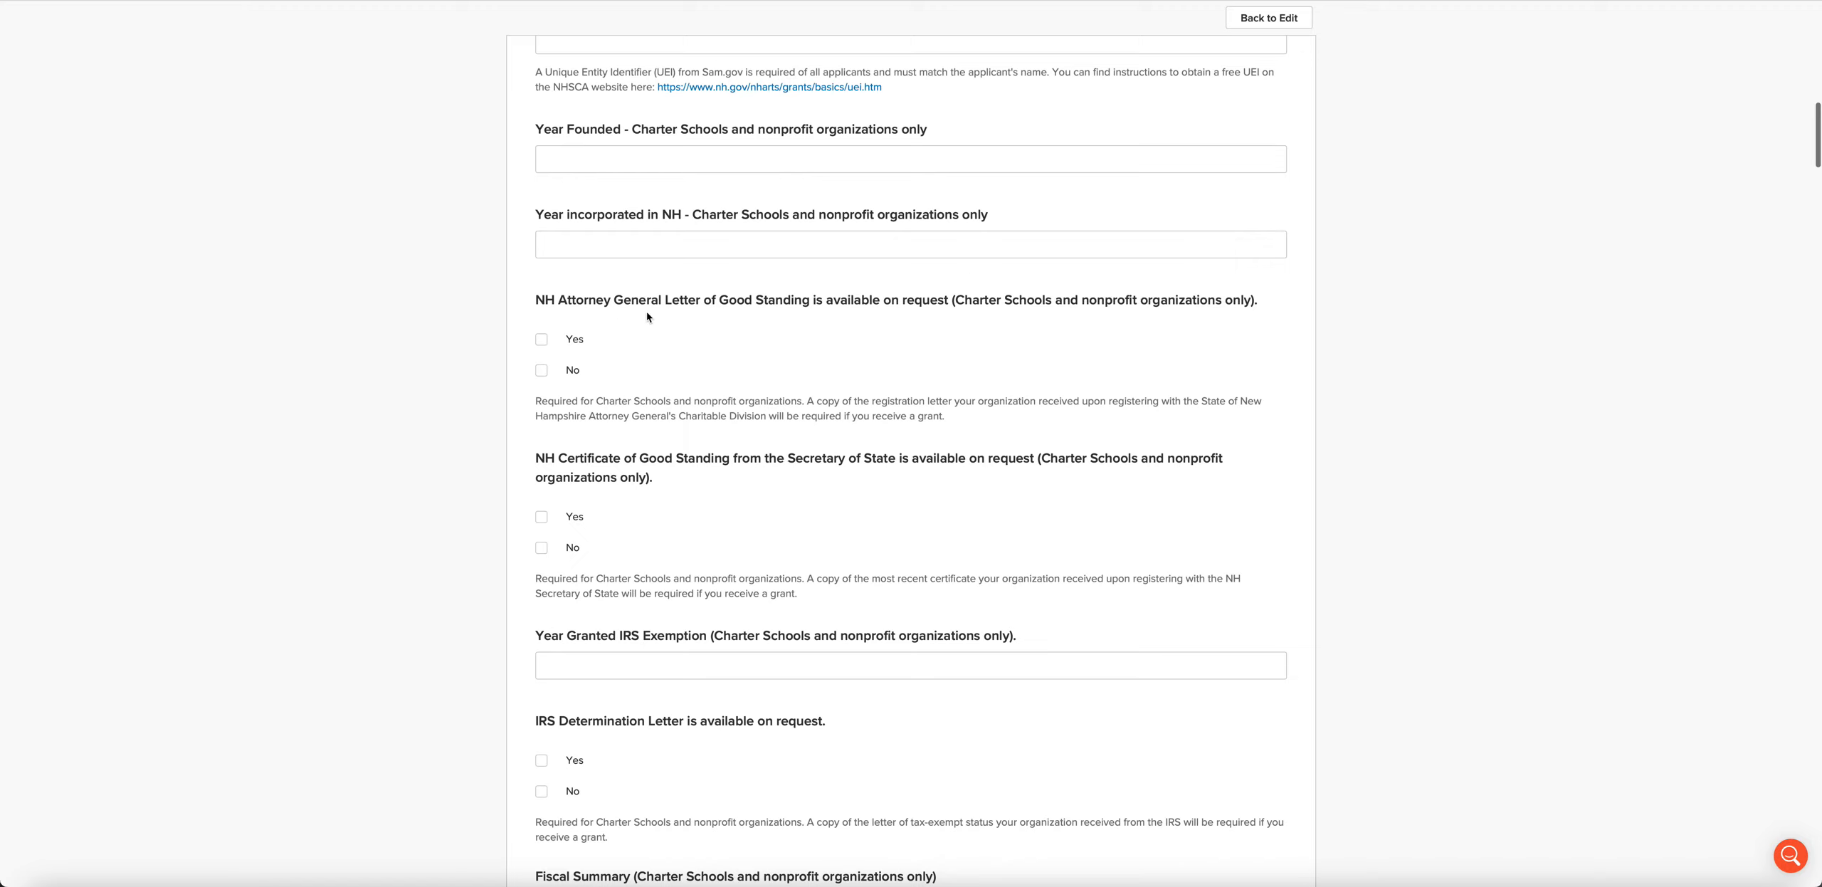
{"action": "mouse_move", "coordinate": [862, 316]}
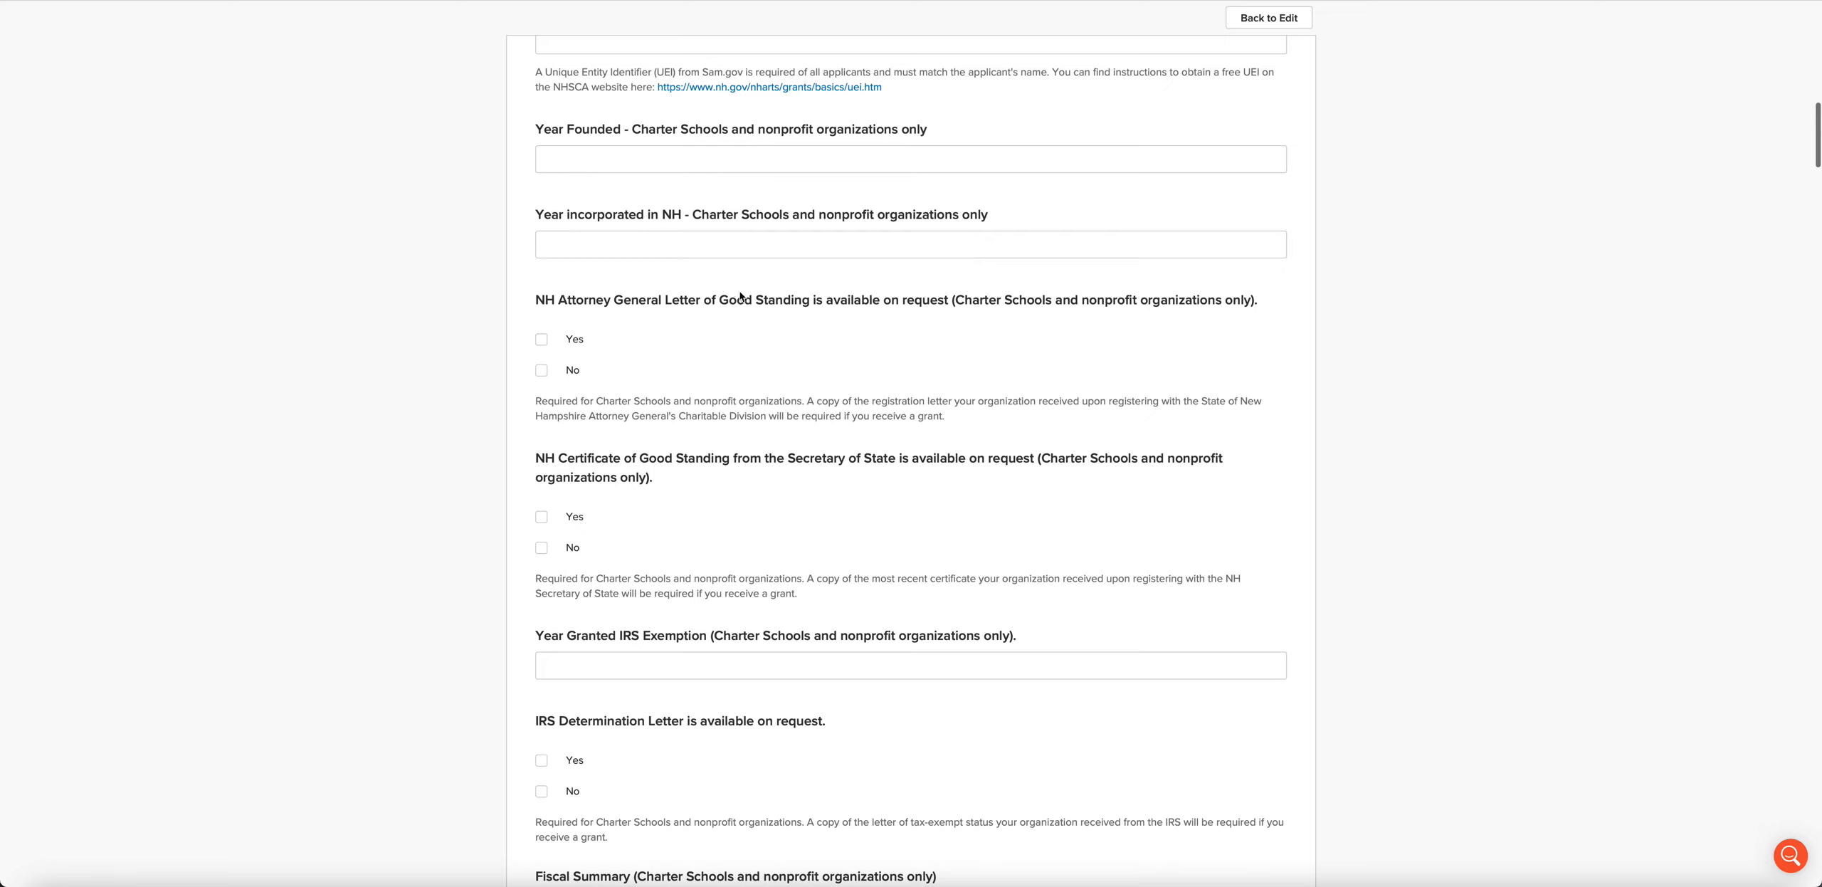
{"action": "mouse_move", "coordinate": [731, 315]}
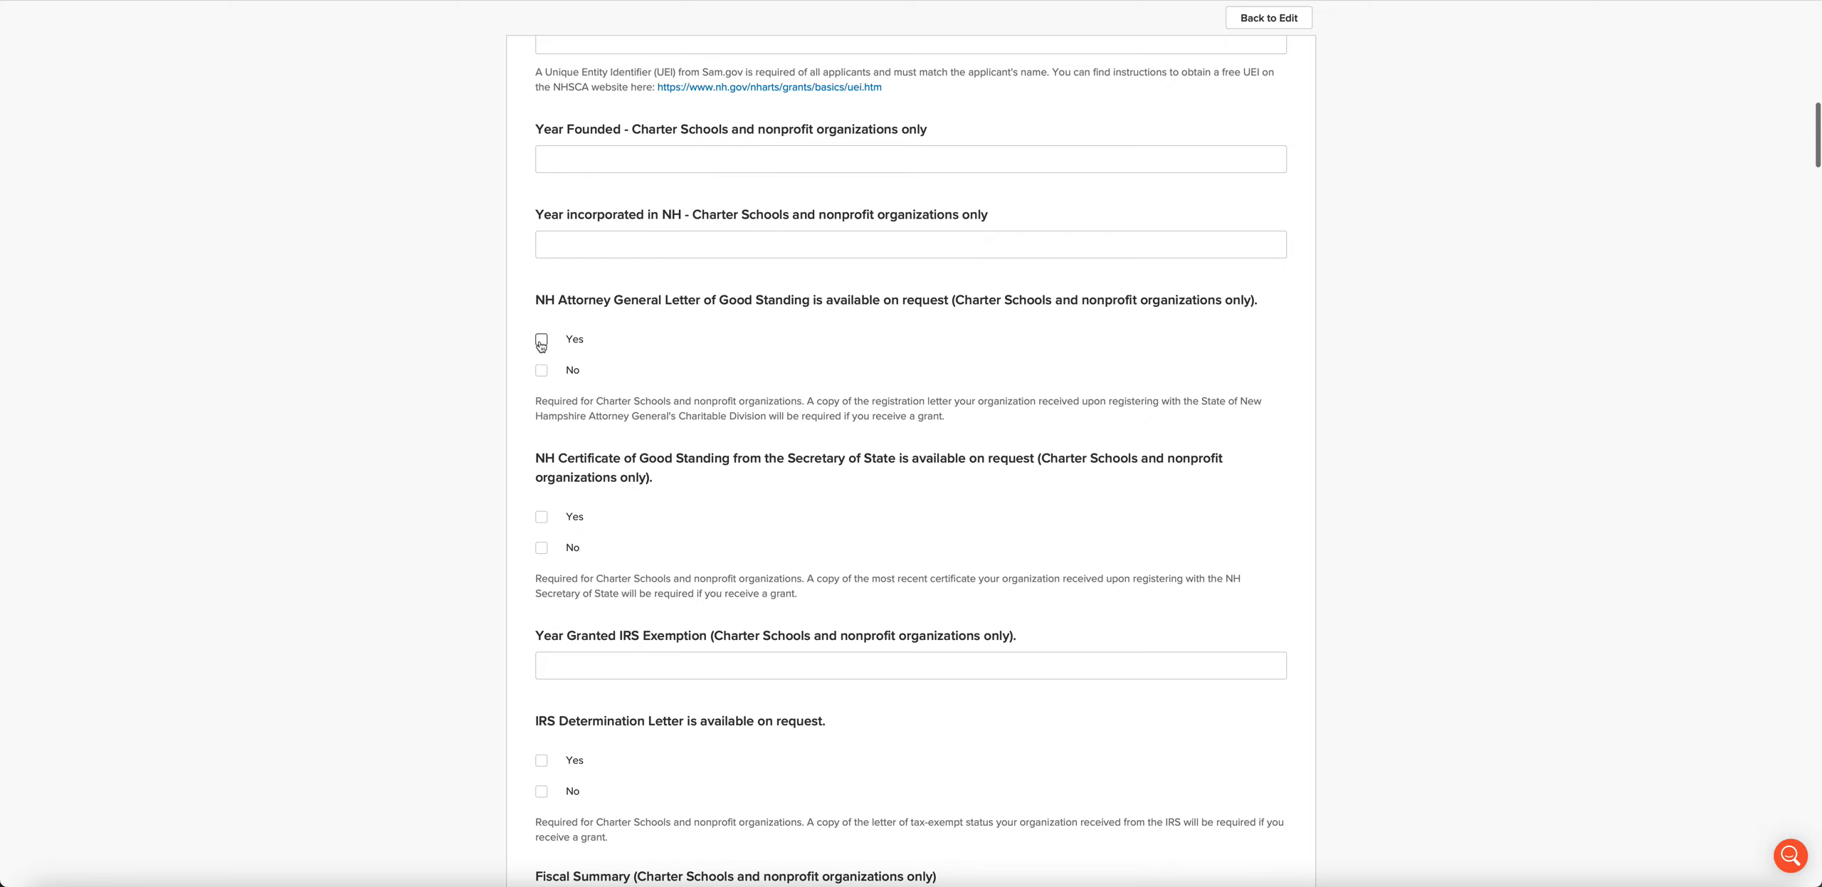
{"action": "mouse_move", "coordinate": [974, 318]}
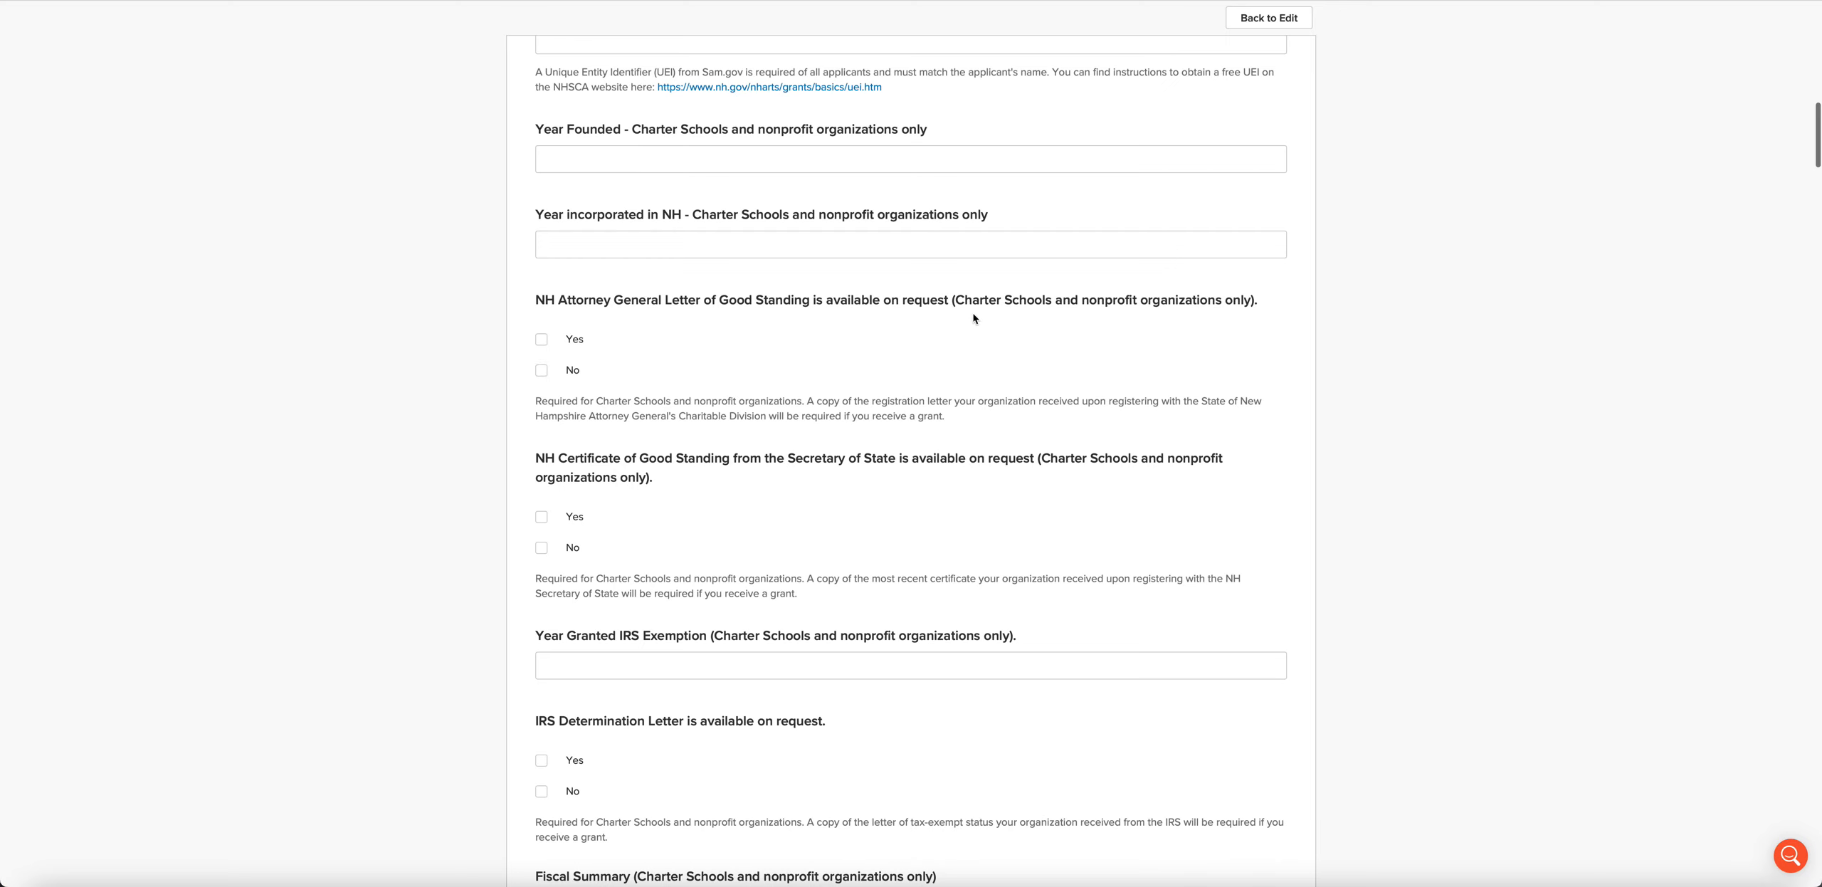
{"action": "scroll", "scroll_direction": "down", "scroll_amount": 3}
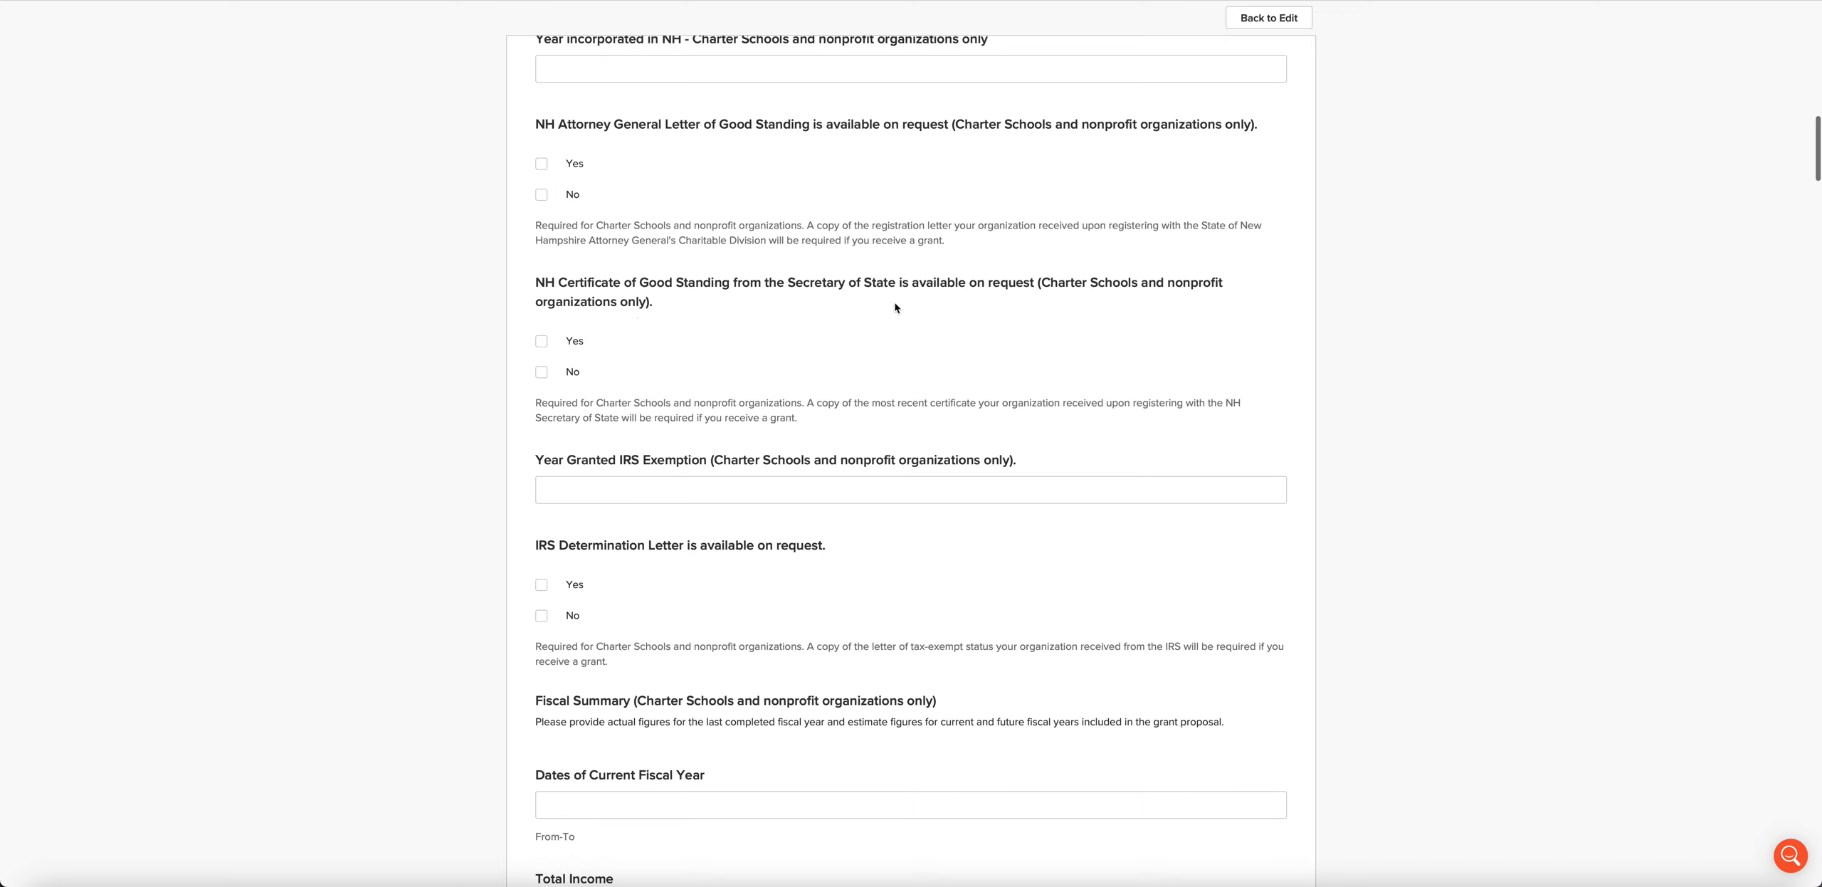
Step: Scroll past Total Income and Total Expense into the Contact Person/Site Coordinator section
{"action": "scroll", "scroll_direction": "down", "scroll_amount": 3}
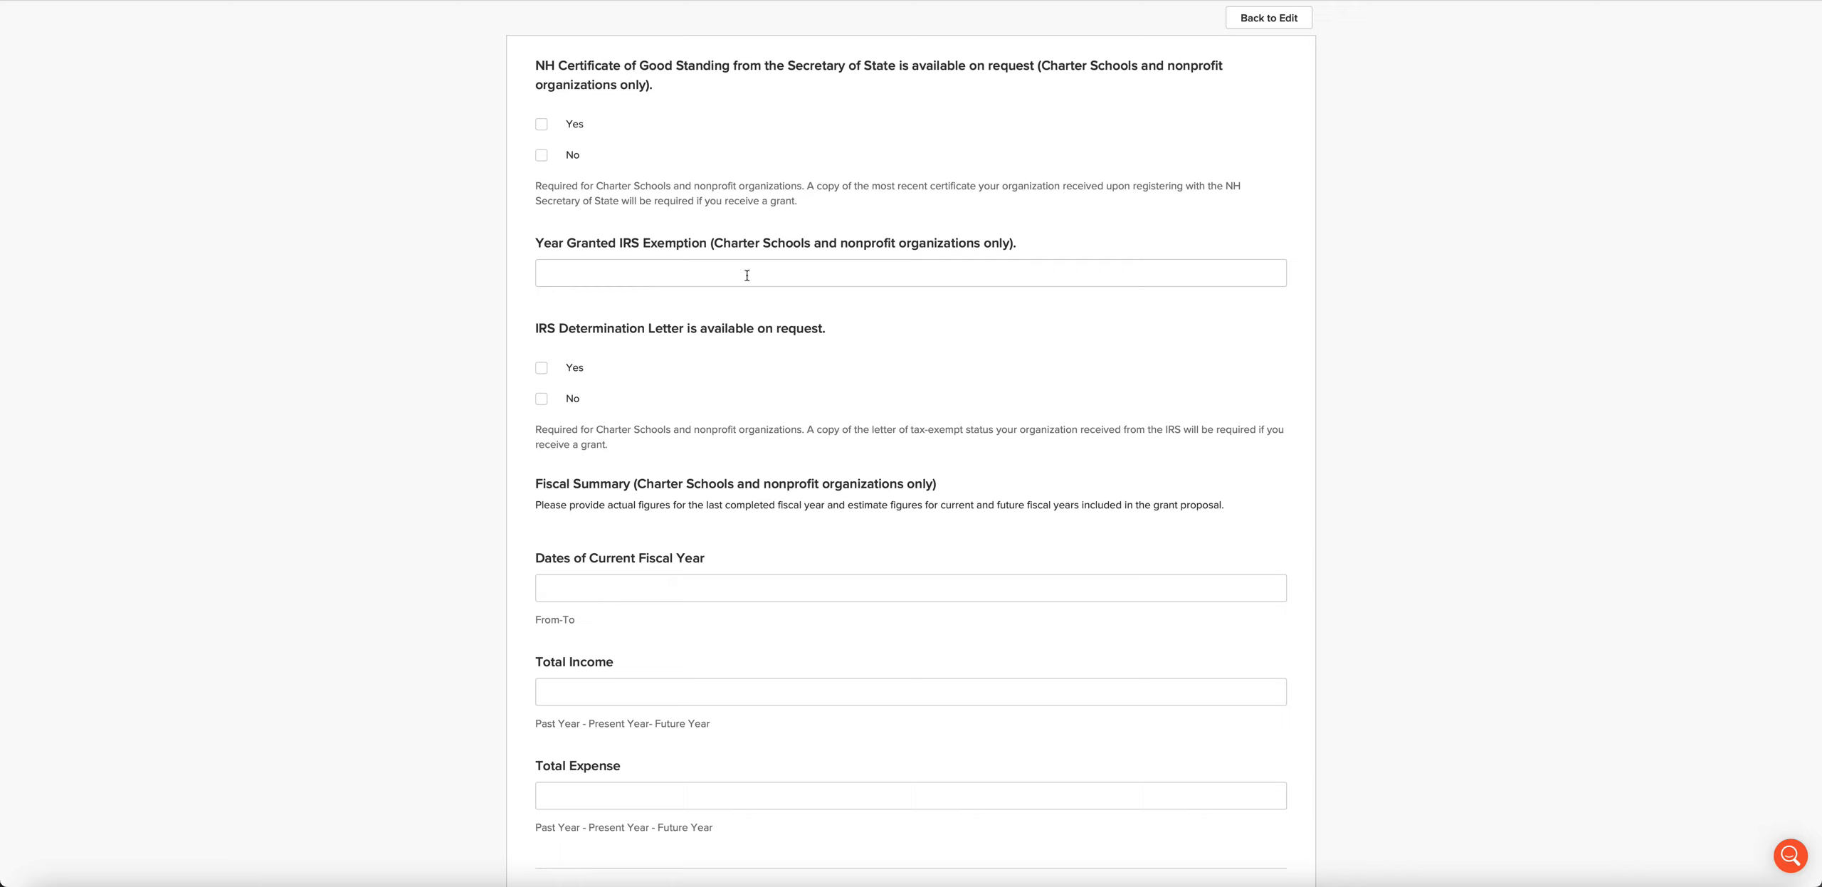
{"action": "scroll", "scroll_direction": "down", "scroll_amount": 3}
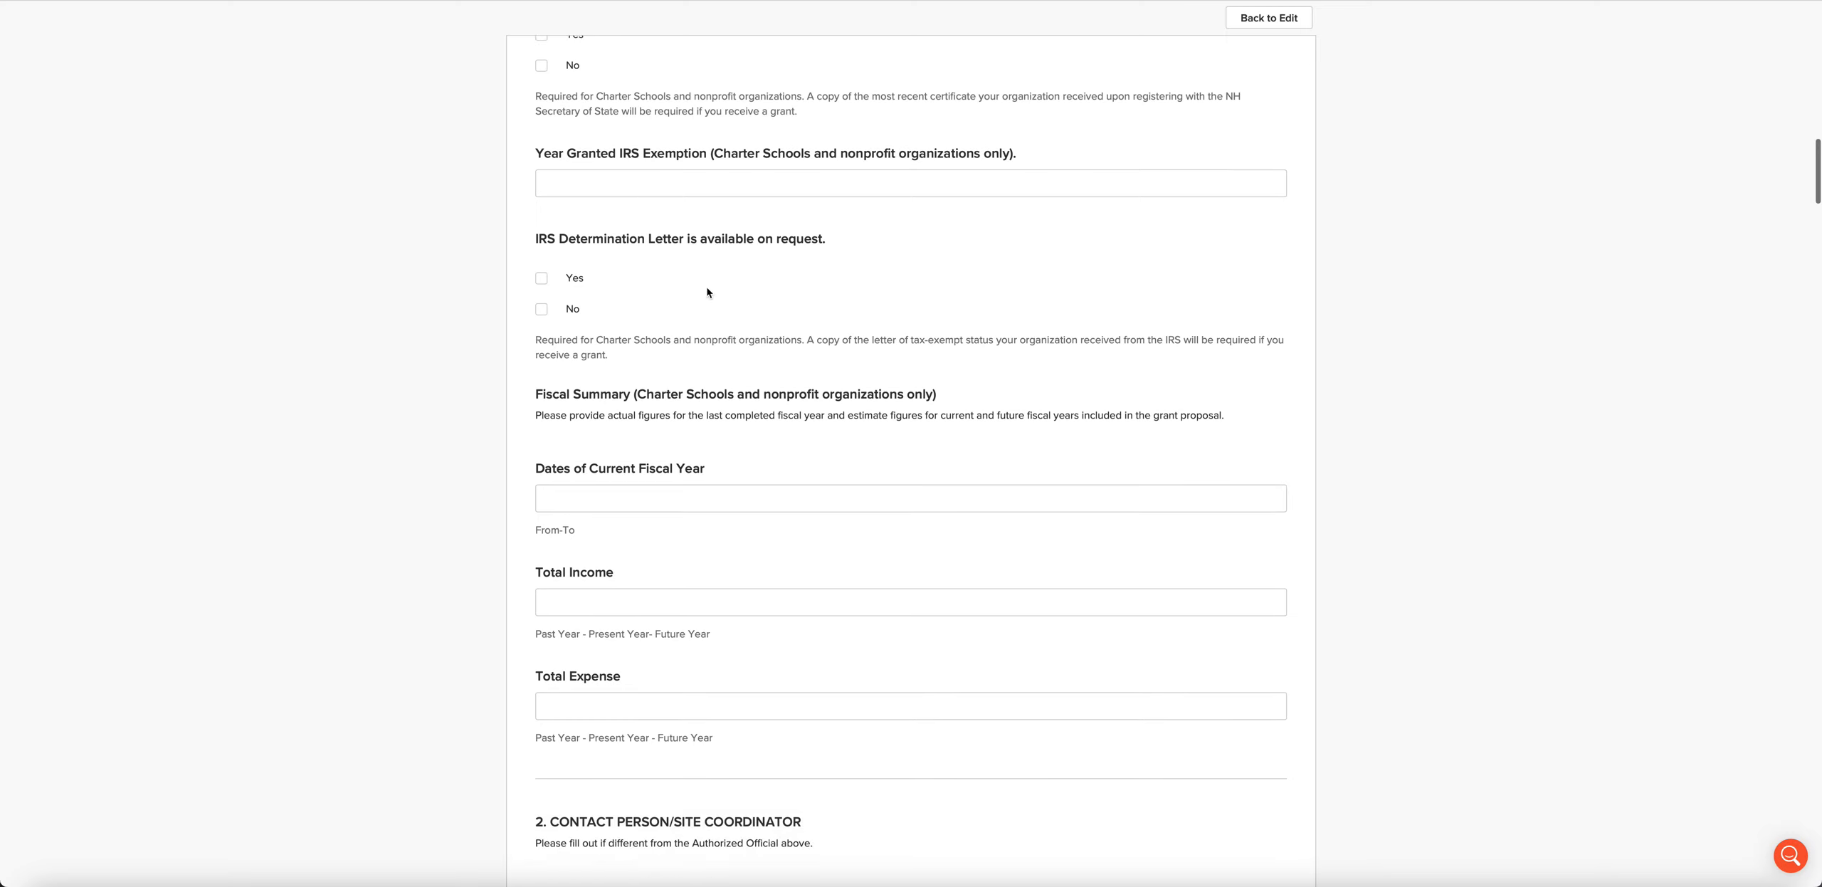
{"action": "scroll", "scroll_direction": "down", "scroll_amount": 3}
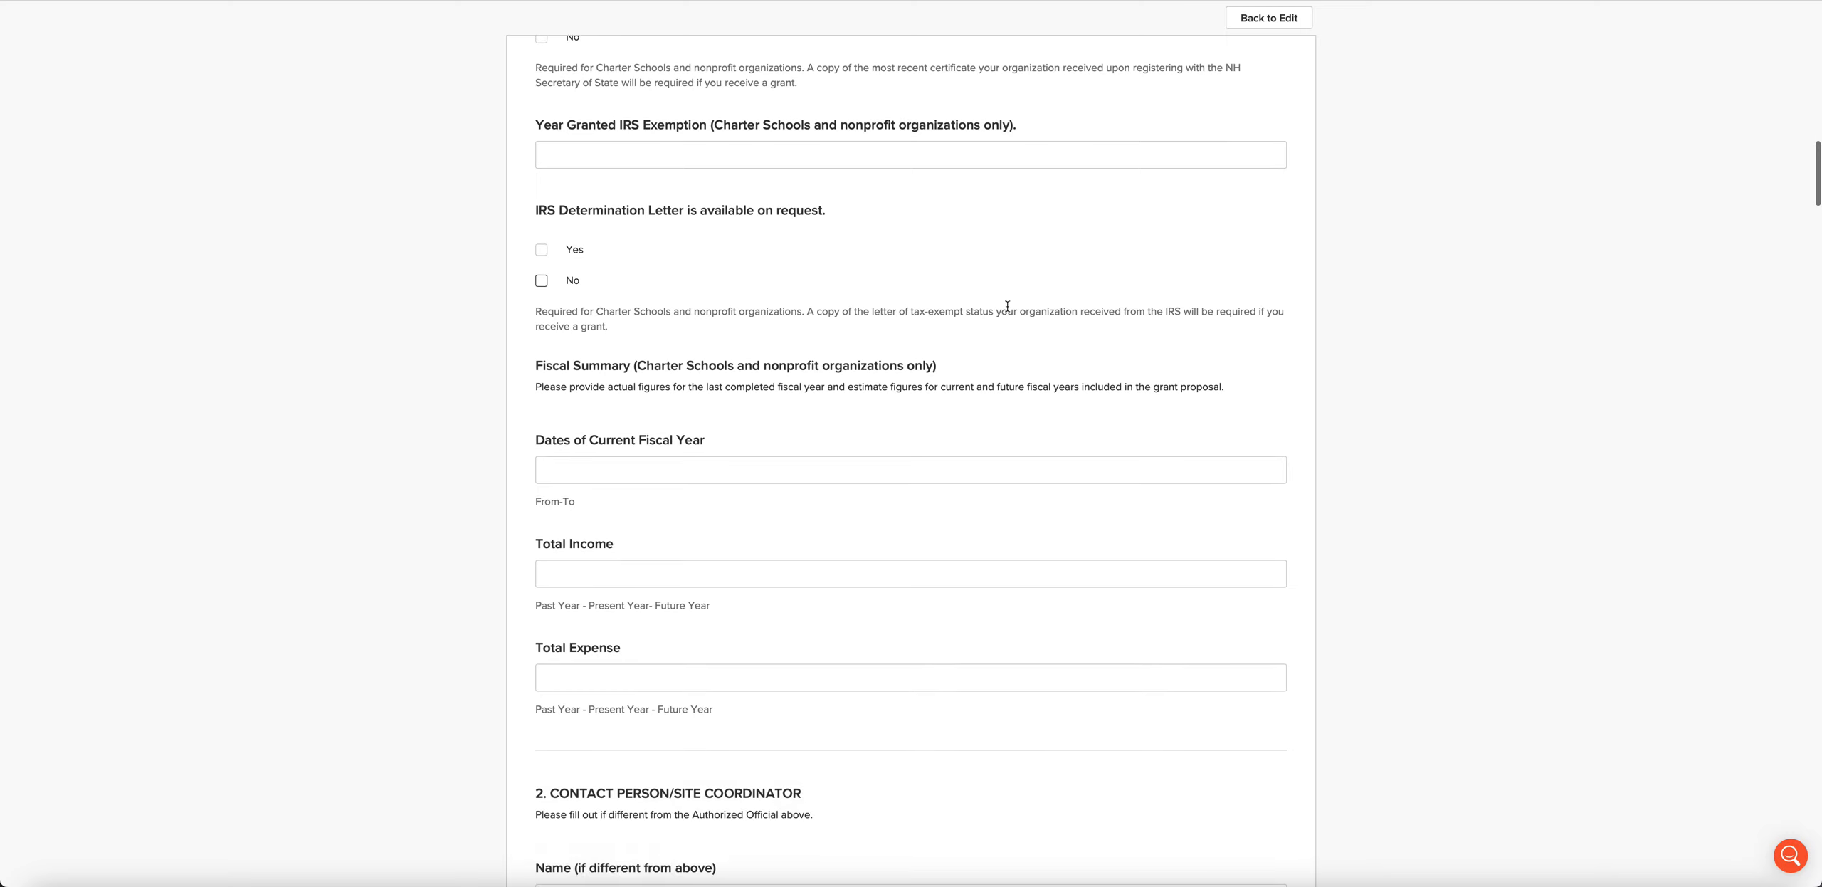
{"action": "scroll", "scroll_direction": "down", "scroll_amount": 3}
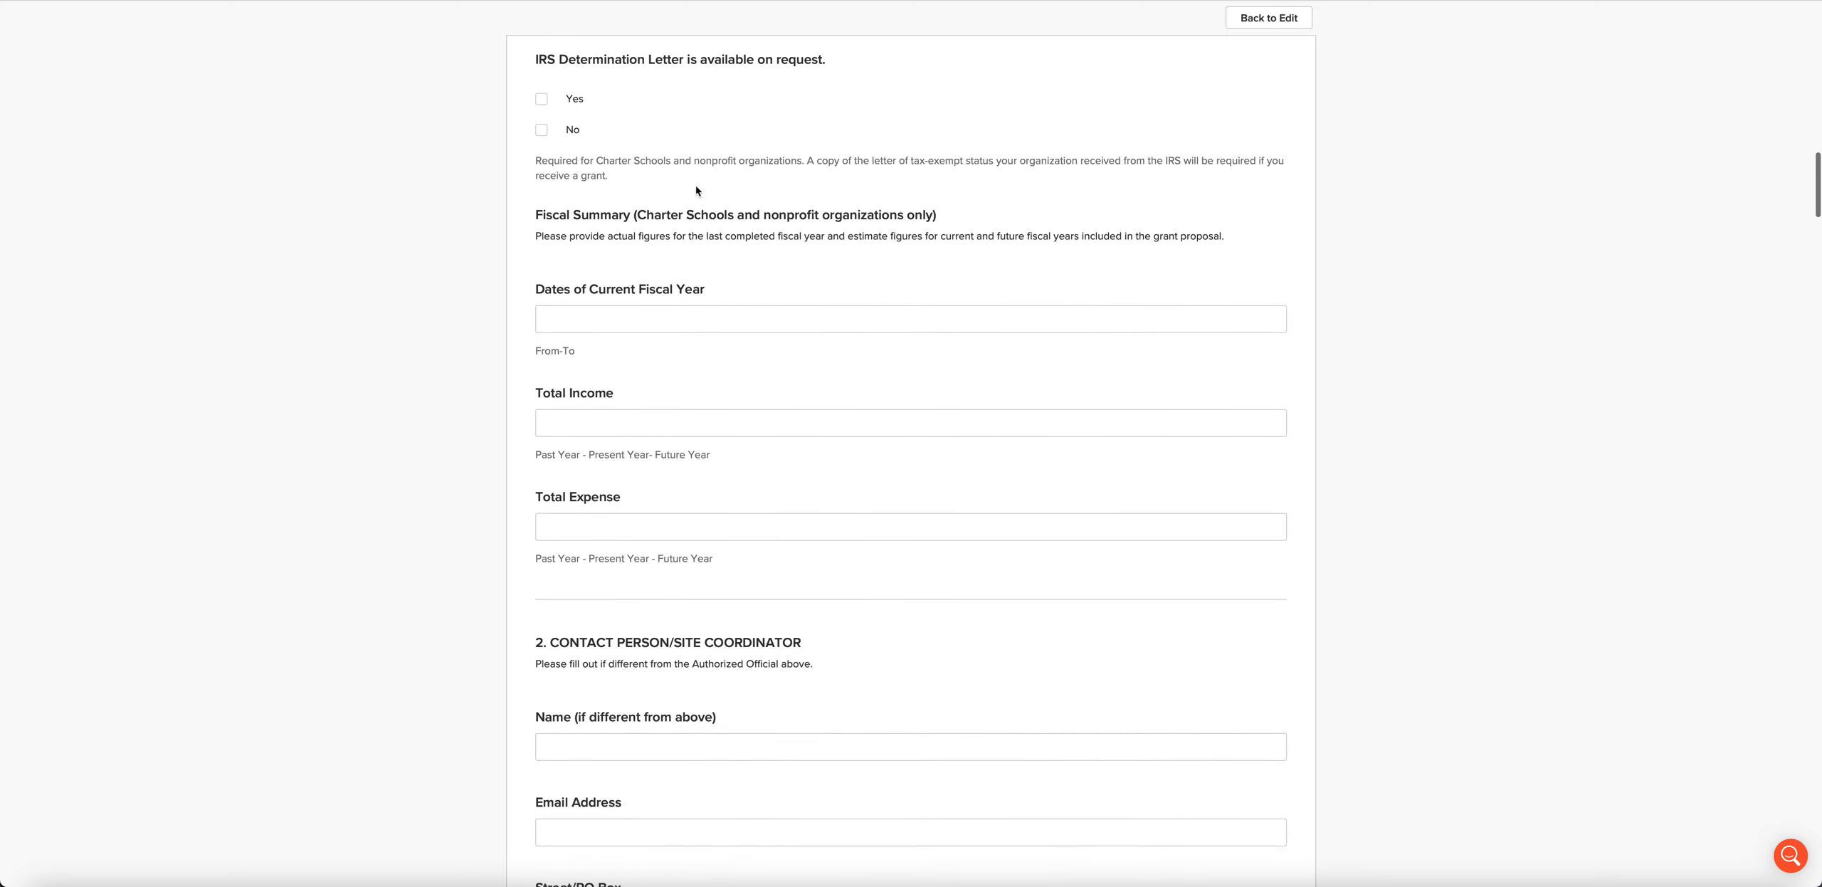
{"action": "mouse_move", "coordinate": [792, 290]}
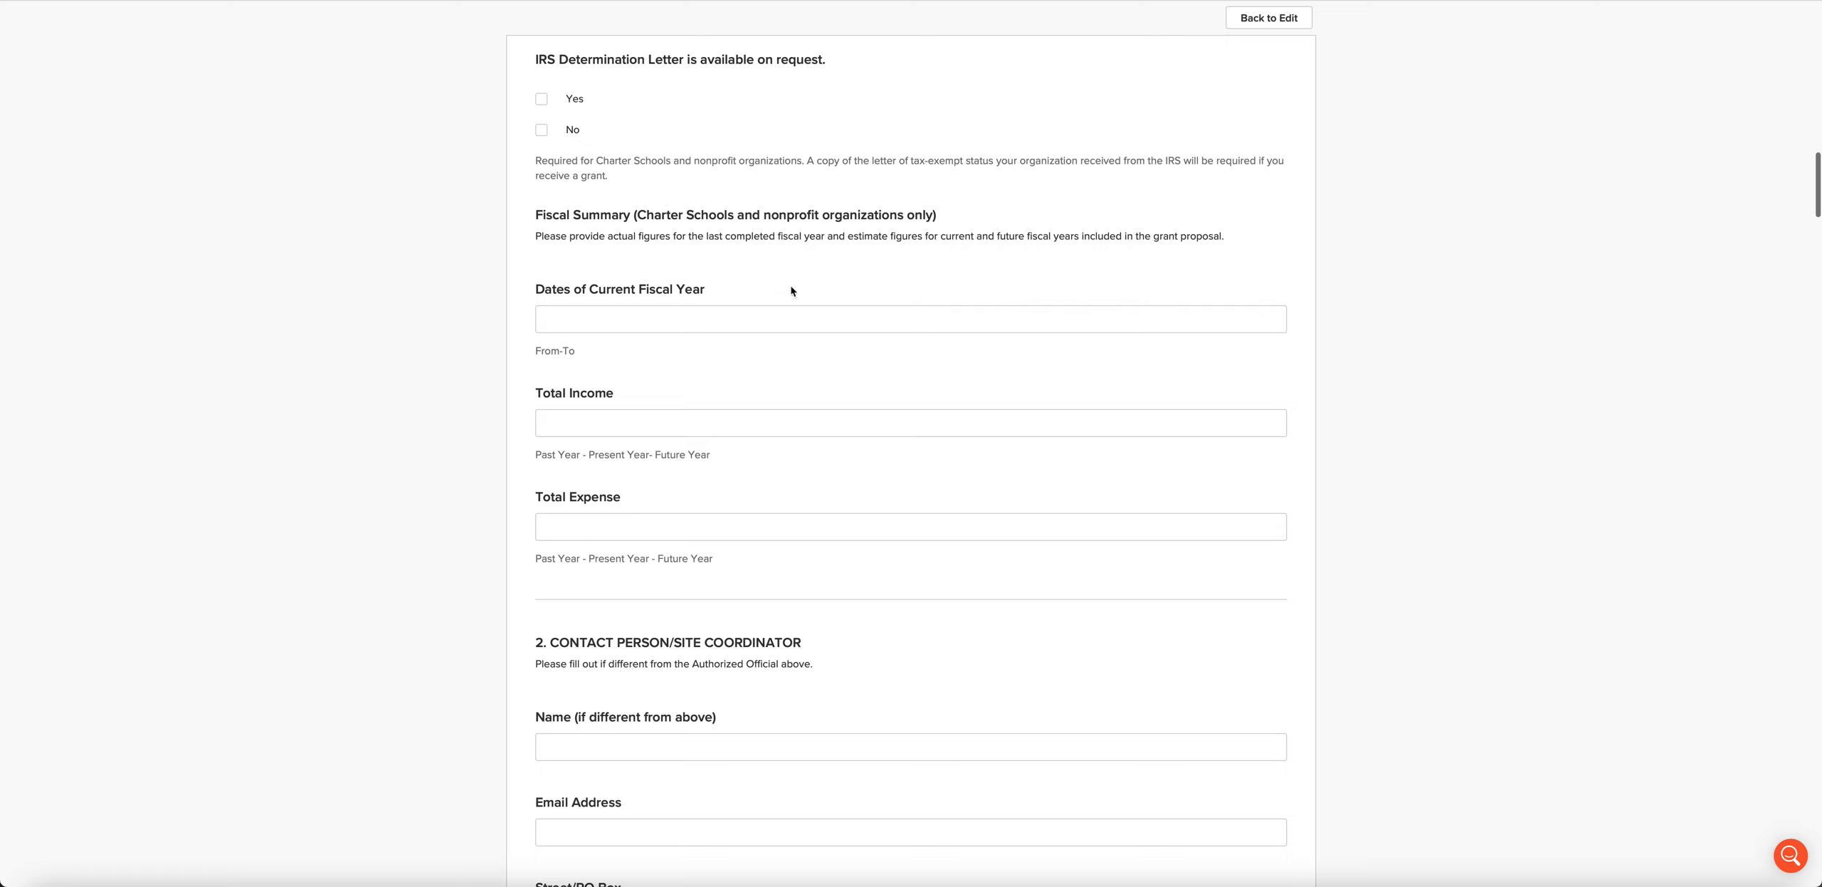
{"action": "mouse_move", "coordinate": [811, 287]}
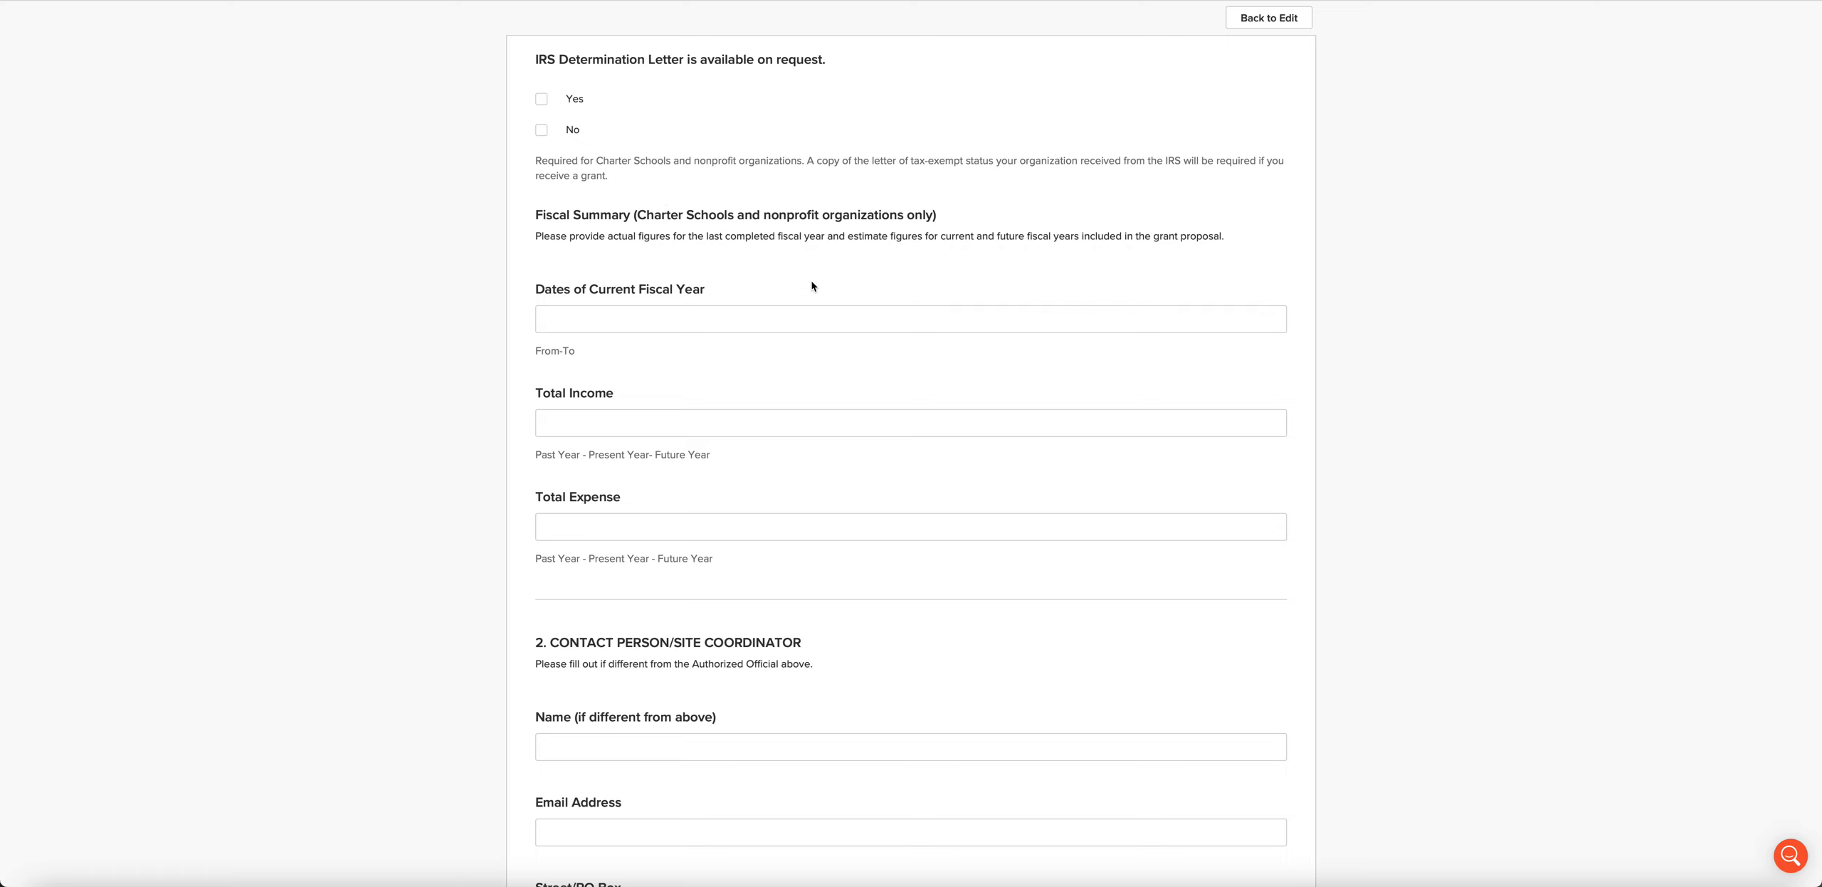
{"action": "scroll", "scroll_direction": "down", "scroll_amount": 3}
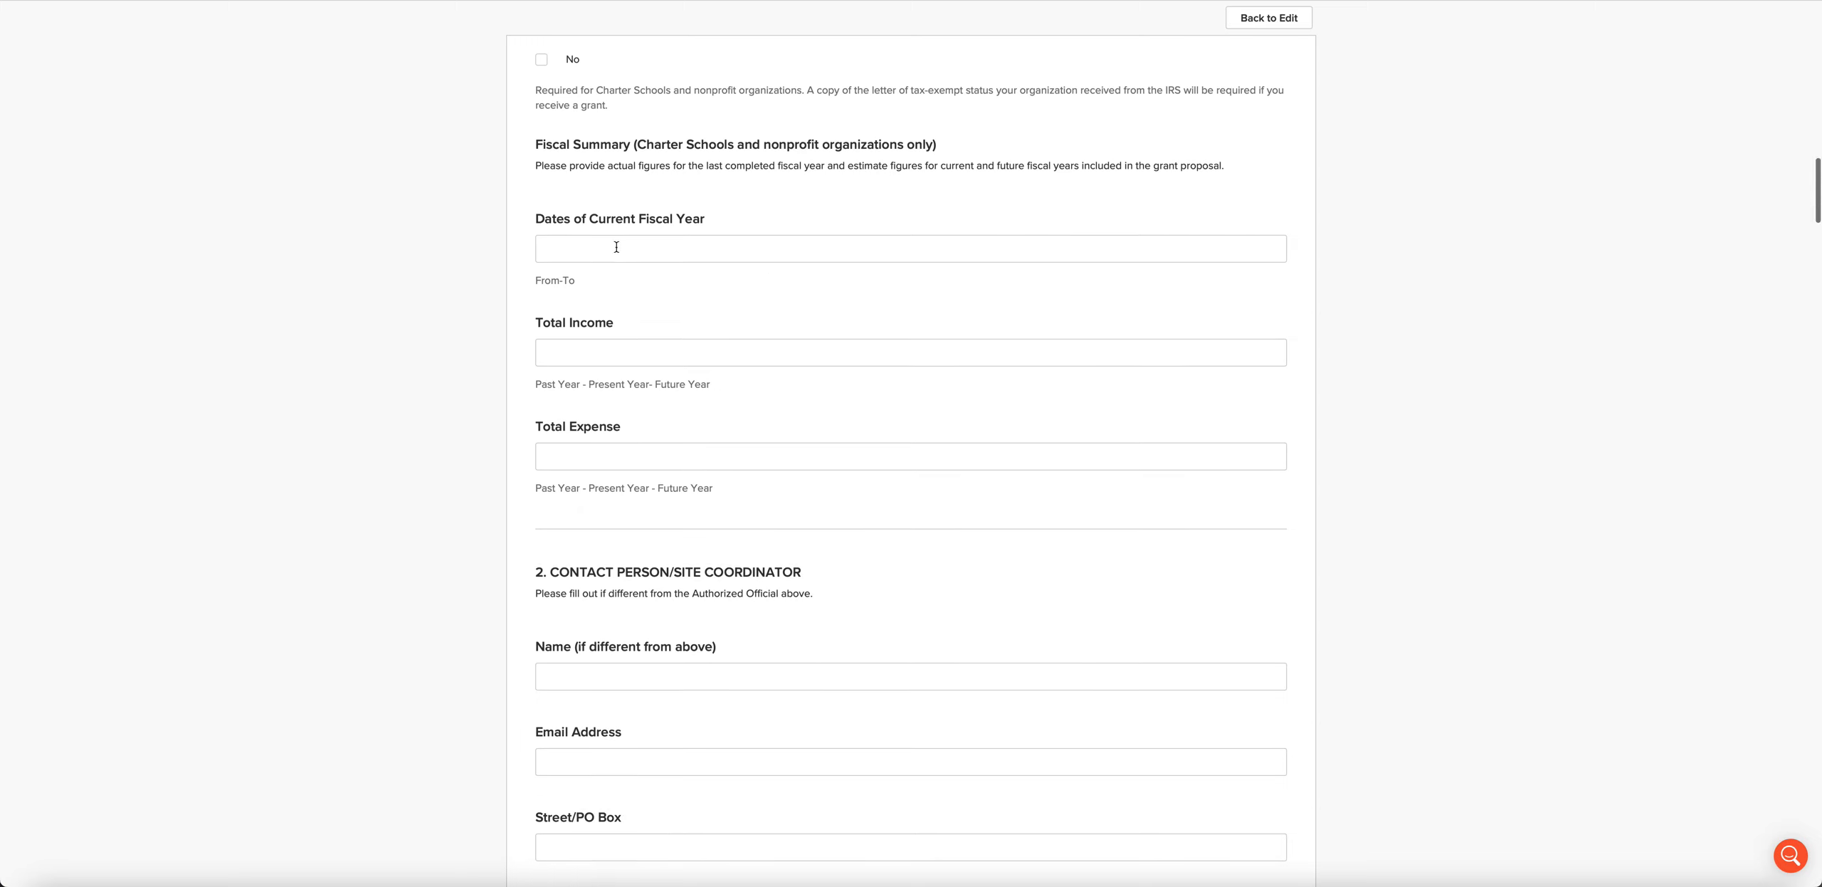
{"action": "mouse_move", "coordinate": [868, 395]}
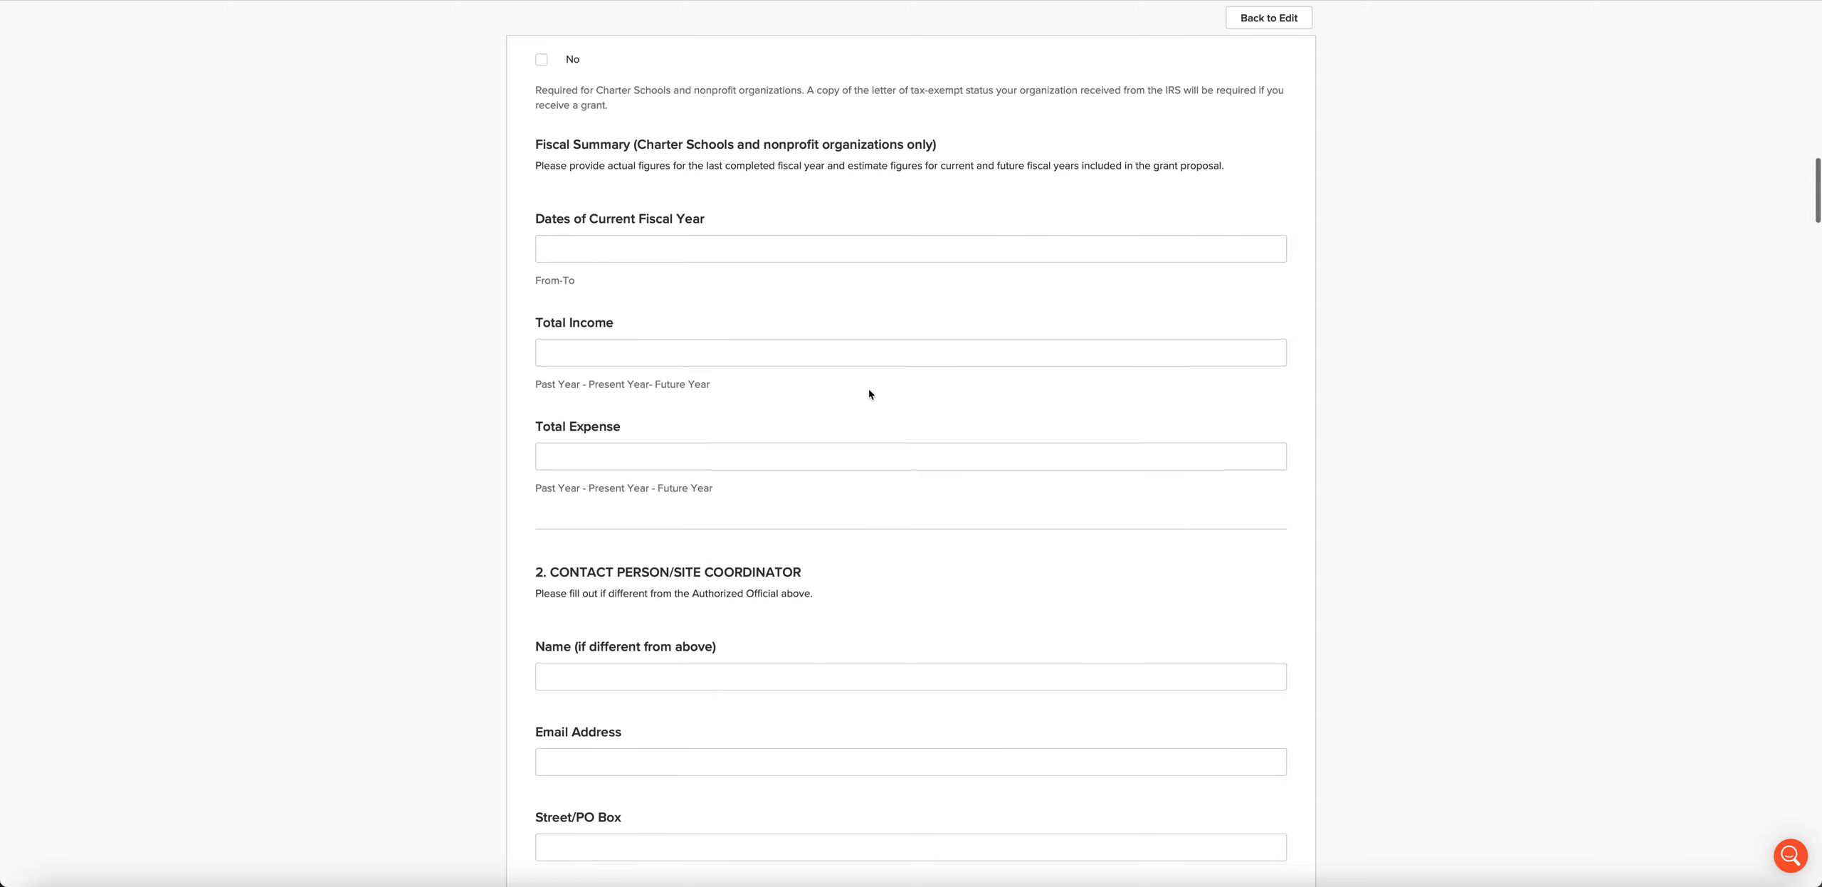
{"action": "mouse_move", "coordinate": [1002, 364]}
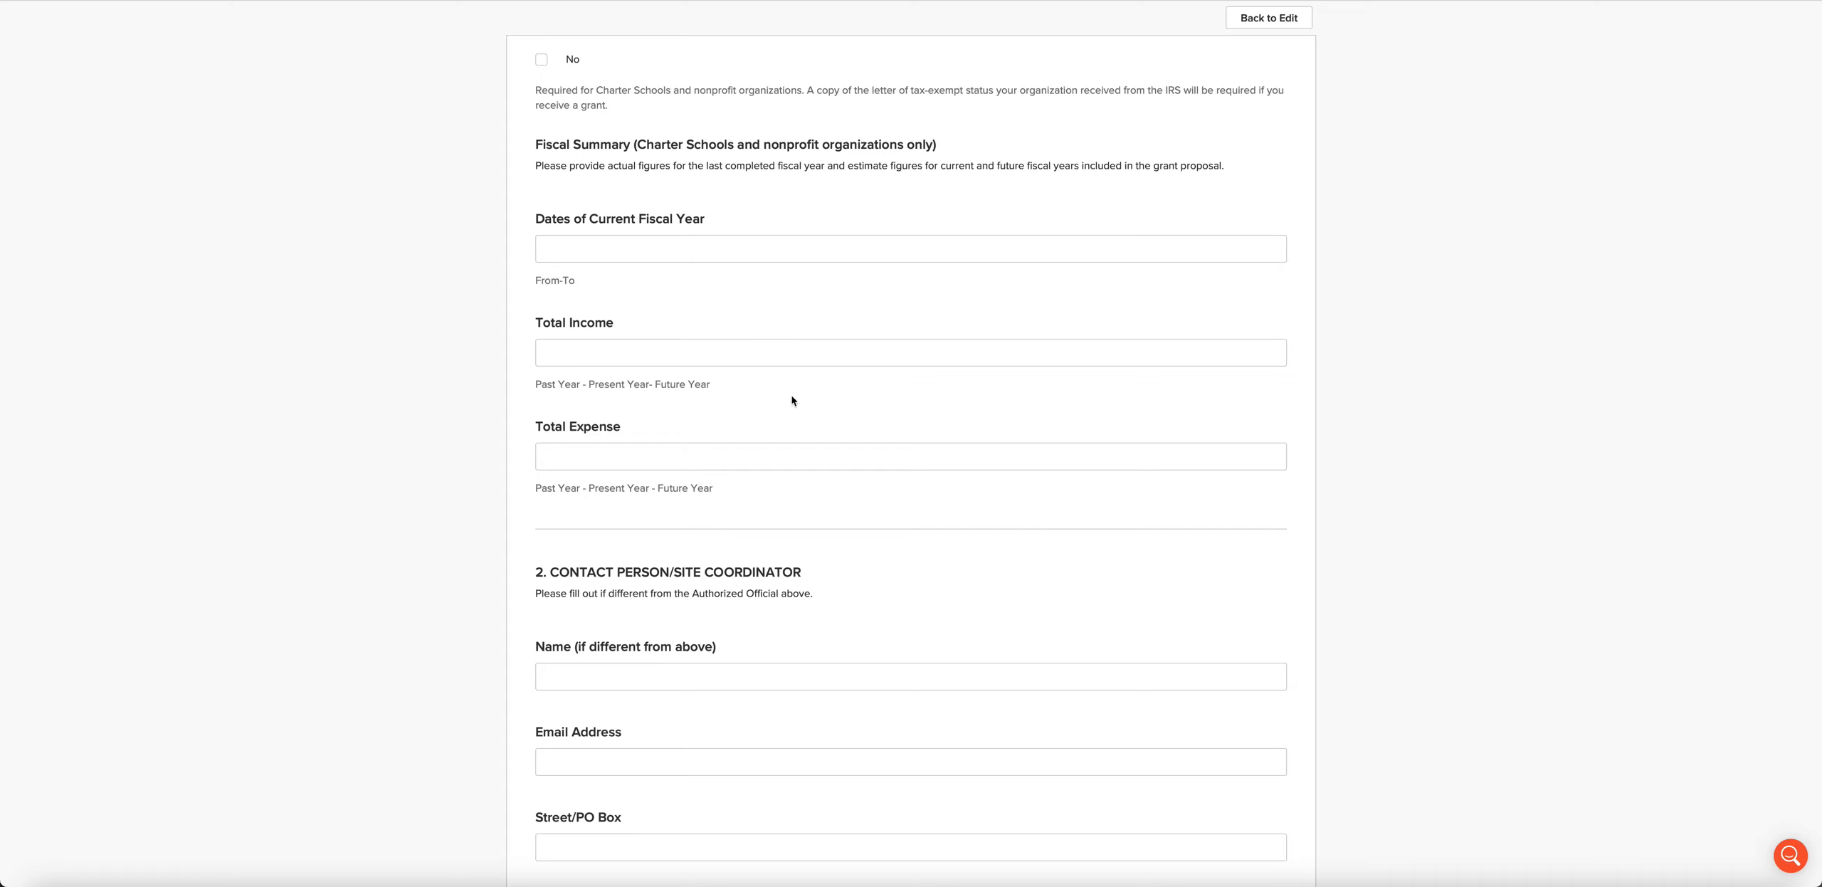
Step: Scroll past the contact name, email and street fields to 3. Grant Request Information
{"action": "scroll", "scroll_direction": "down", "scroll_amount": 3}
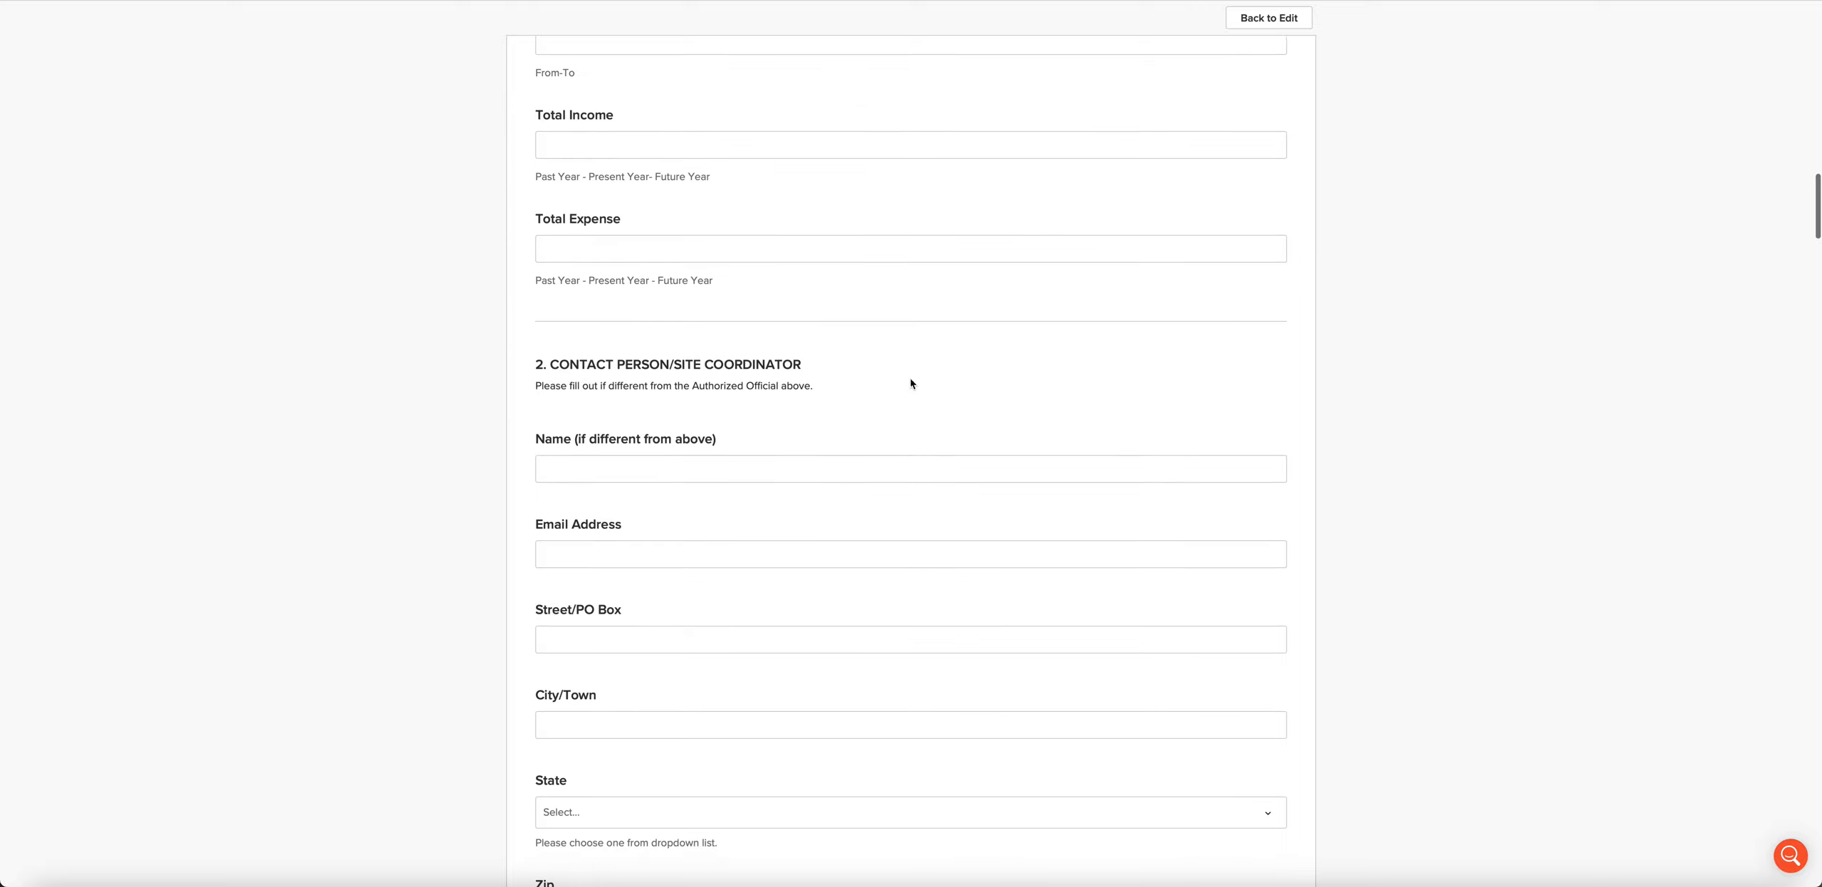
{"action": "scroll", "scroll_direction": "down", "scroll_amount": 3}
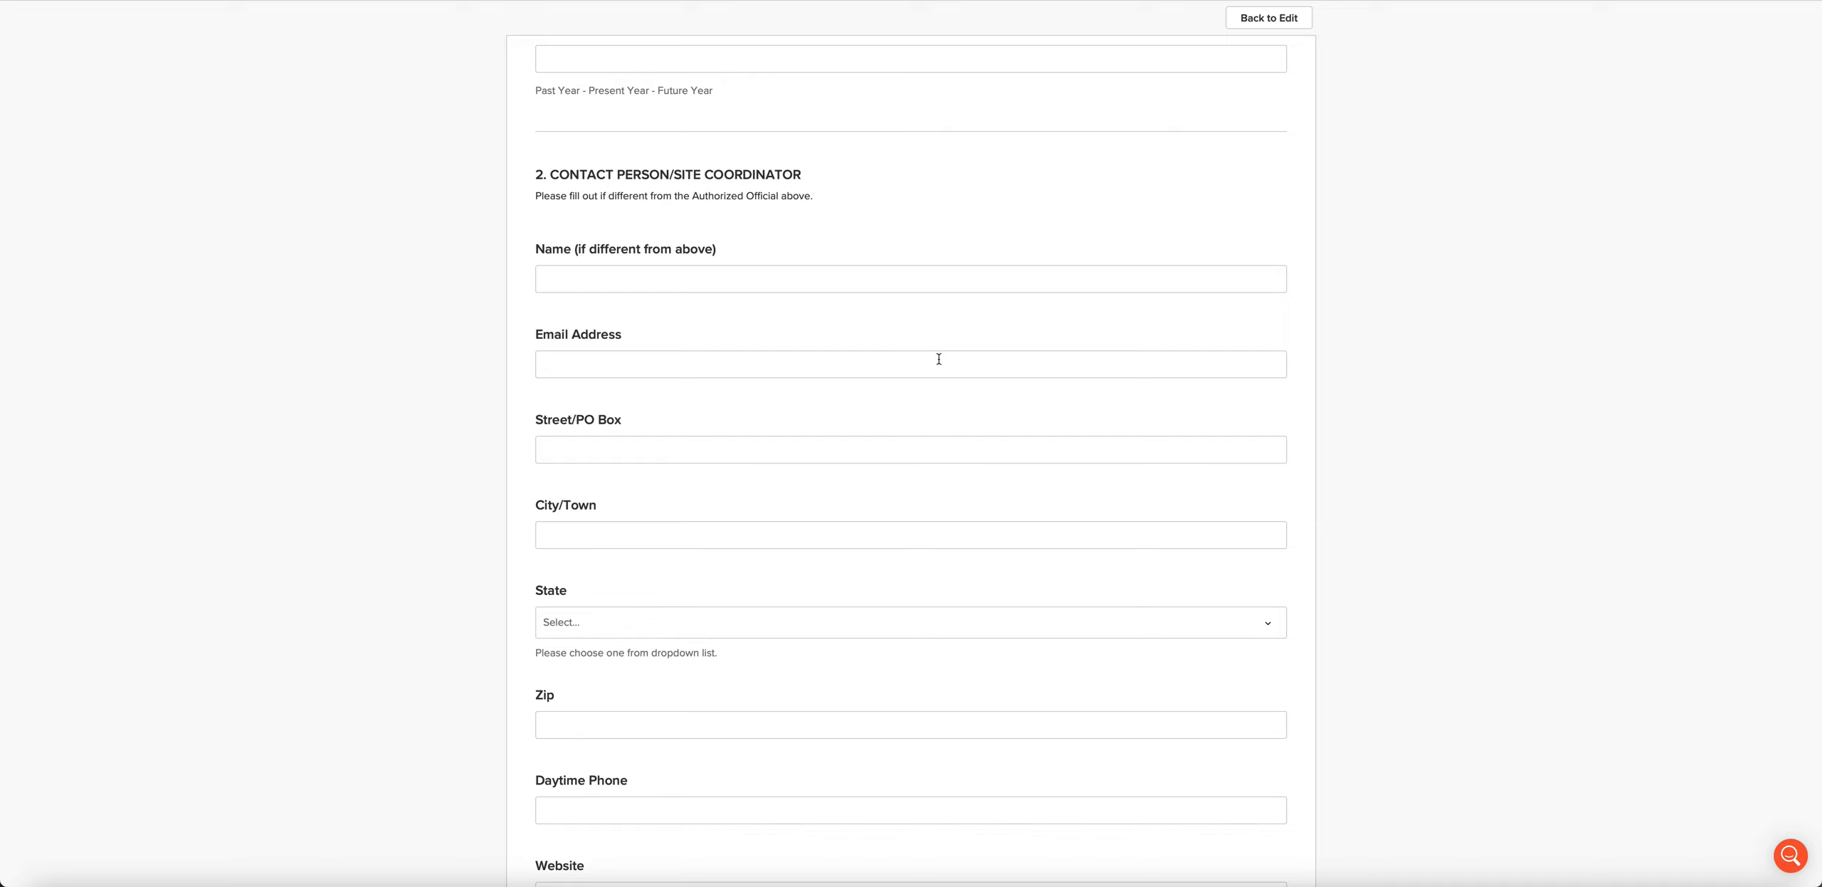
{"action": "scroll", "scroll_direction": "down", "scroll_amount": 3}
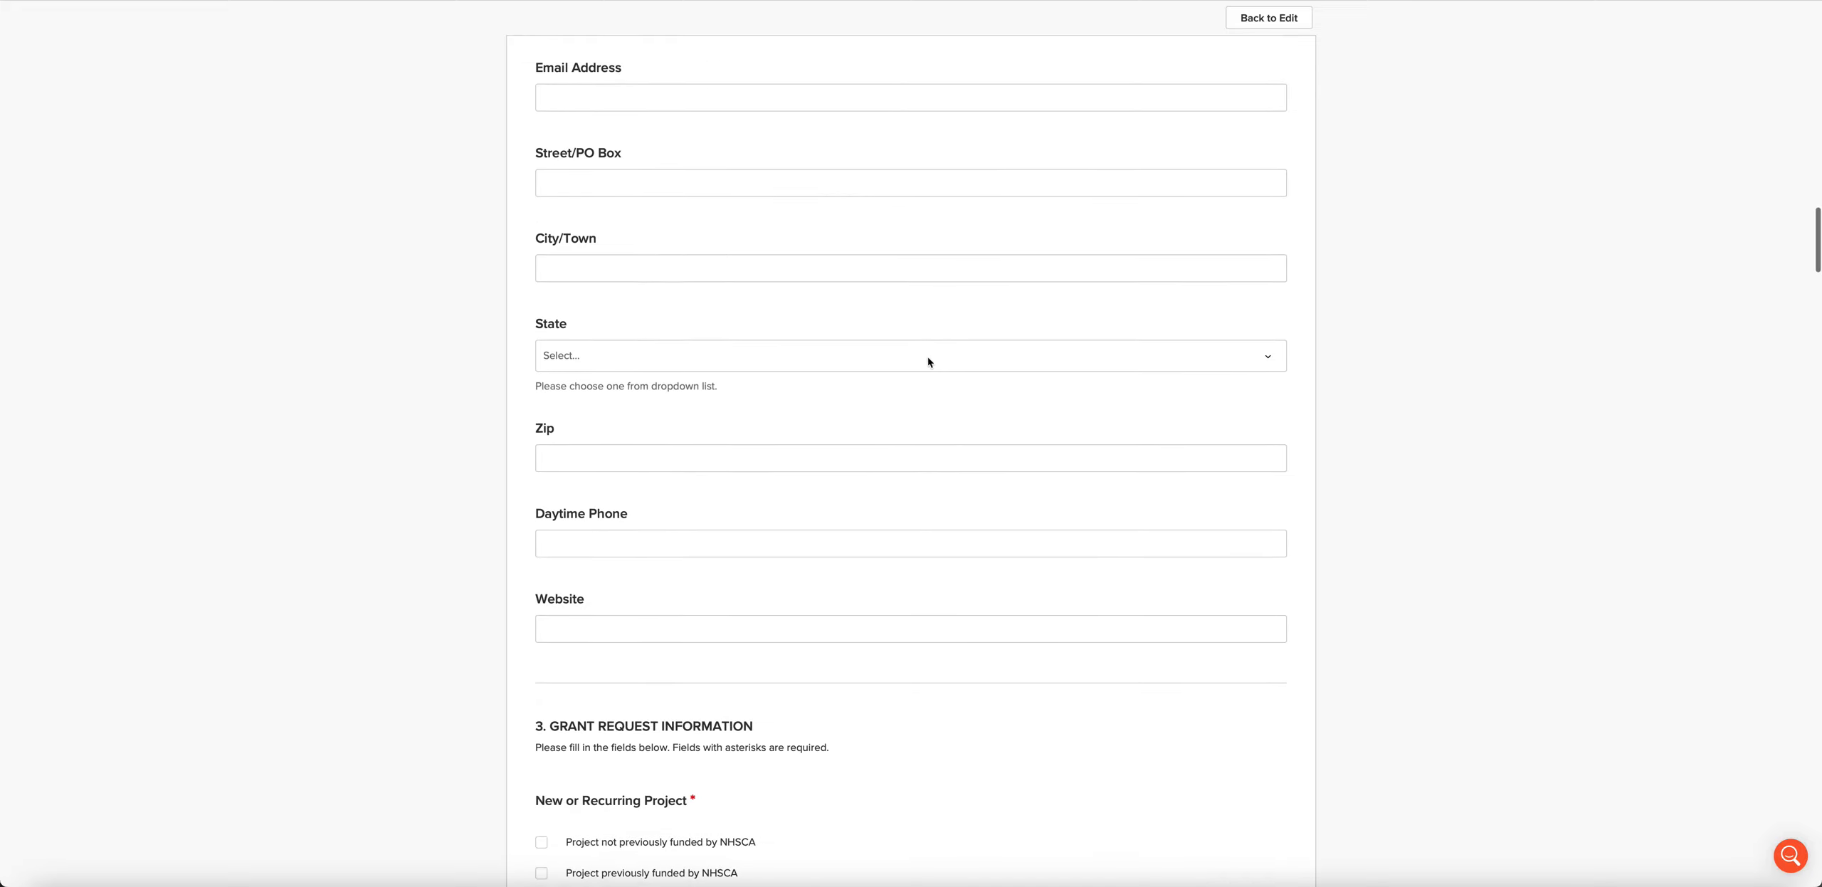
{"action": "scroll", "scroll_direction": "down", "scroll_amount": 3}
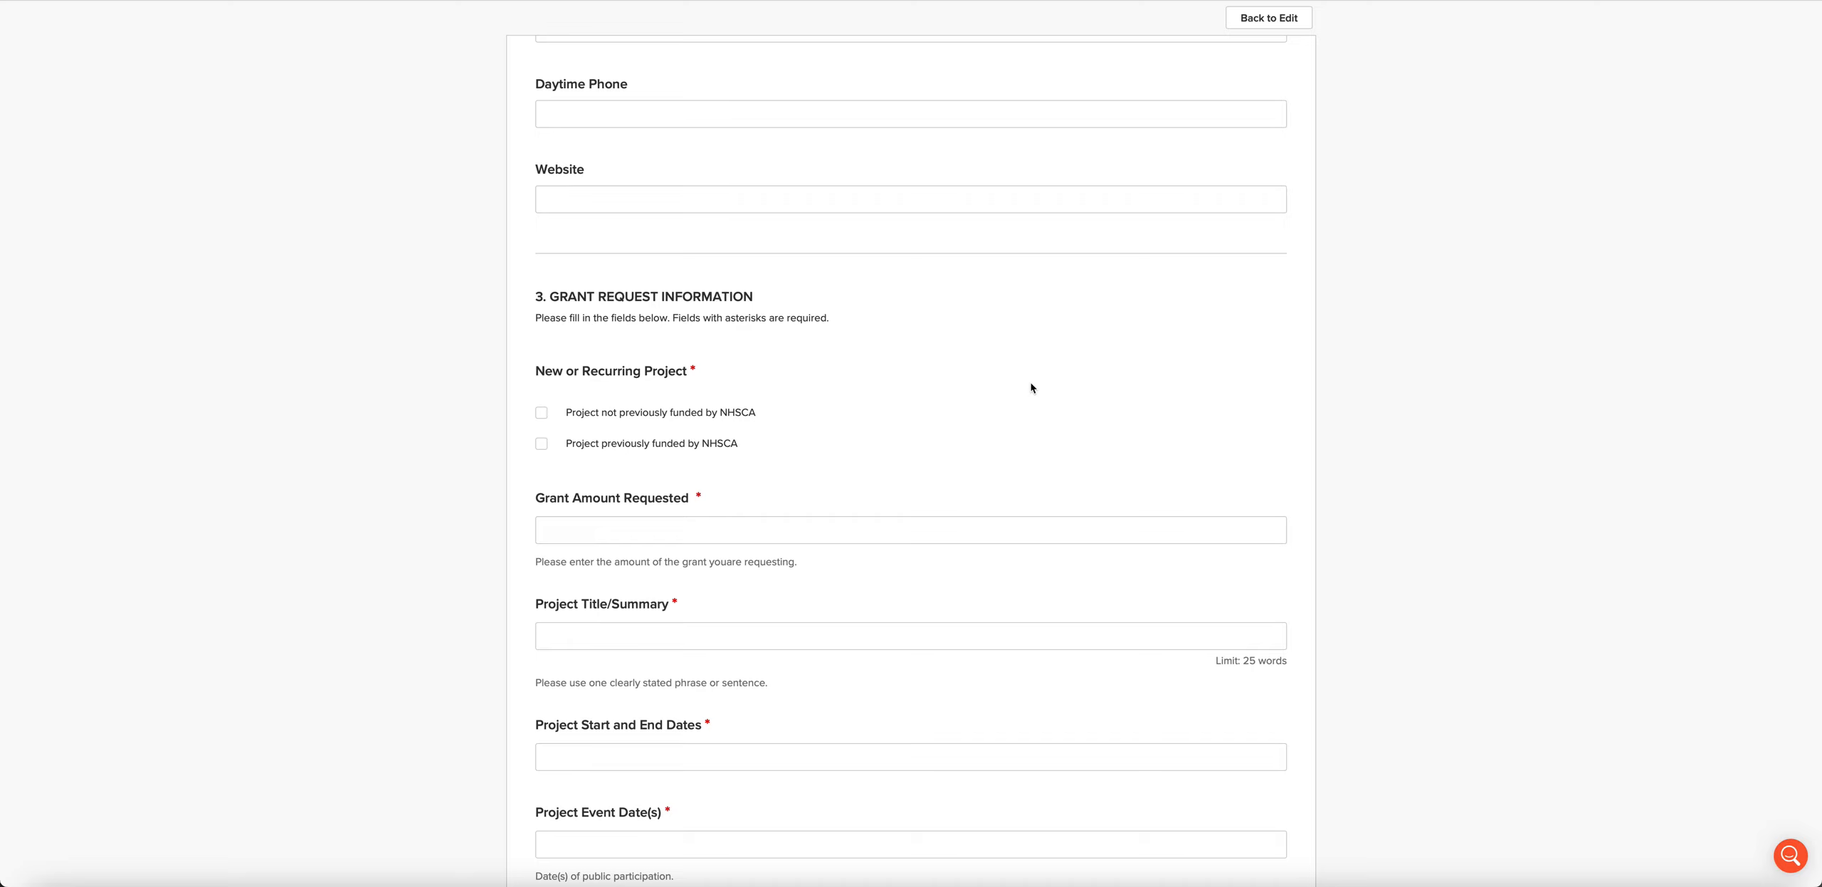
{"action": "mouse_move", "coordinate": [1033, 353]}
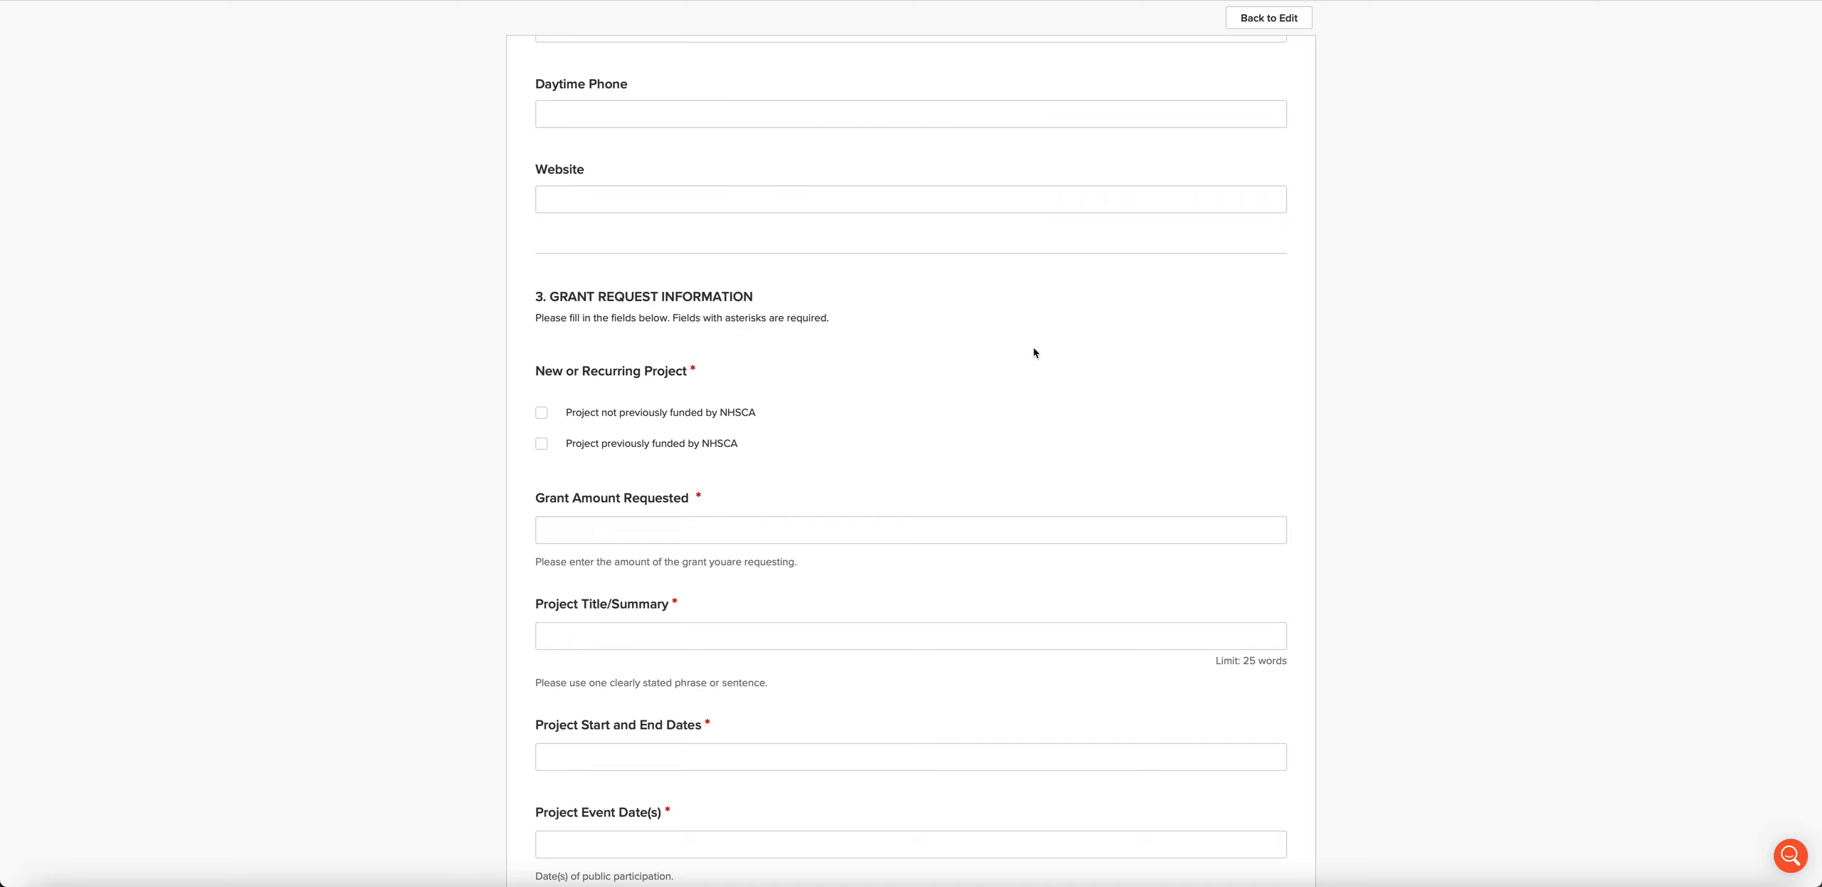
Step: Scroll past grant amount and project title to the project director, communities and engagement count fields
{"action": "scroll", "scroll_direction": "down", "scroll_amount": 3}
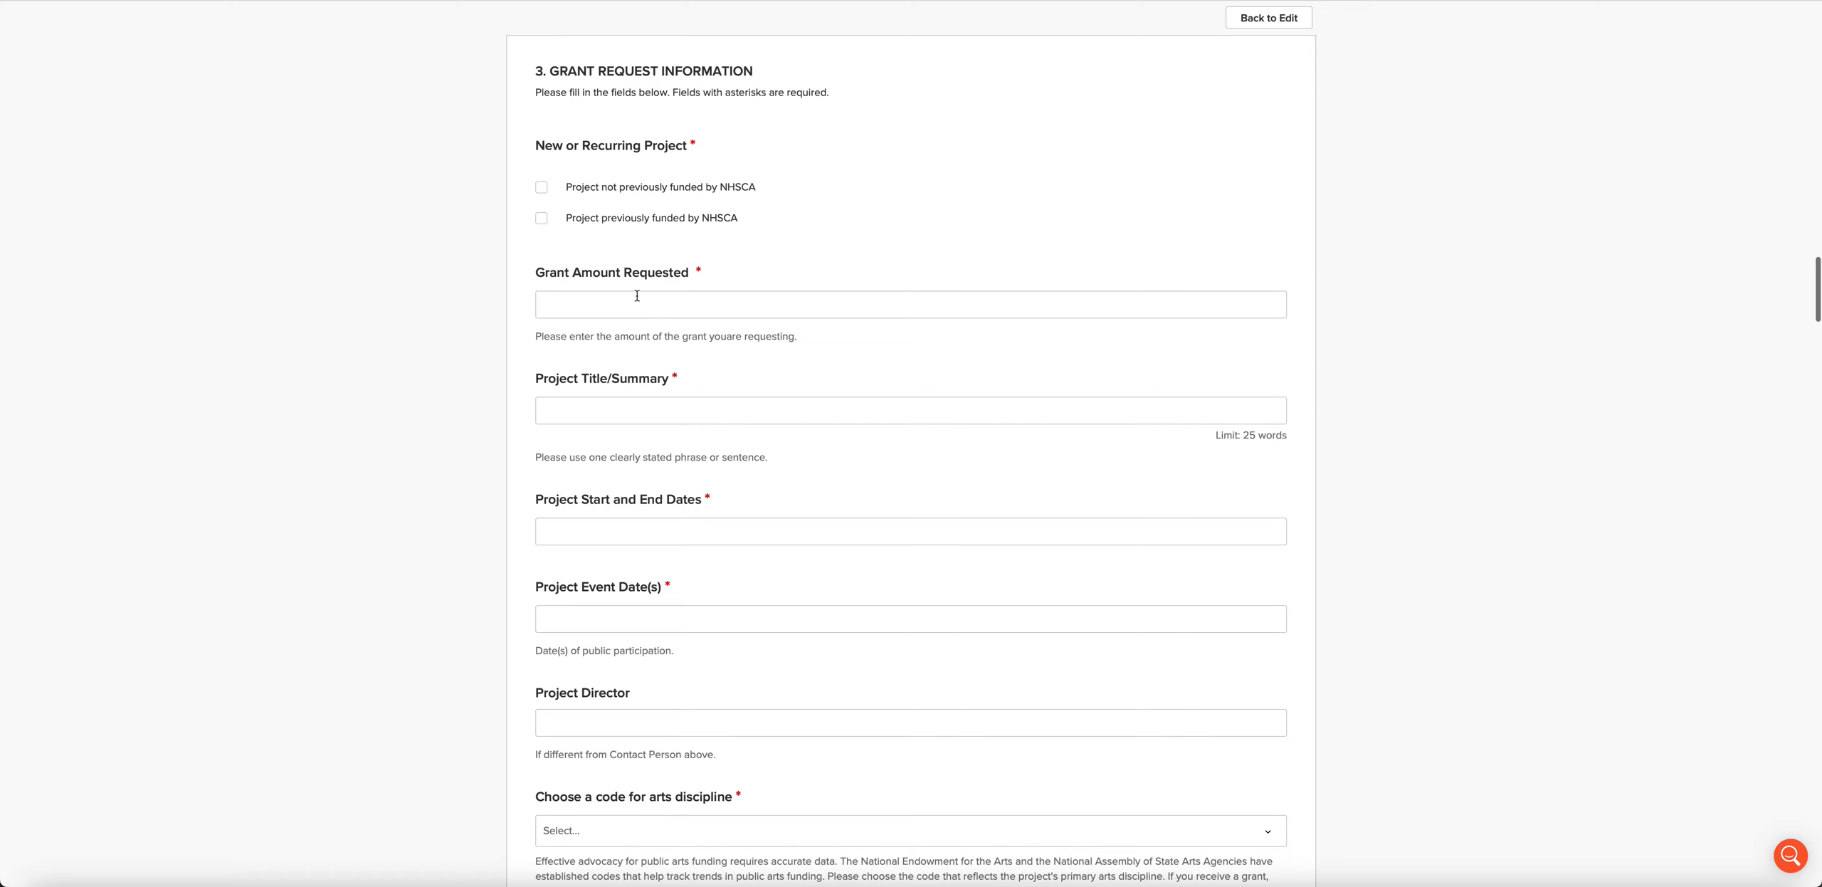
{"action": "scroll", "scroll_direction": "down", "scroll_amount": 3}
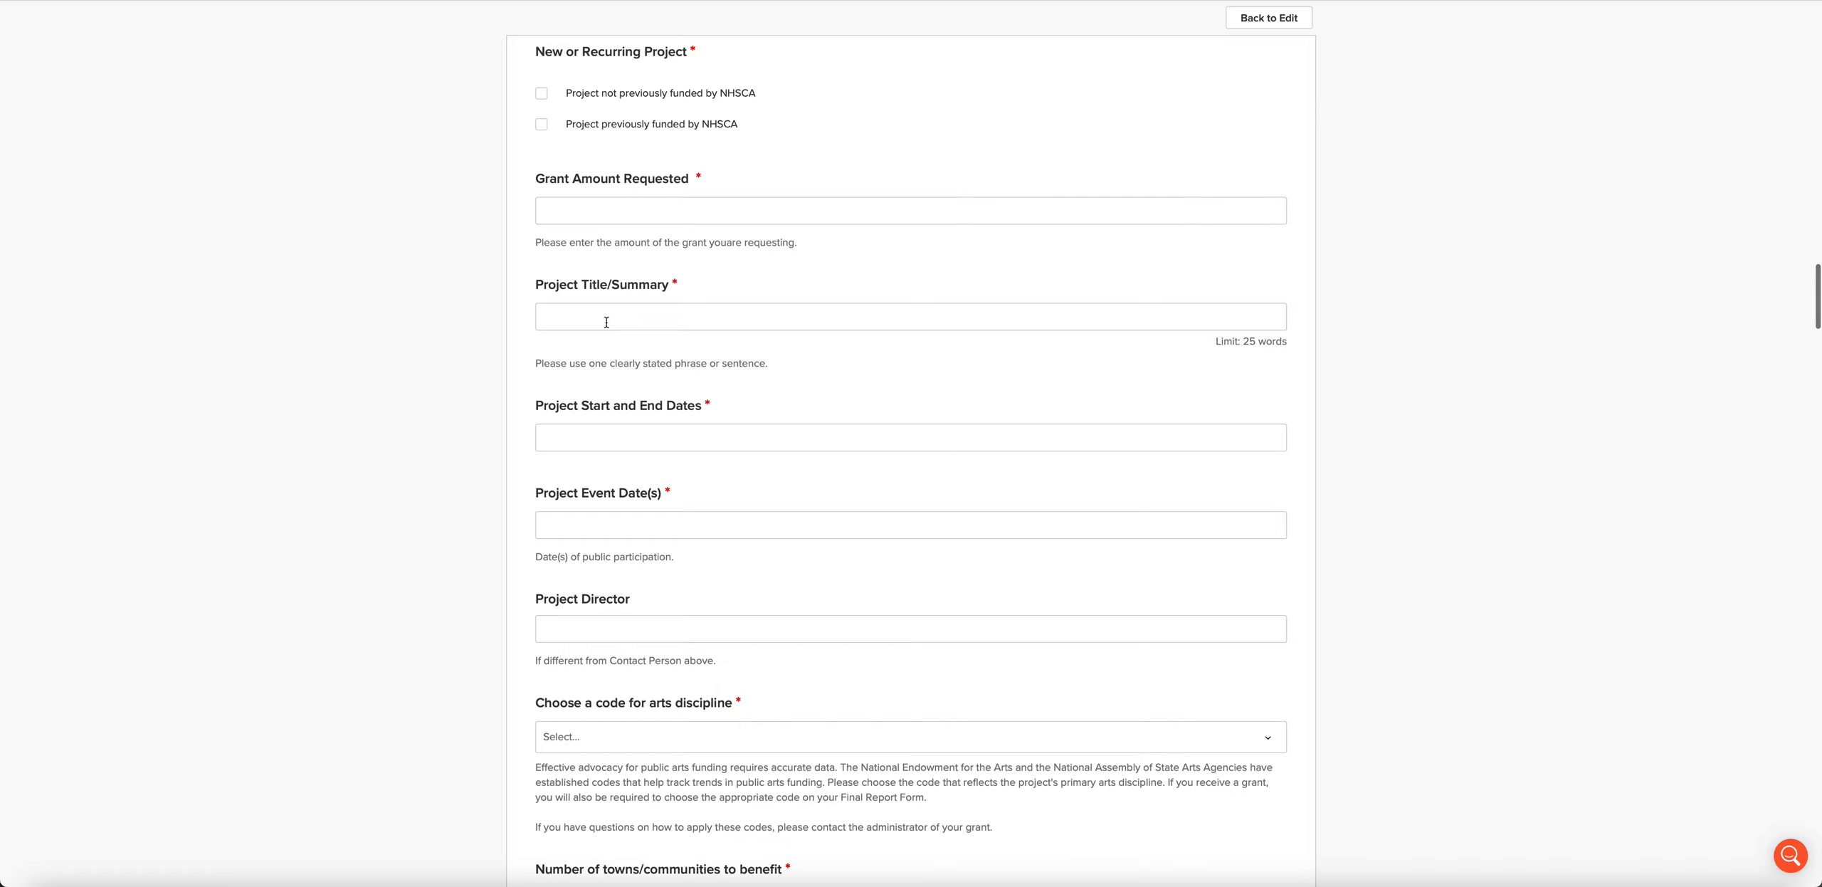
{"action": "mouse_move", "coordinate": [636, 321]}
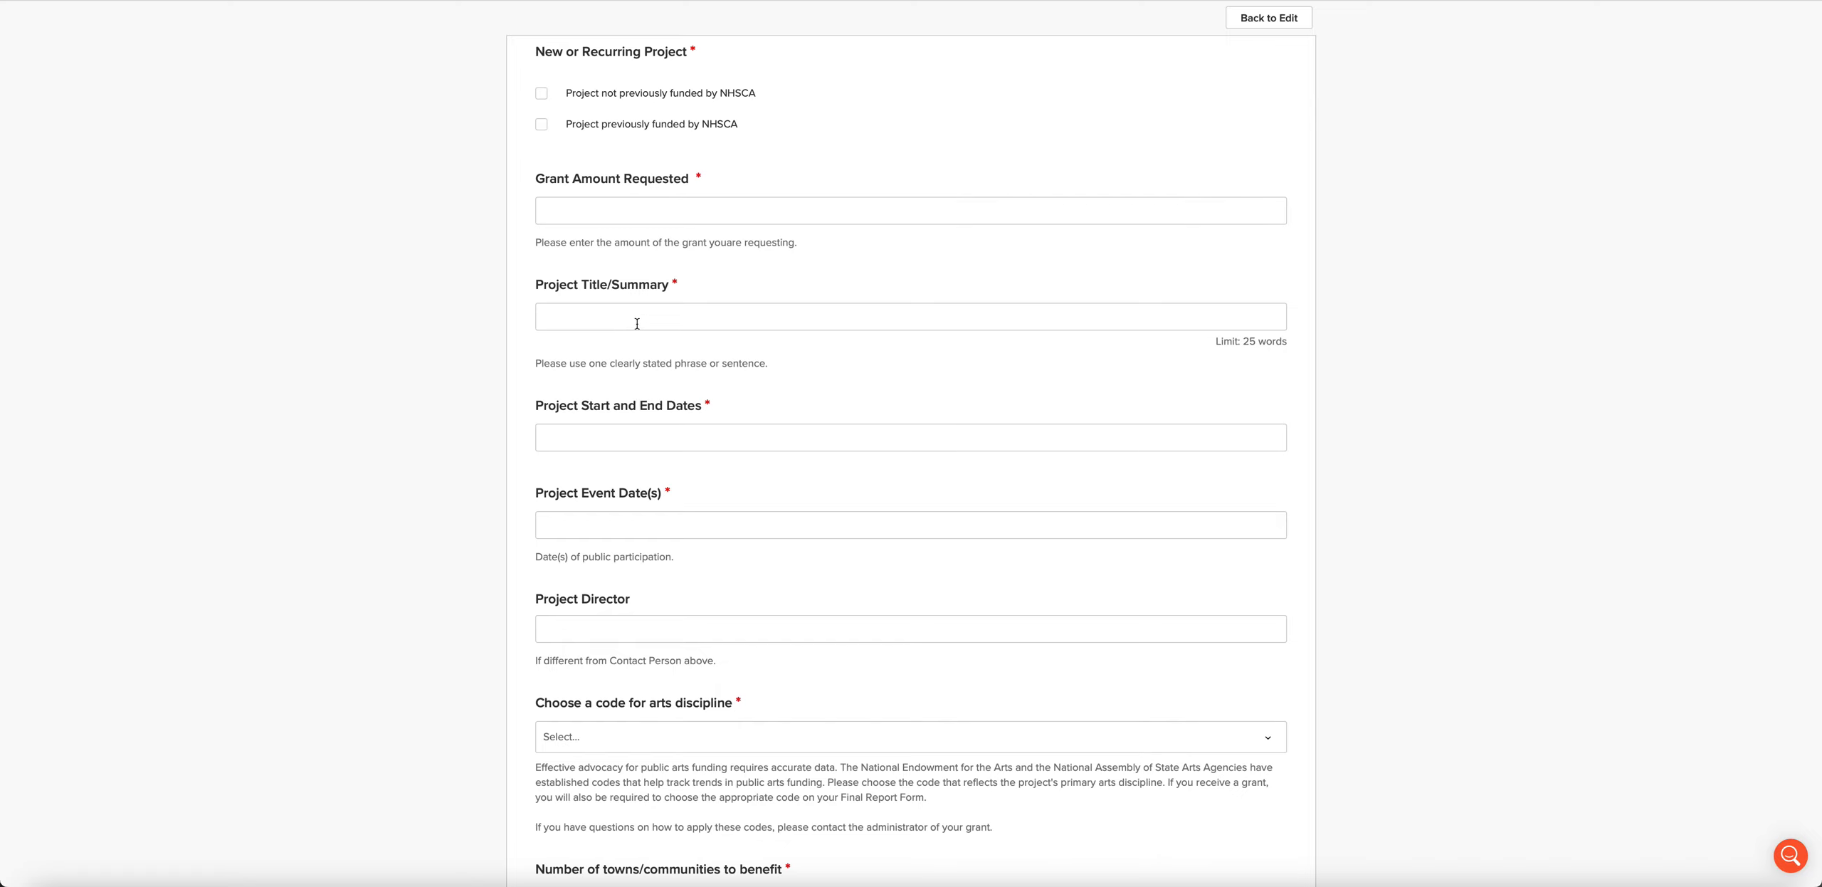
{"action": "mouse_move", "coordinate": [636, 323]}
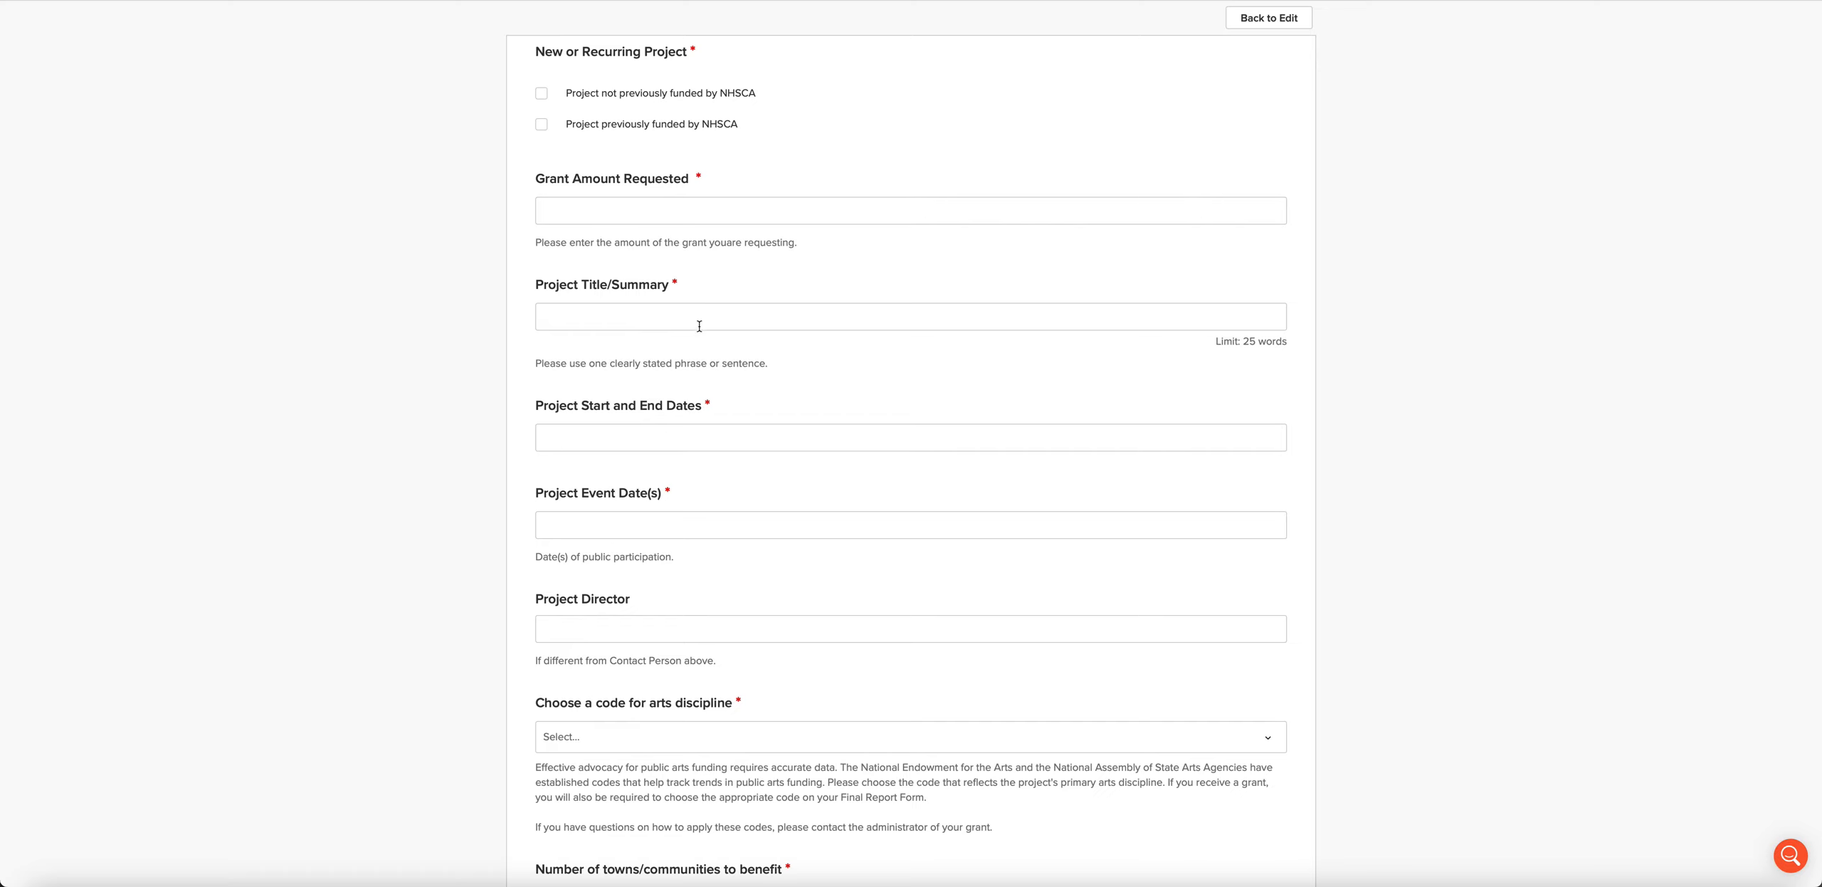
{"action": "scroll", "scroll_direction": "down", "scroll_amount": 3}
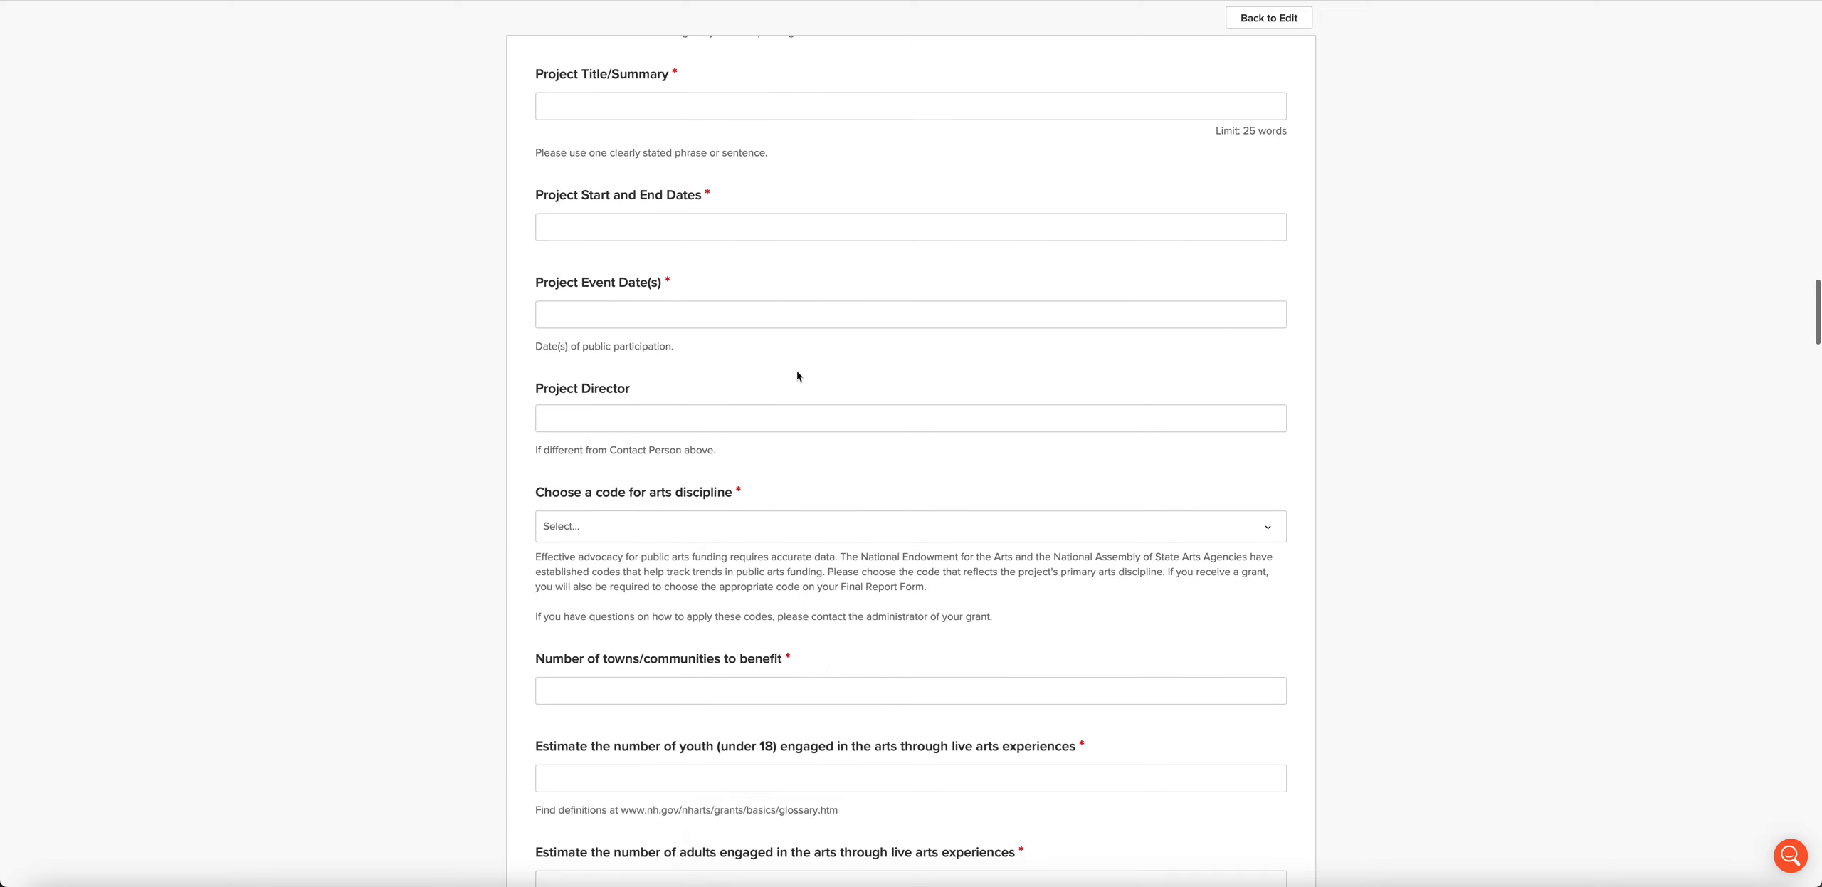
{"action": "mouse_move", "coordinate": [754, 265]}
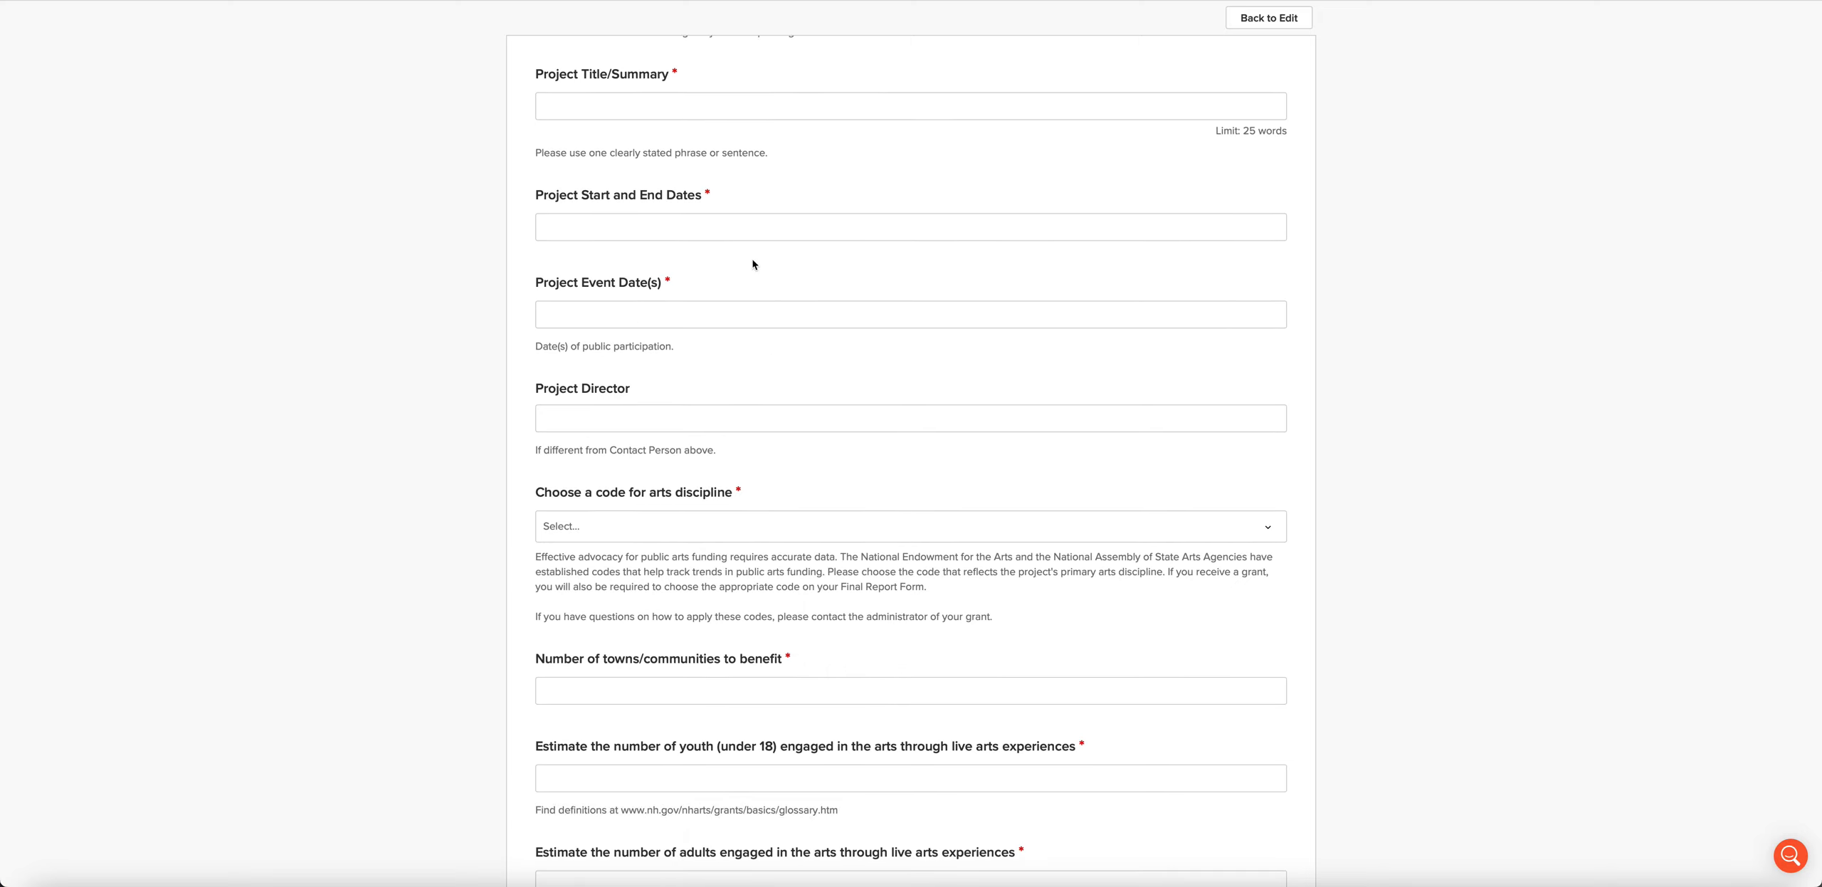
{"action": "scroll", "scroll_direction": "down", "scroll_amount": 3}
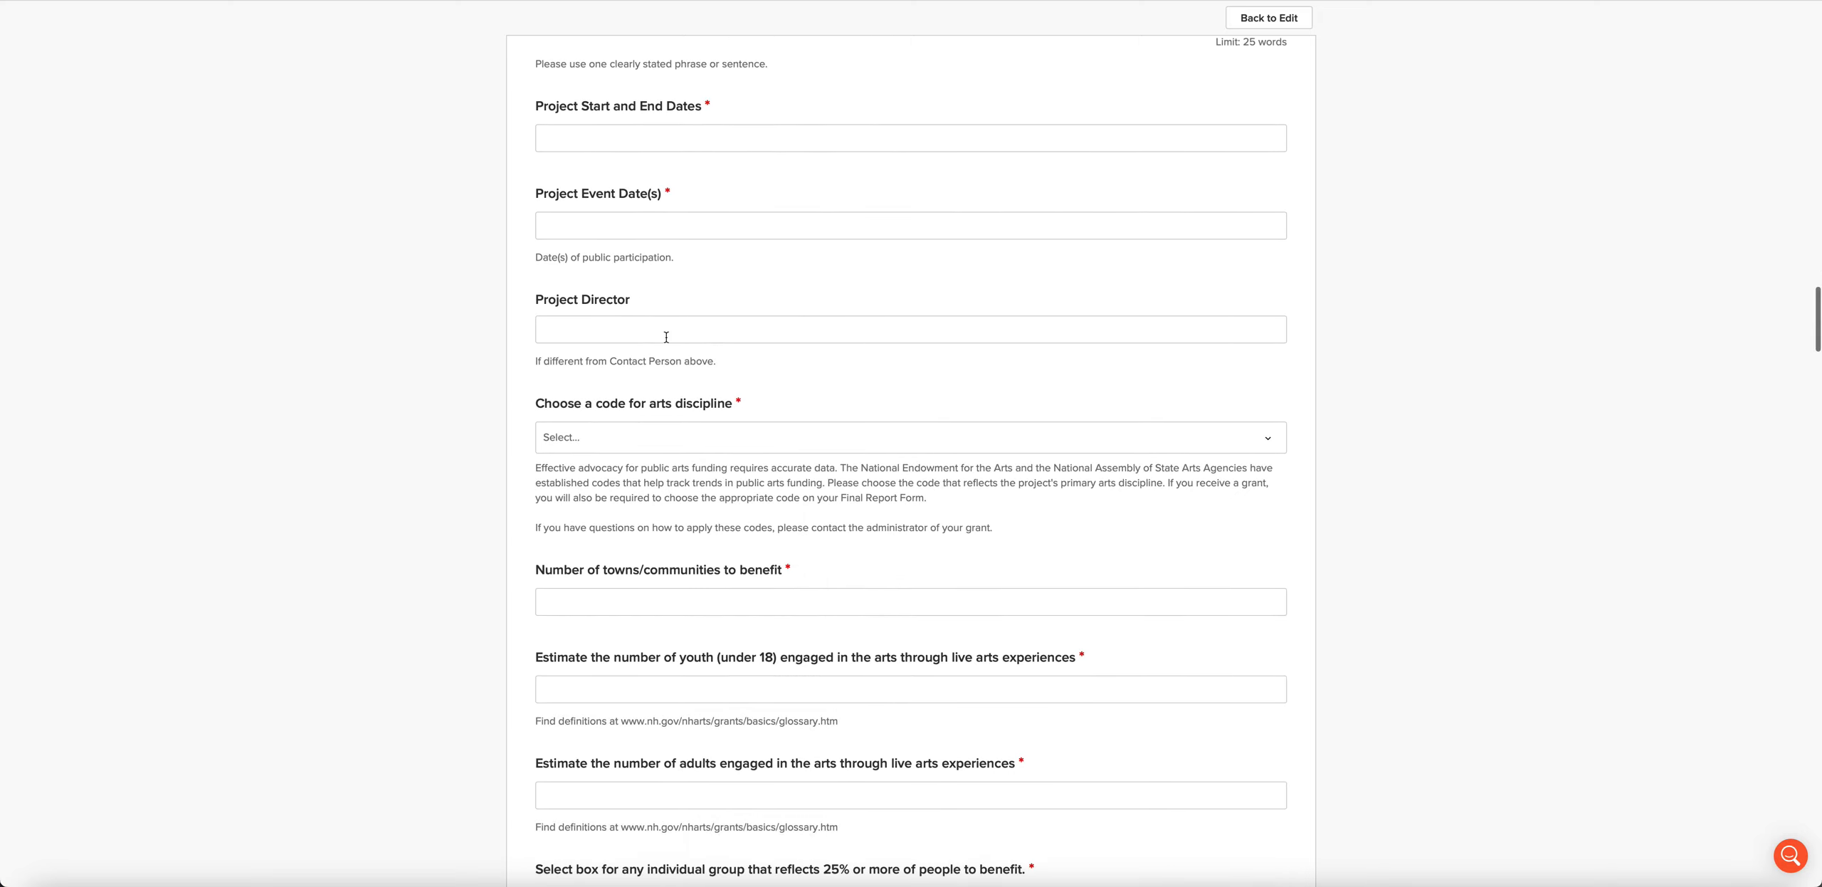
{"action": "mouse_move", "coordinate": [882, 356]}
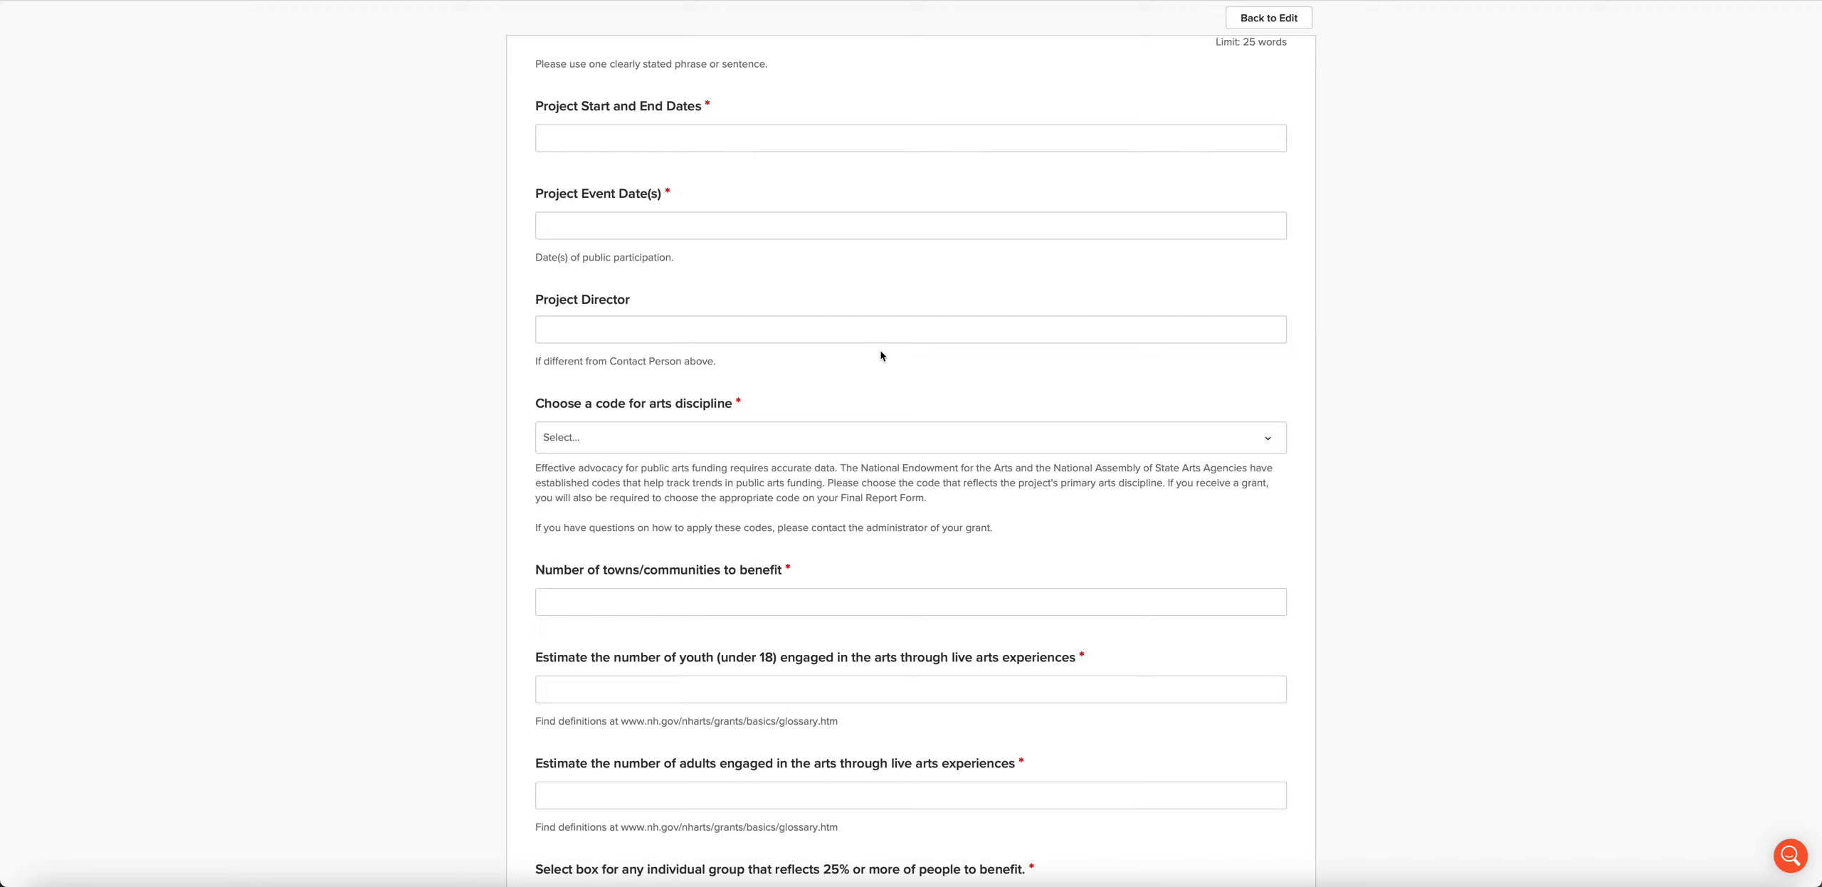
{"action": "scroll", "scroll_direction": "down", "scroll_amount": 3}
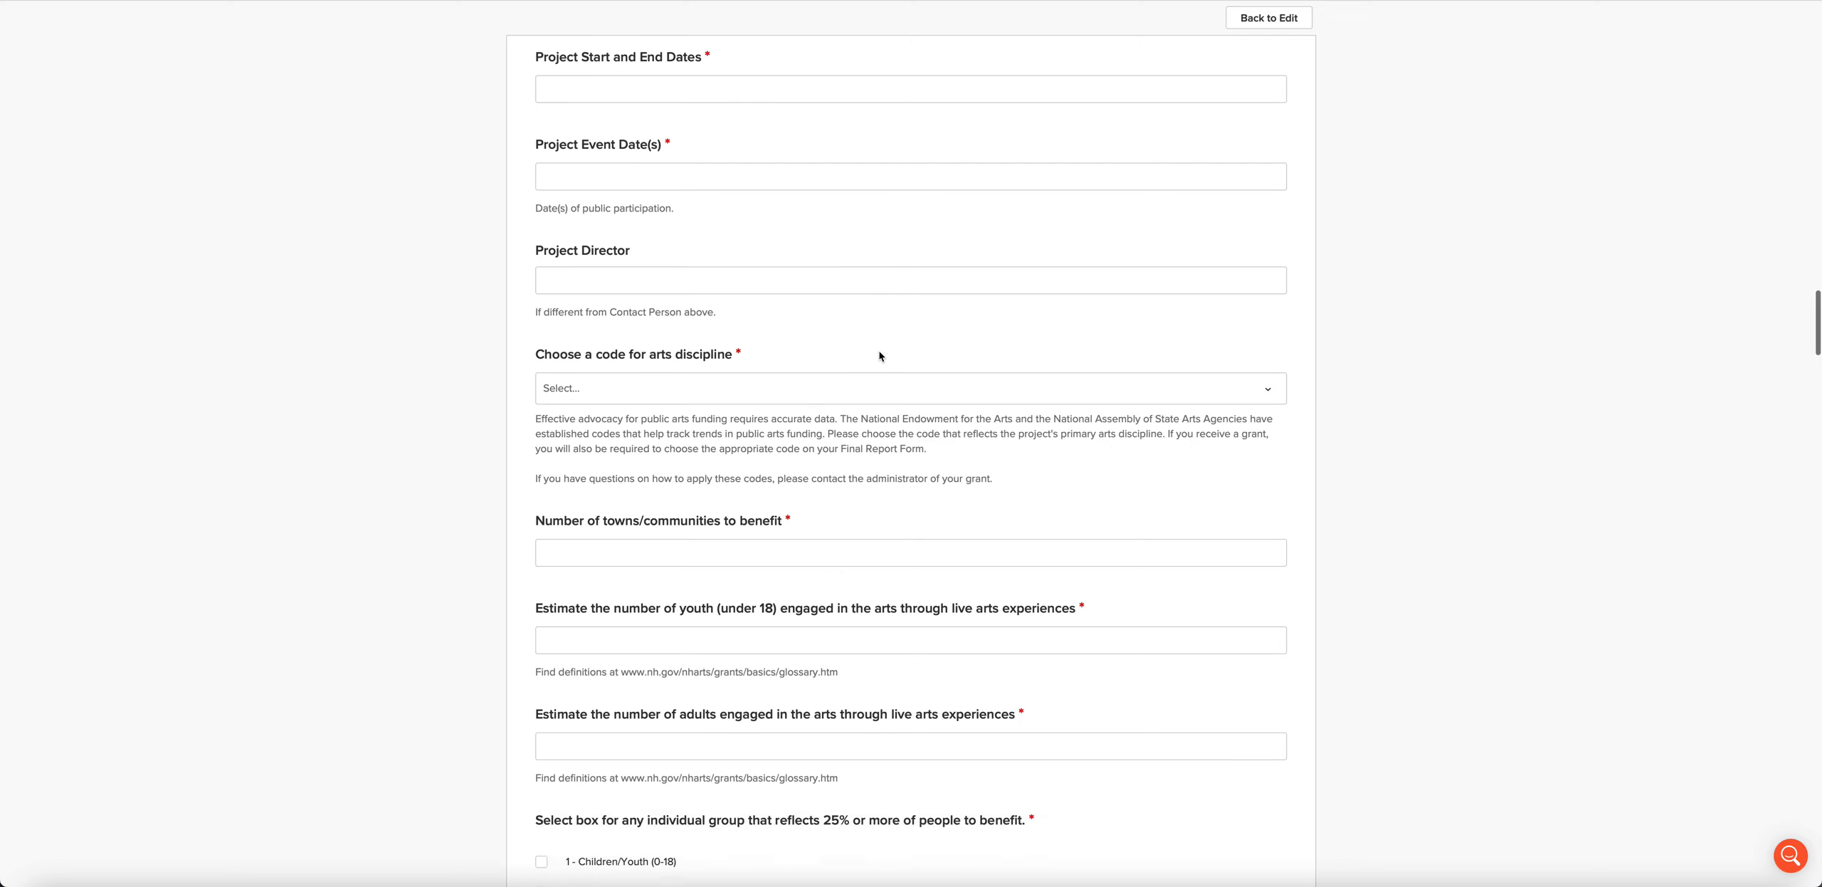
Step: View arts discipline code options like 01 Dance and Music without choosing one, then continue scrolling
{"action": "scroll", "scroll_direction": "down", "scroll_amount": 3}
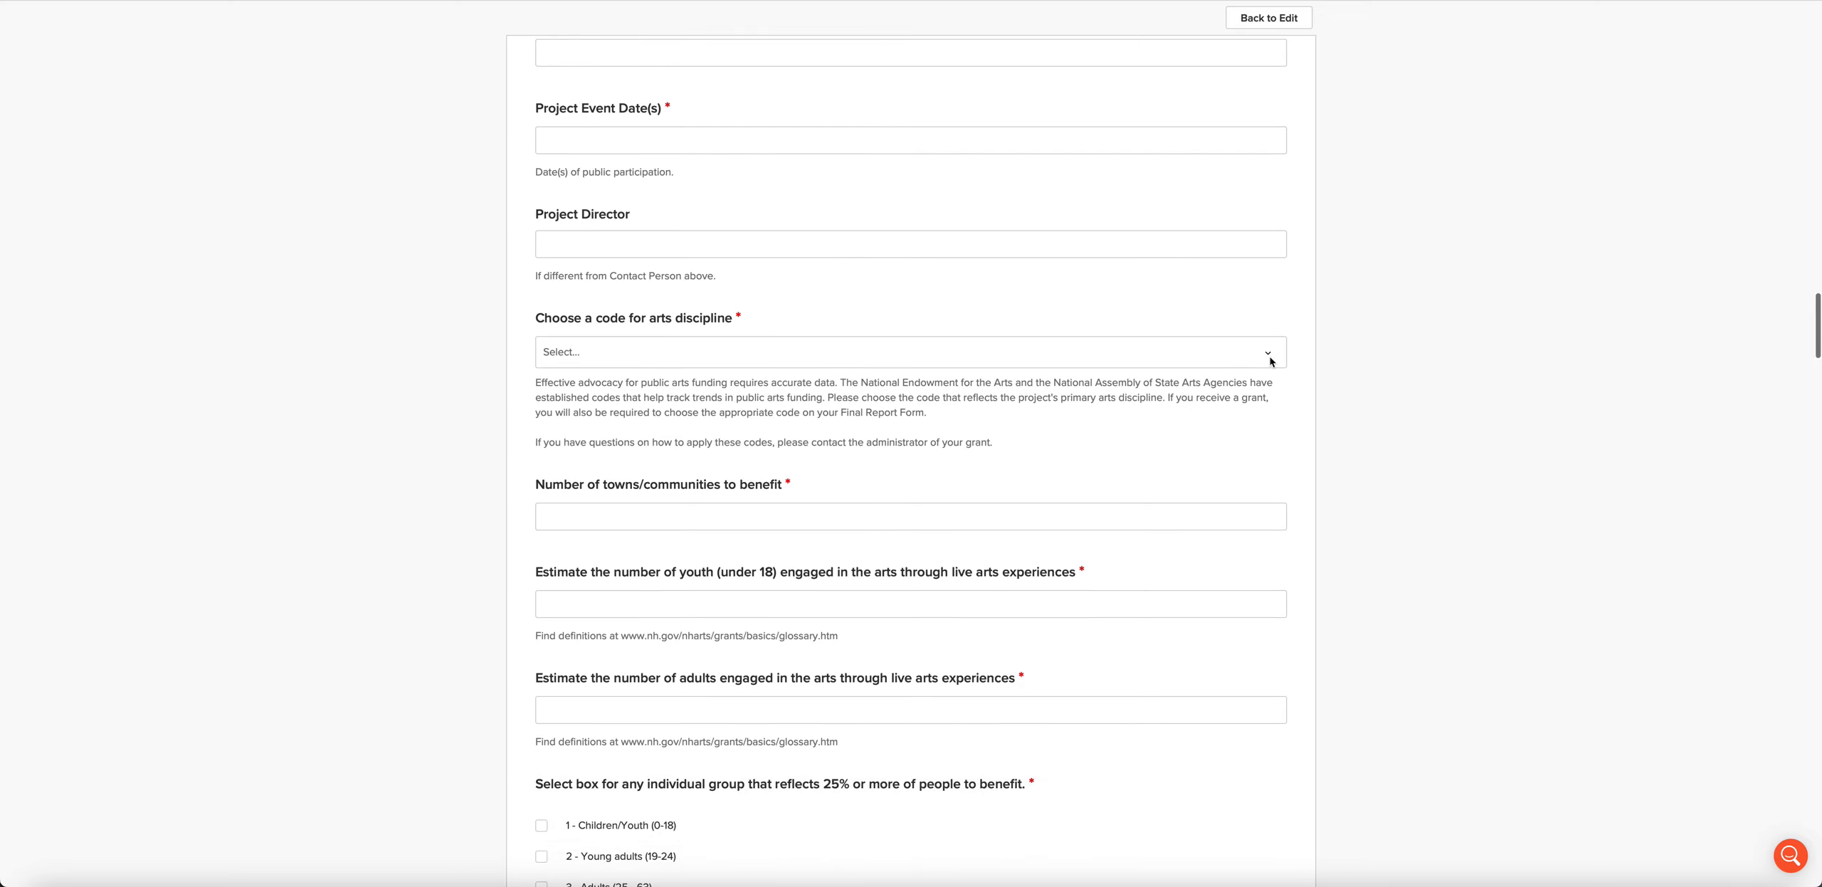
{"action": "left_click", "coordinate": [910, 351]}
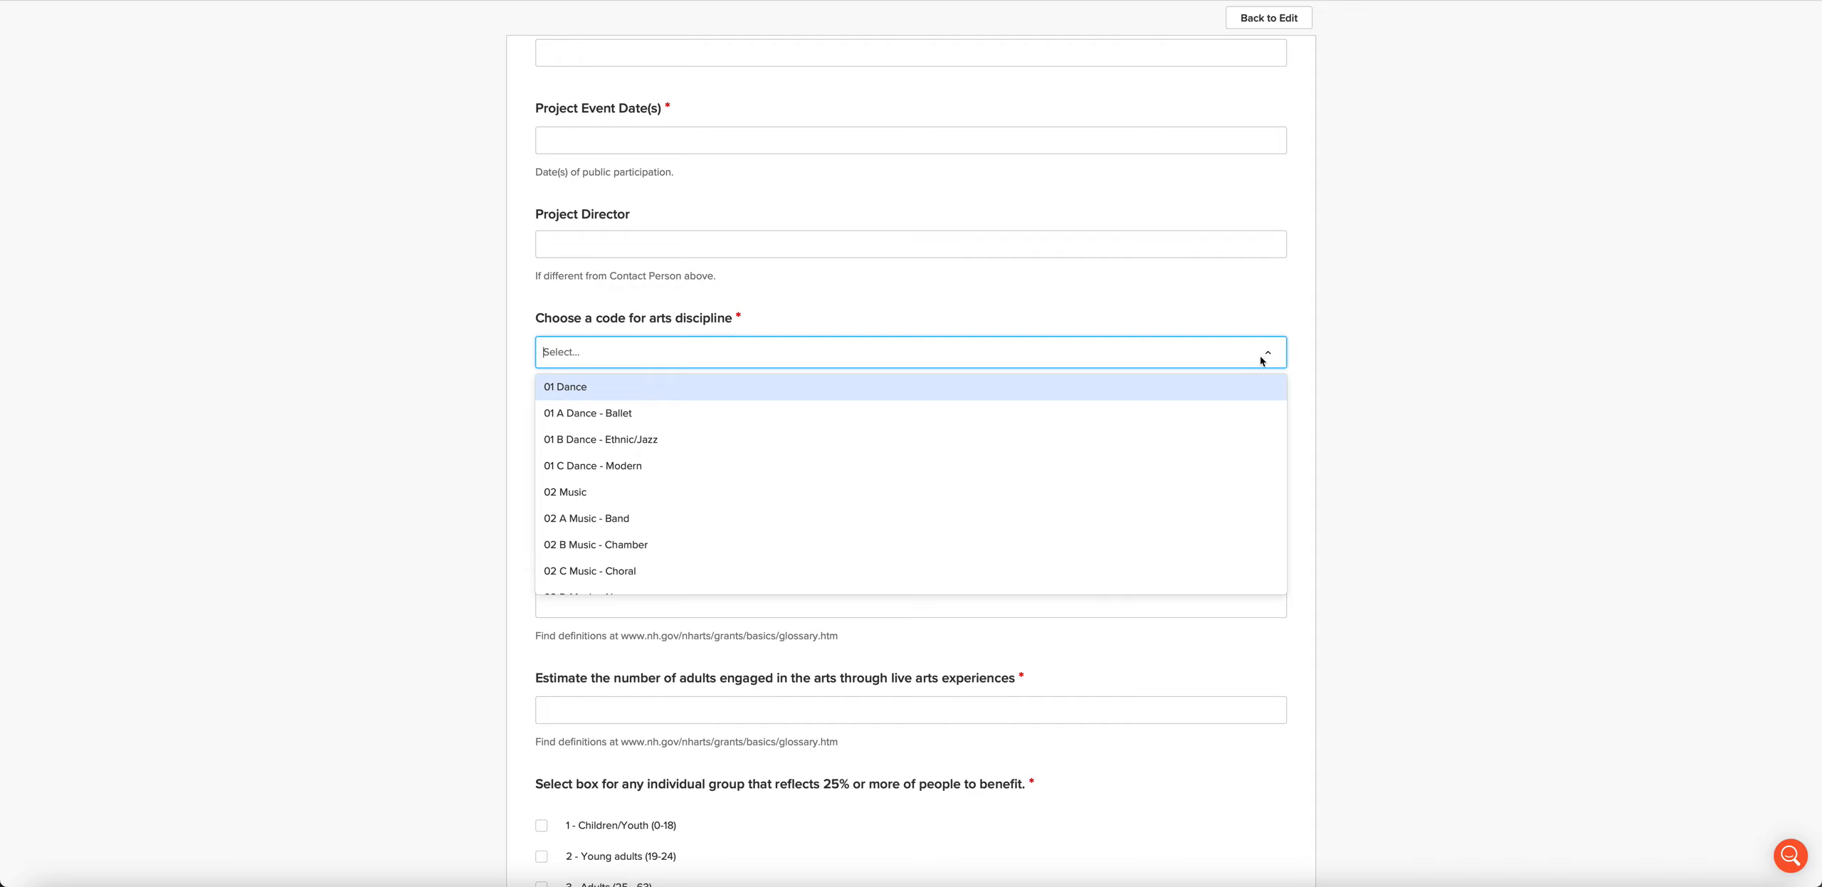
{"action": "scroll", "scroll_direction": "down", "scroll_amount": 3}
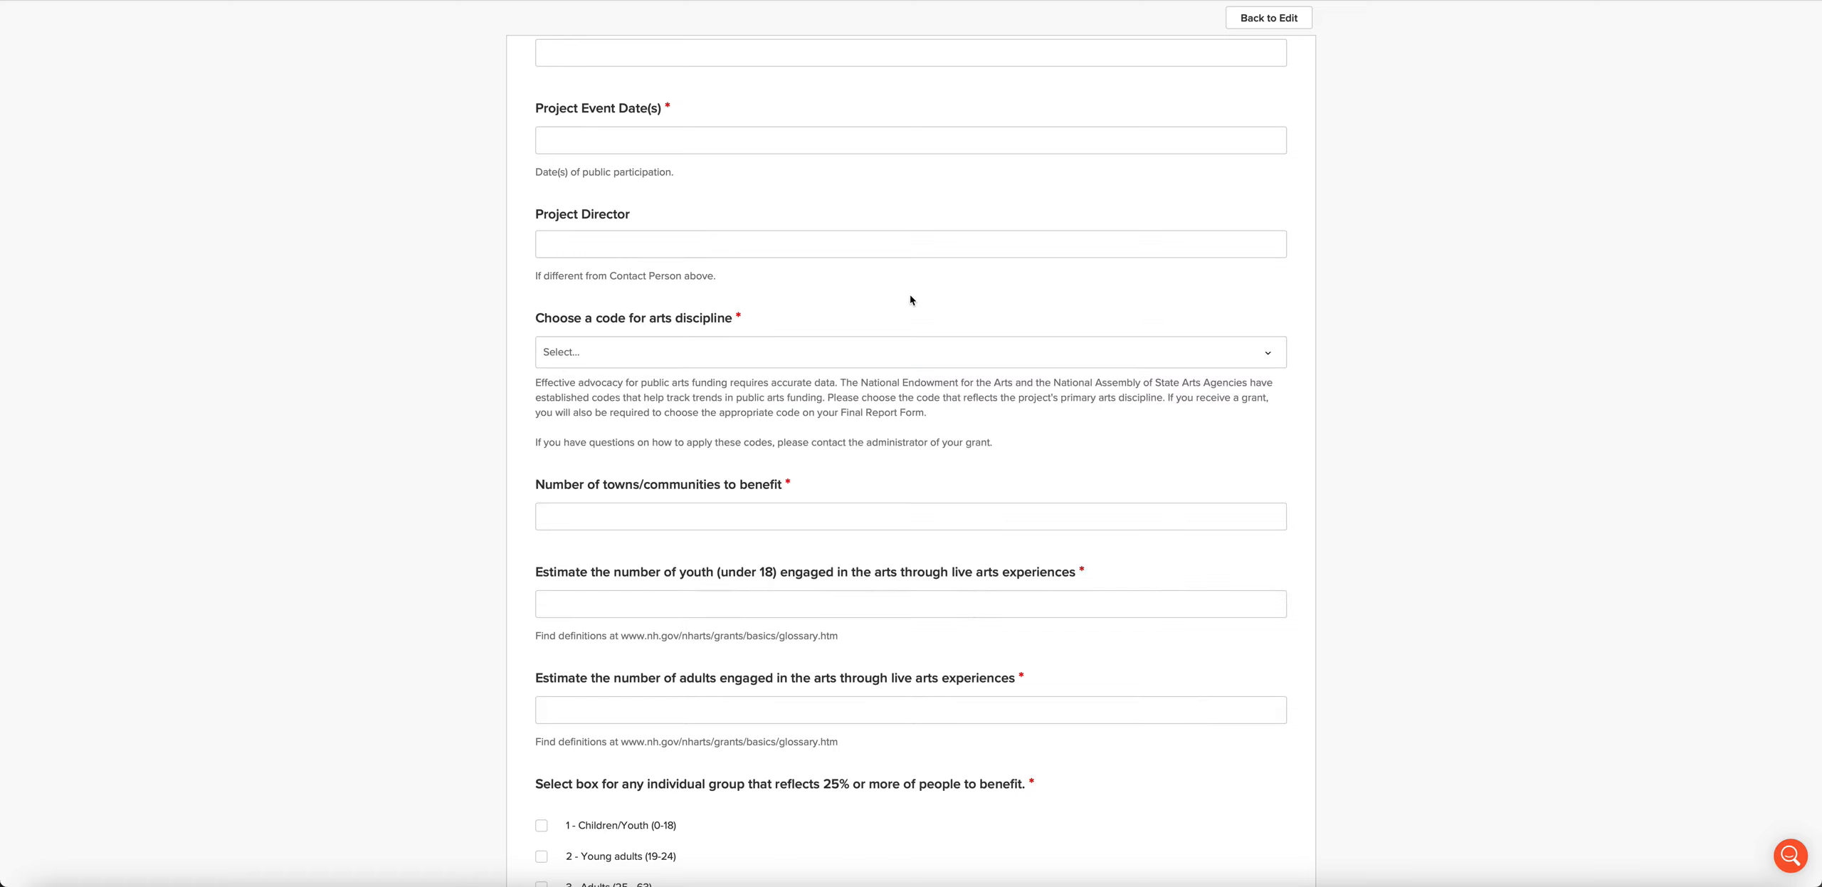
{"action": "scroll", "scroll_direction": "down", "scroll_amount": 3}
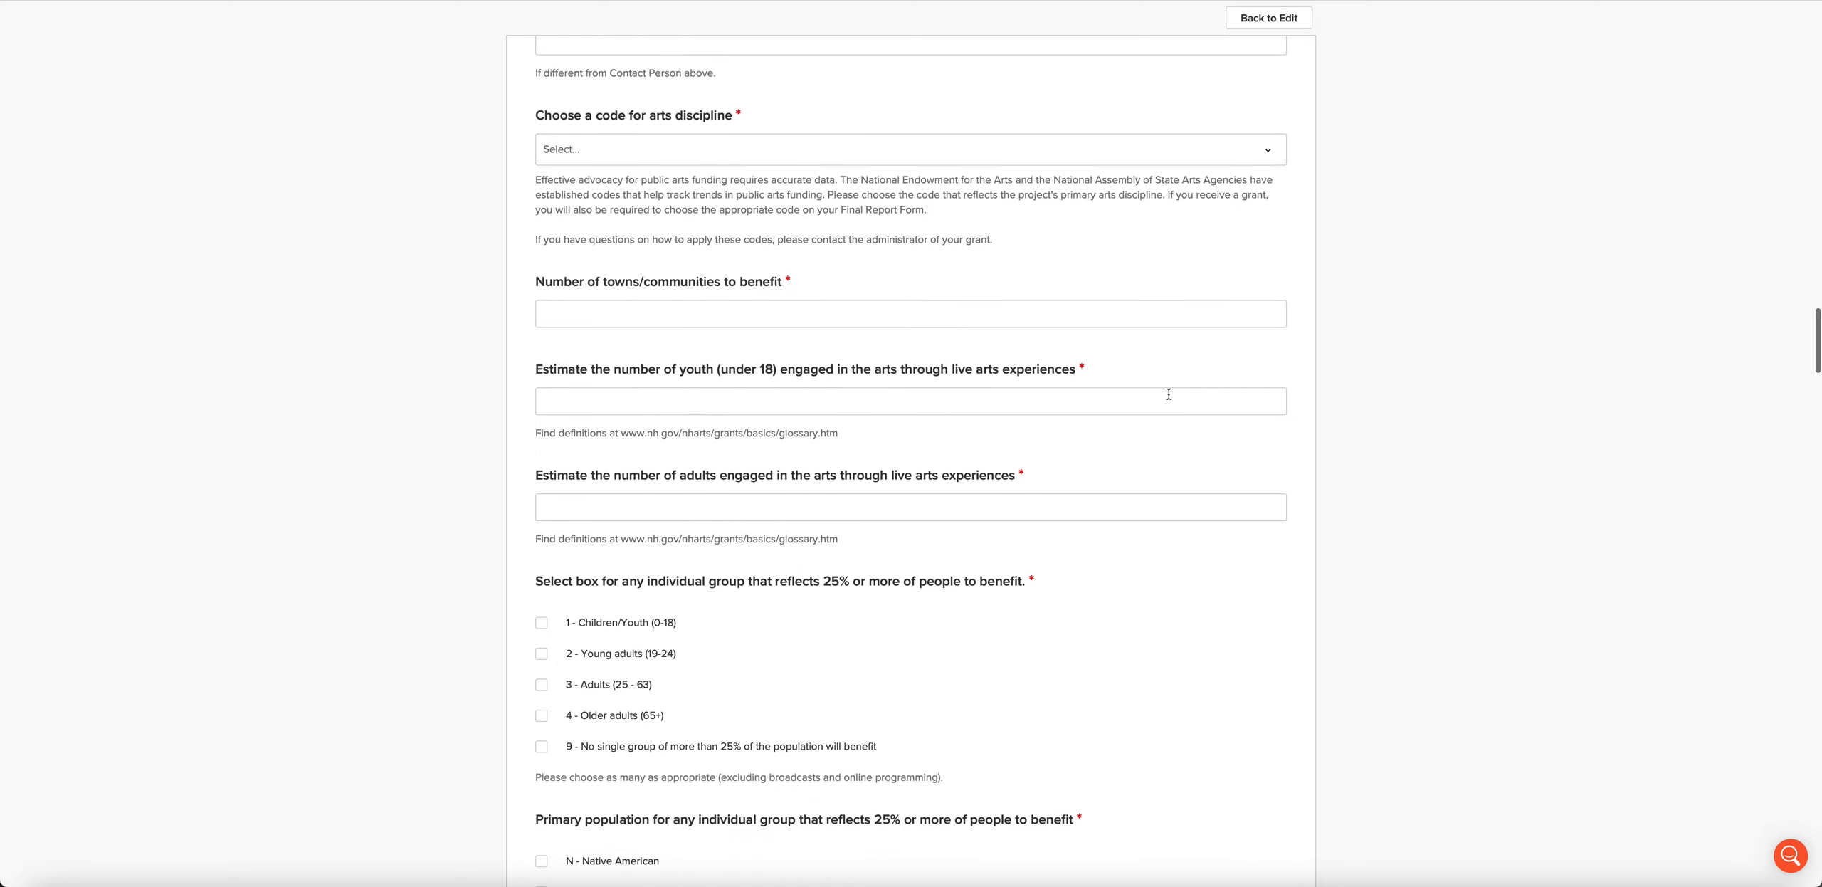
Step: Scroll through the 25% age group and primary population checkbox lists down to None of the above
{"action": "scroll", "scroll_direction": "down", "scroll_amount": 3}
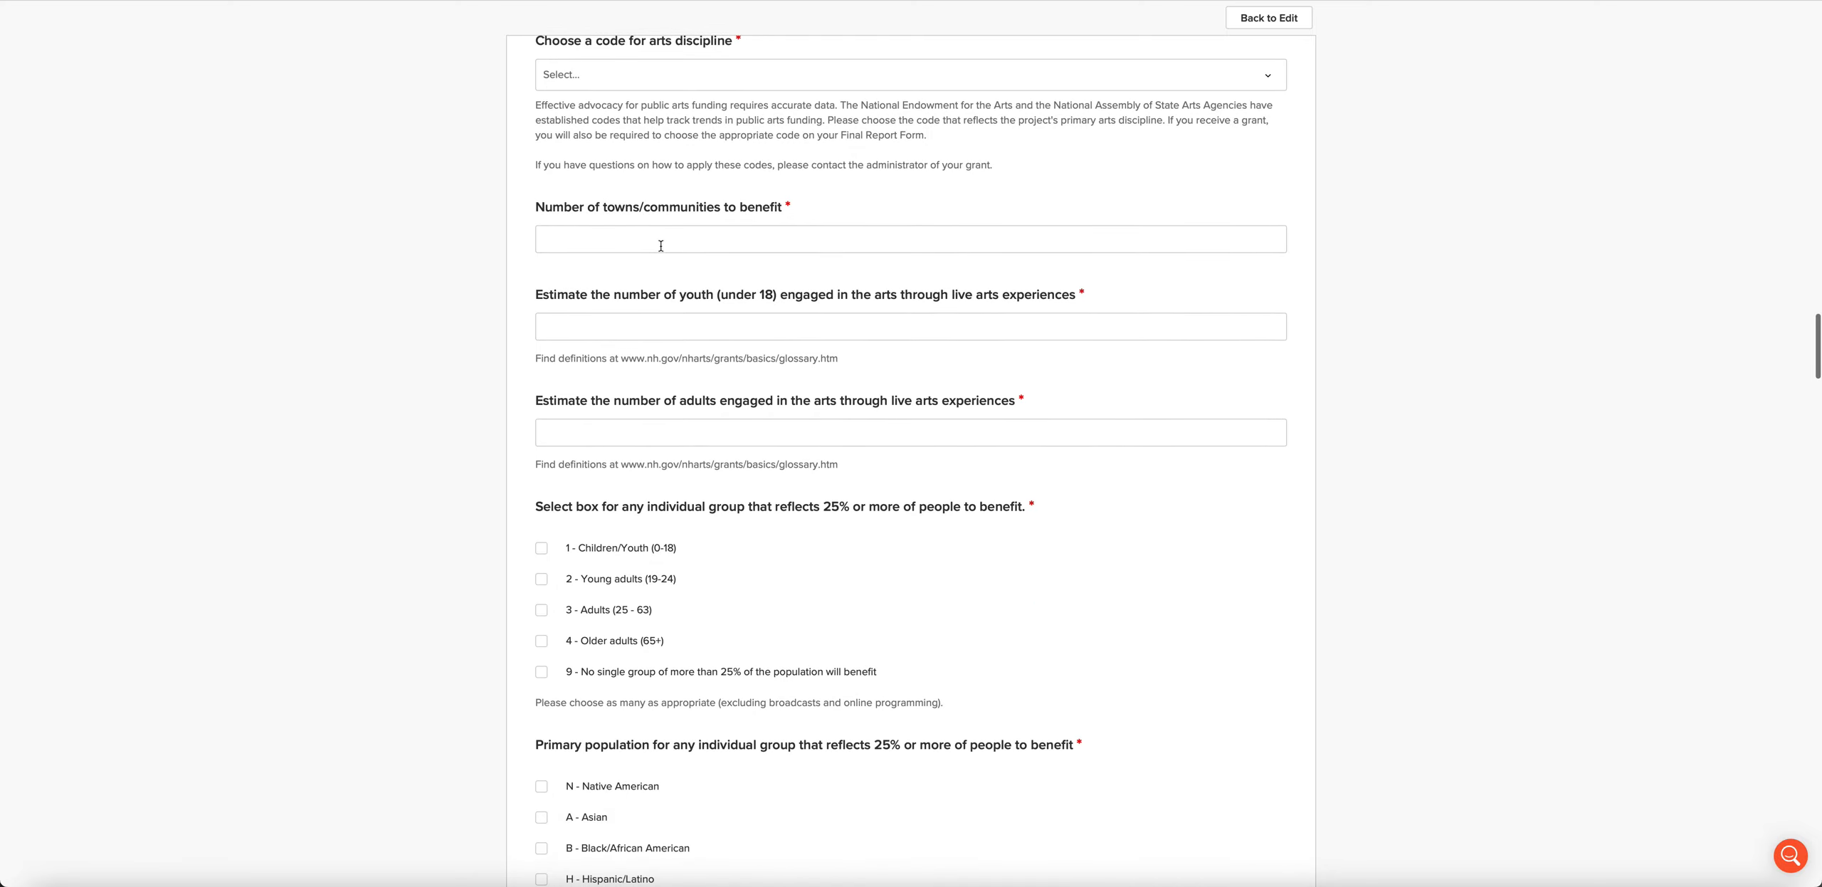
{"action": "mouse_move", "coordinate": [1090, 283]}
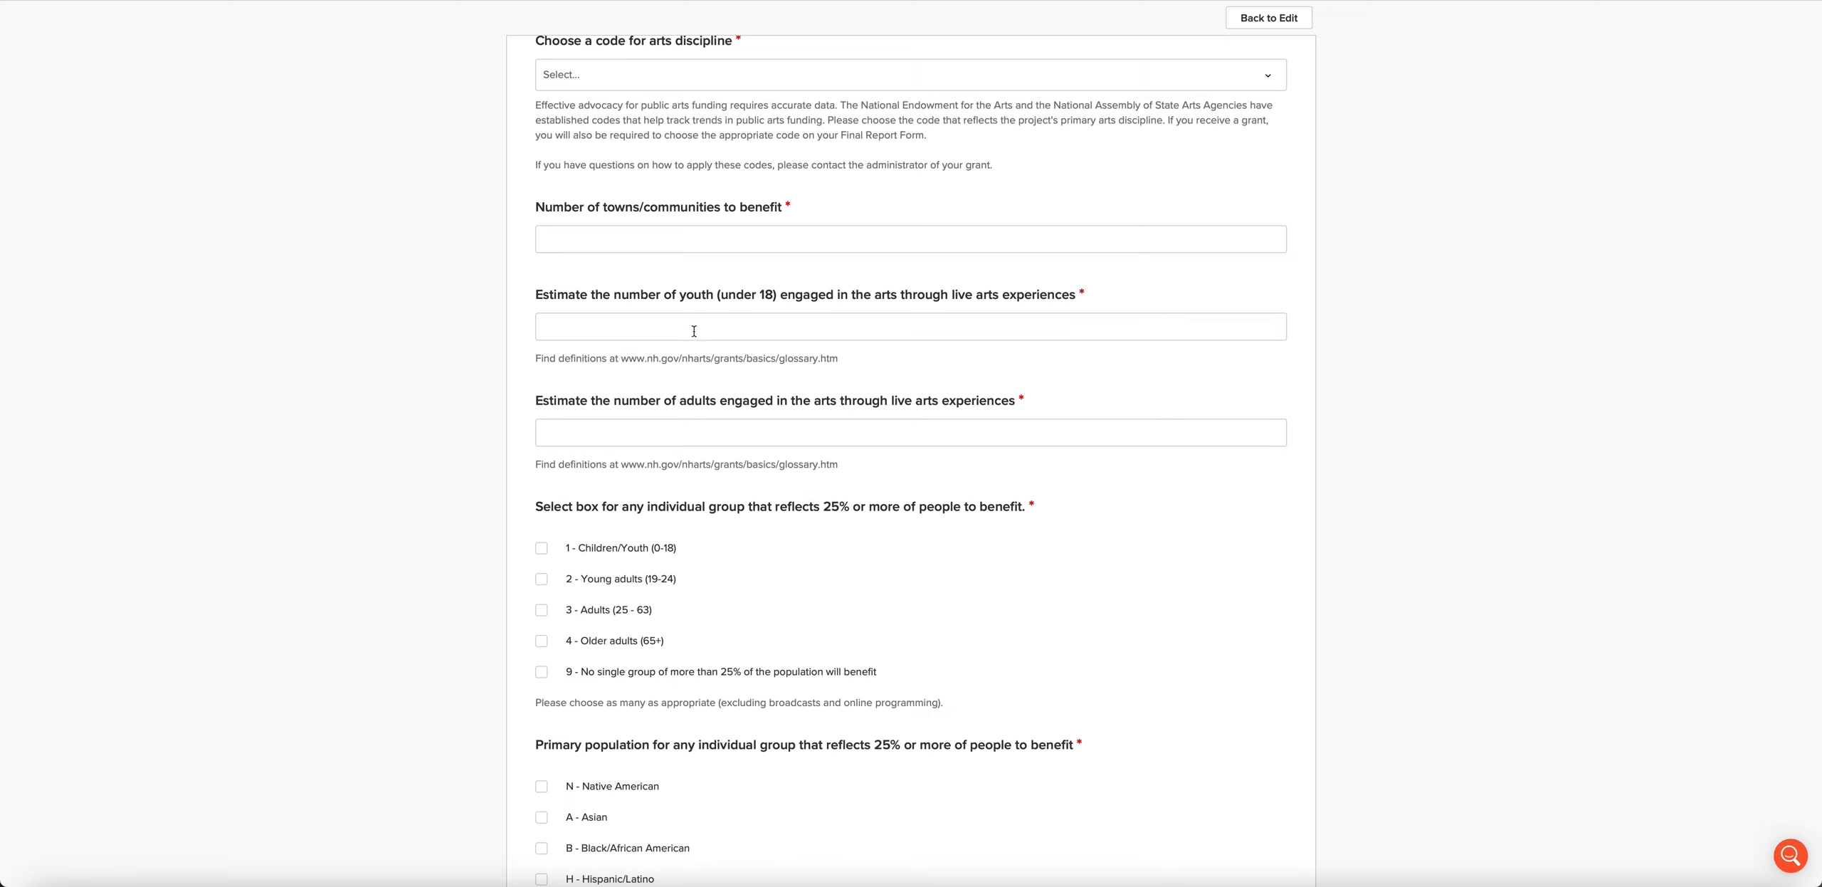
{"action": "mouse_move", "coordinate": [763, 403]}
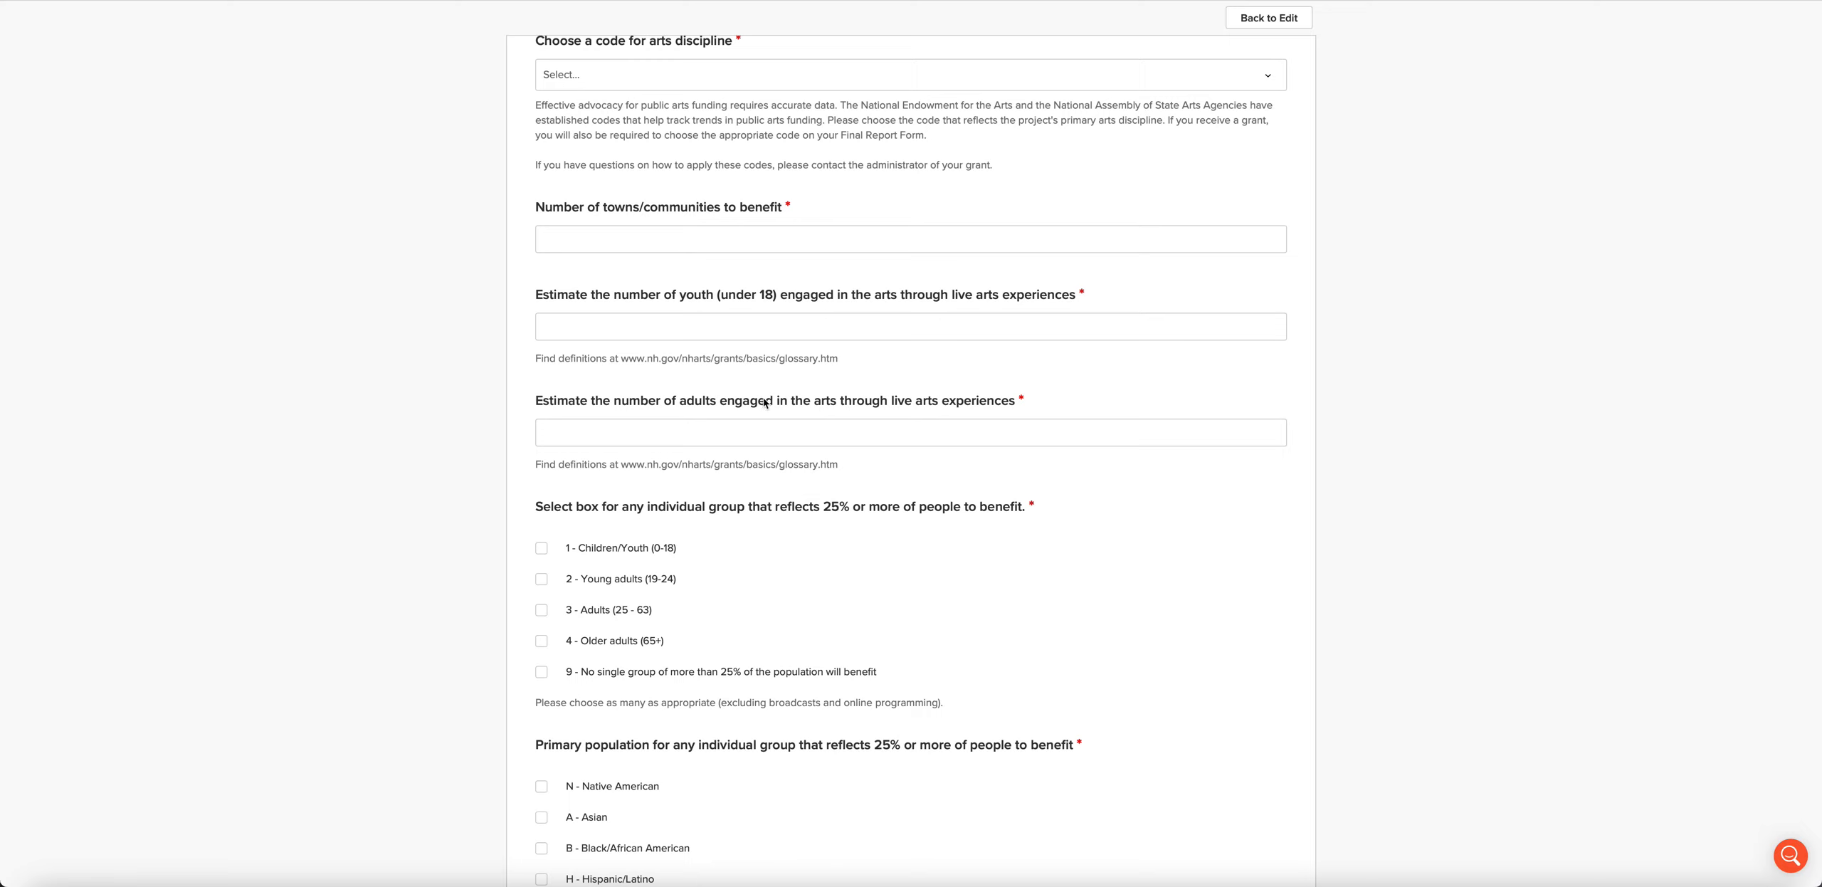
{"action": "scroll", "scroll_direction": "down", "scroll_amount": 3}
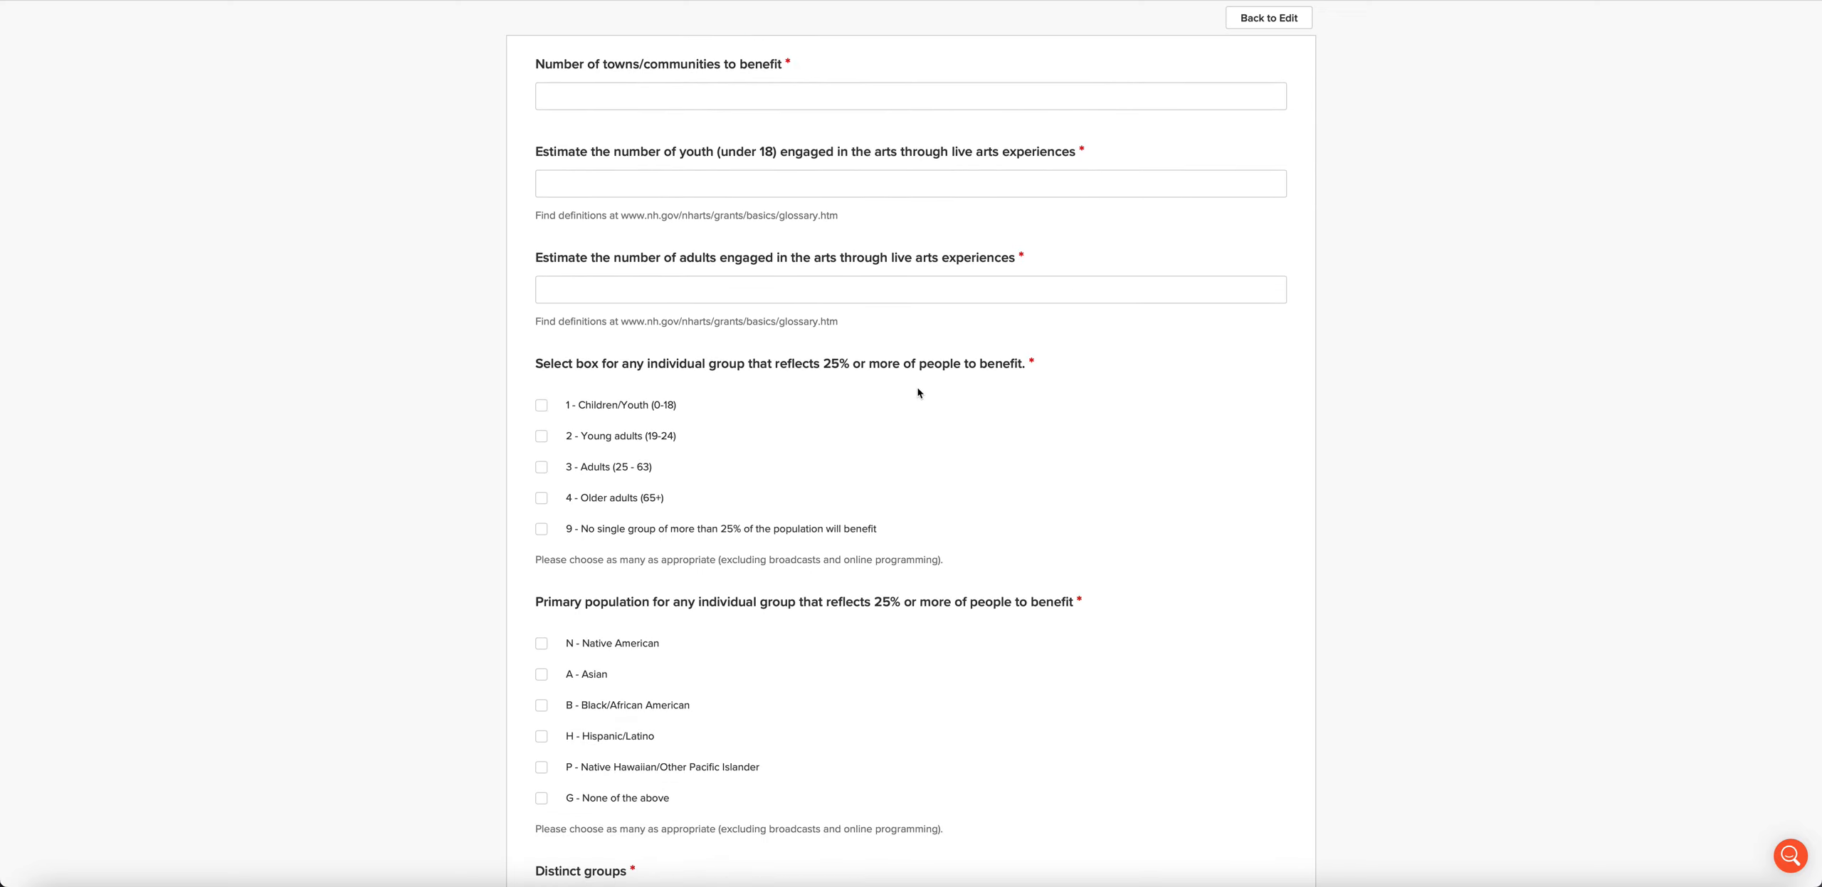
Step: Scroll through the Distinct groups options, artist count fields and NH Roster Artist names box
{"action": "scroll", "scroll_direction": "down", "scroll_amount": 3}
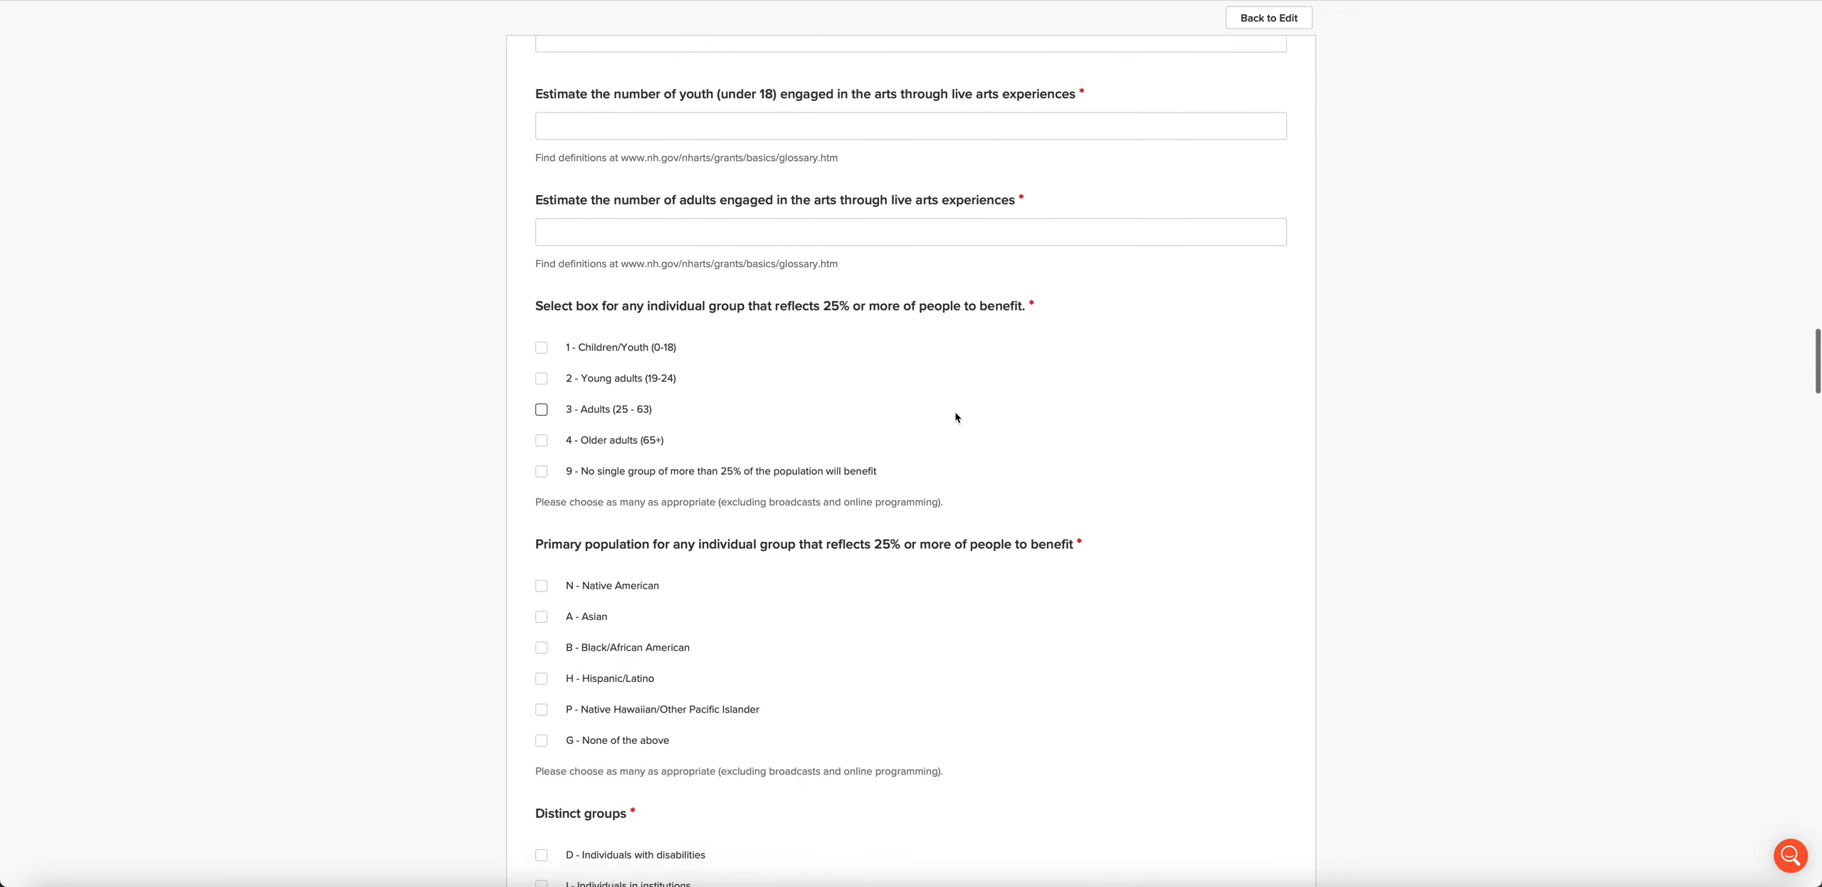
{"action": "scroll", "scroll_direction": "down", "scroll_amount": 3}
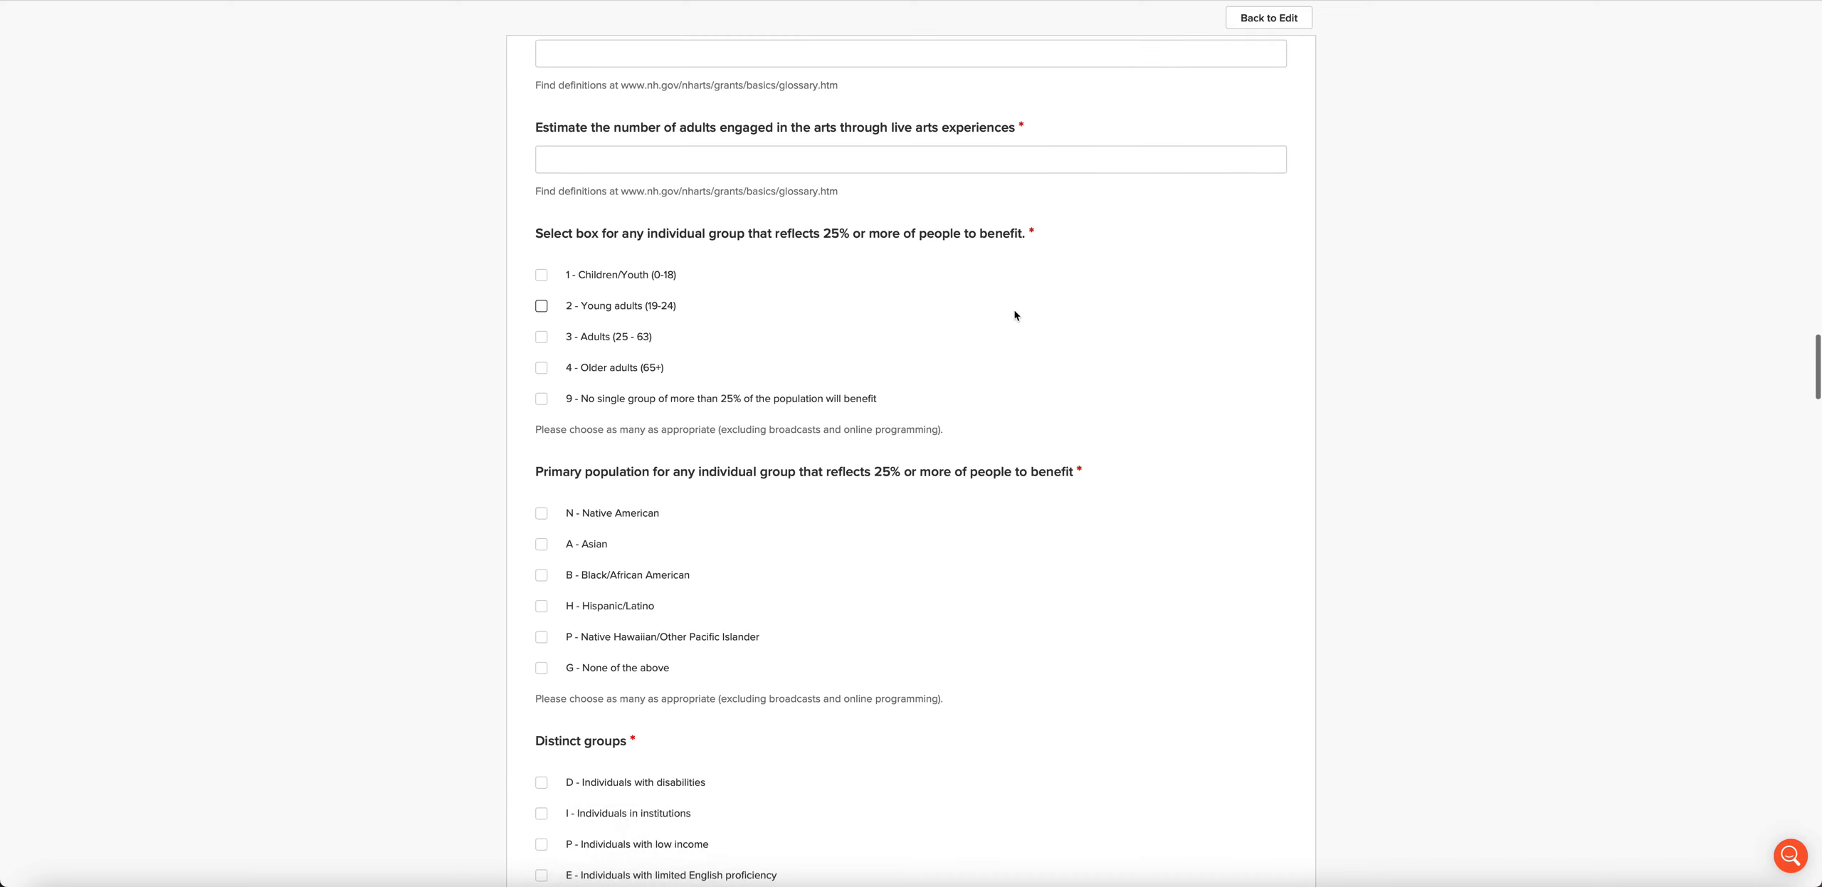
{"action": "mouse_move", "coordinate": [993, 314]}
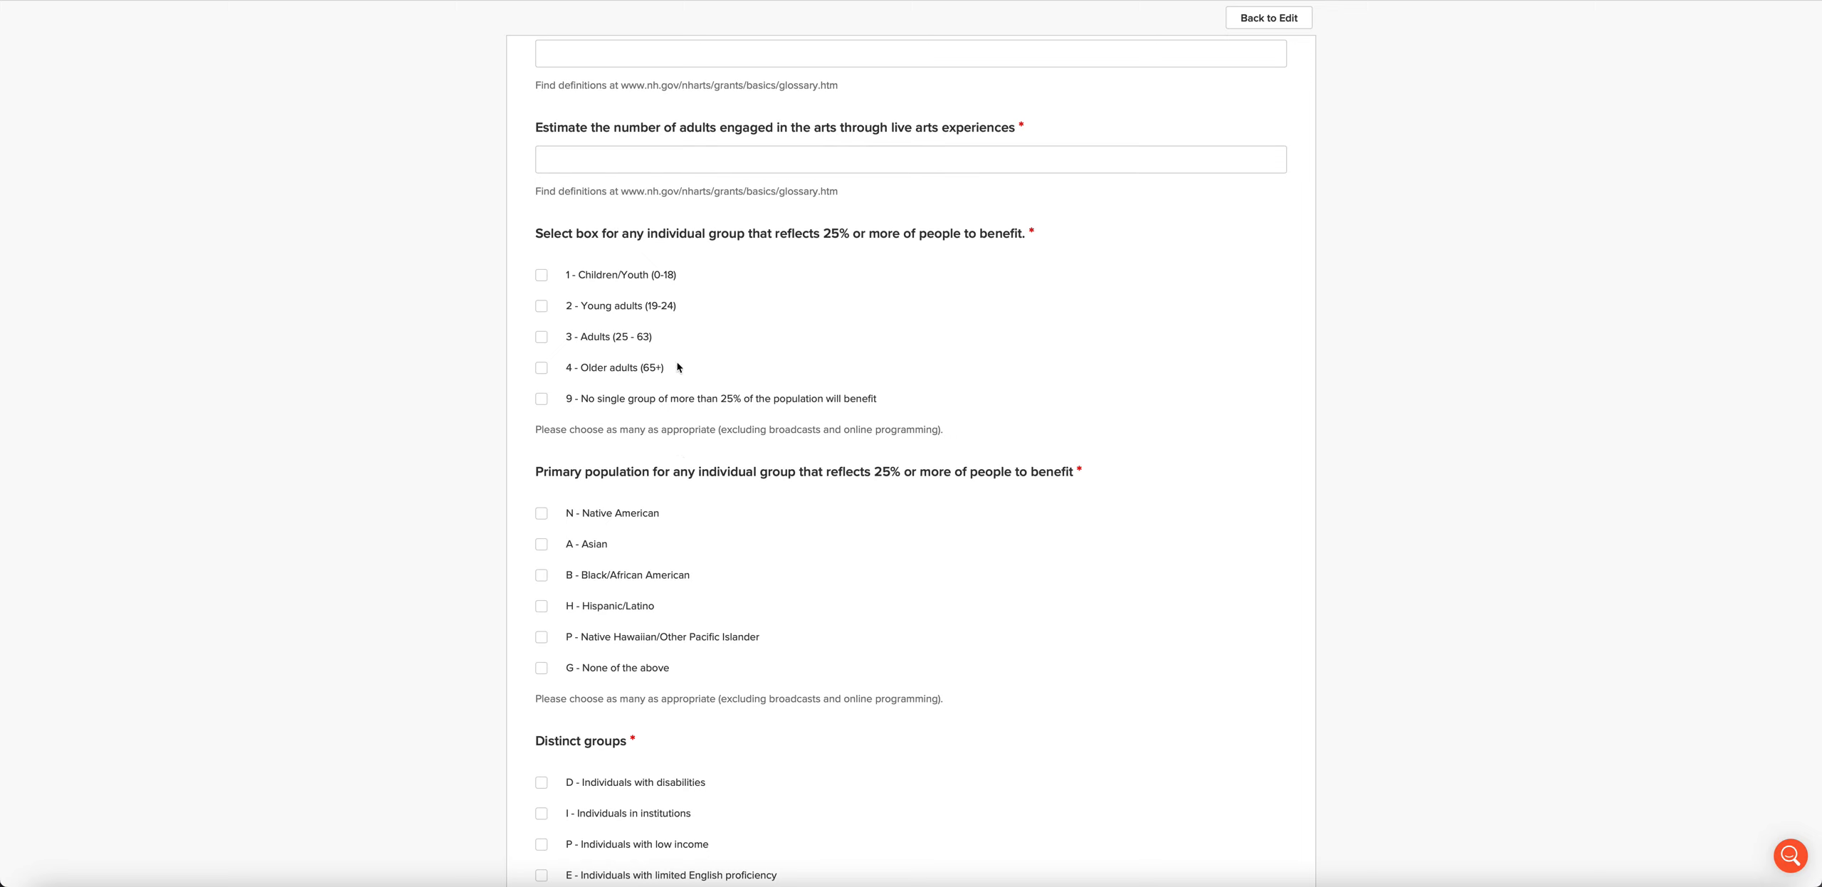
{"action": "scroll", "scroll_direction": "down", "scroll_amount": 3}
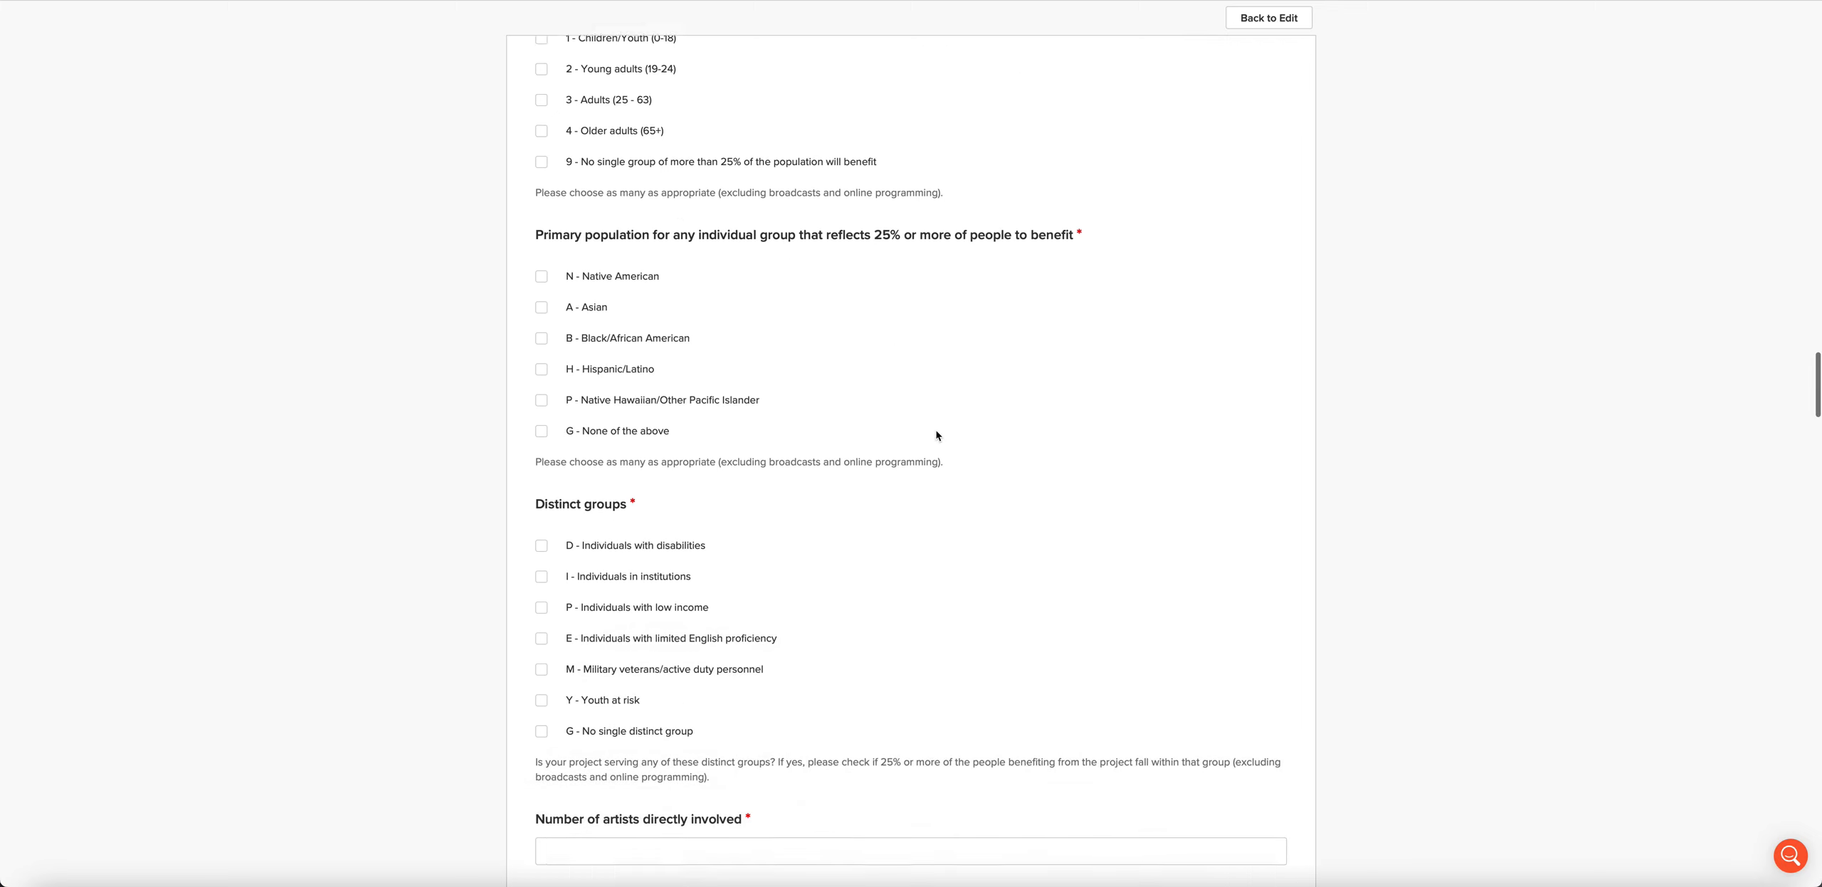
{"action": "scroll", "scroll_direction": "down", "scroll_amount": 3}
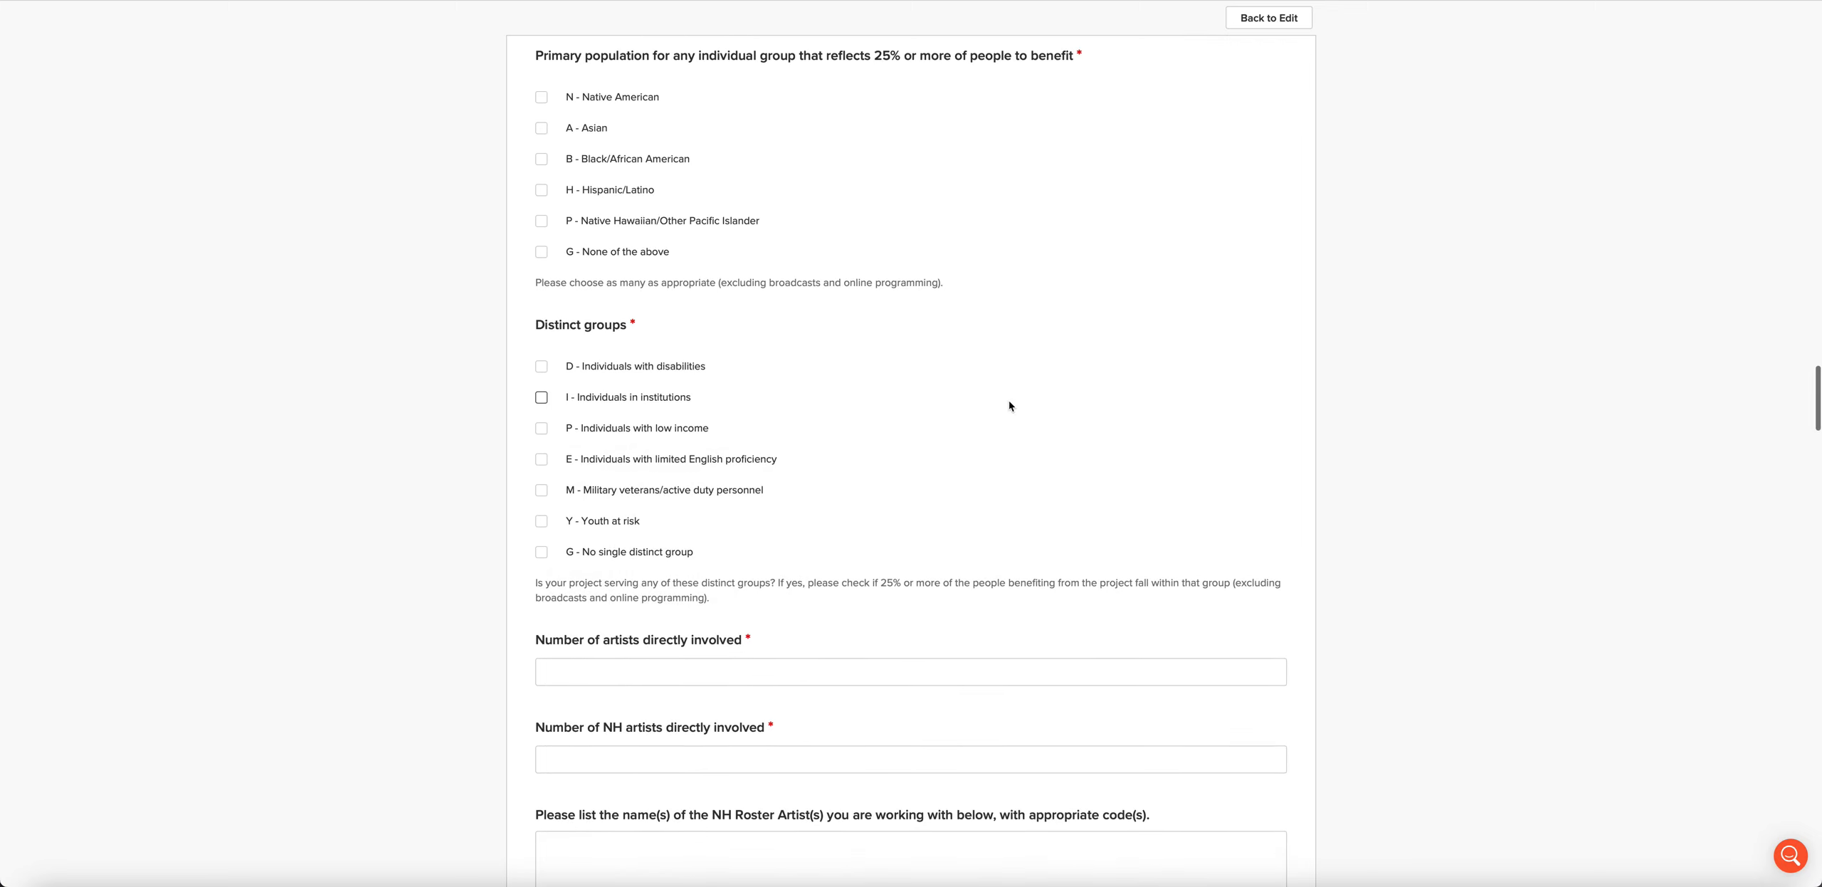
{"action": "scroll", "scroll_direction": "down", "scroll_amount": 3}
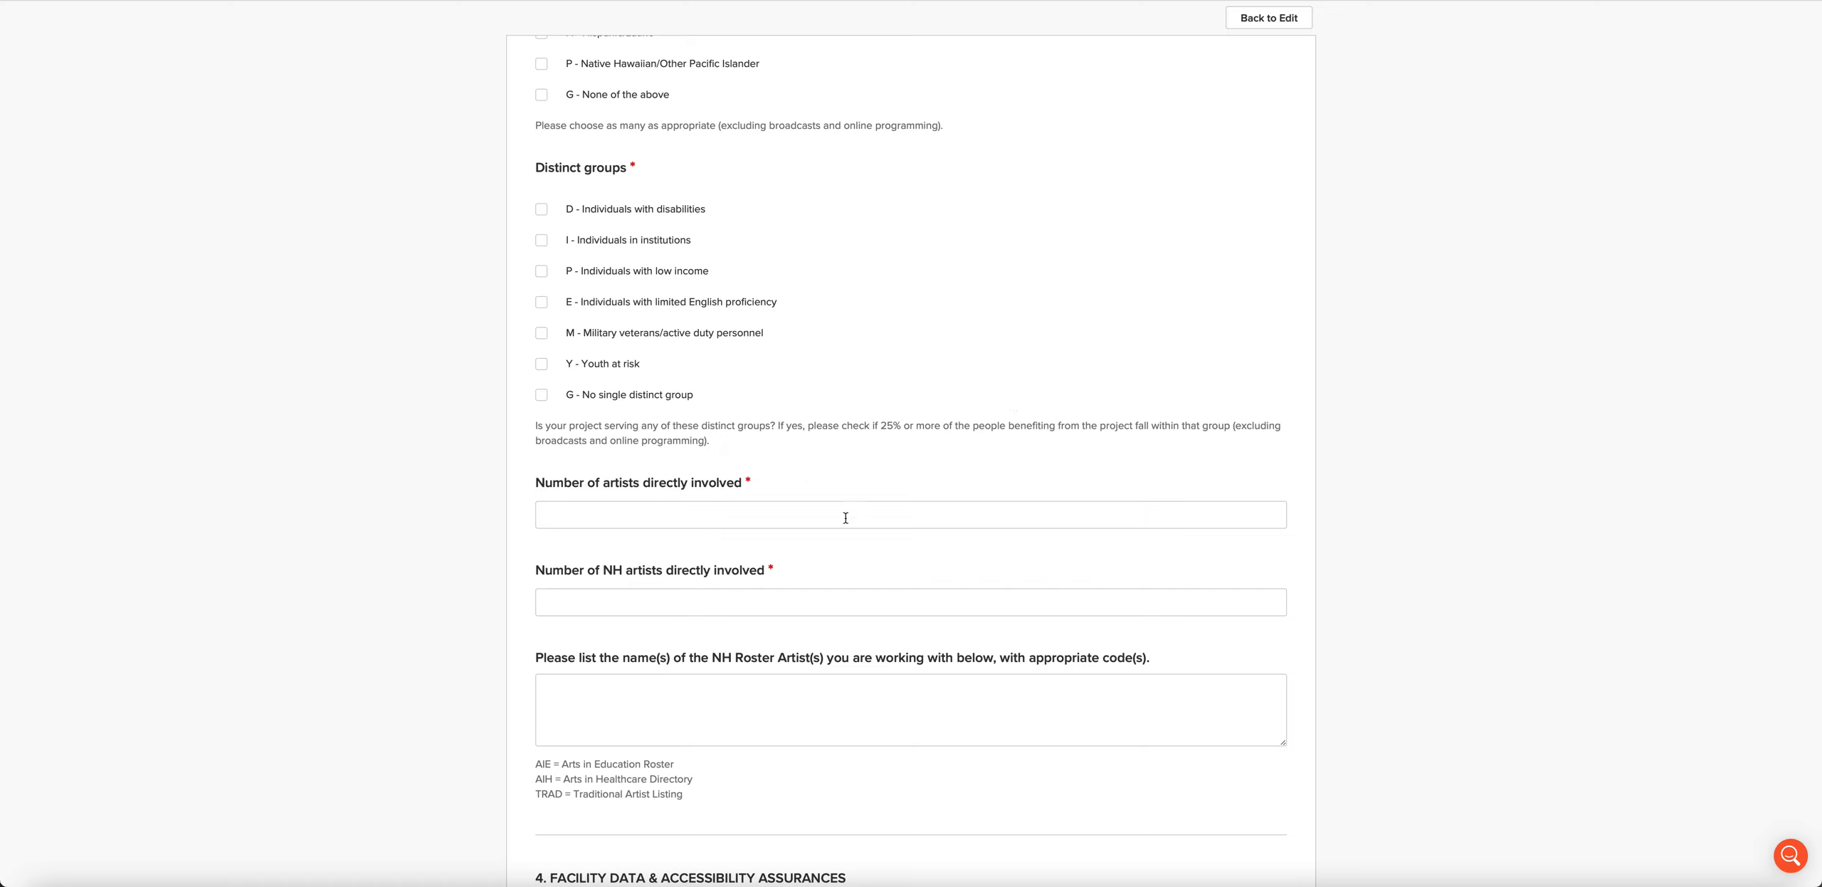
{"action": "mouse_move", "coordinate": [766, 603]}
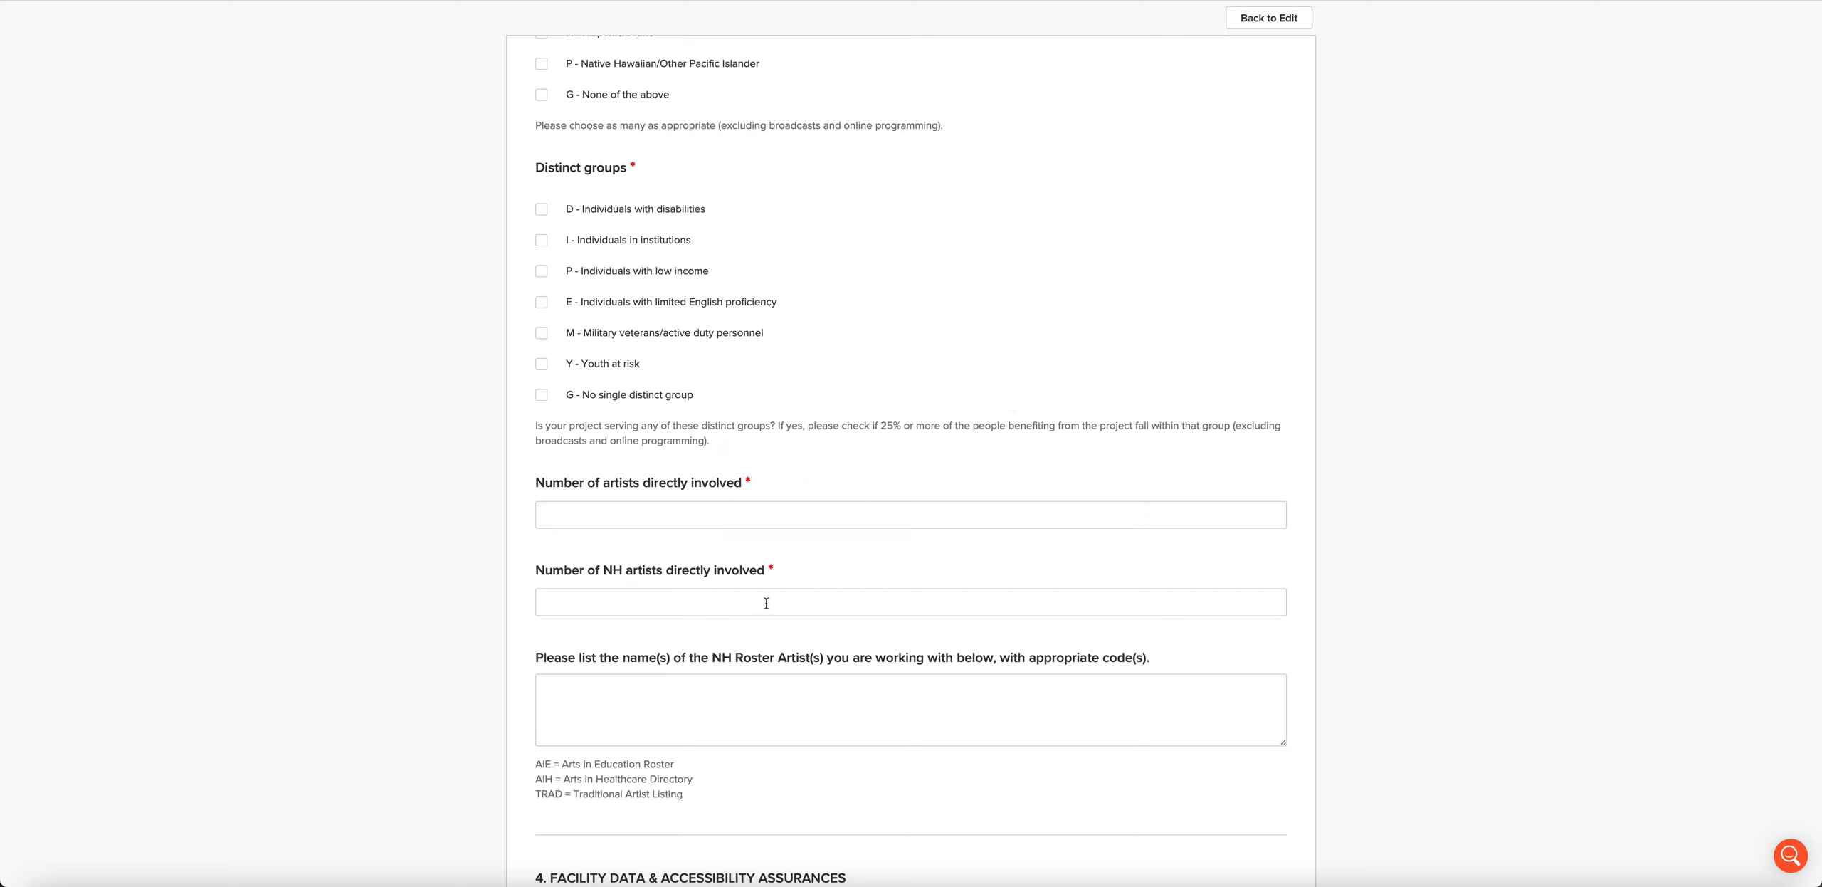
Step: Scroll to the Facility Data & Accessibility Assurances heading and its facility name question
{"action": "scroll", "scroll_direction": "down", "scroll_amount": 3}
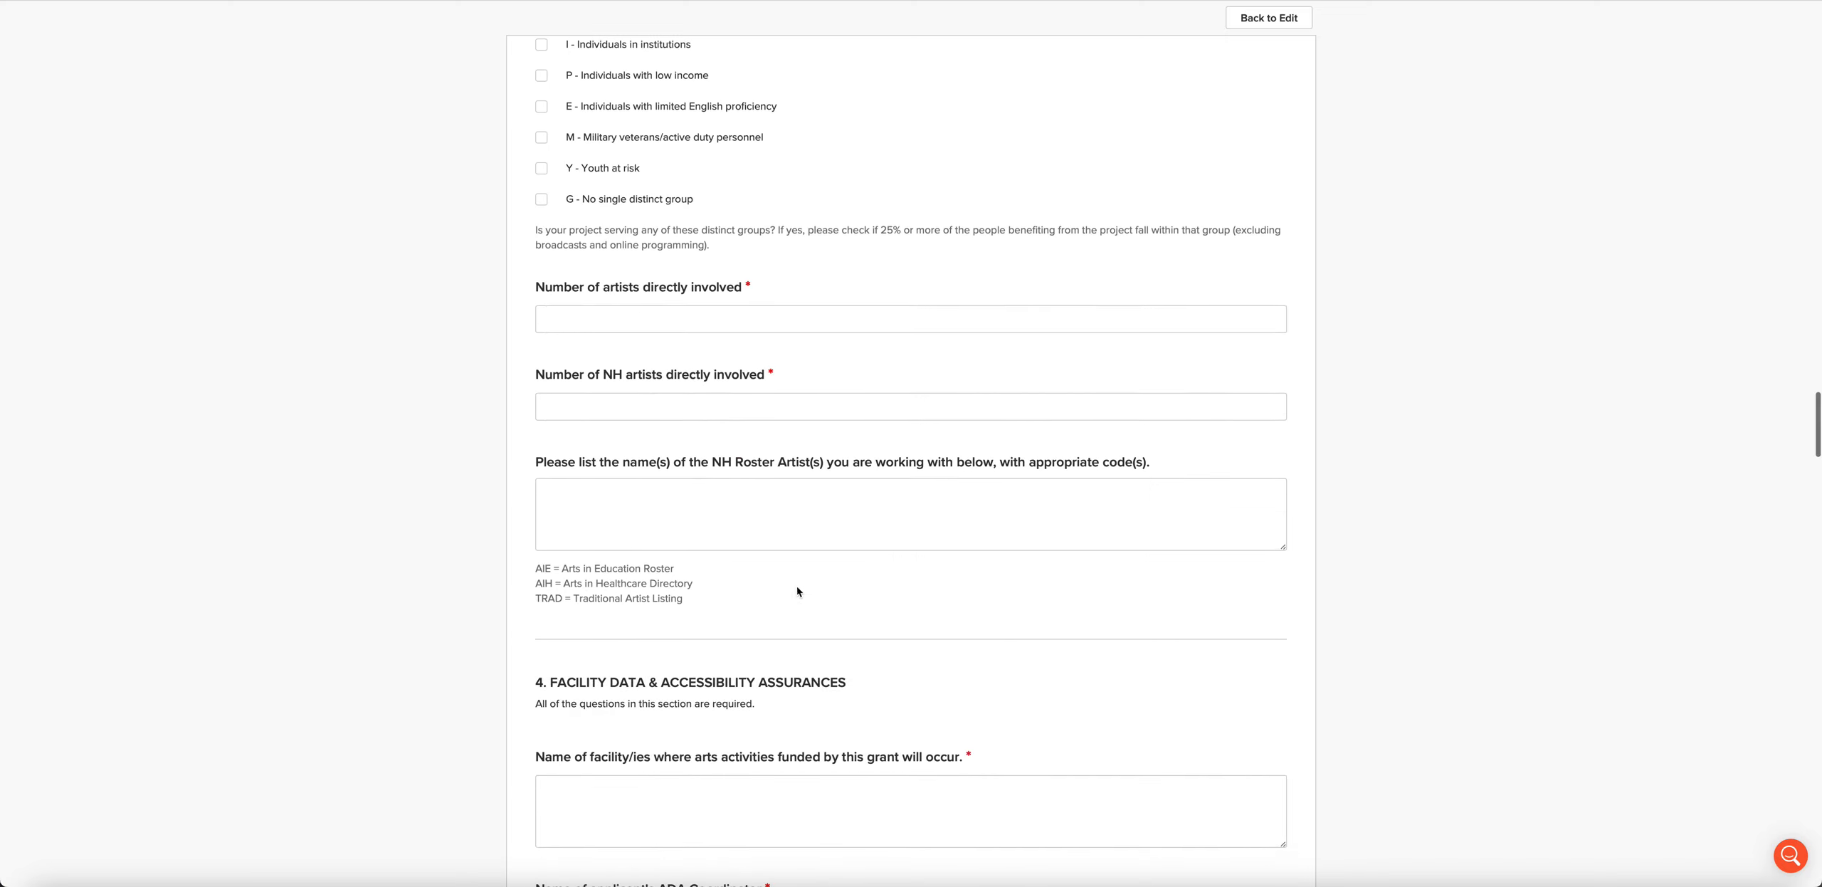
{"action": "mouse_move", "coordinate": [673, 492]}
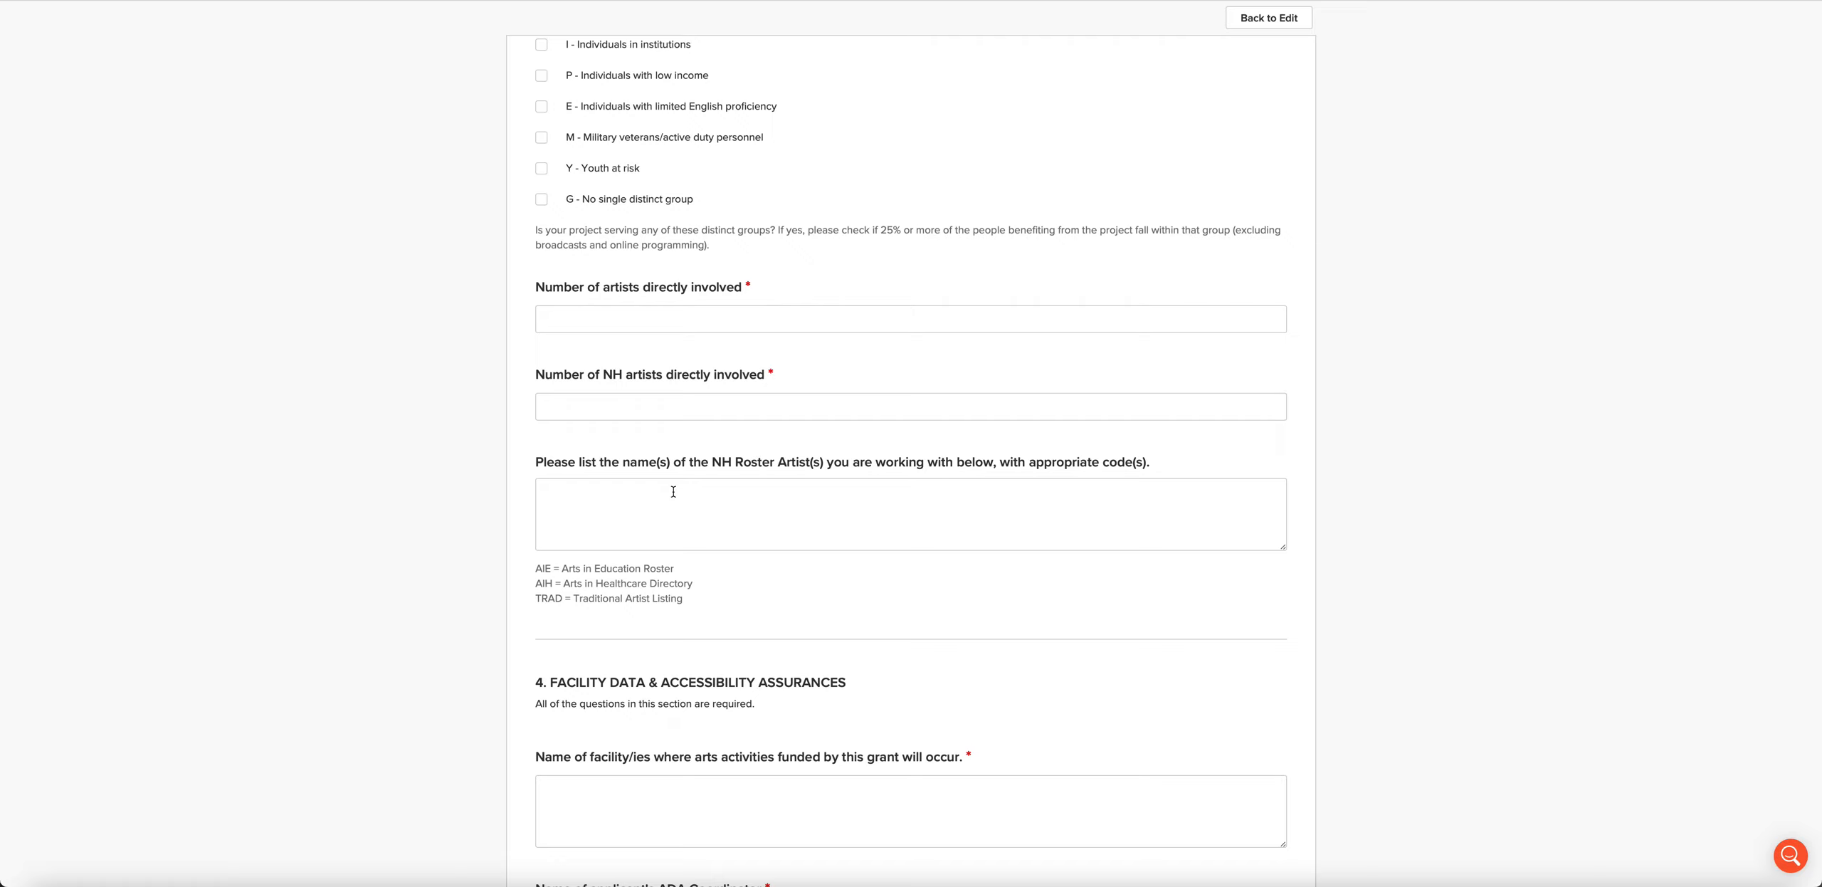
{"action": "mouse_move", "coordinate": [680, 490]}
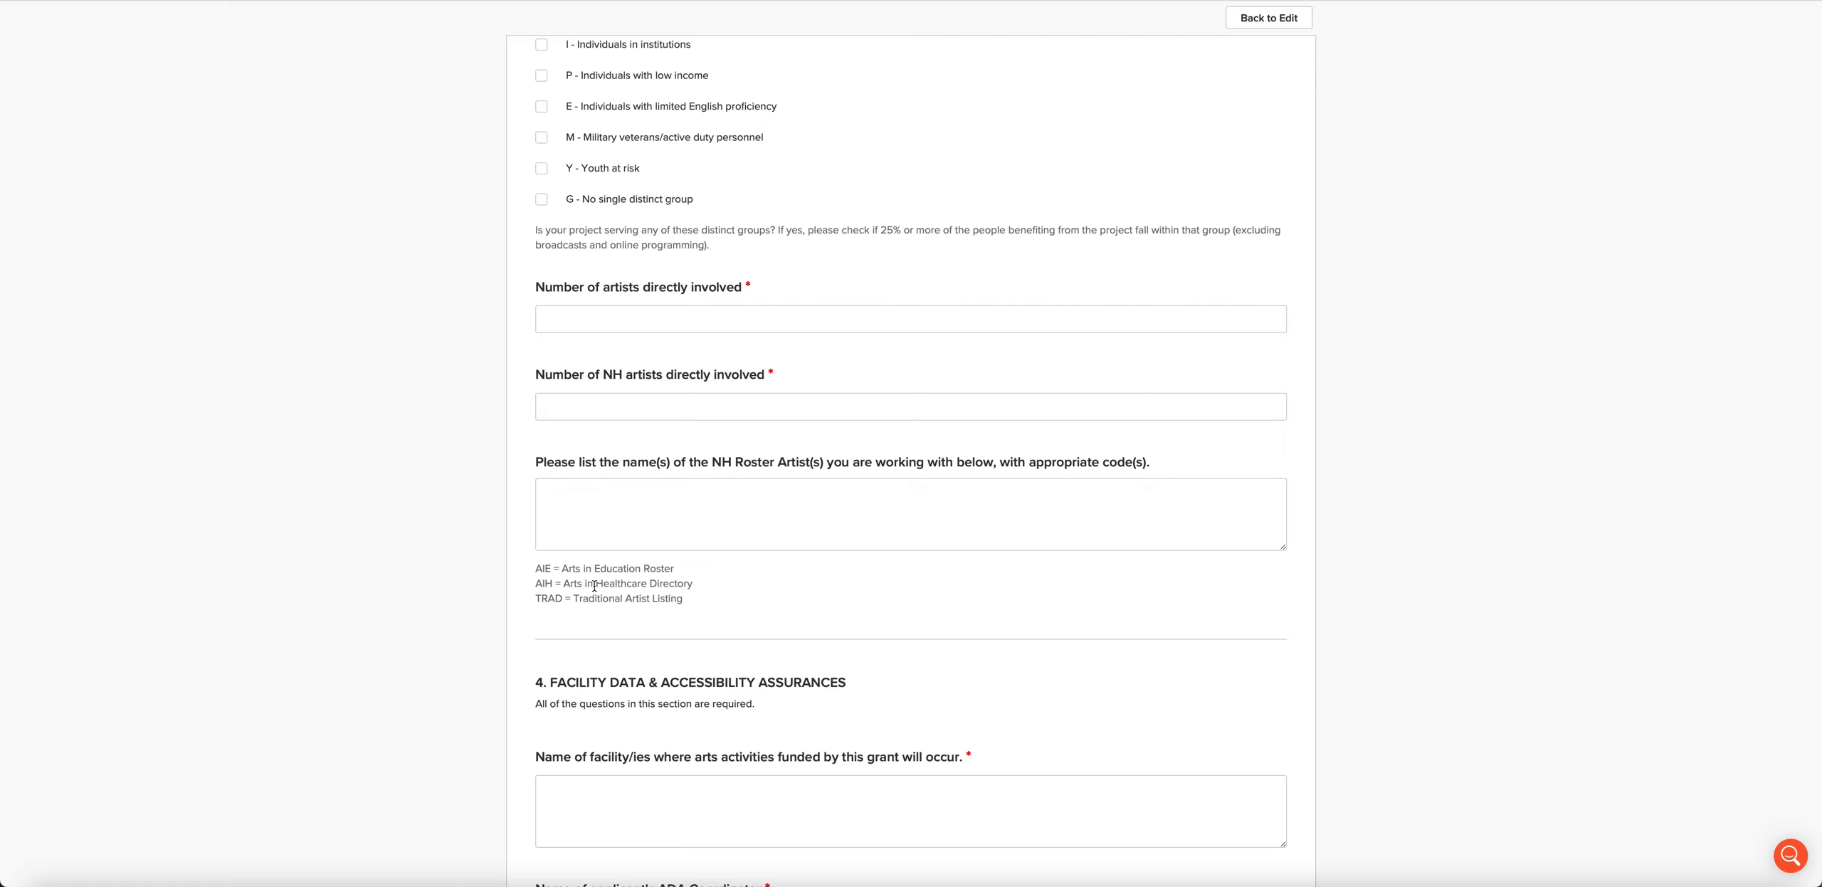
{"action": "mouse_move", "coordinate": [895, 490]}
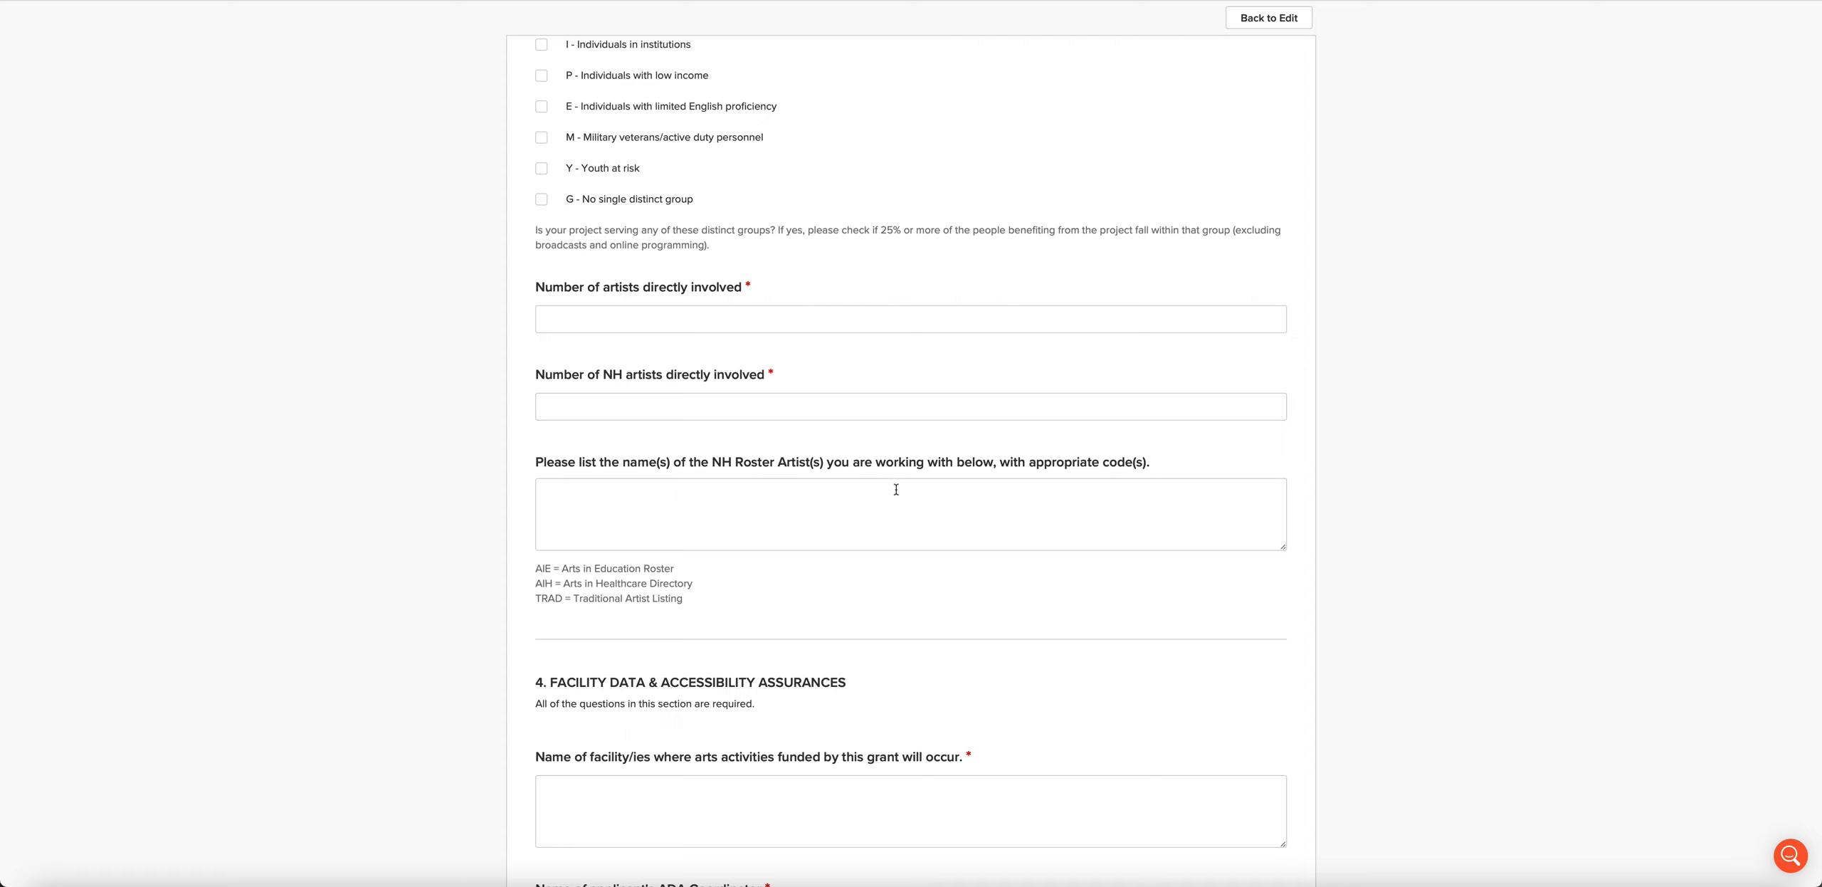
{"action": "mouse_move", "coordinate": [635, 595]}
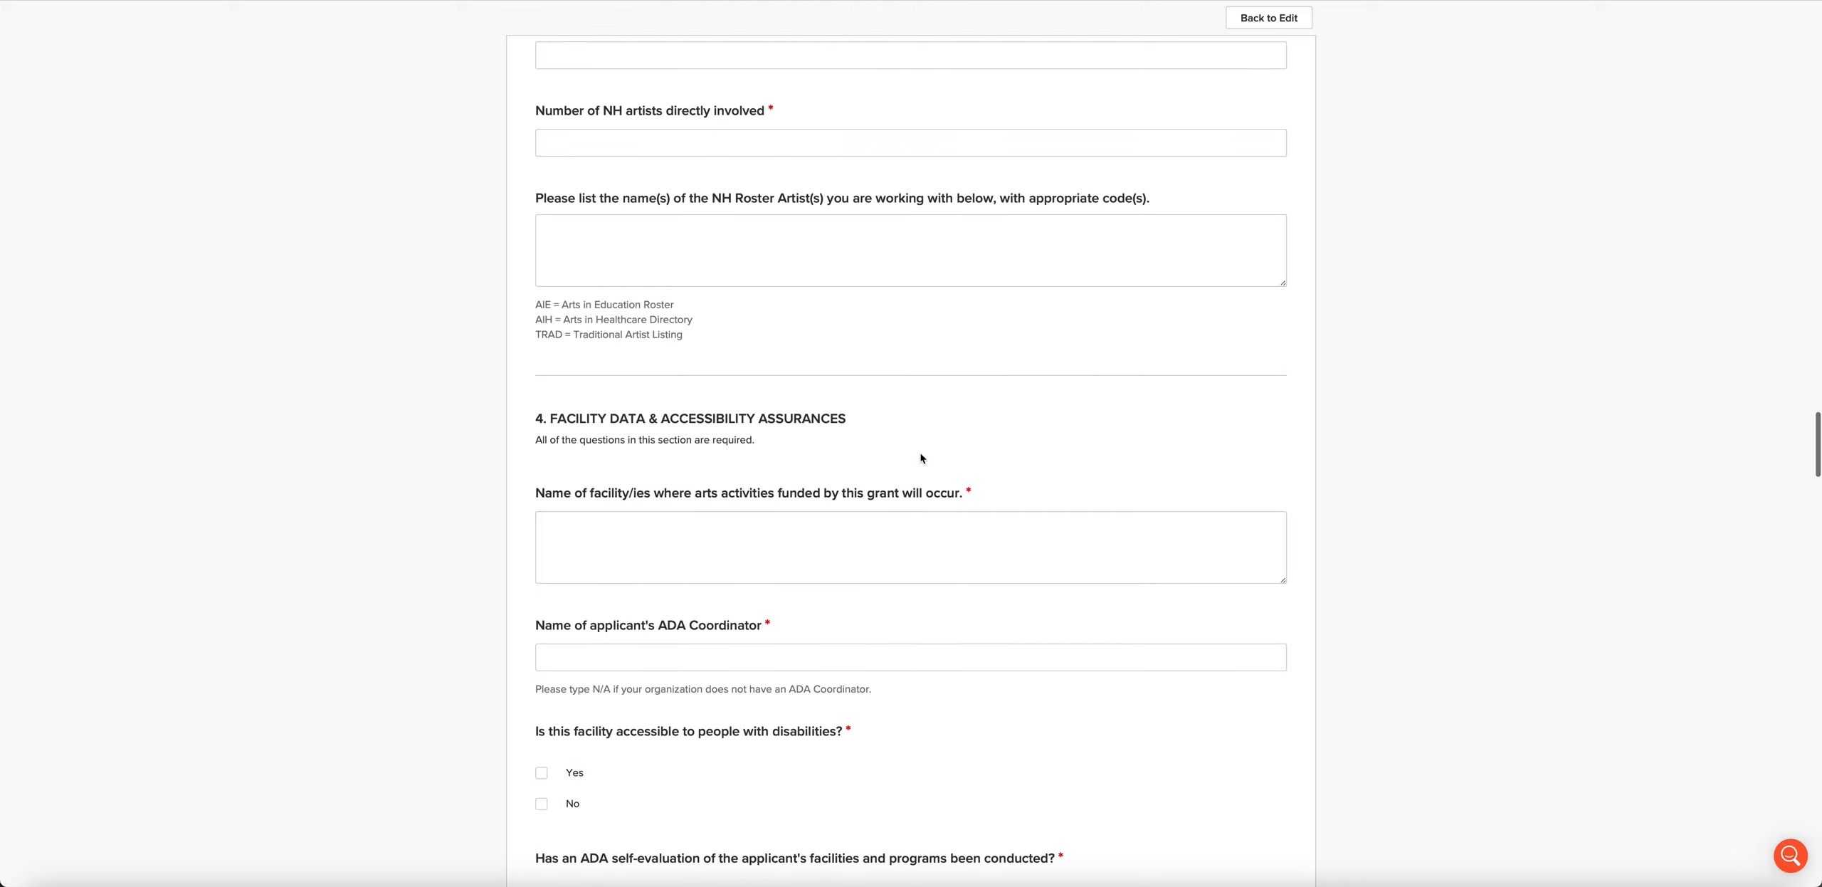
Step: Scroll past ADA coordinator questions to the NEA accessibility checklist upload and nondiscrimination policy
{"action": "scroll", "scroll_direction": "down", "scroll_amount": 3}
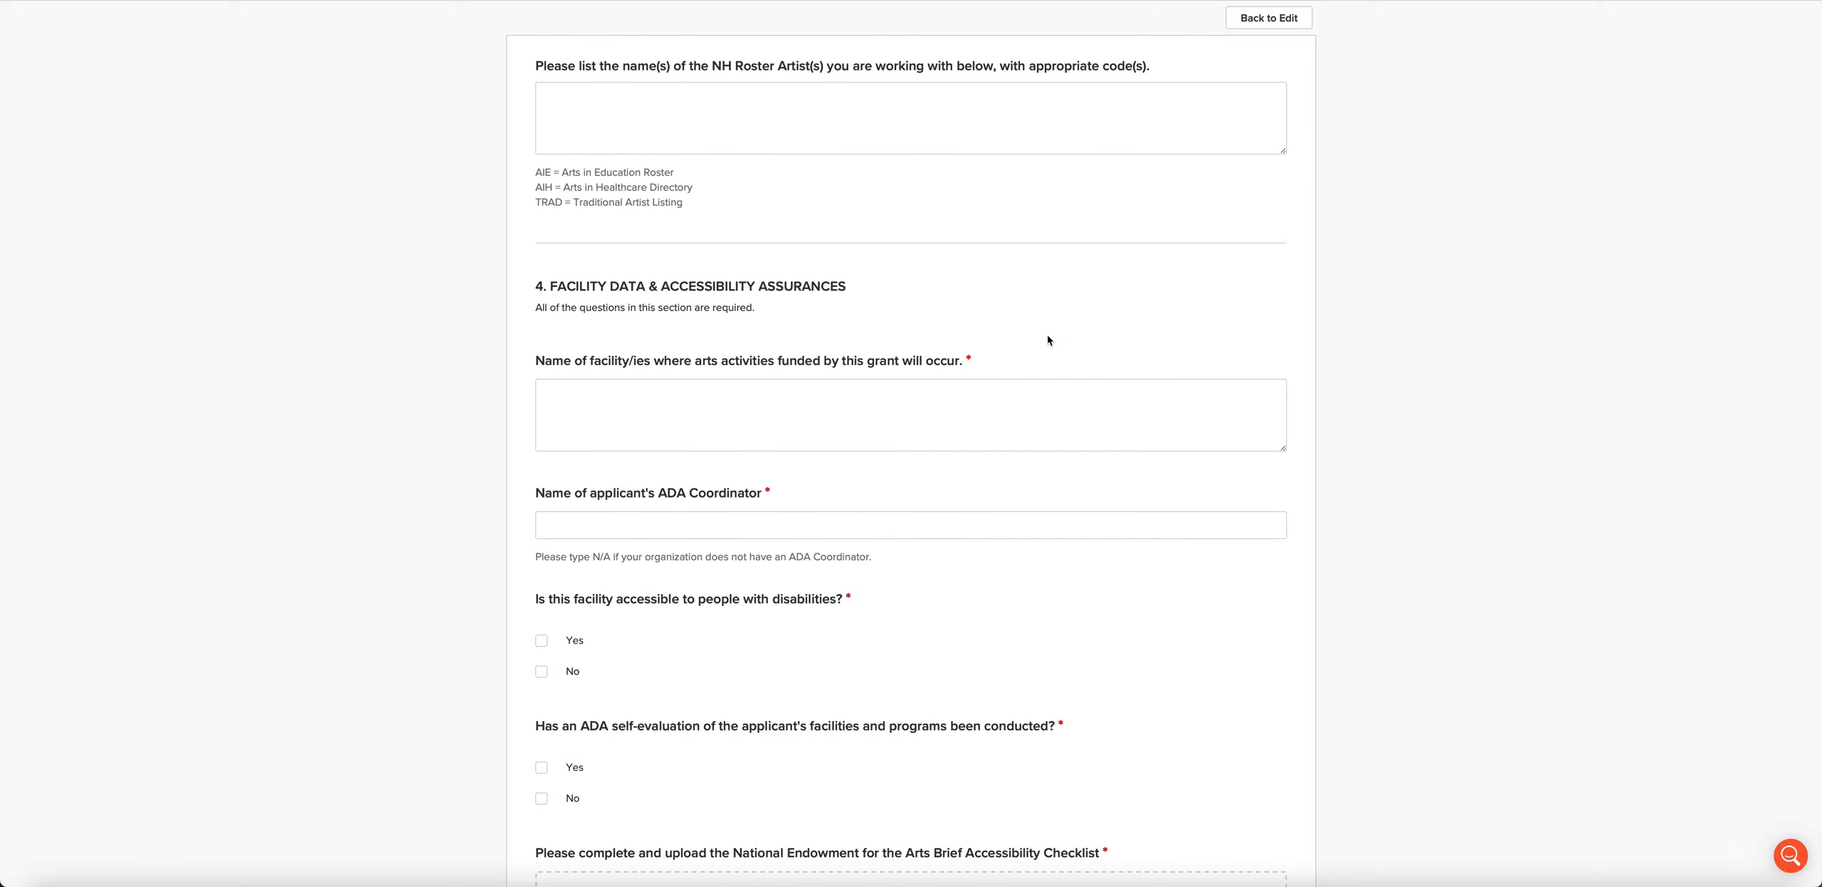
{"action": "scroll", "scroll_direction": "down", "scroll_amount": 3}
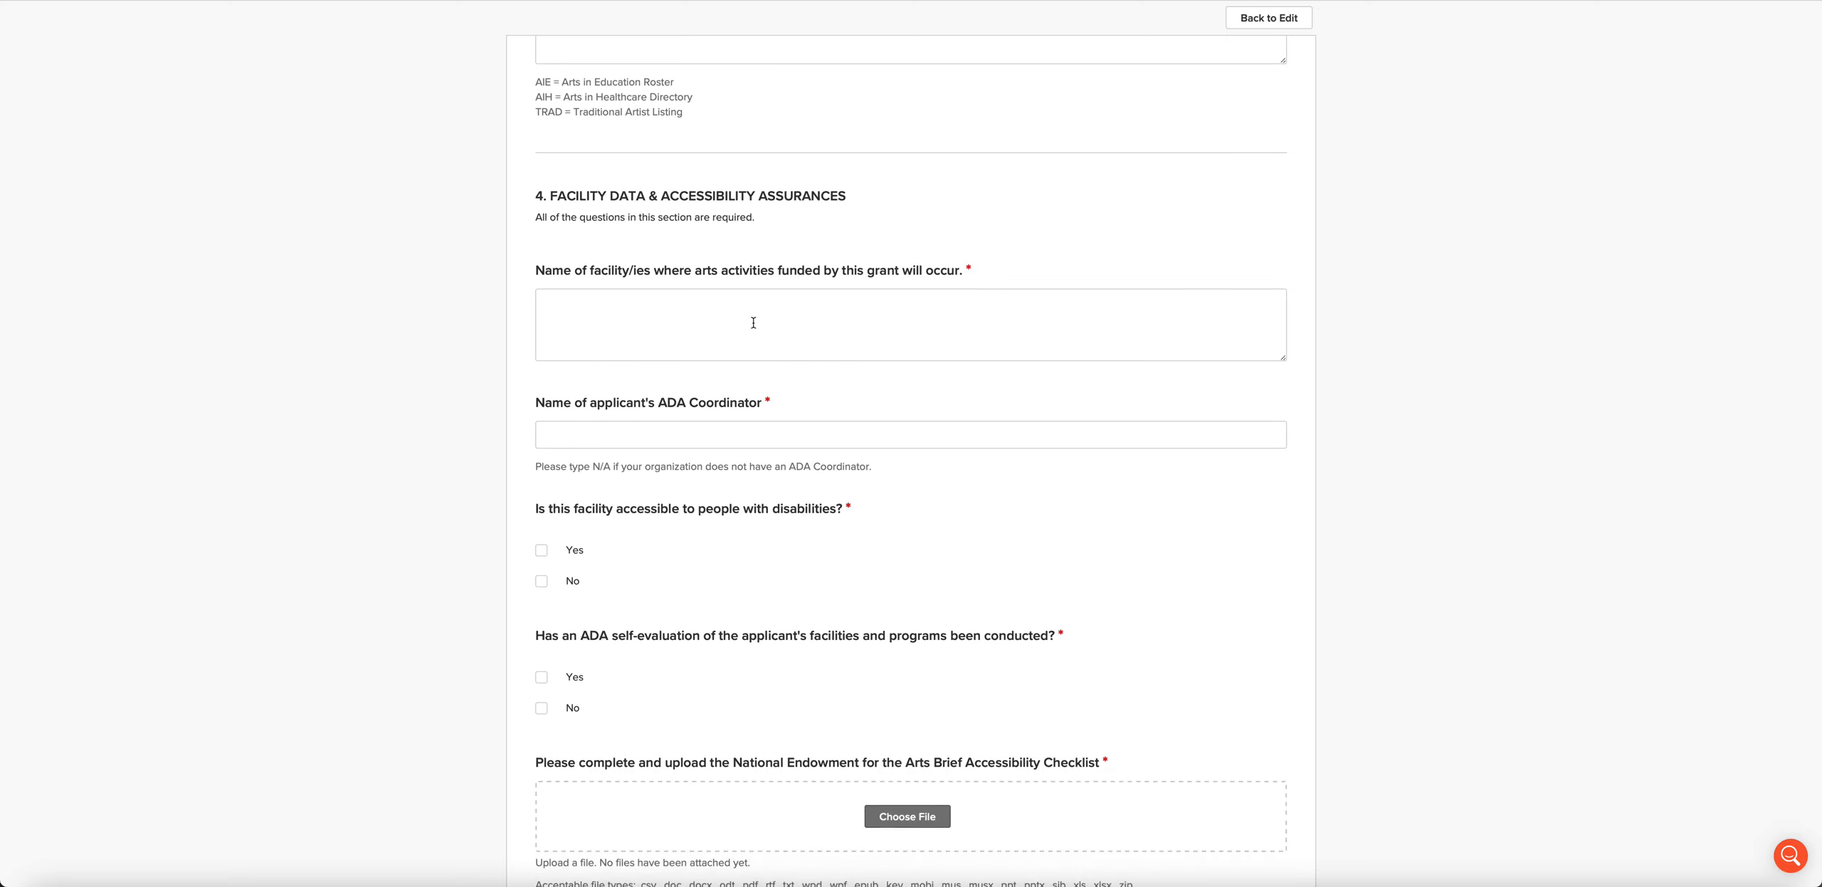
{"action": "scroll", "scroll_direction": "down", "scroll_amount": 3}
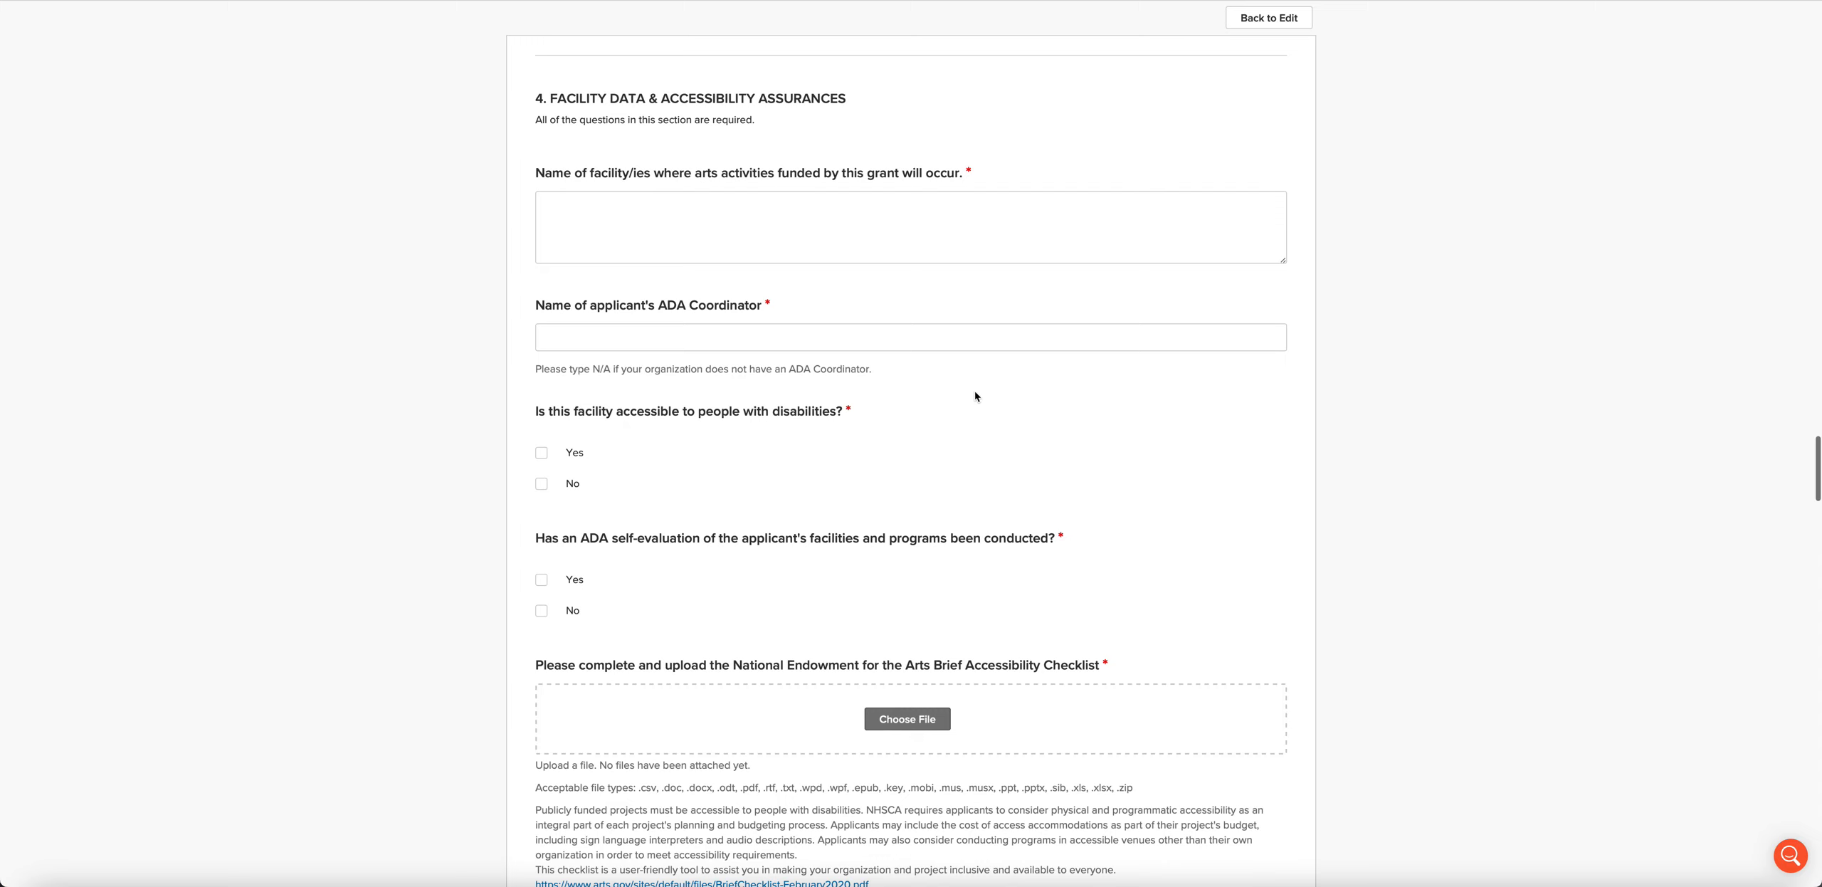
{"action": "scroll", "scroll_direction": "down", "scroll_amount": 3}
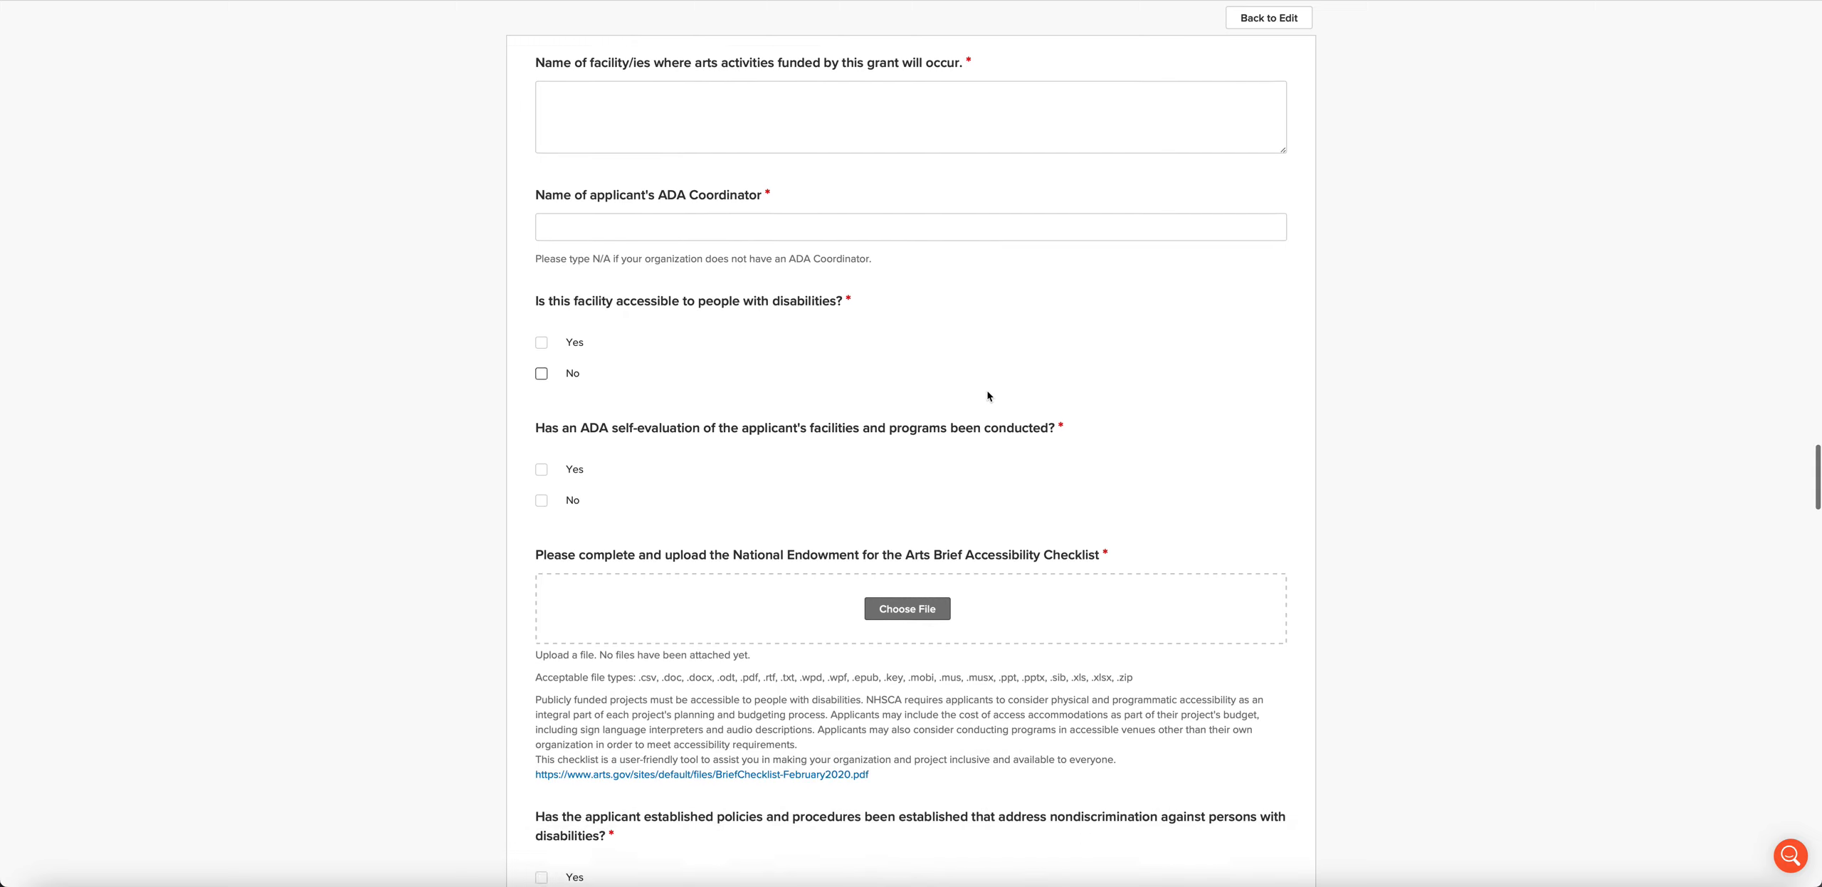
{"action": "scroll", "scroll_direction": "down", "scroll_amount": 3}
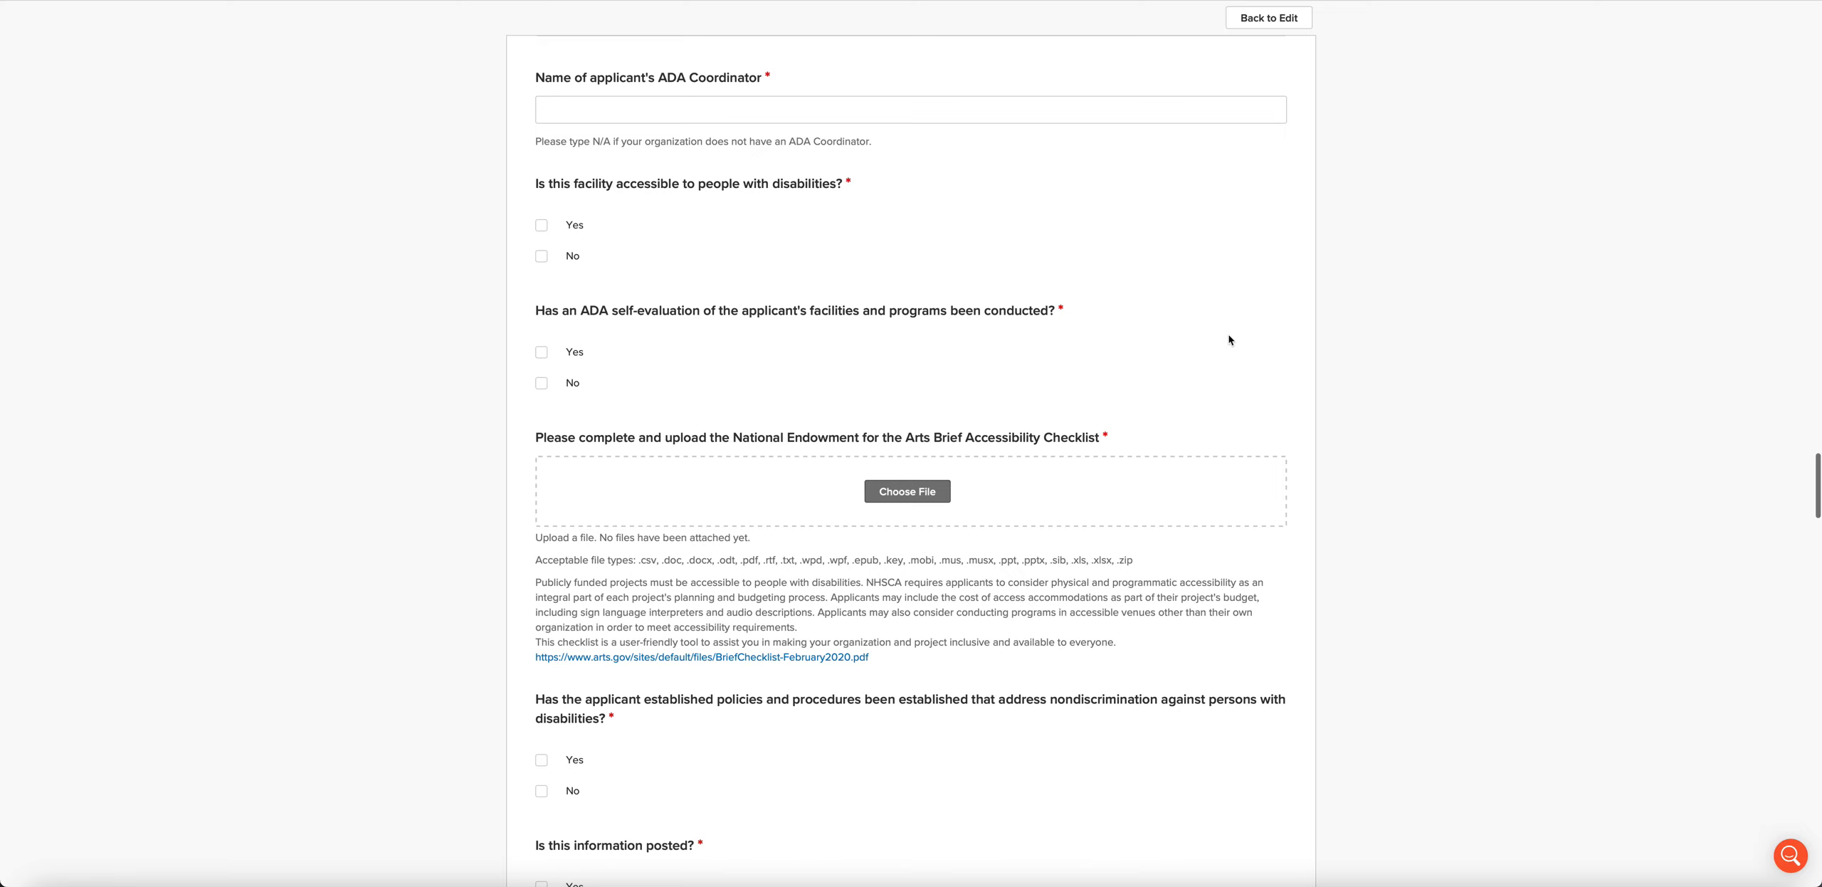
{"action": "mouse_move", "coordinate": [650, 334]}
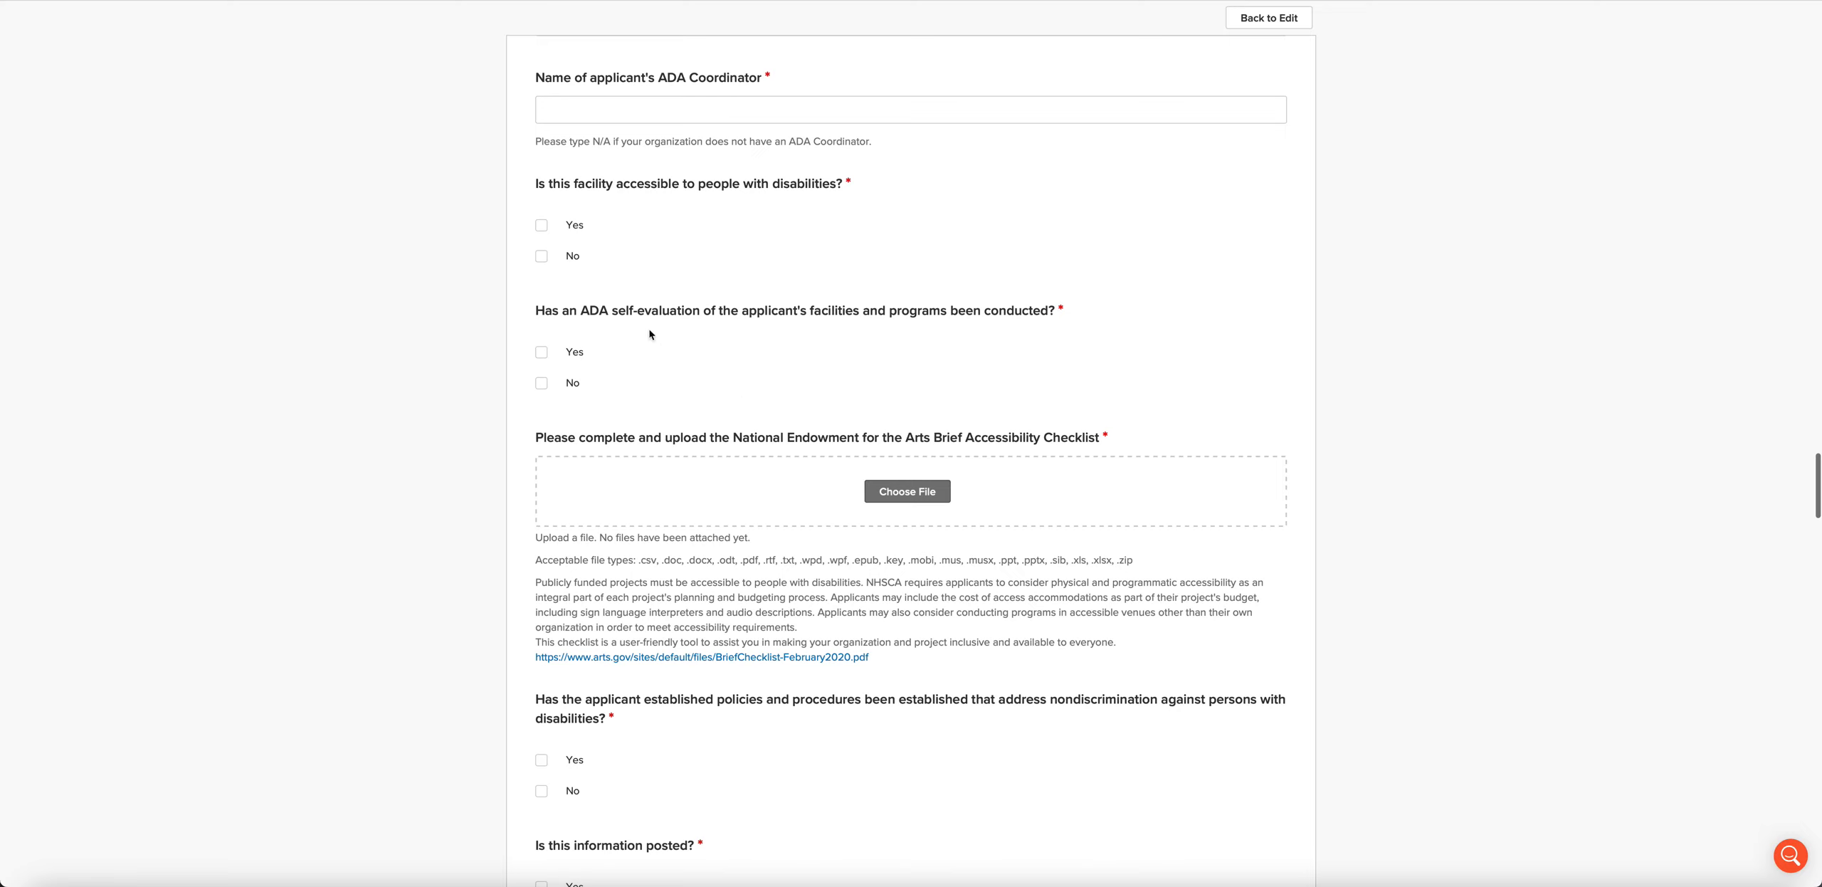
{"action": "mouse_move", "coordinate": [1197, 331]}
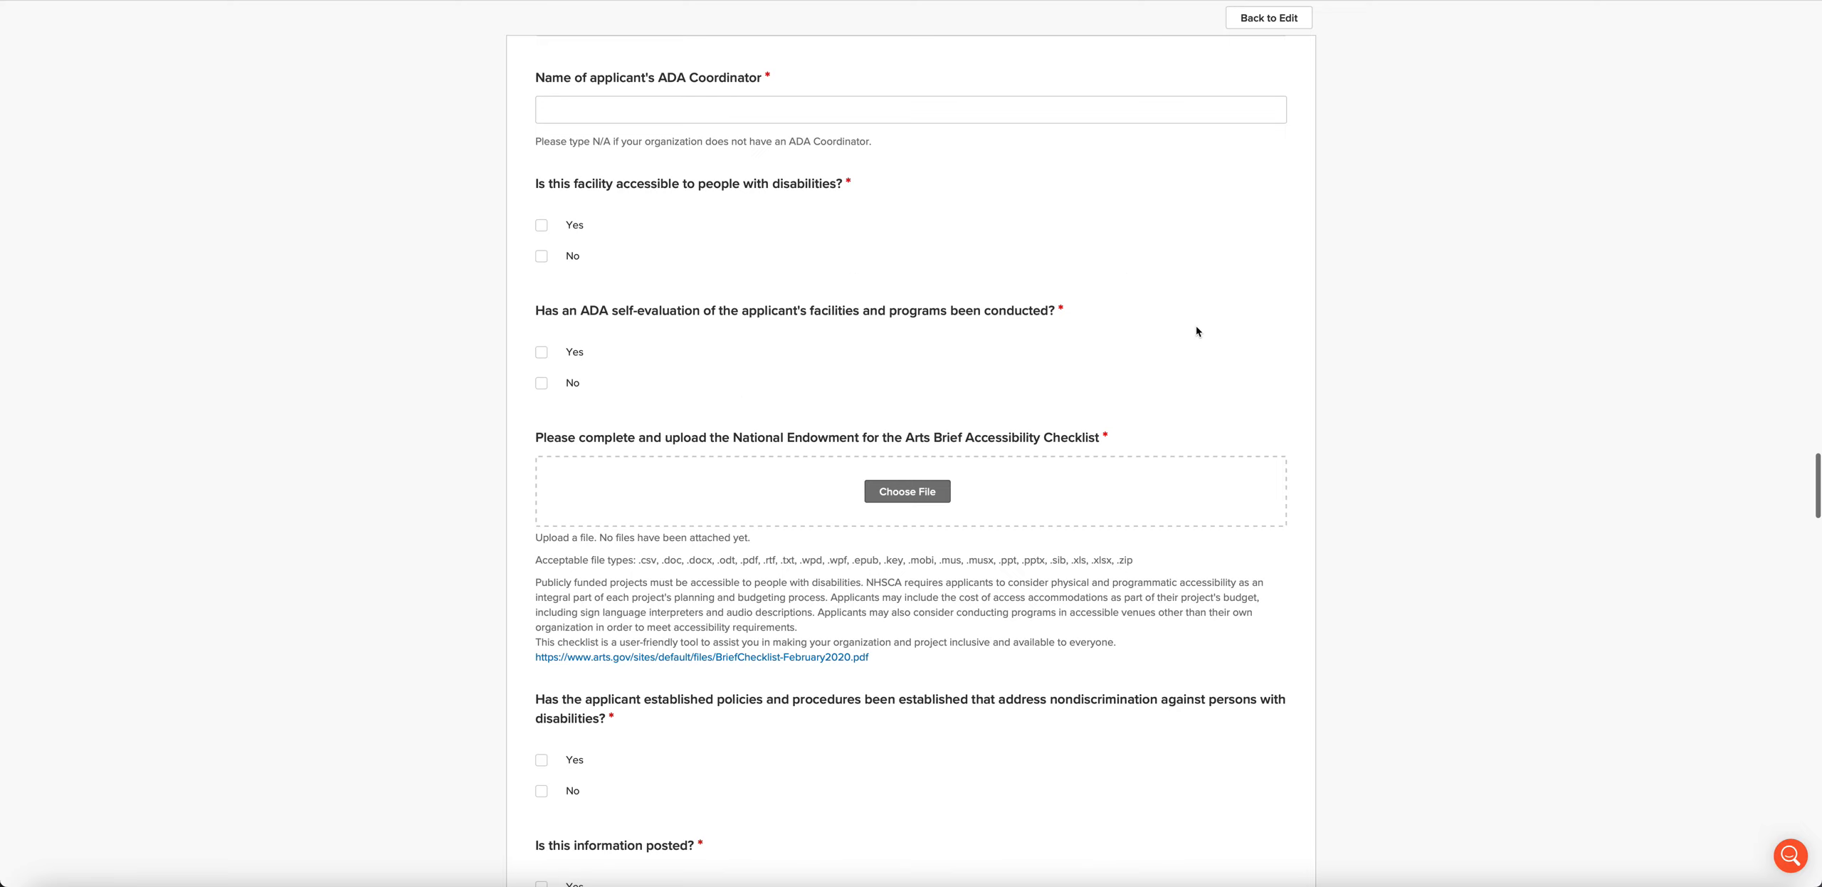
{"action": "scroll", "scroll_direction": "down", "scroll_amount": 3}
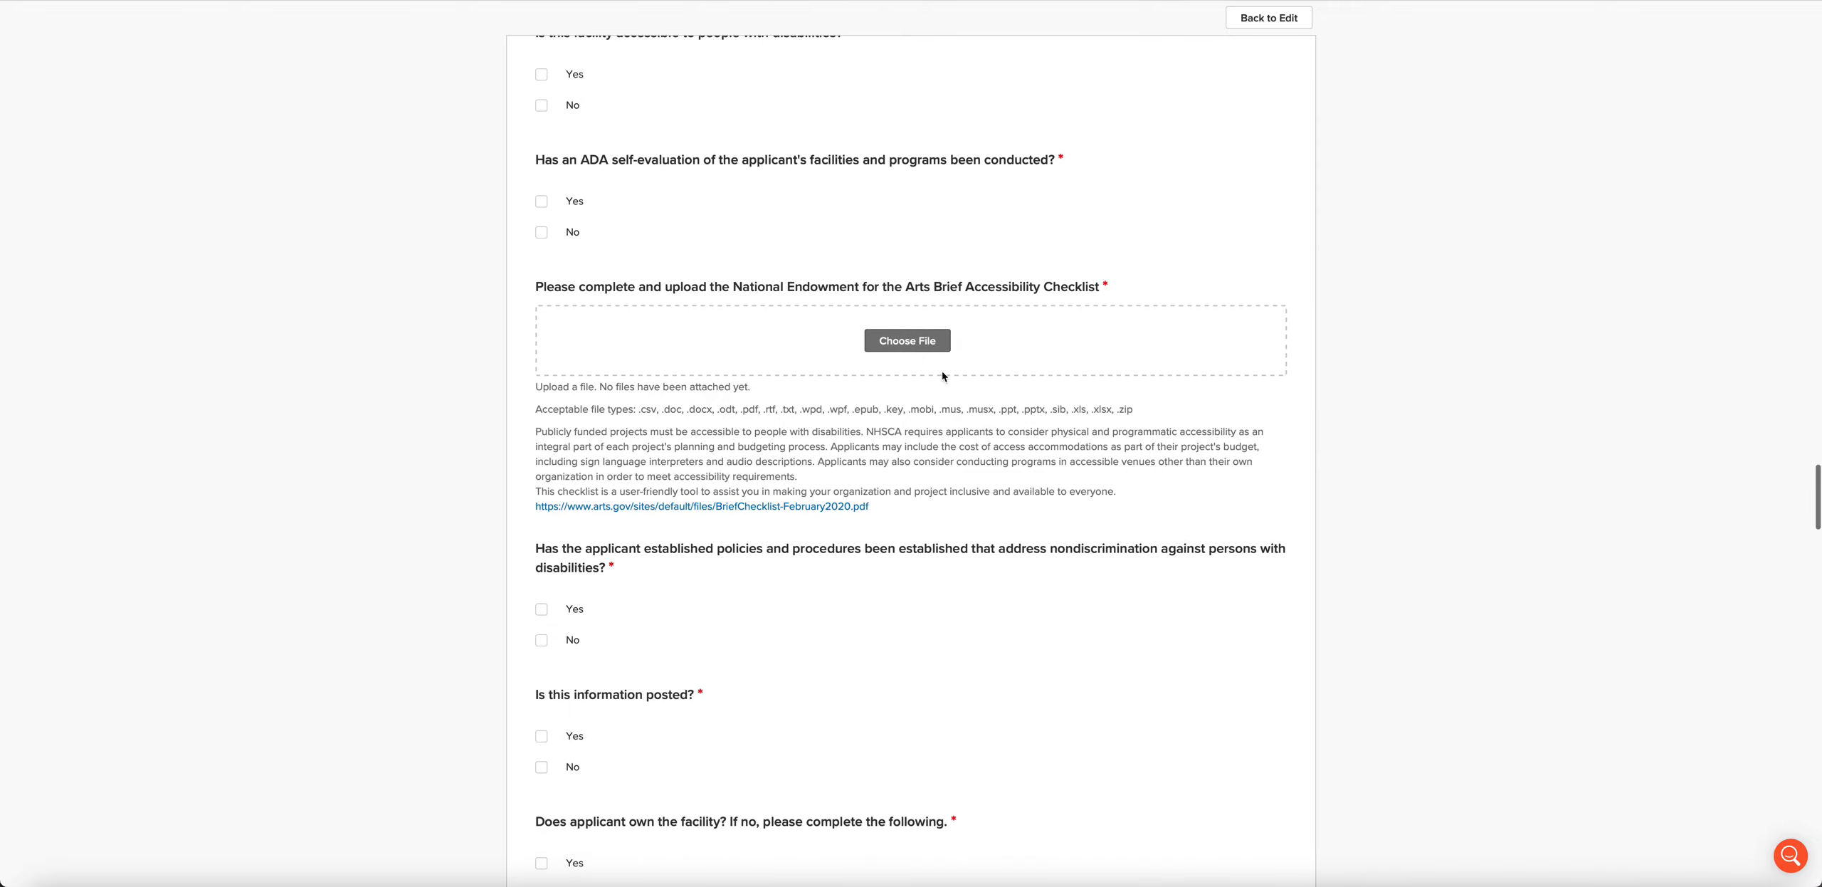
{"action": "mouse_move", "coordinate": [695, 328]}
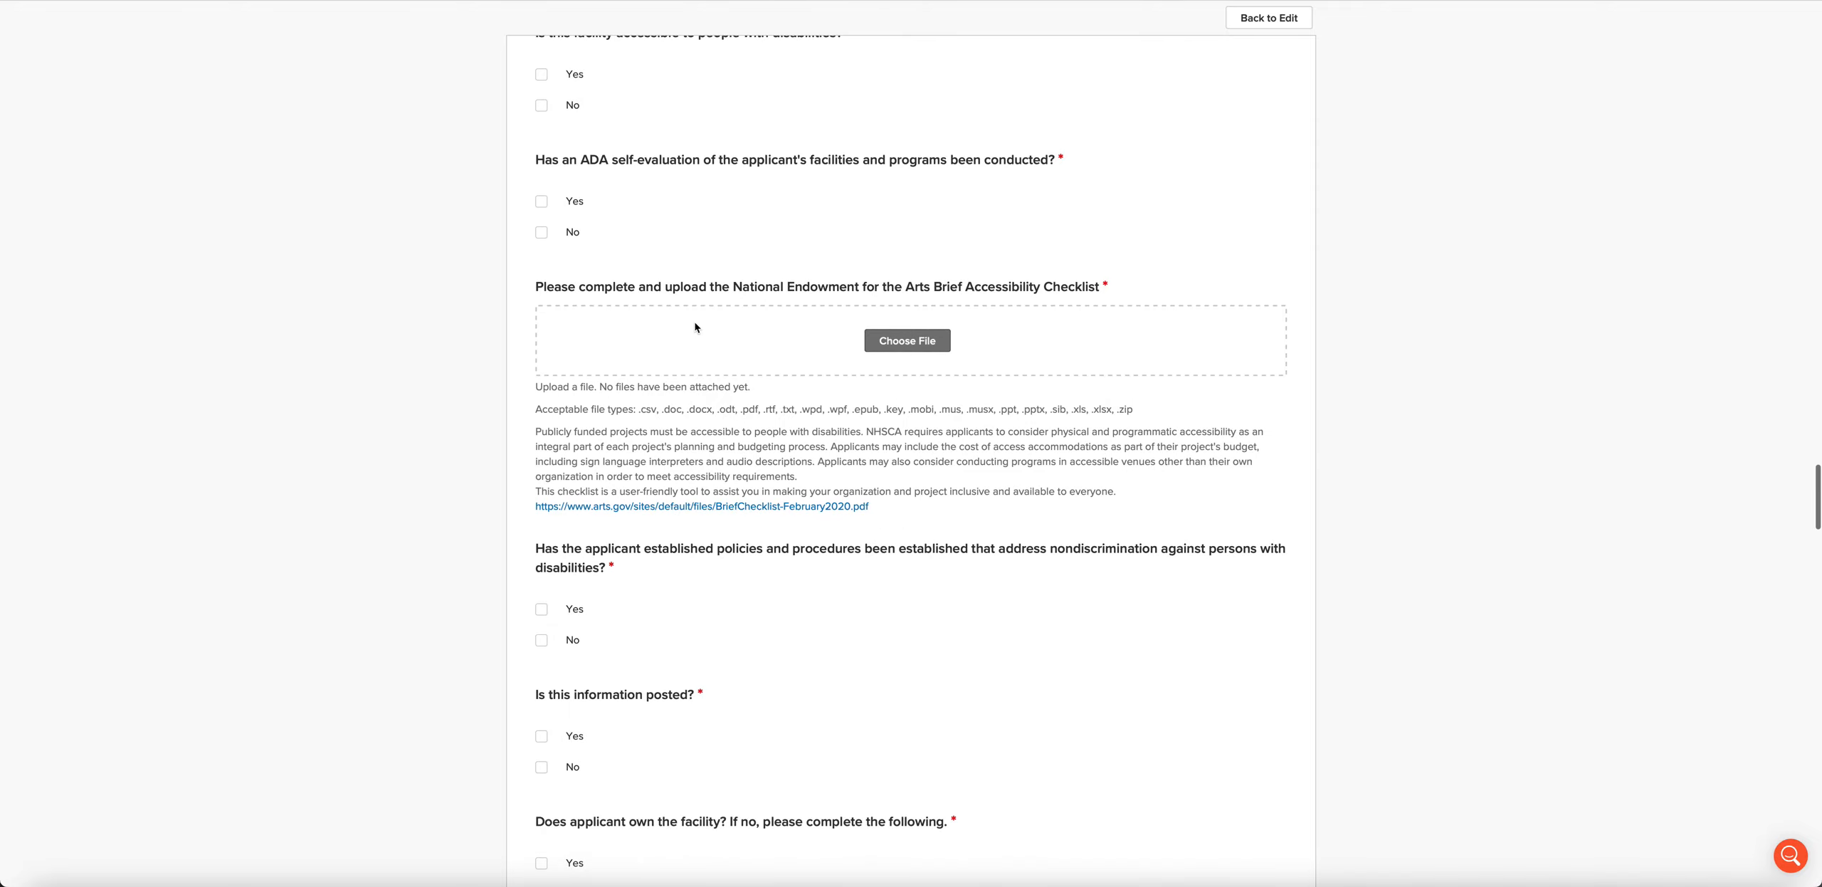
{"action": "mouse_move", "coordinate": [898, 295]}
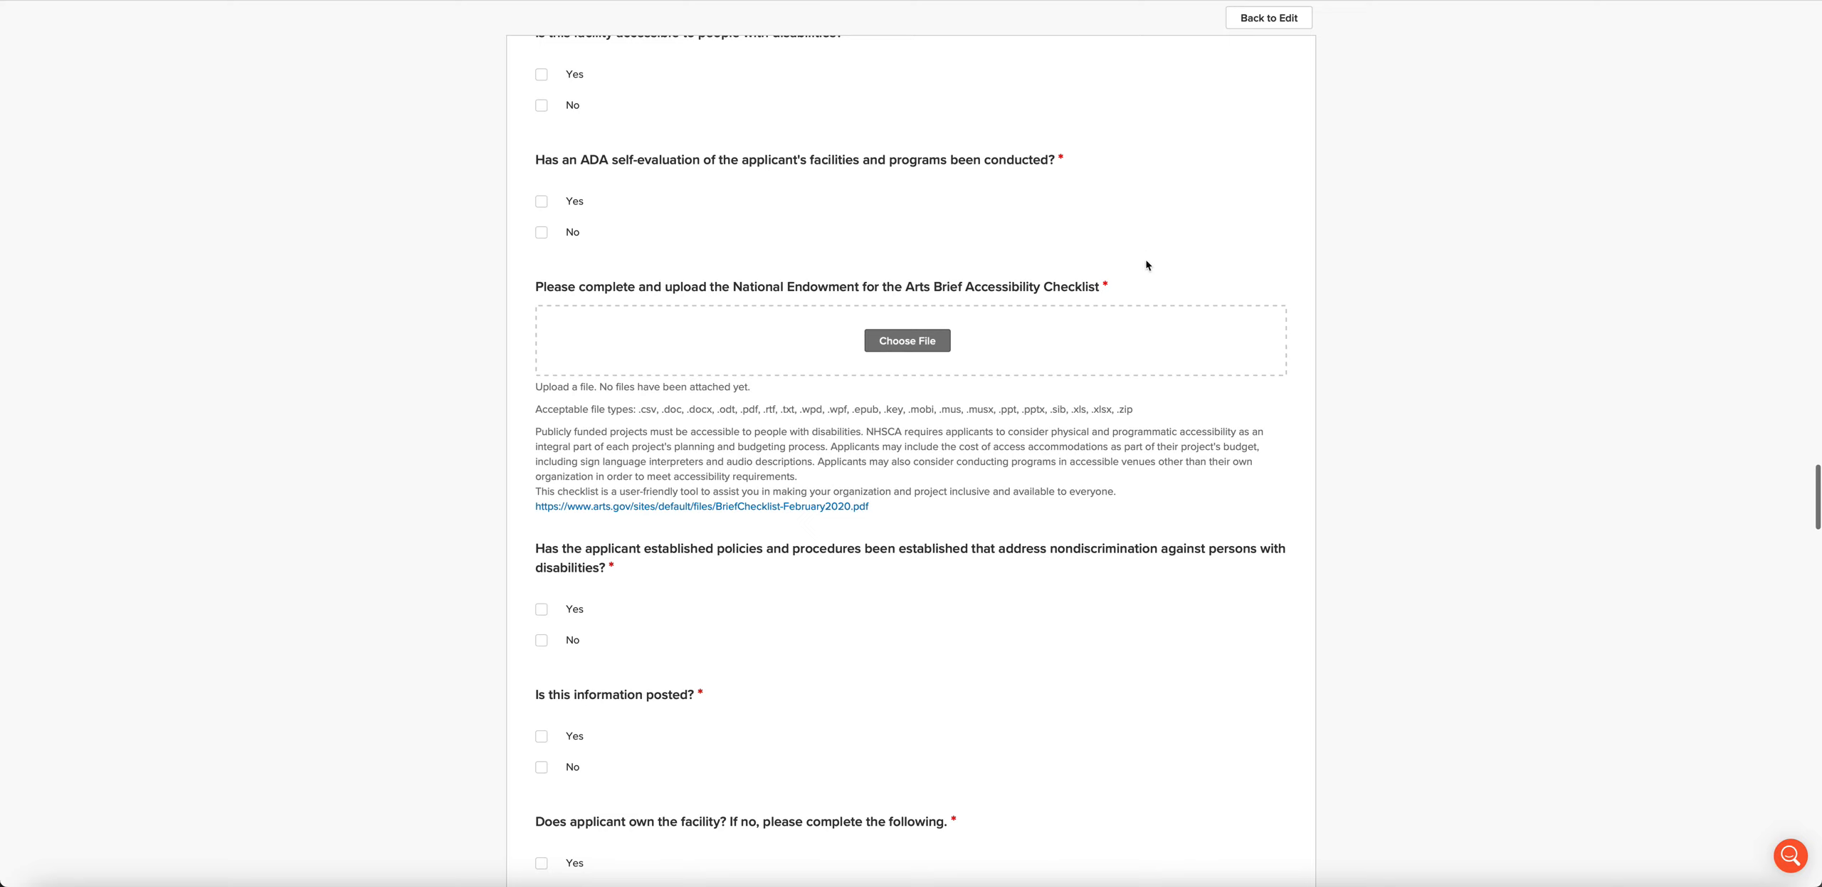
{"action": "mouse_move", "coordinate": [772, 508]}
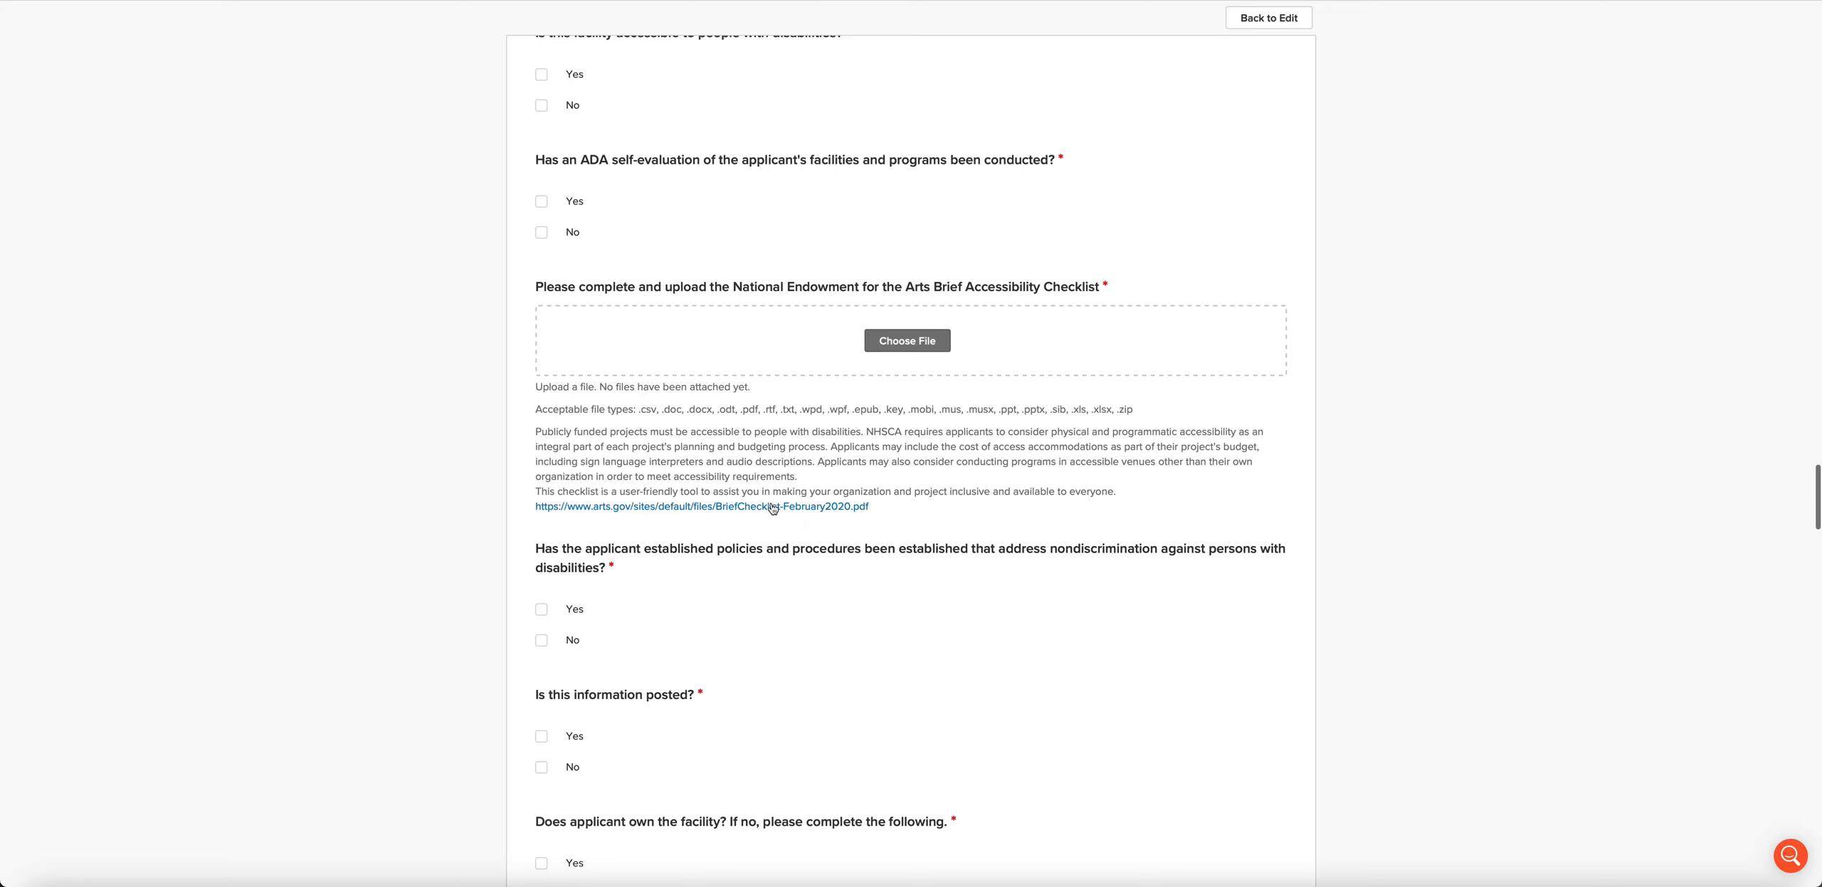
{"action": "mouse_move", "coordinate": [1031, 316]}
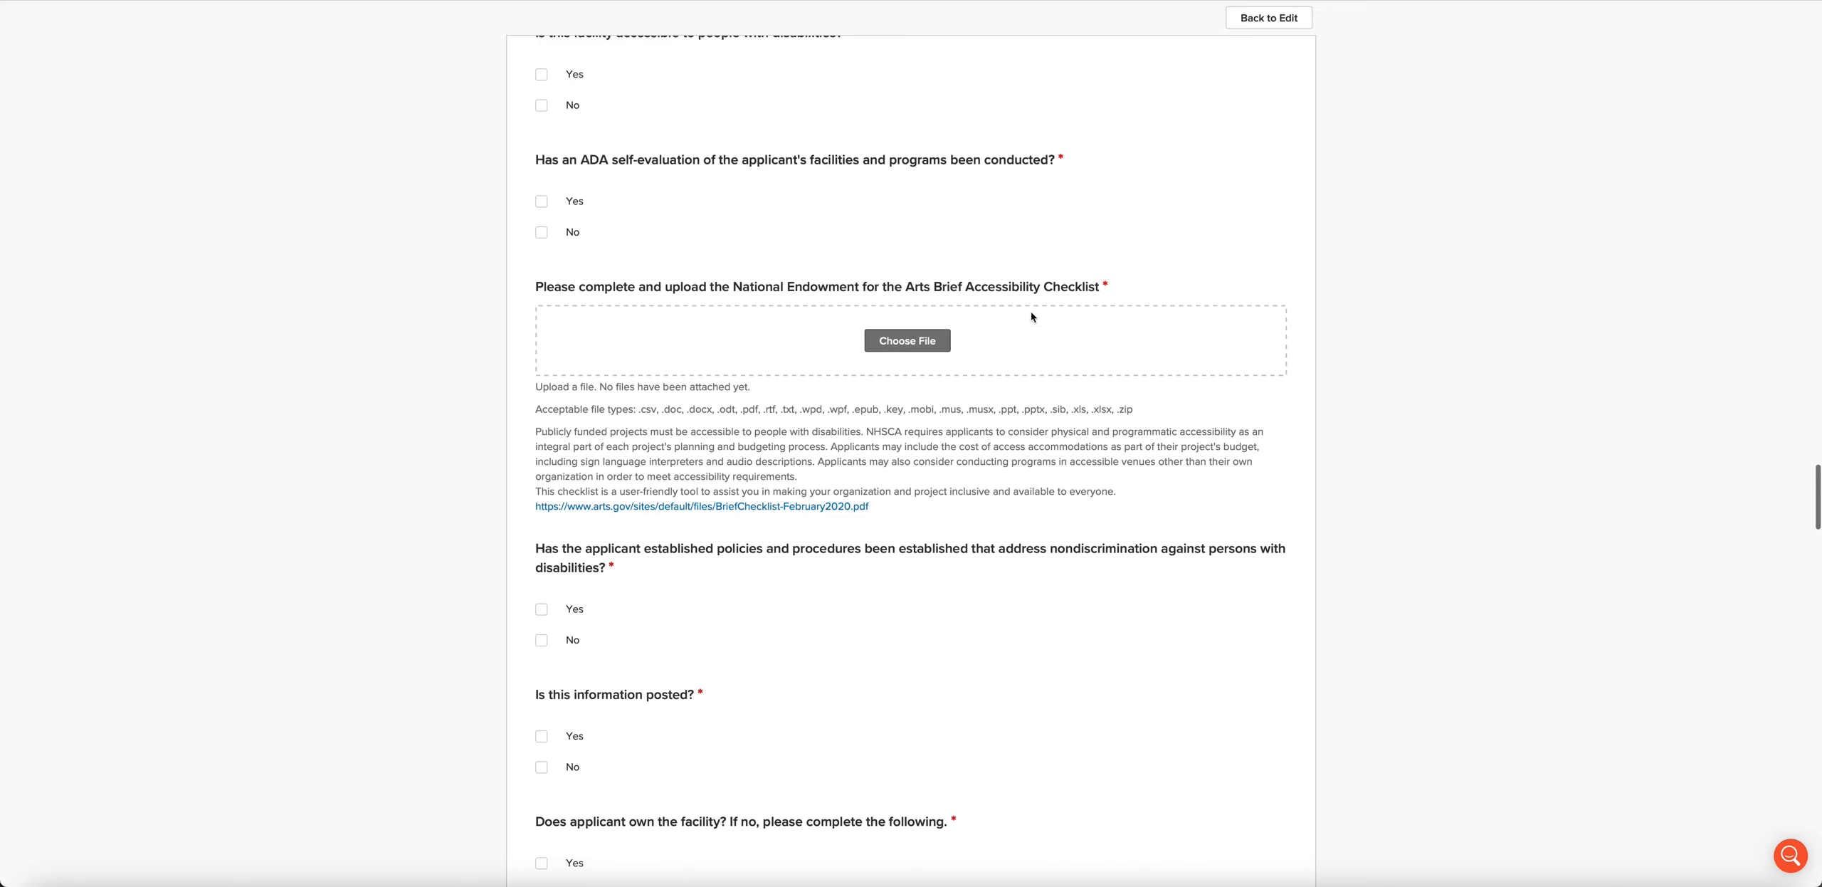
{"action": "mouse_move", "coordinate": [906, 340]}
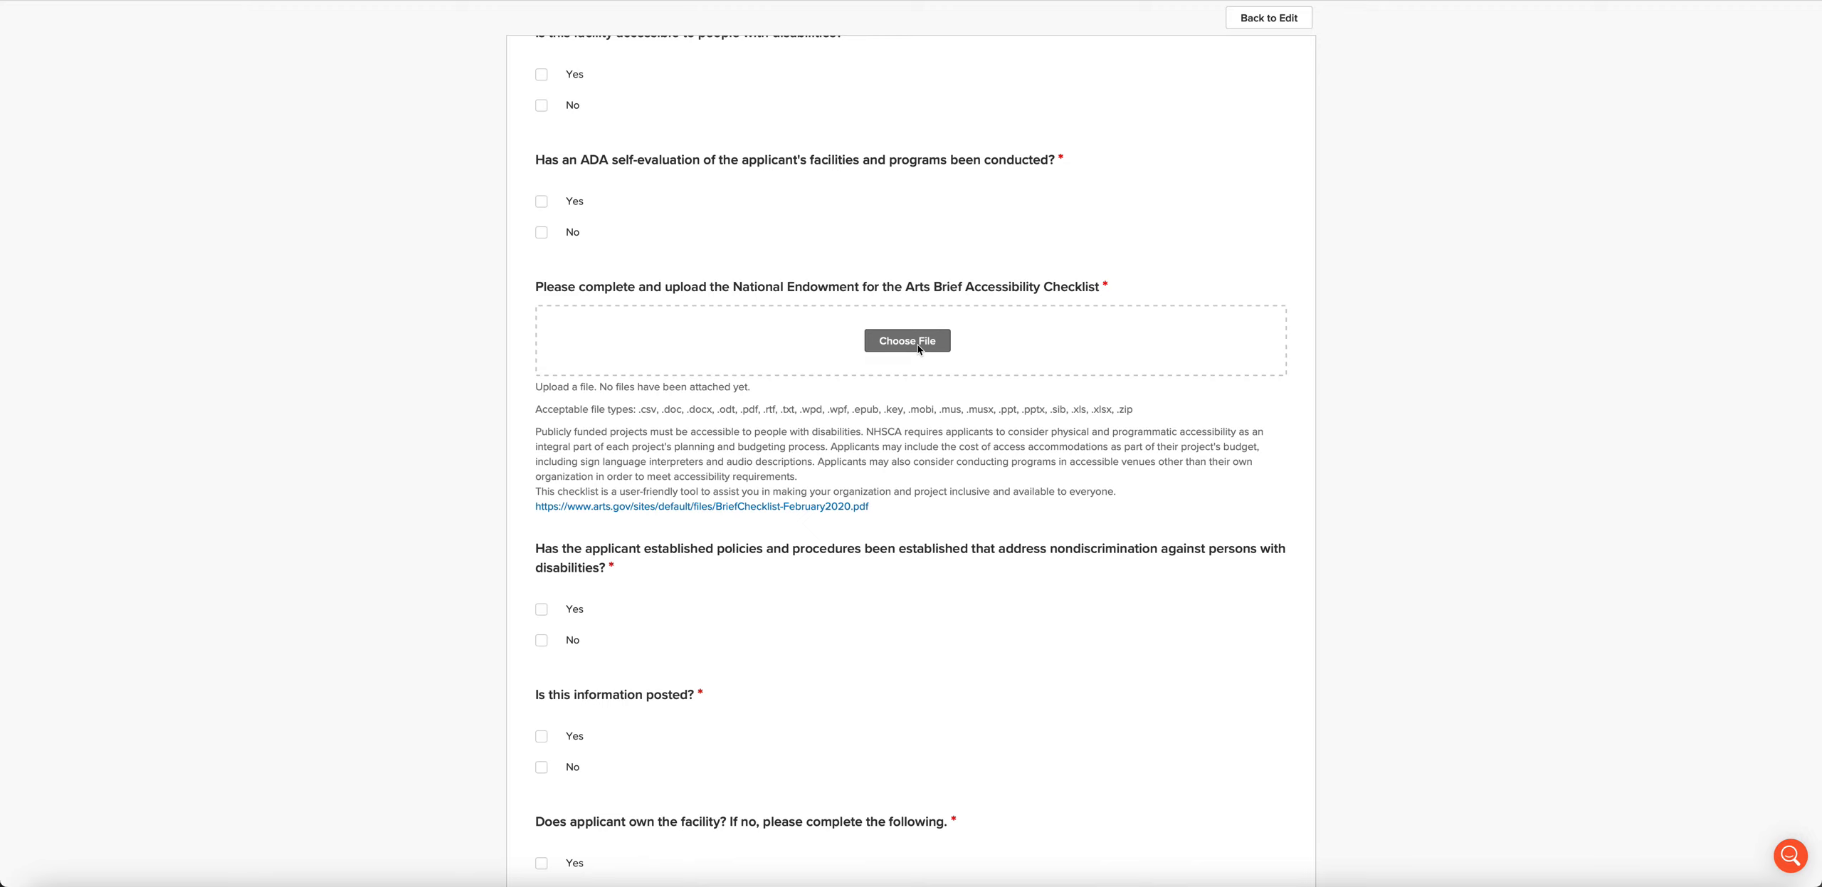
{"action": "mouse_move", "coordinate": [862, 342]}
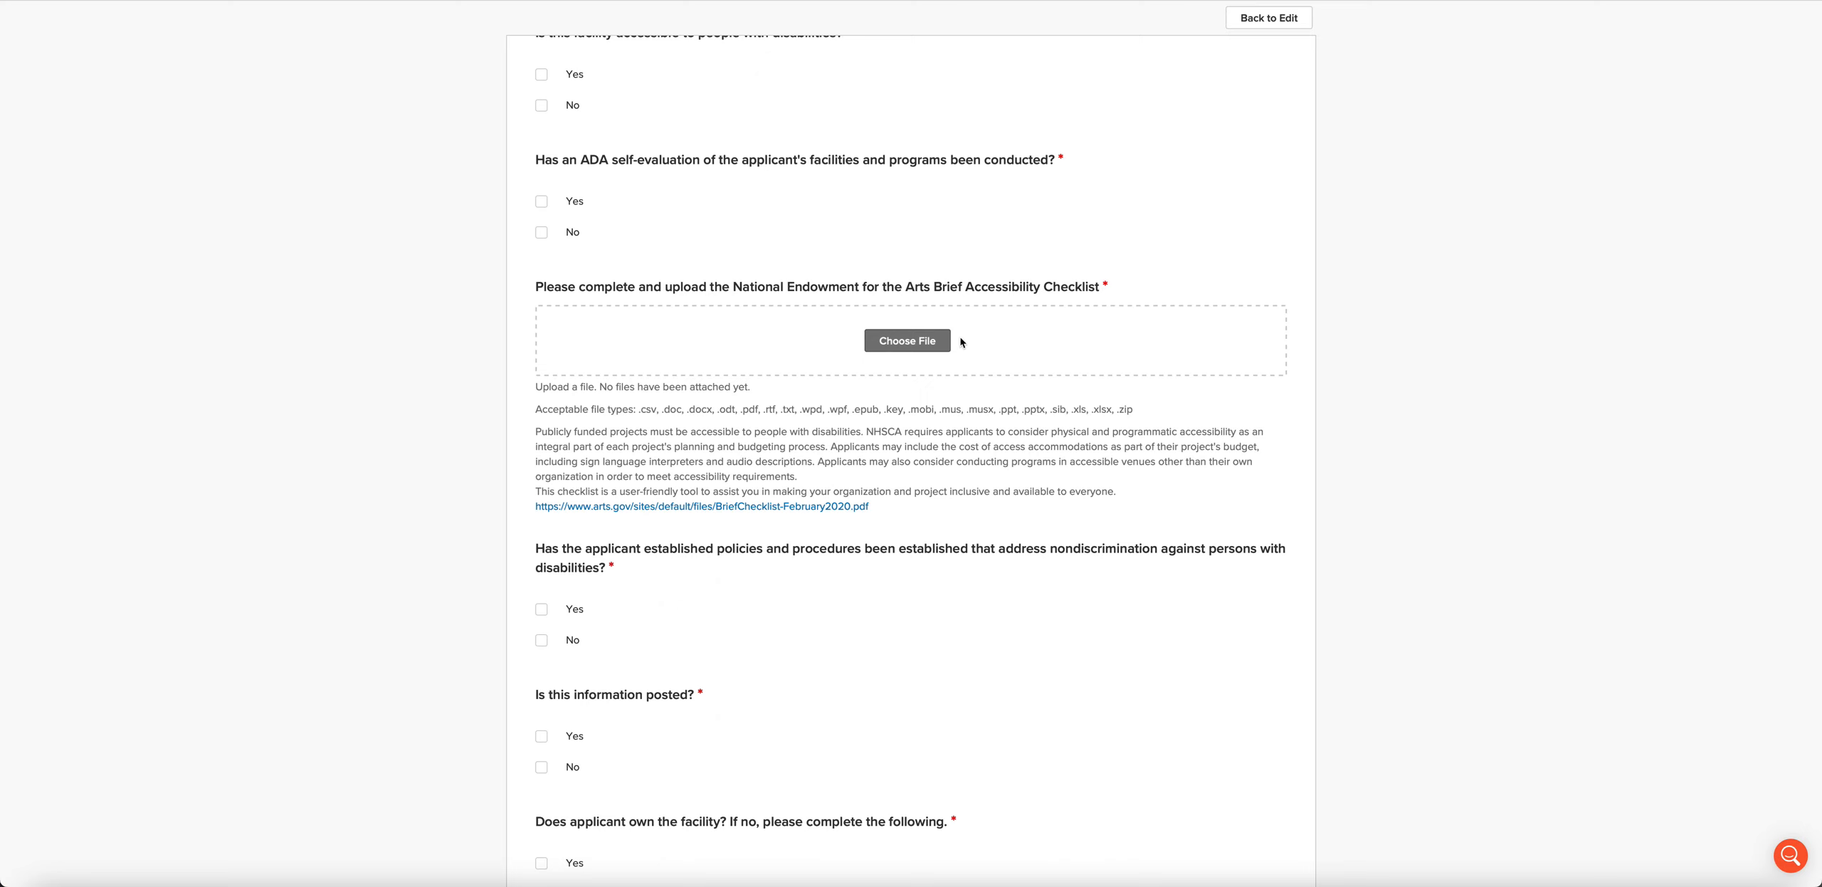
Step: Scroll past the Name of Owner and lease fields to the Narrative Questions upload
{"action": "scroll", "scroll_direction": "down", "scroll_amount": 3}
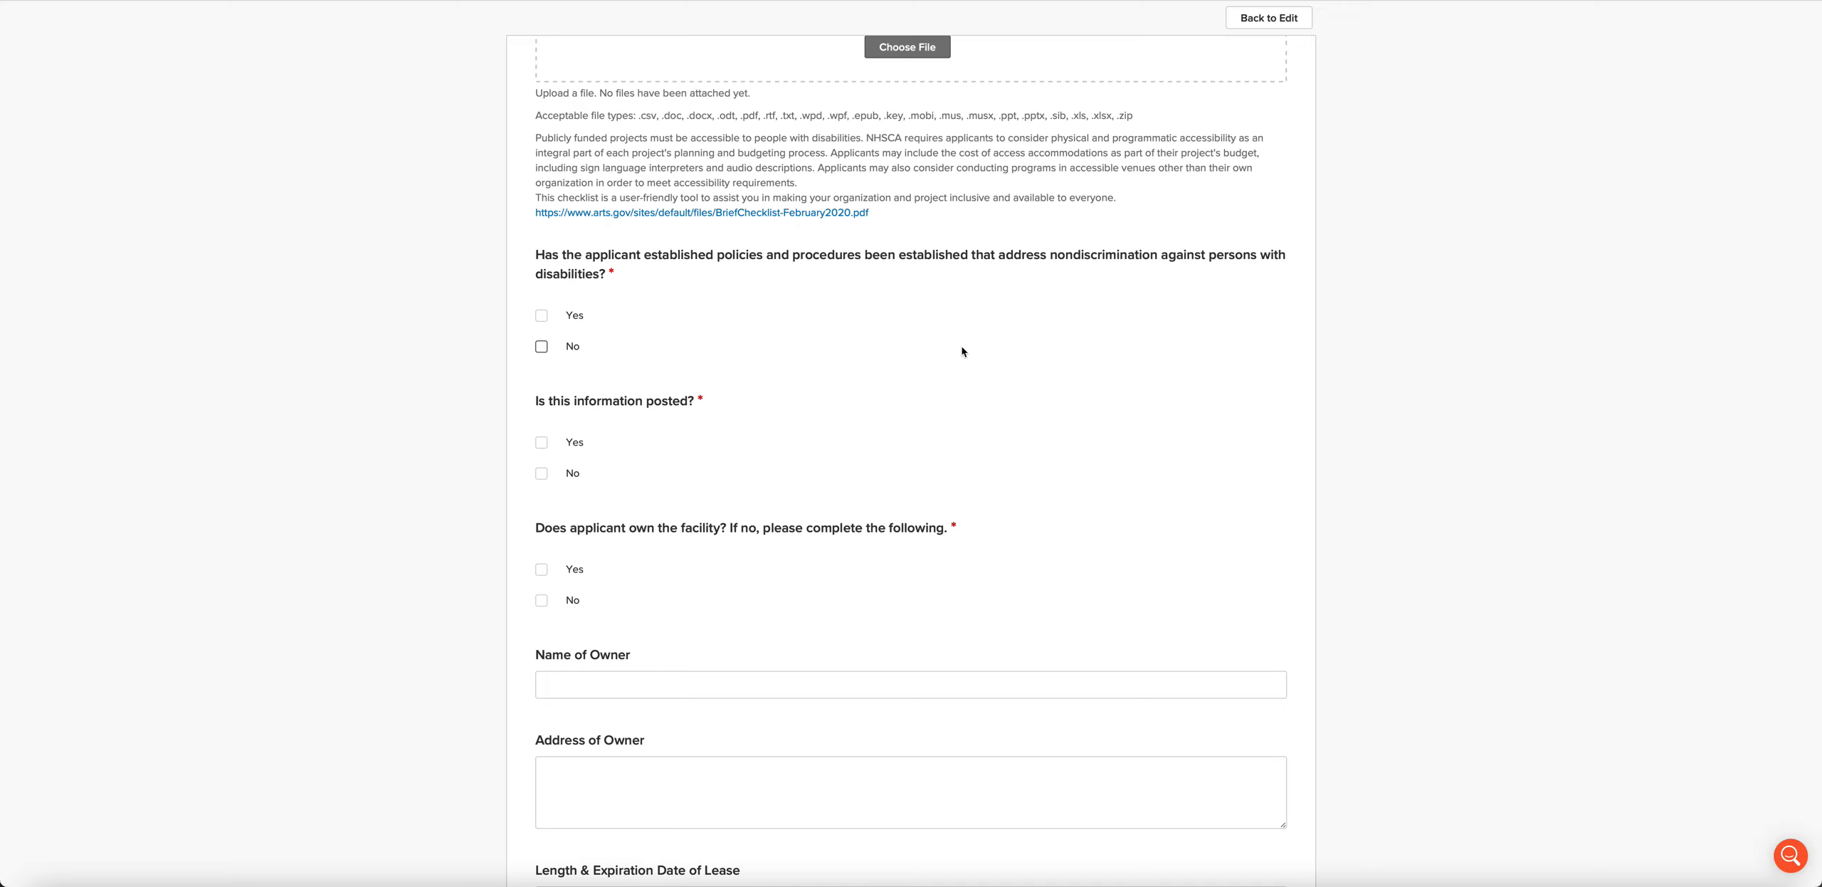
{"action": "mouse_move", "coordinate": [541, 346]}
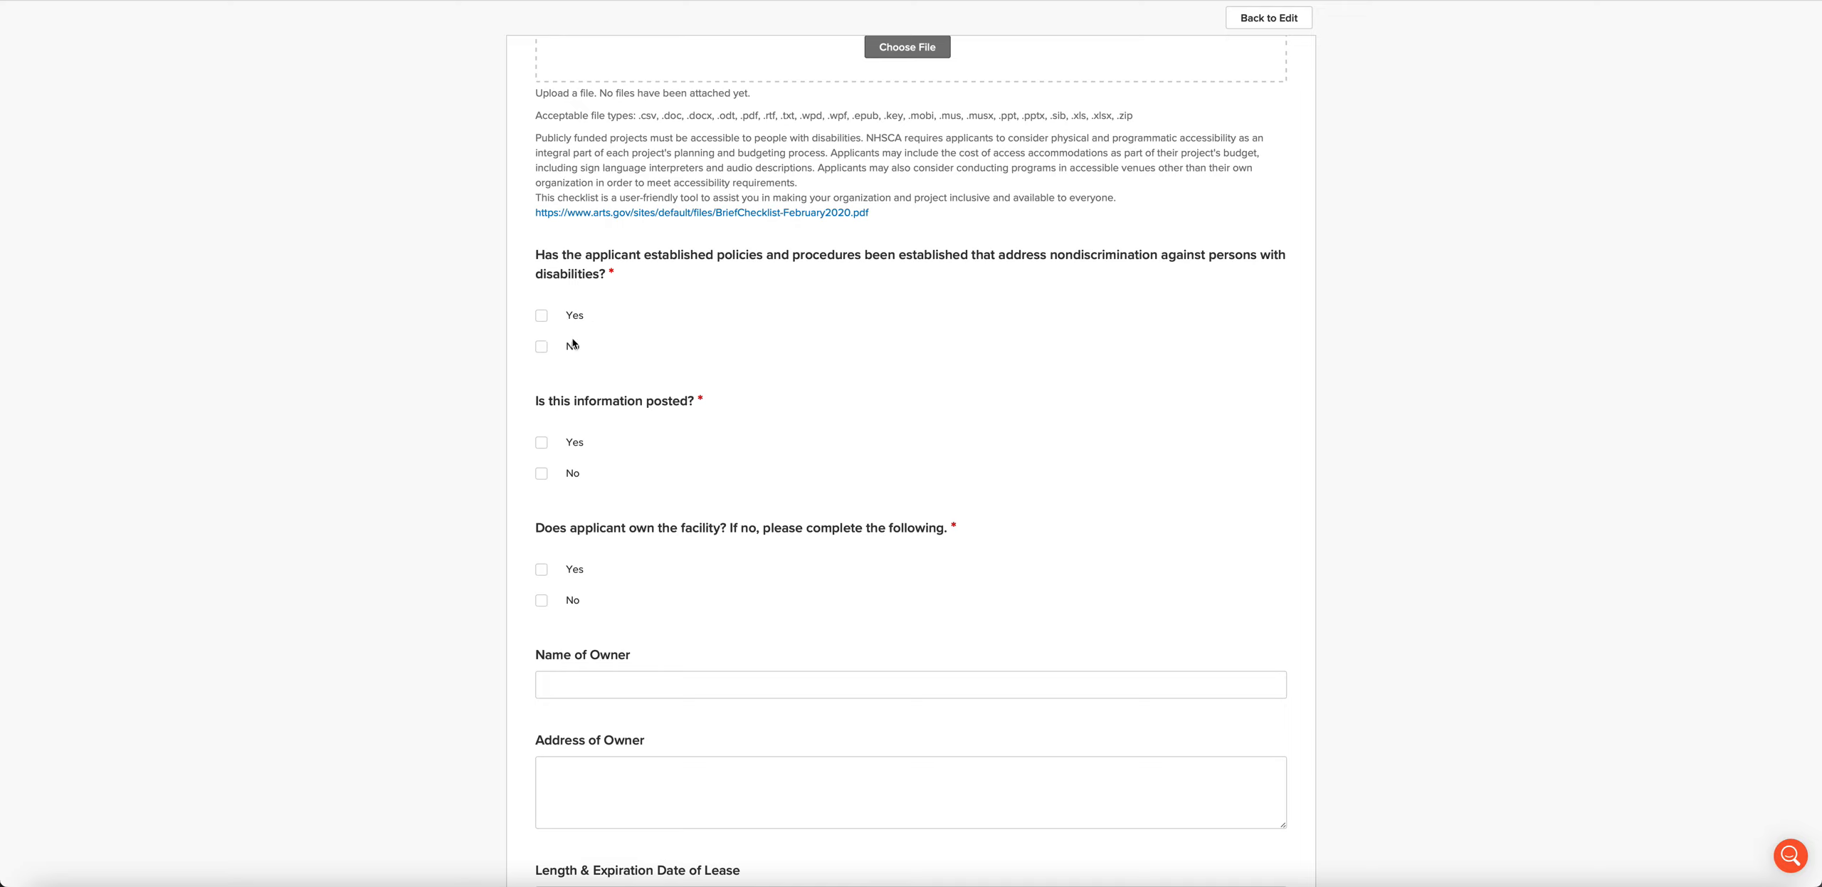
{"action": "scroll", "scroll_direction": "down", "scroll_amount": 3}
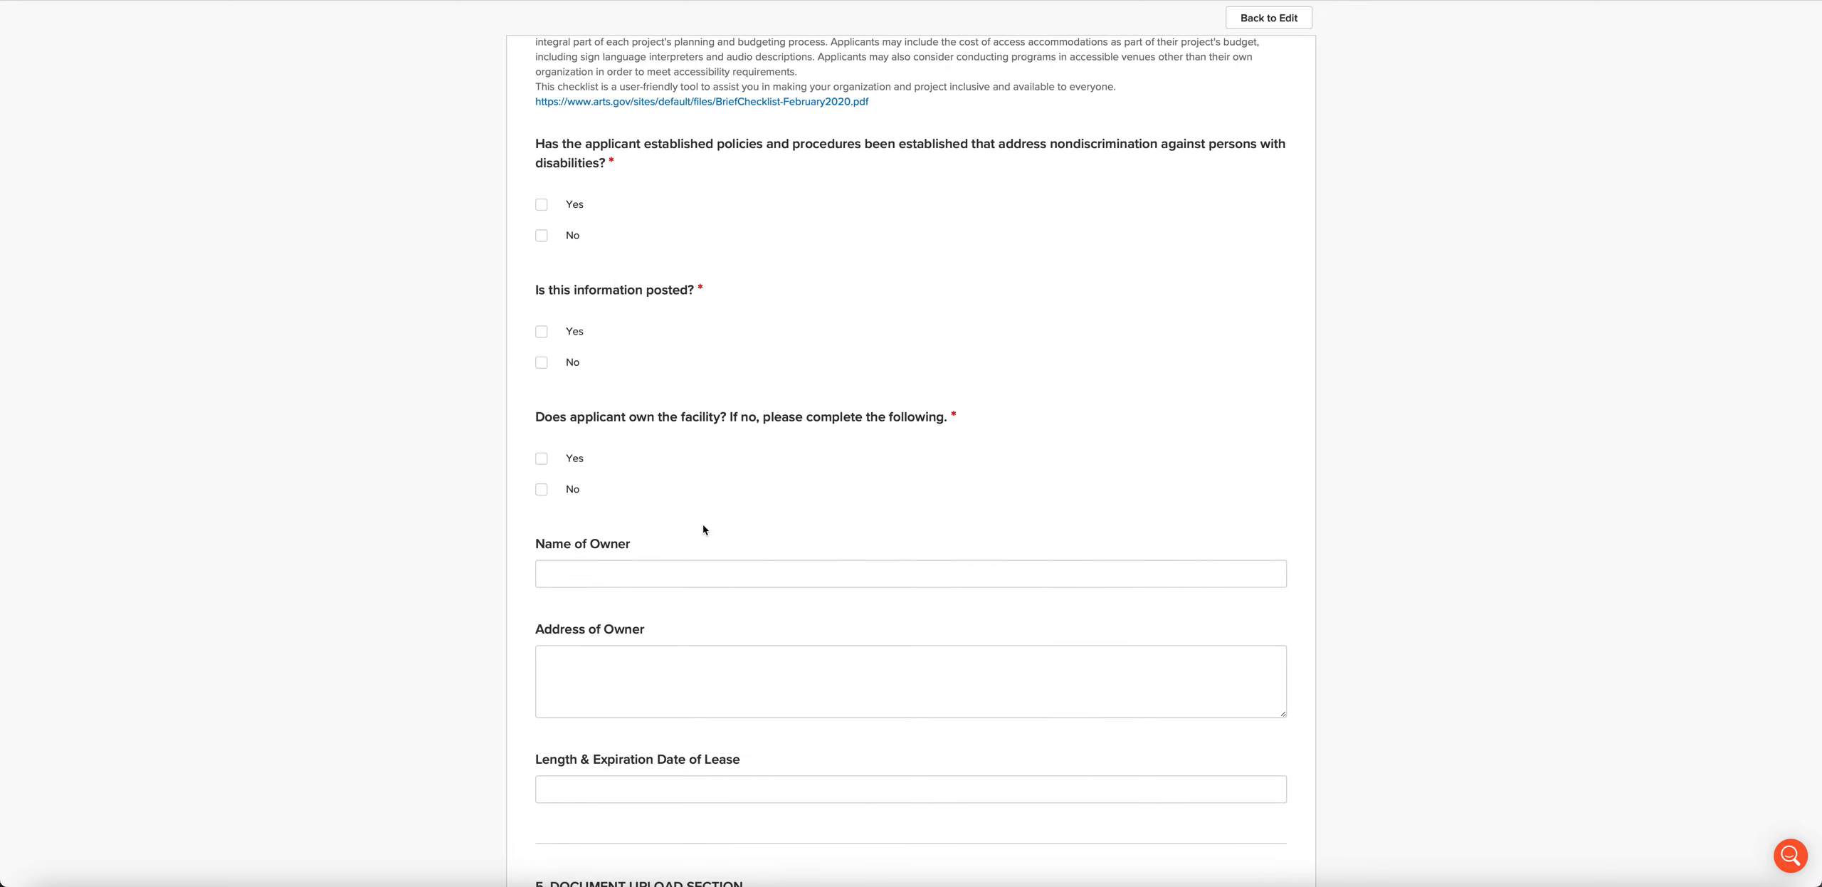
{"action": "scroll", "scroll_direction": "down", "scroll_amount": 3}
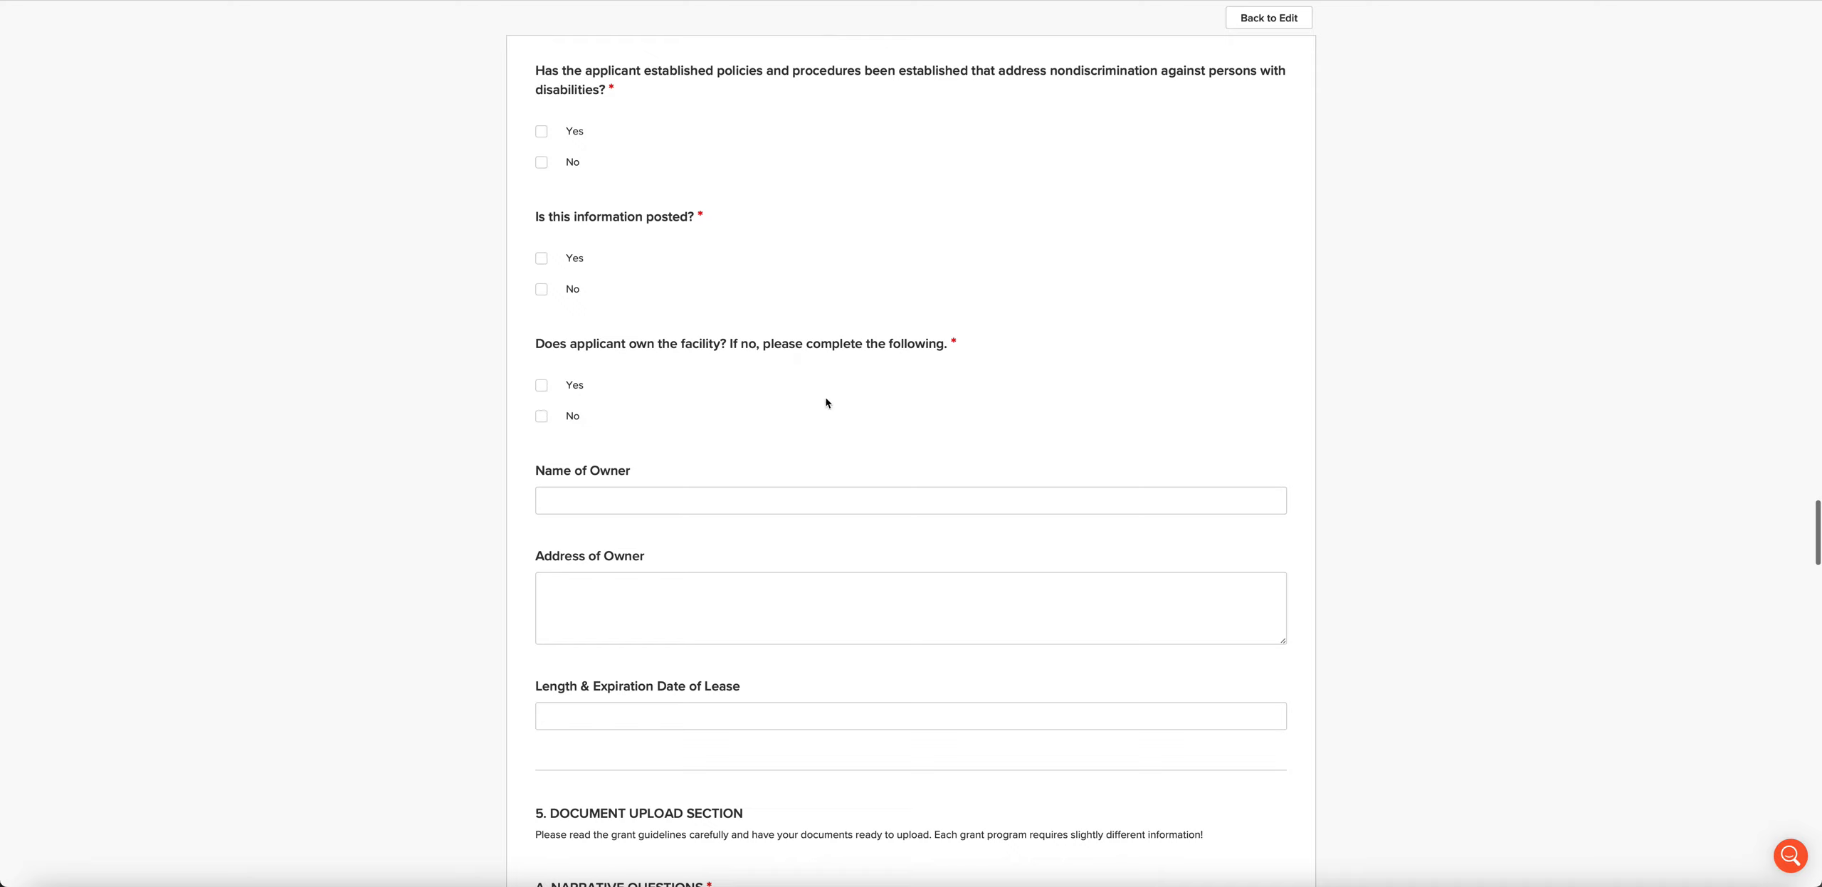
{"action": "mouse_move", "coordinate": [814, 405]}
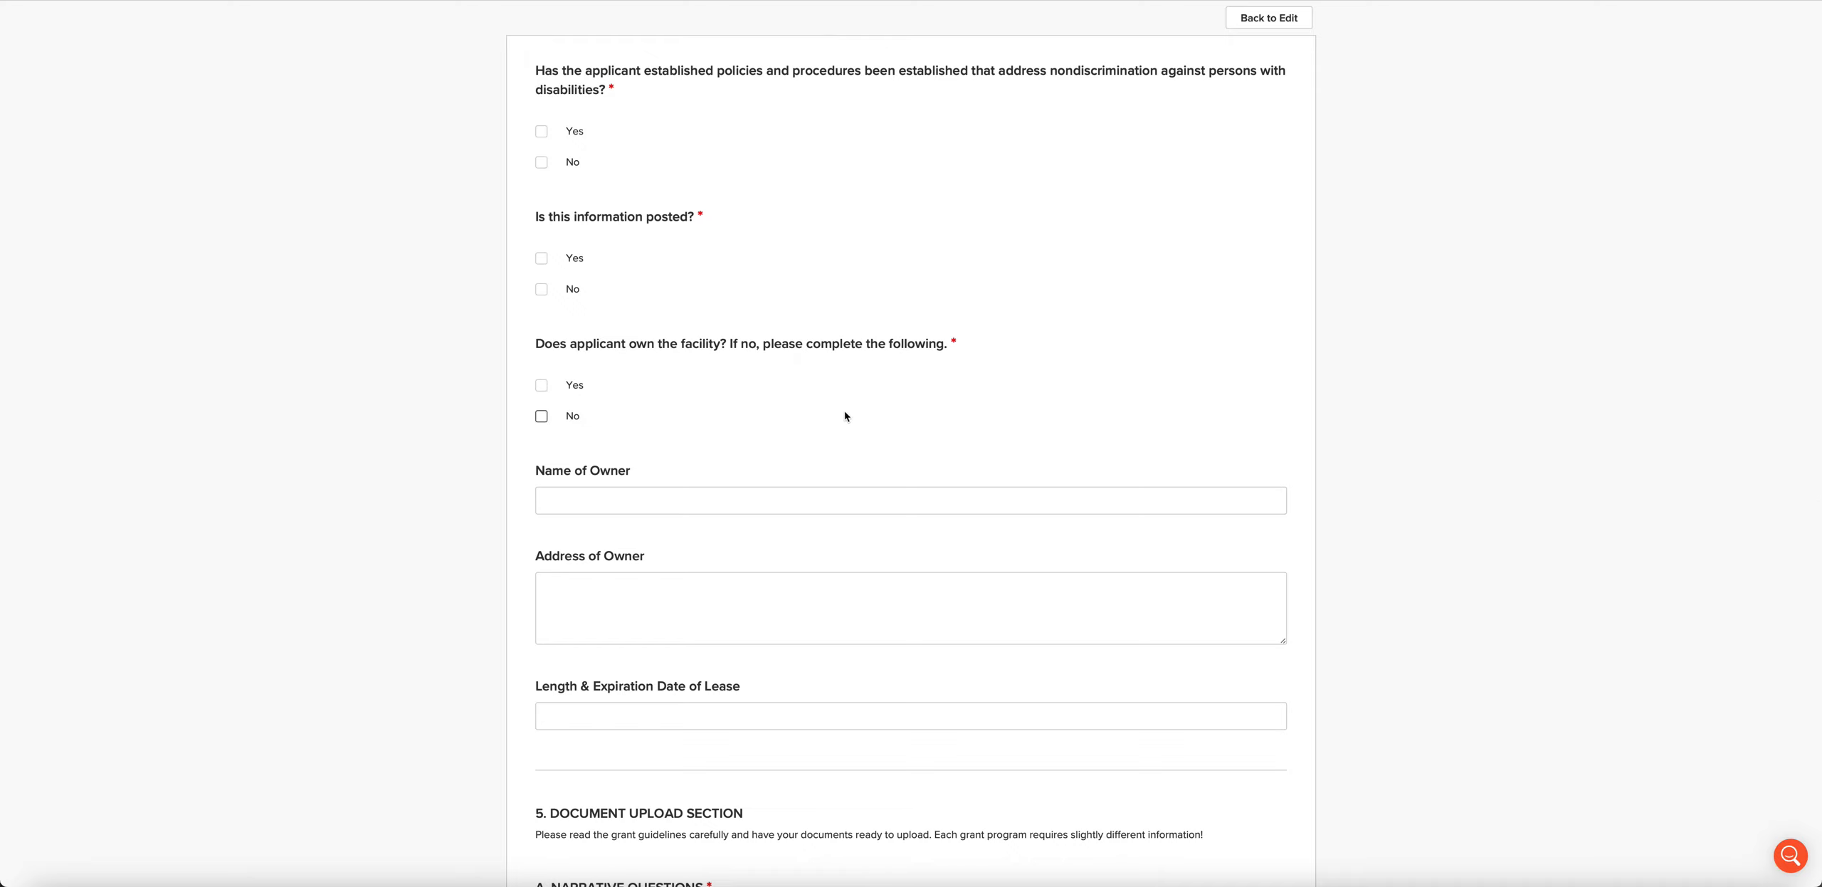
{"action": "scroll", "scroll_direction": "down", "scroll_amount": 3}
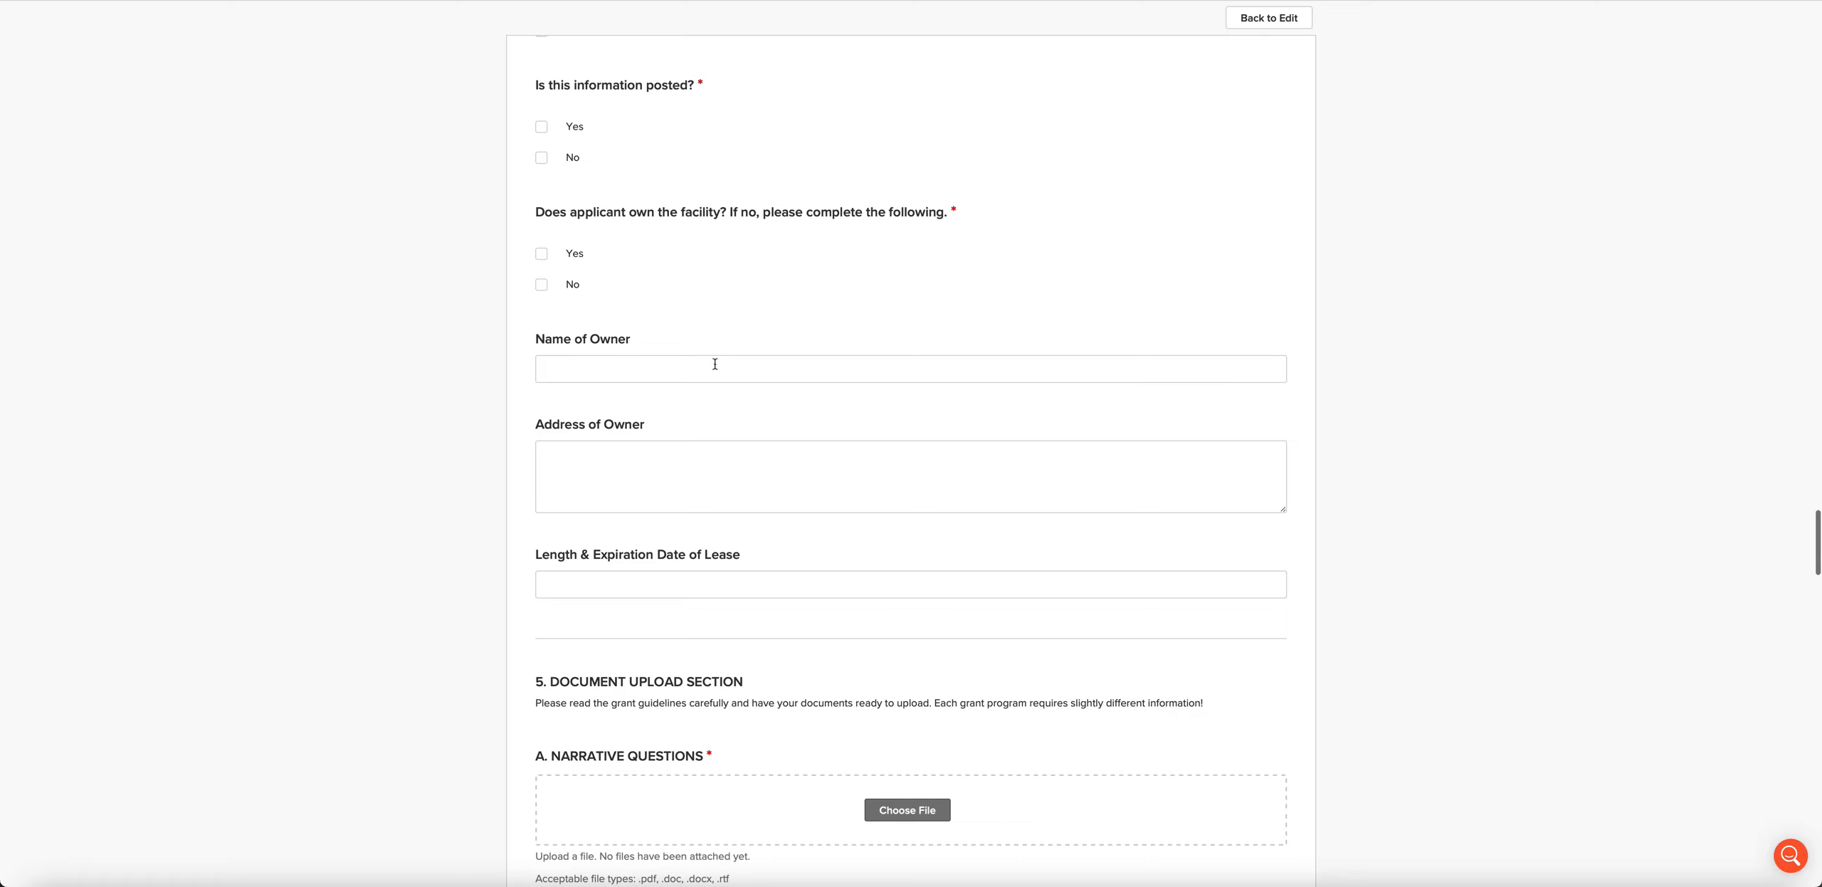
{"action": "mouse_move", "coordinate": [533, 588]}
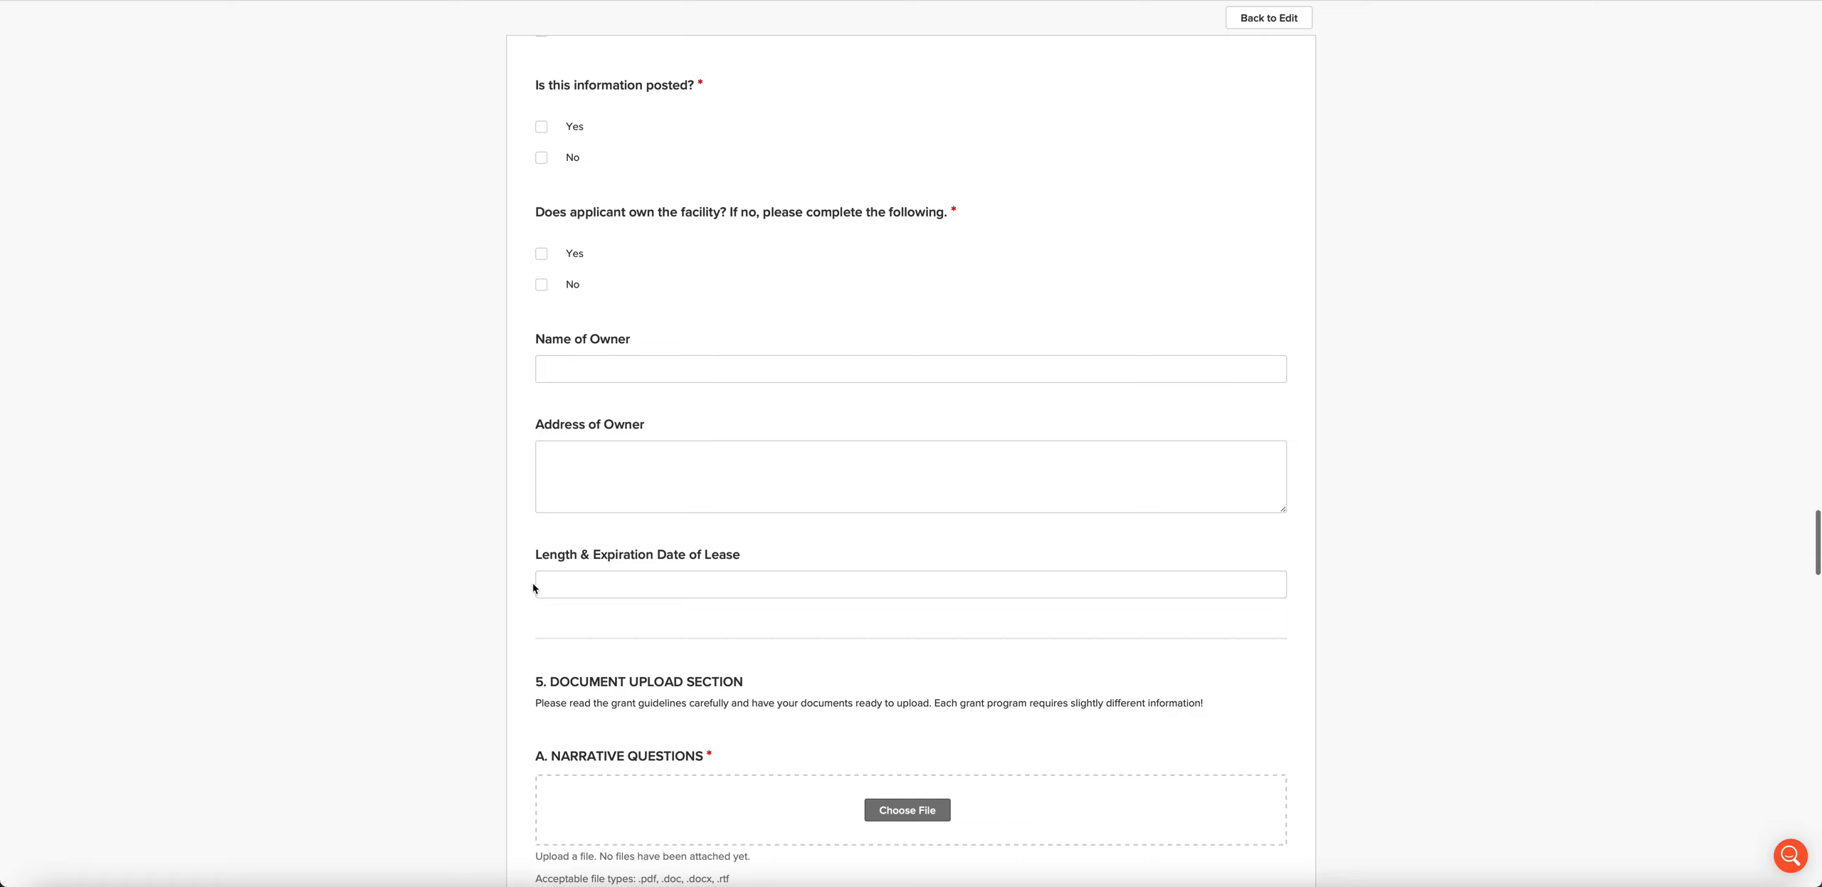
{"action": "scroll", "scroll_direction": "down", "scroll_amount": 3}
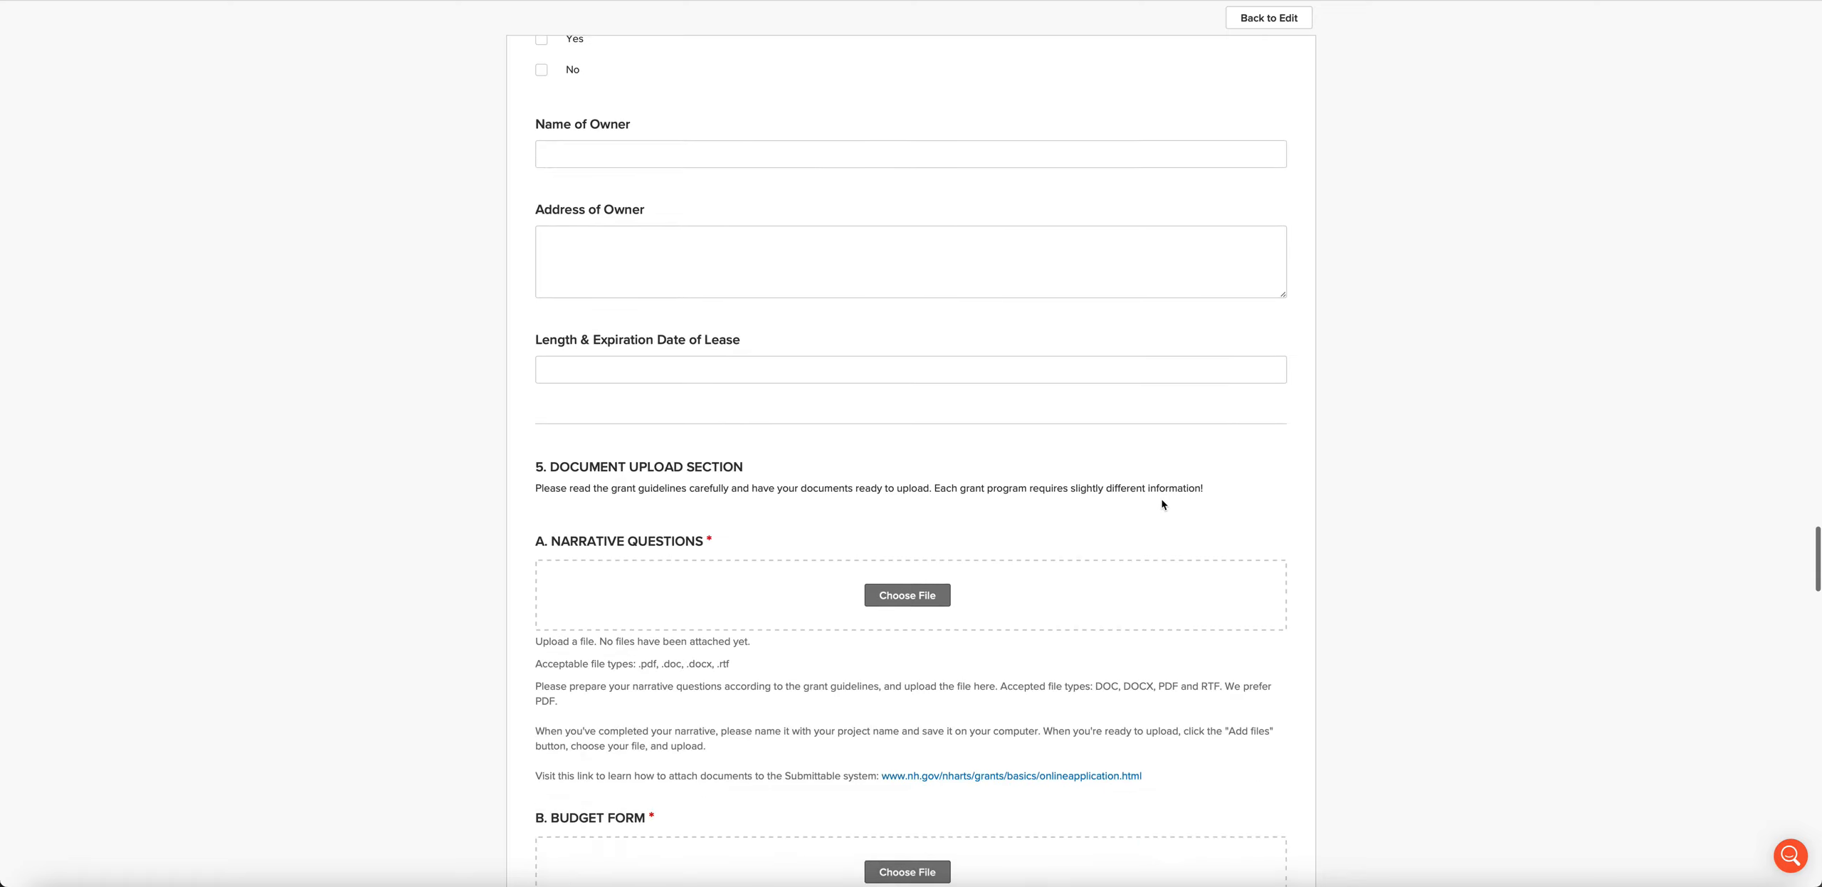
Step: Read the Narrative Questions and Budget Form upload instructions, reaching Timeline/Work Plan
{"action": "scroll", "scroll_direction": "down", "scroll_amount": 3}
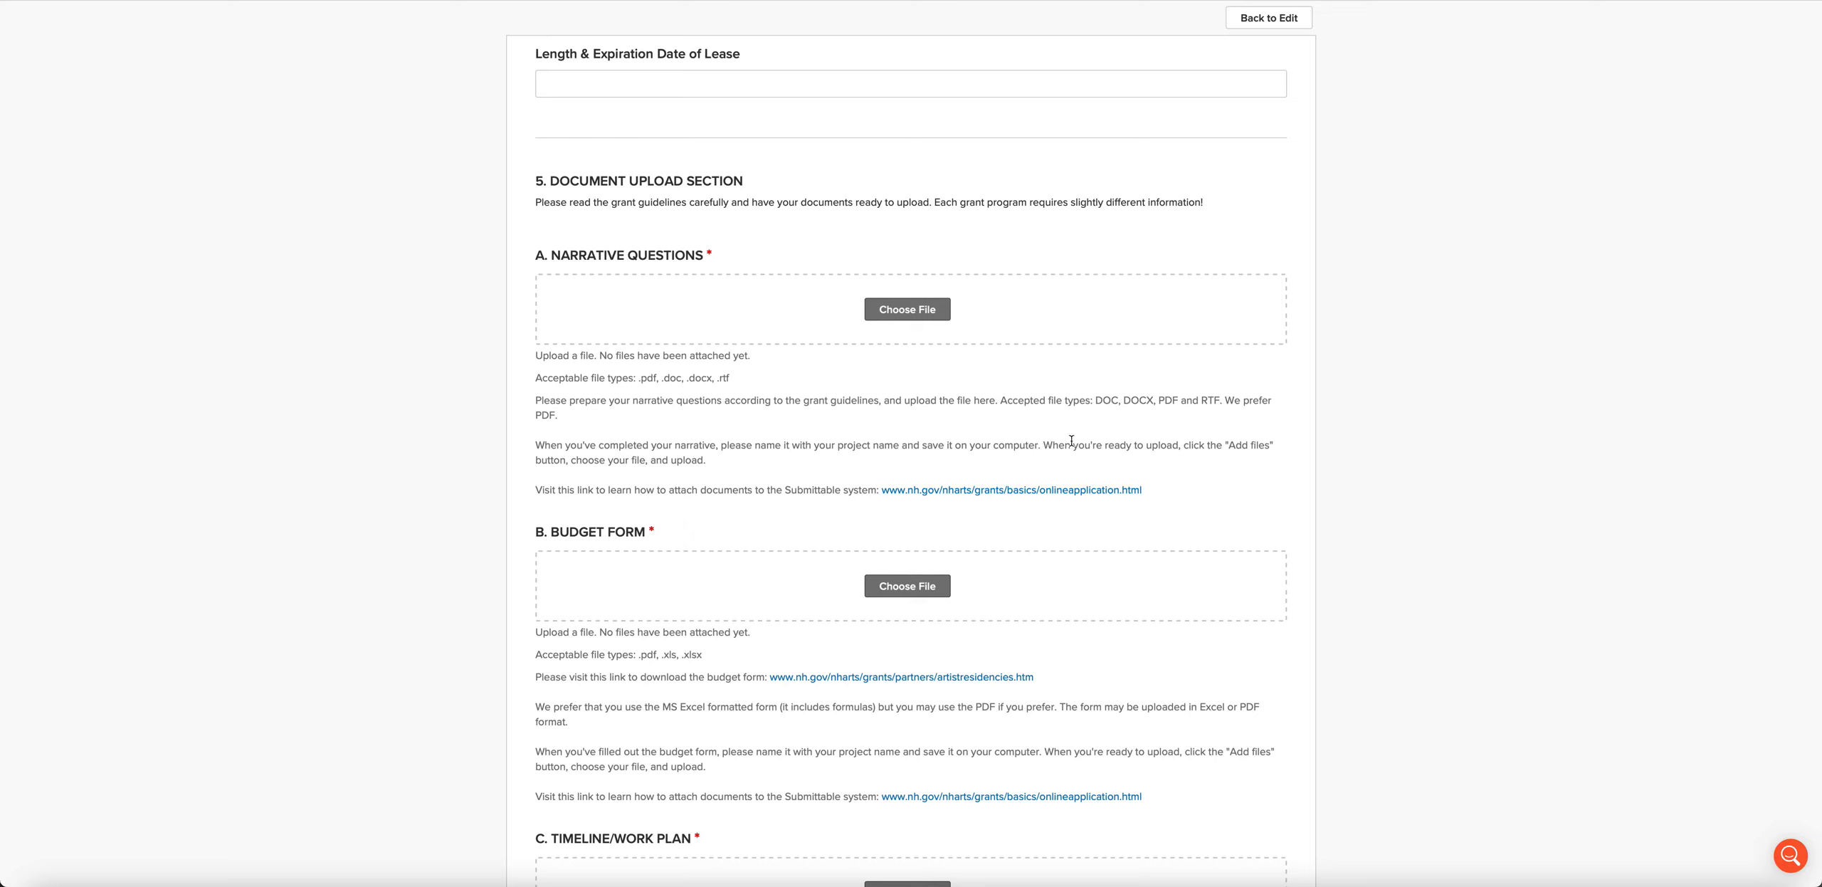
{"action": "mouse_move", "coordinate": [1060, 445]}
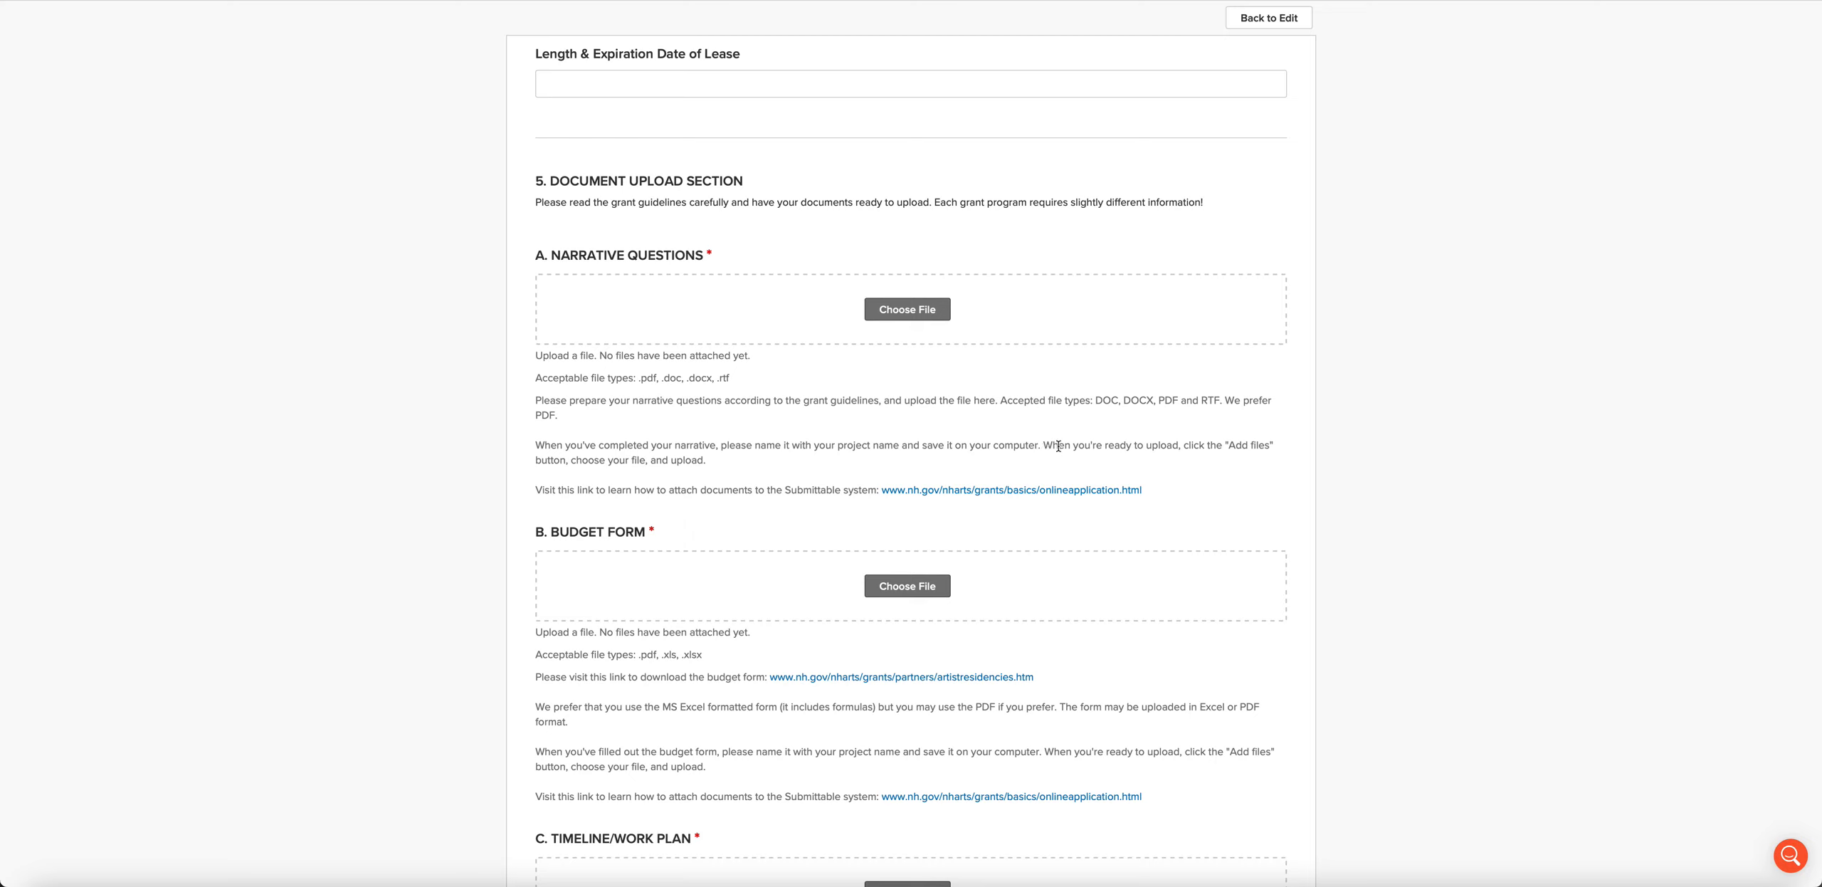
{"action": "mouse_move", "coordinate": [912, 386]}
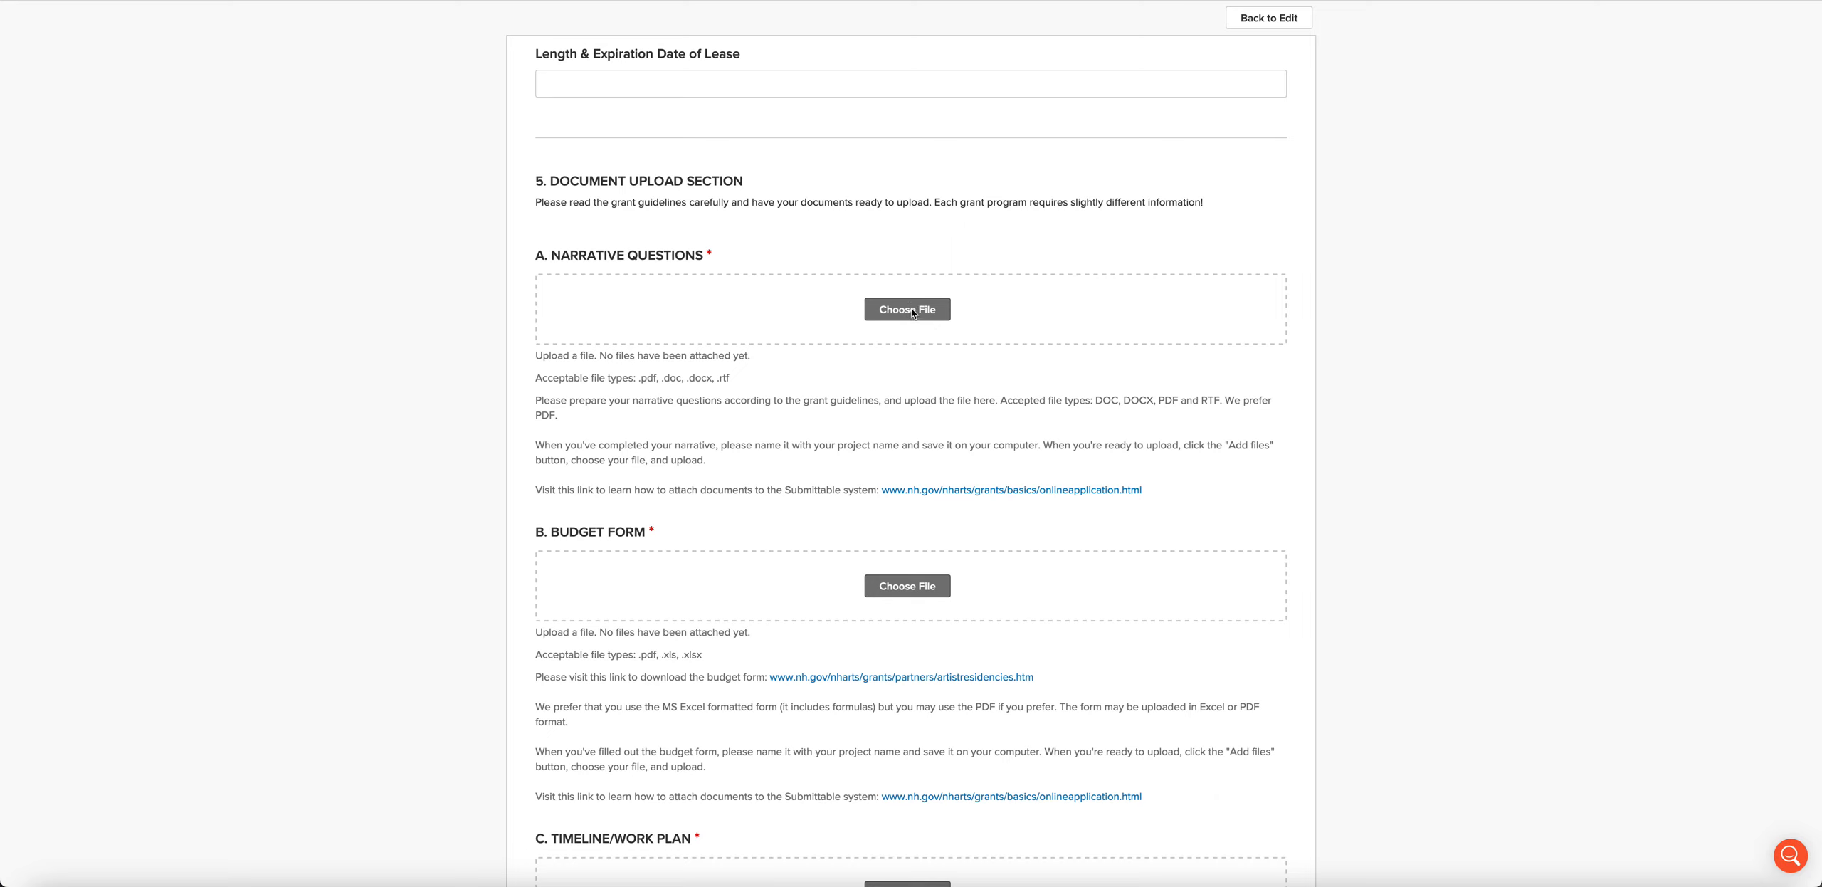
{"action": "mouse_move", "coordinate": [953, 331]}
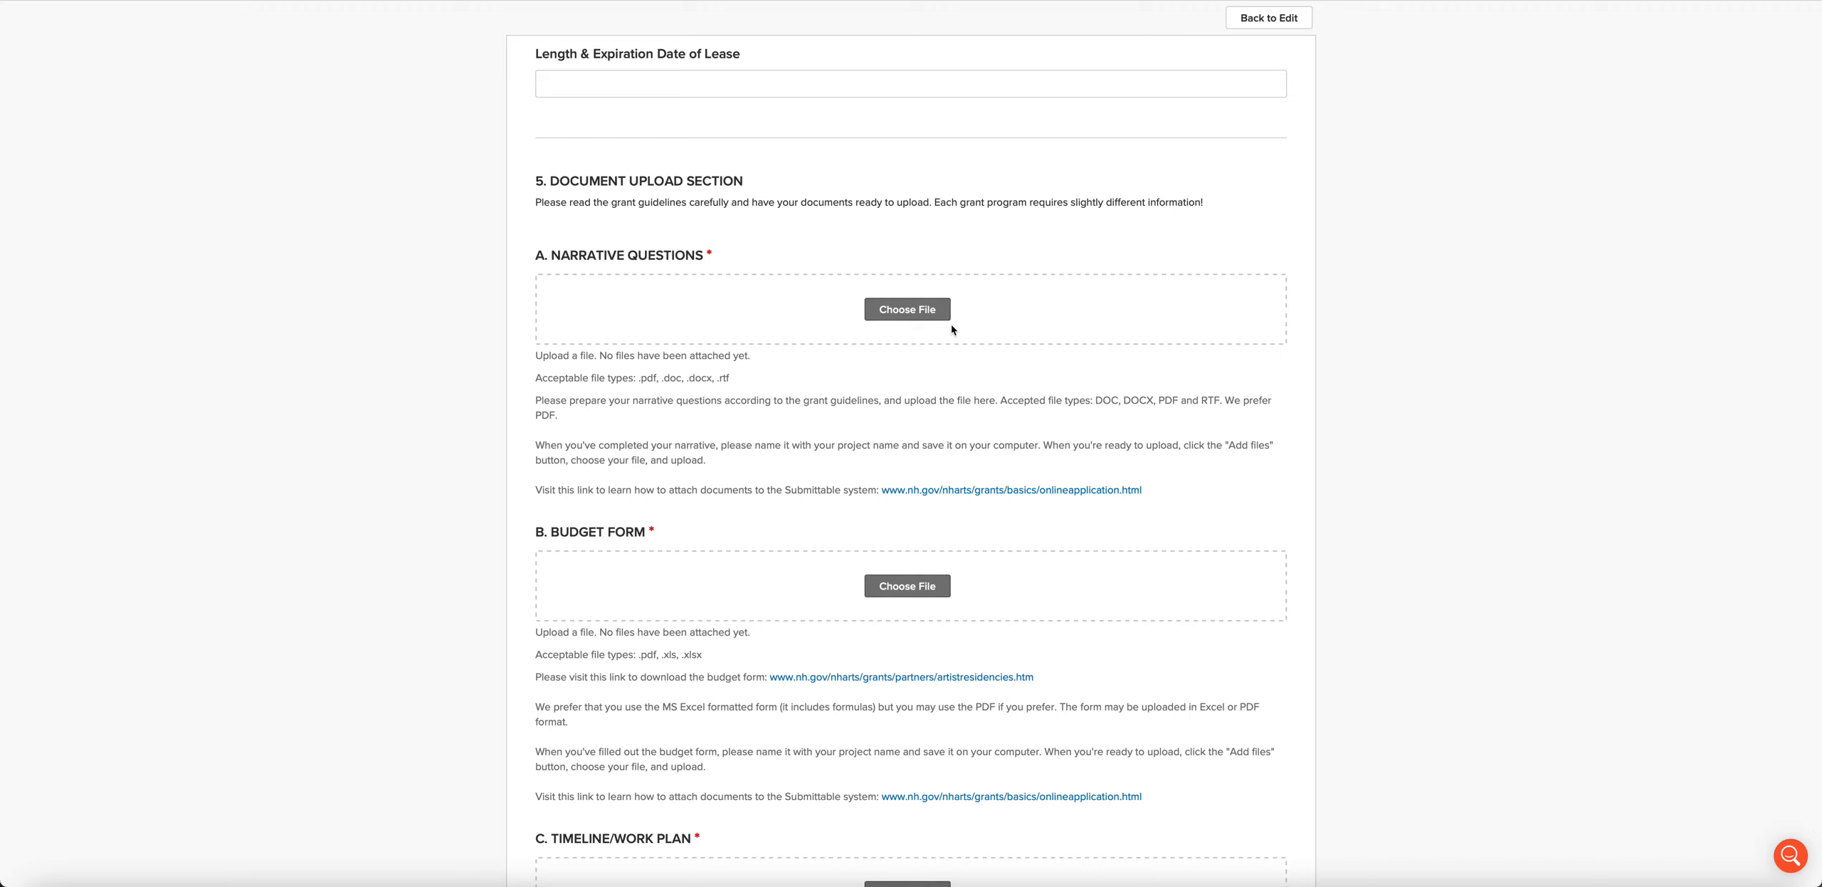
{"action": "mouse_move", "coordinate": [965, 339]}
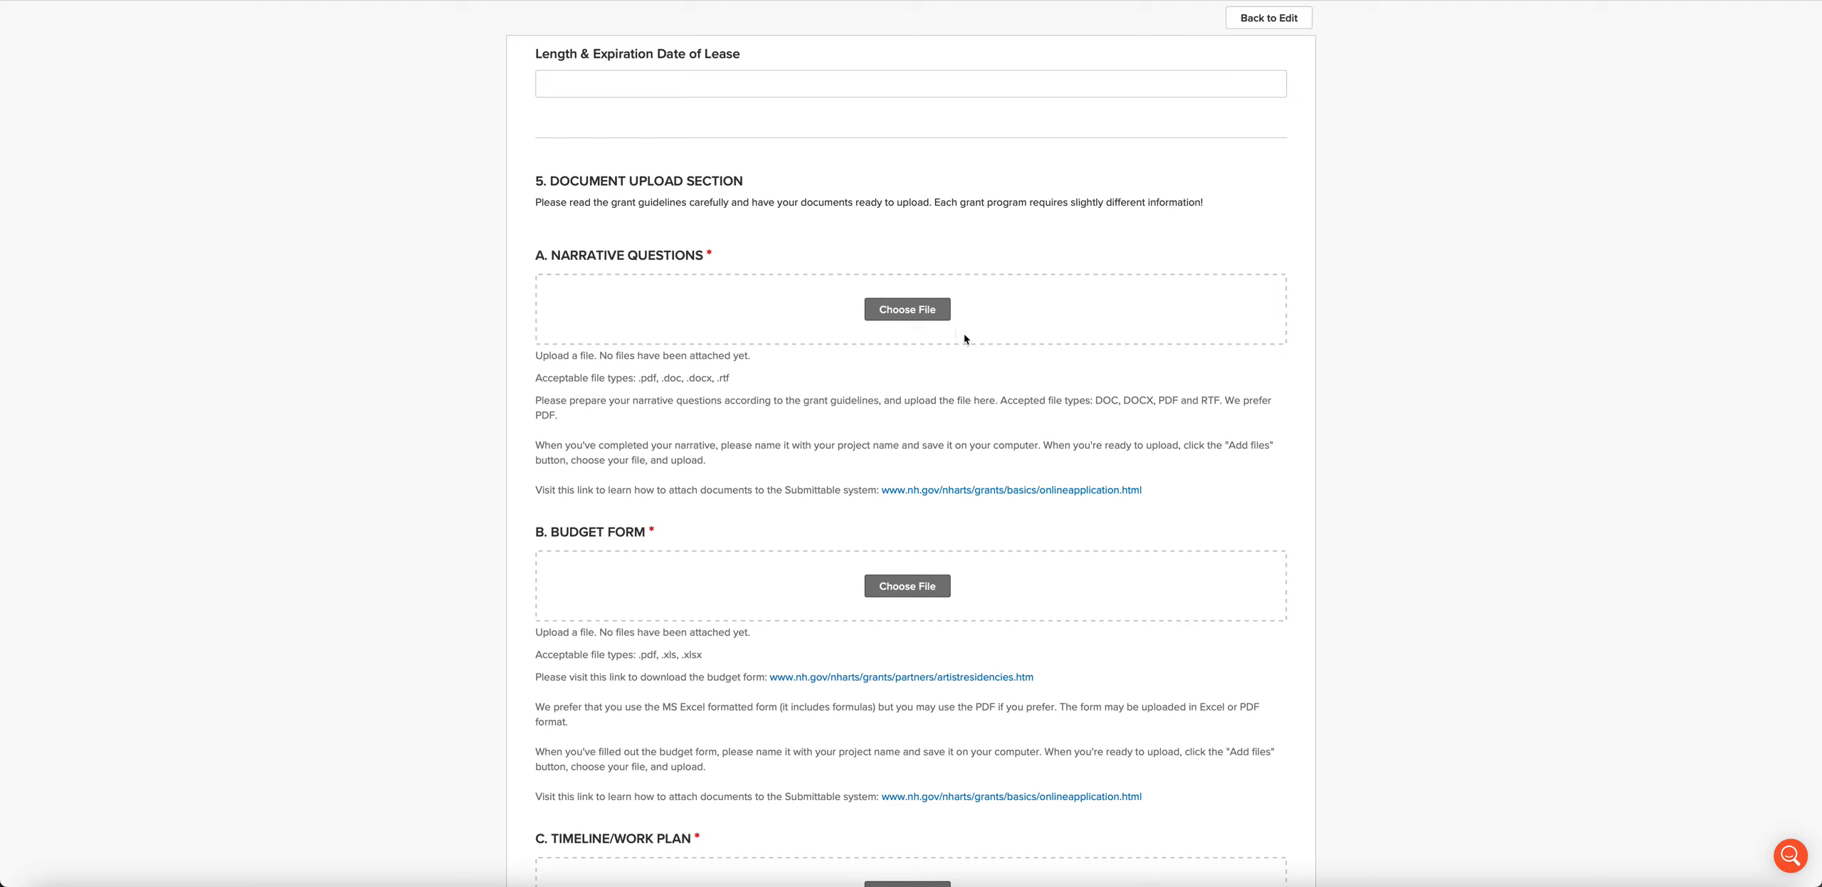
{"action": "mouse_move", "coordinate": [942, 378]}
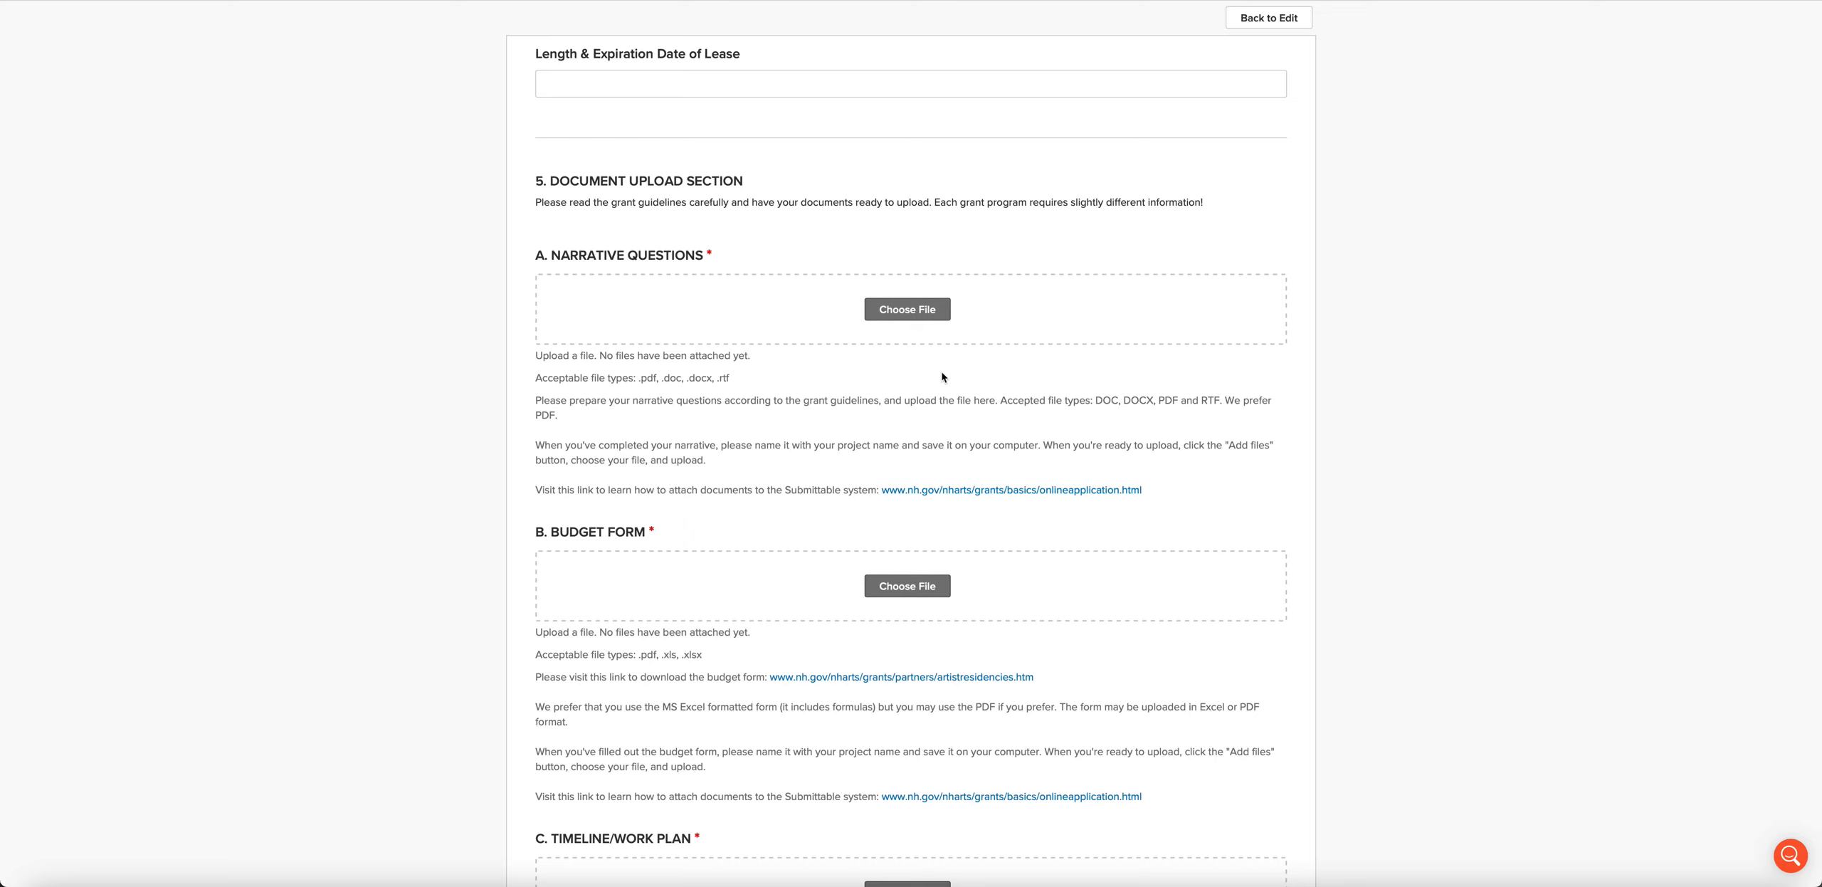
{"action": "mouse_move", "coordinate": [765, 356]}
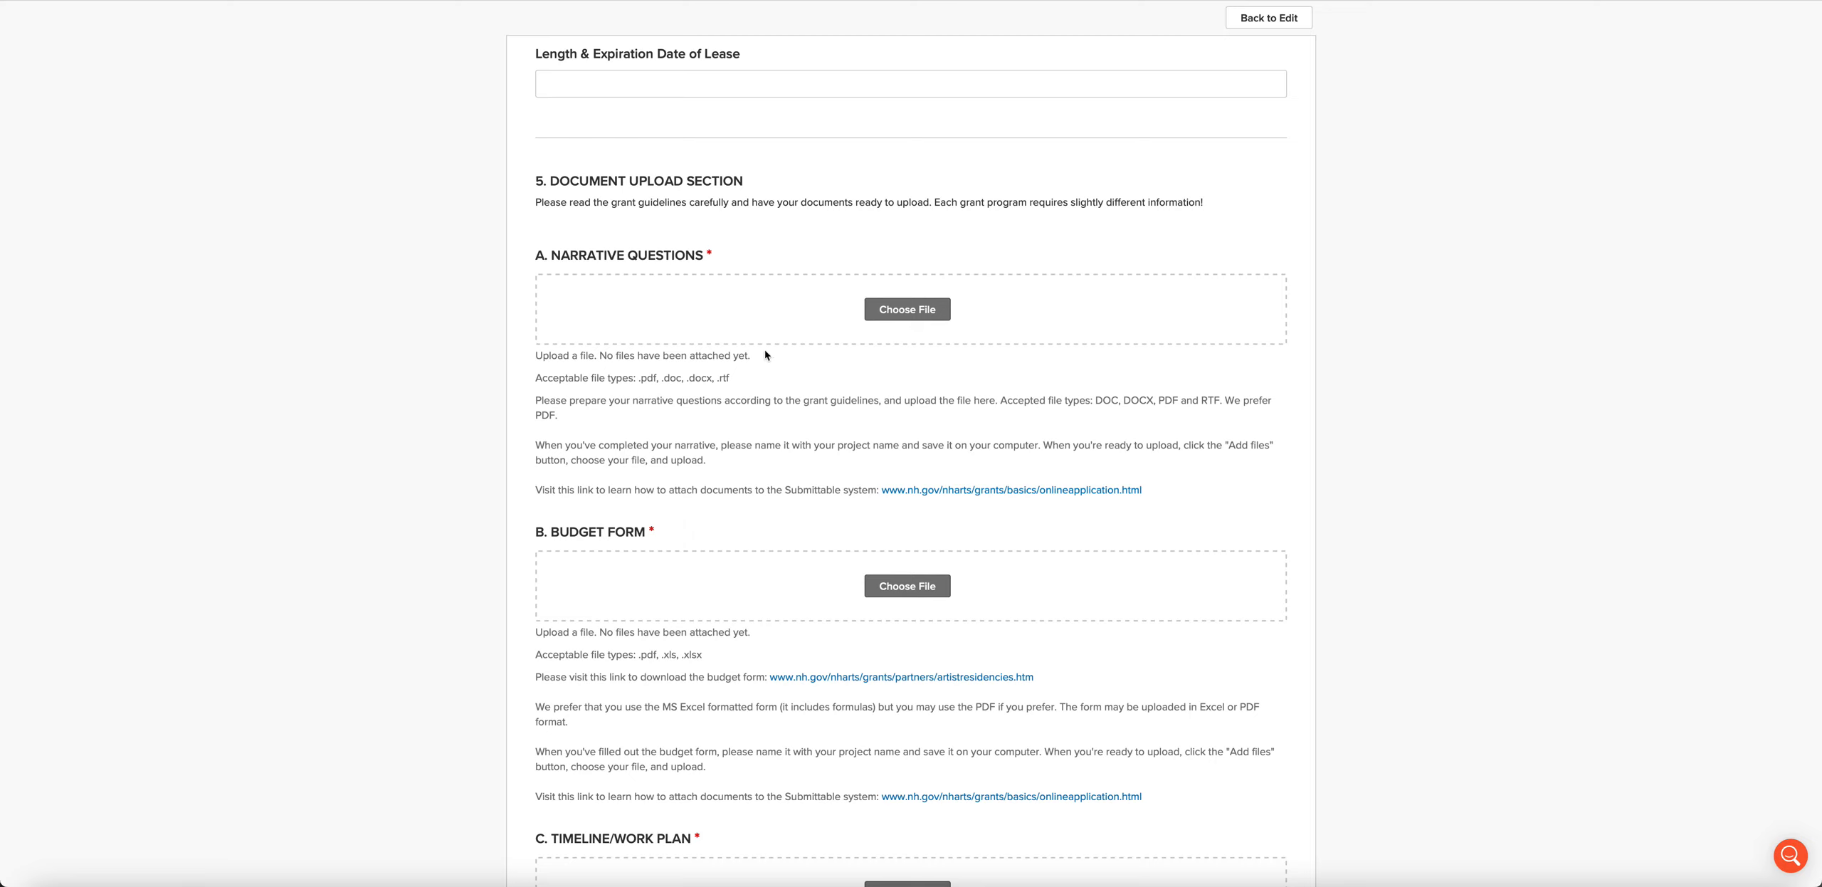
{"action": "mouse_move", "coordinate": [1041, 337]}
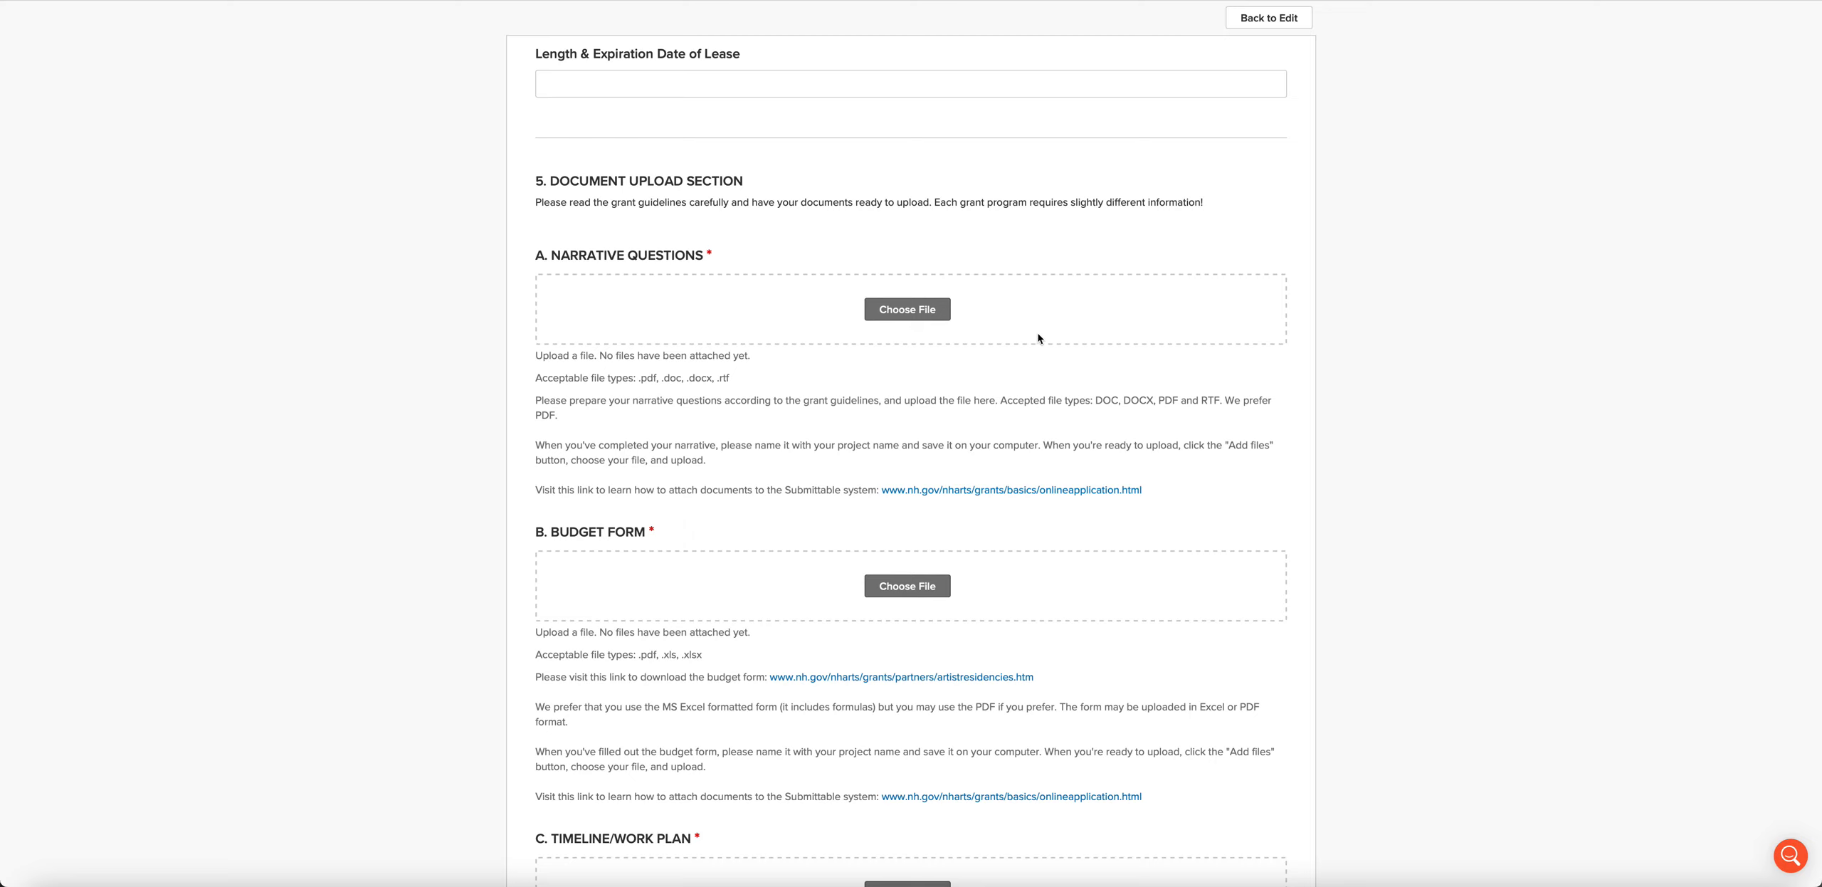
{"action": "mouse_move", "coordinate": [1016, 337]}
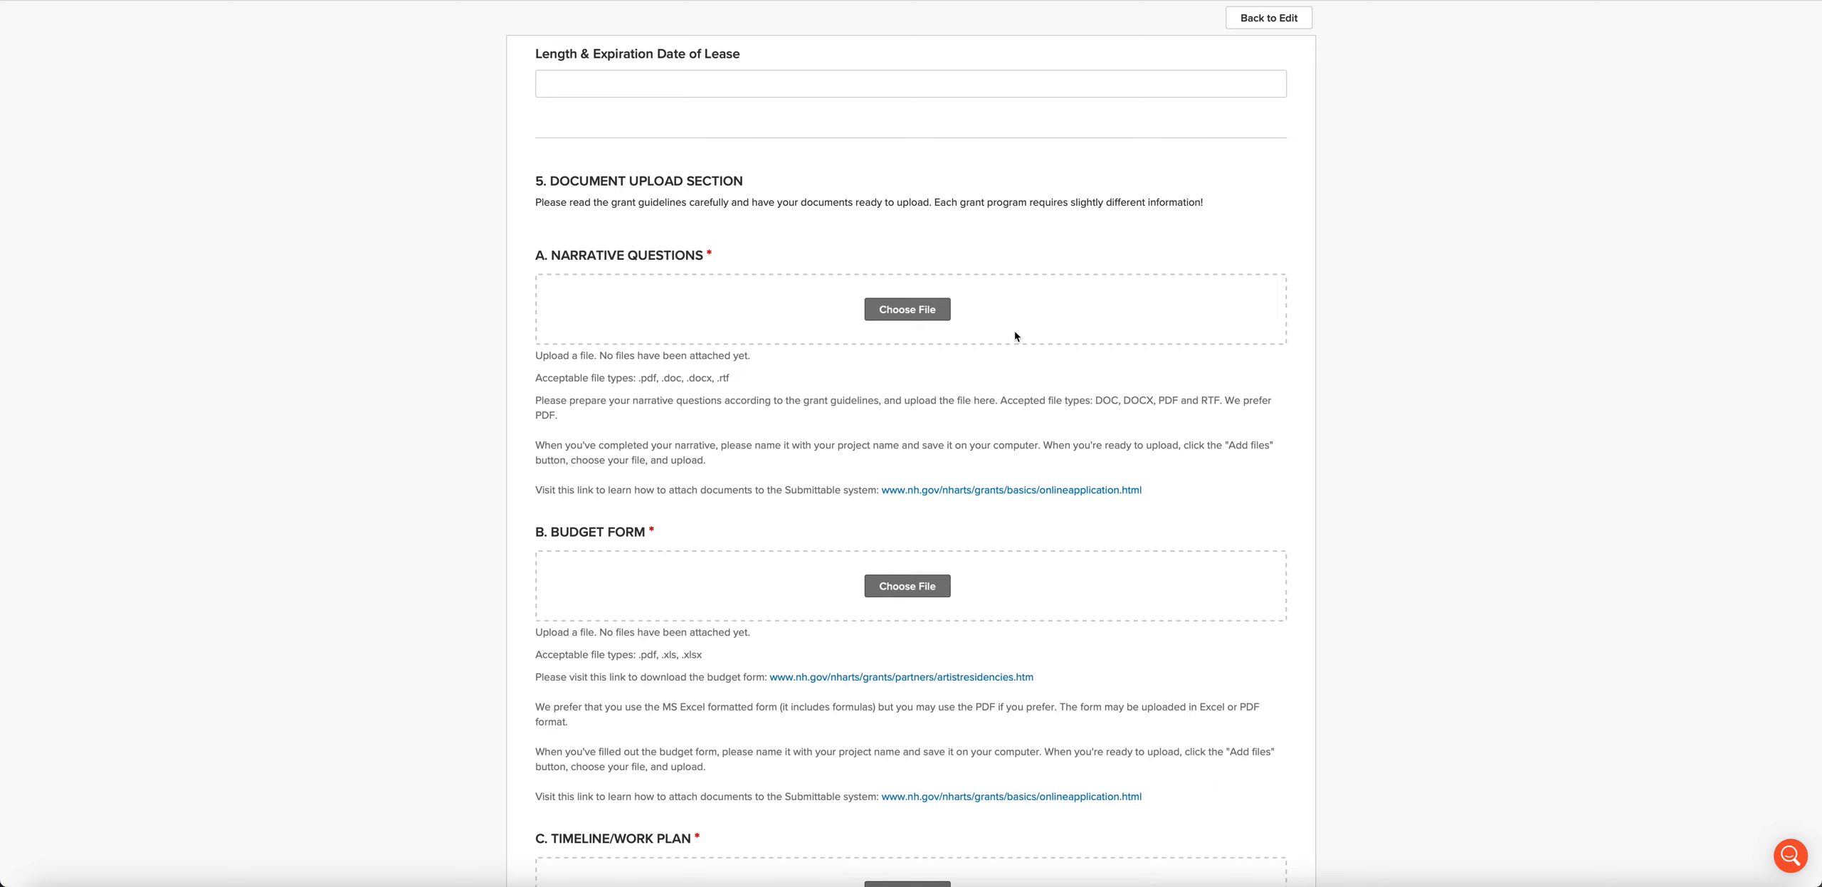
{"action": "scroll", "scroll_direction": "down", "scroll_amount": 3}
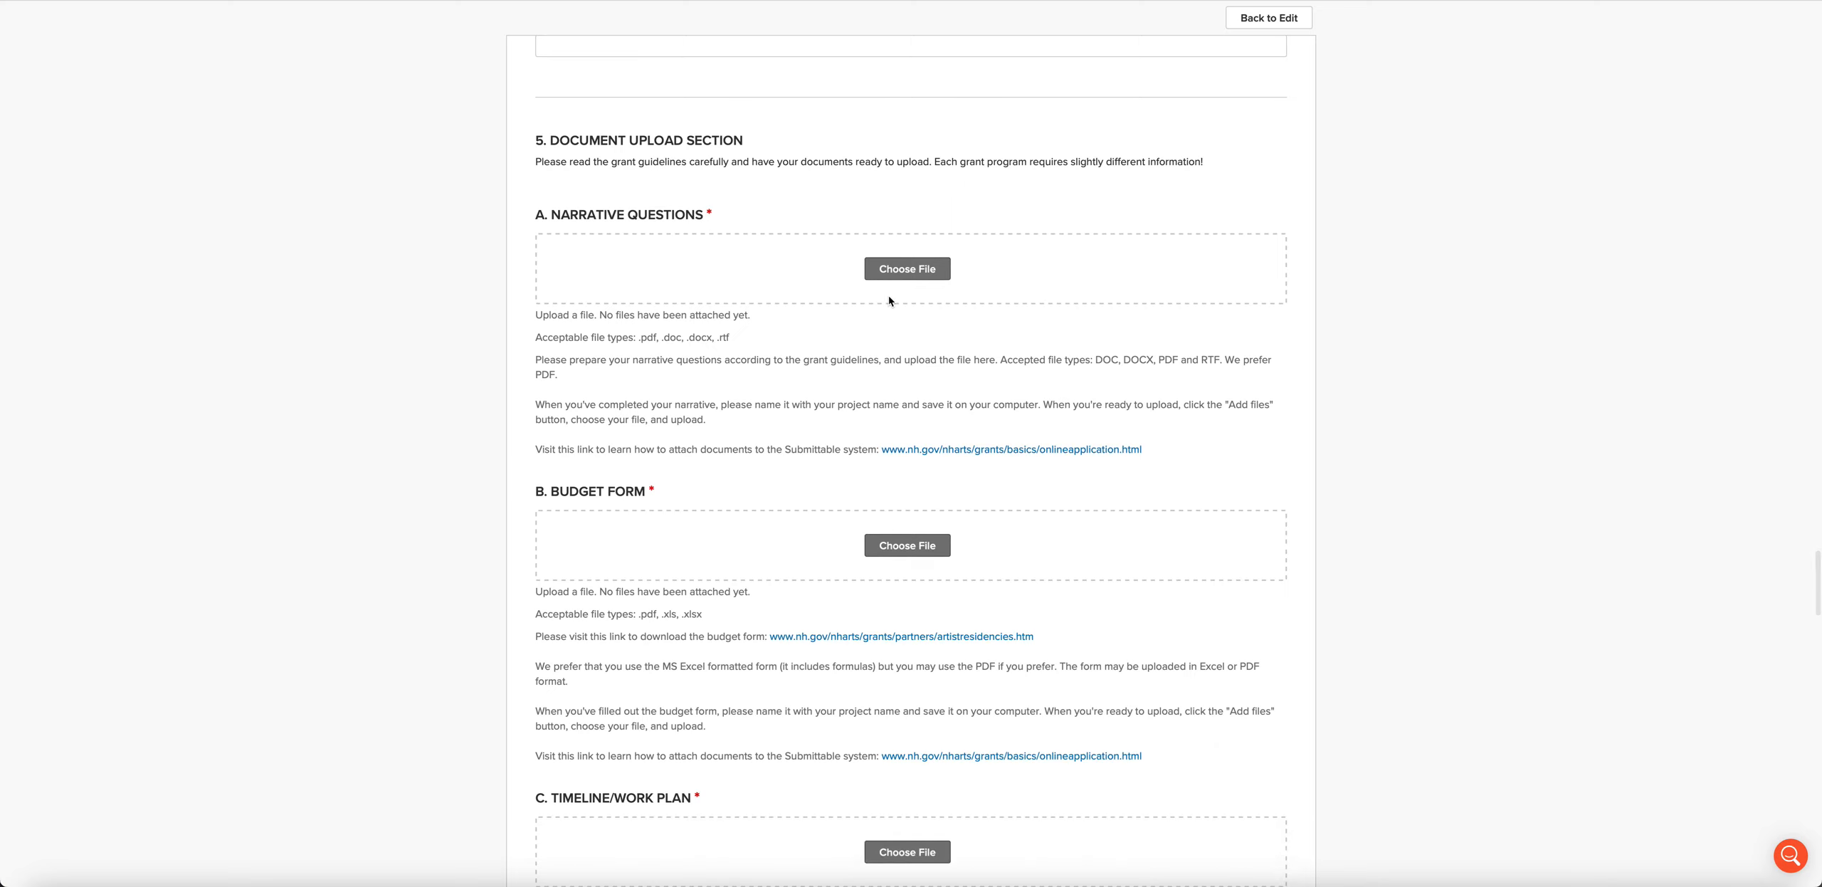
{"action": "mouse_move", "coordinate": [847, 336]}
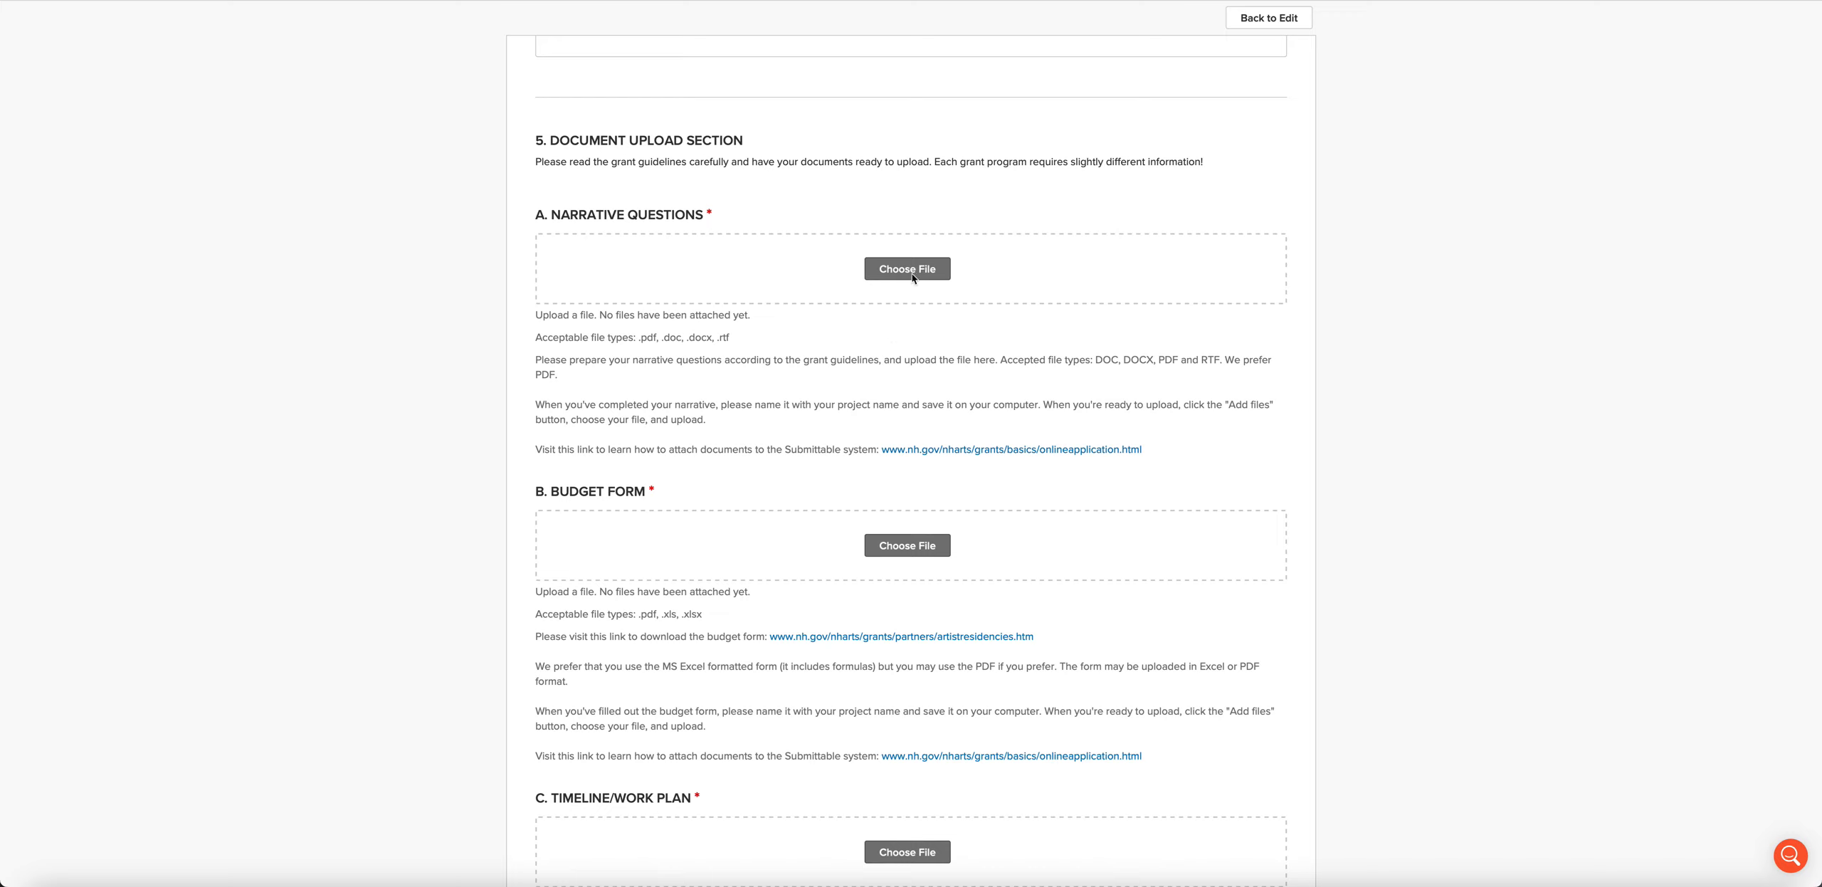
{"action": "mouse_move", "coordinate": [790, 397]}
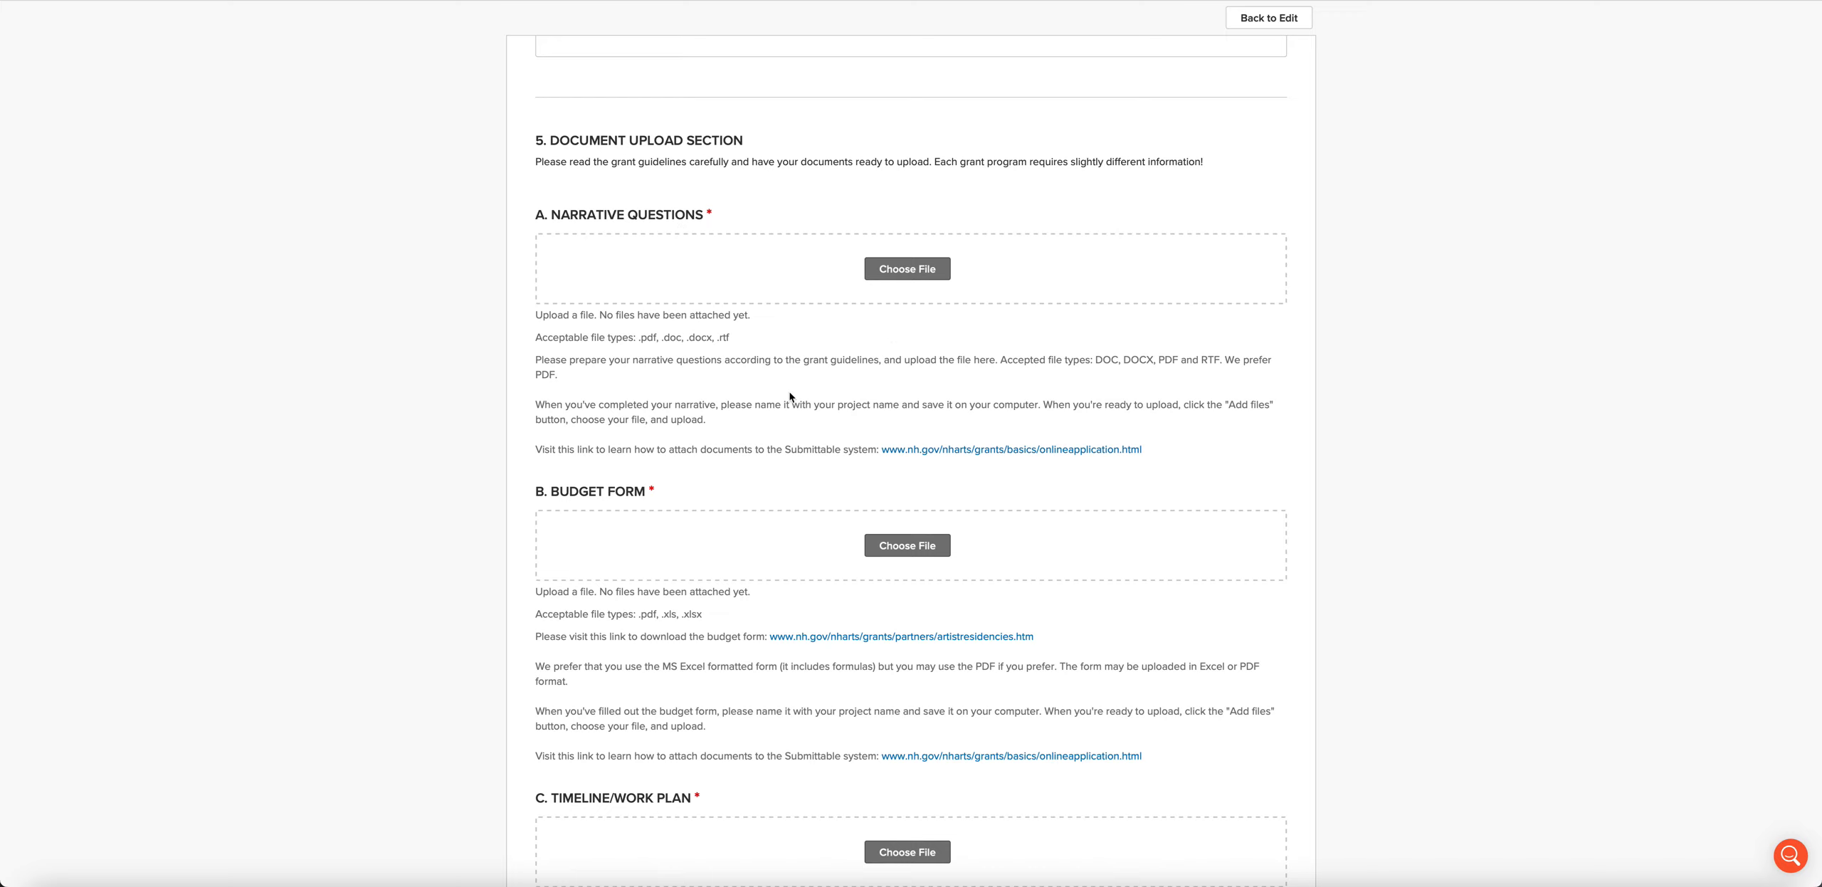
{"action": "mouse_move", "coordinate": [786, 399]}
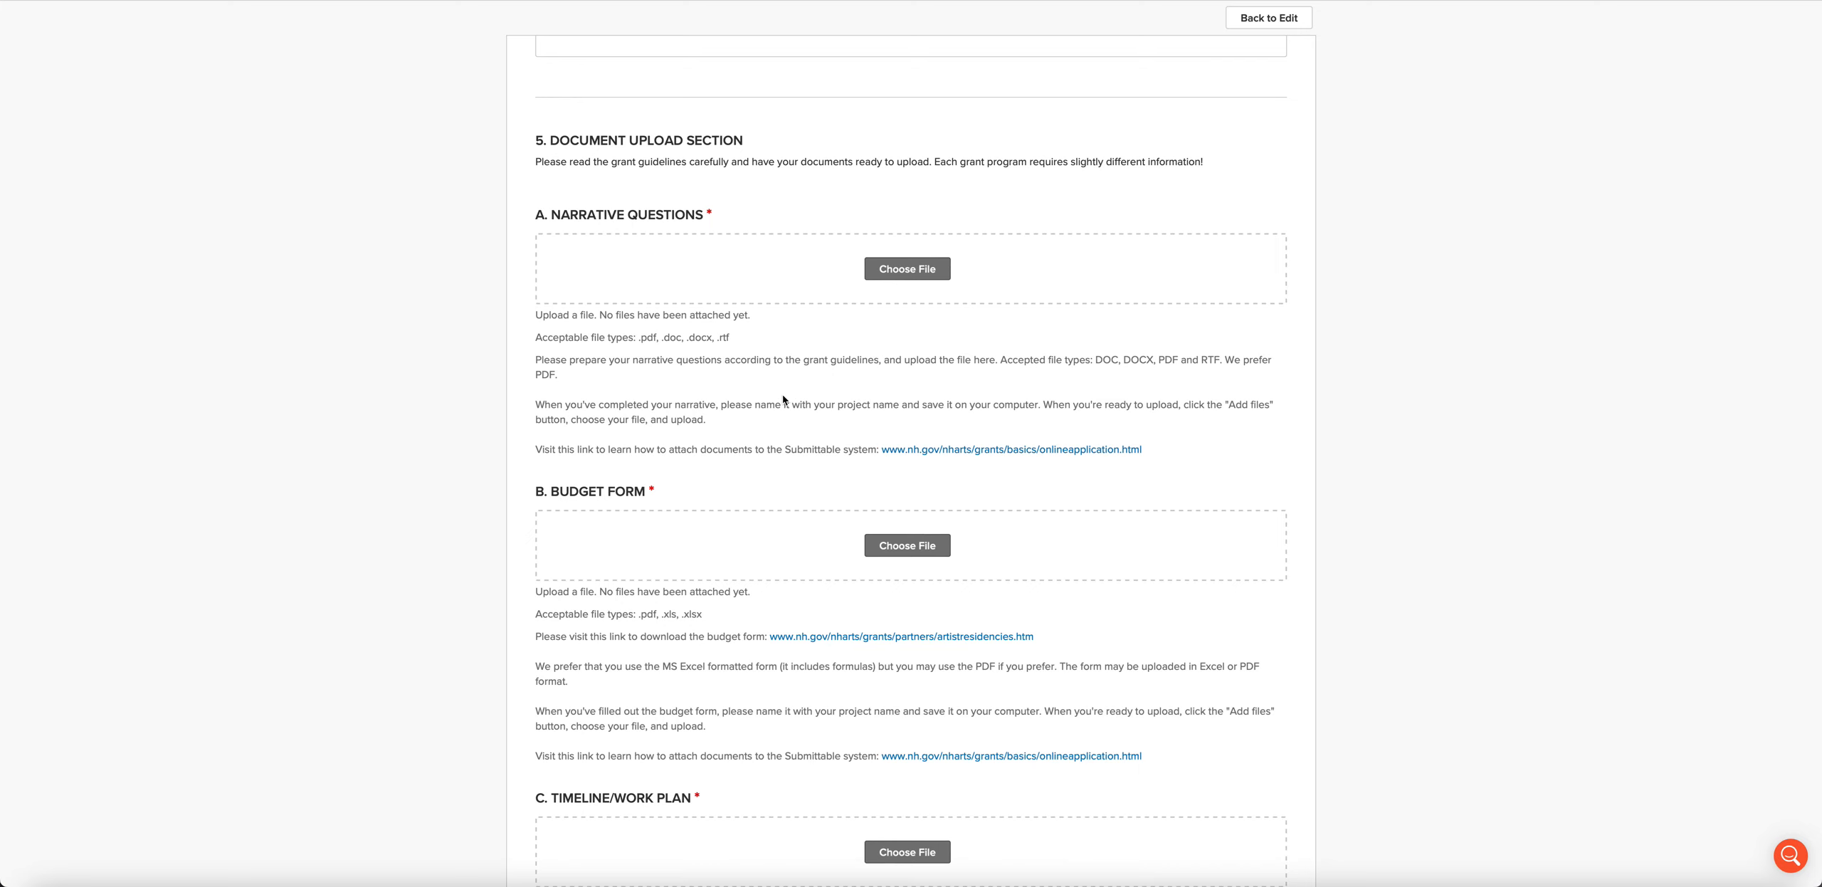
Step: Scroll past Budget Form and Timeline/Work Plan to the Letters of Support upload
{"action": "scroll", "scroll_direction": "down", "scroll_amount": 3}
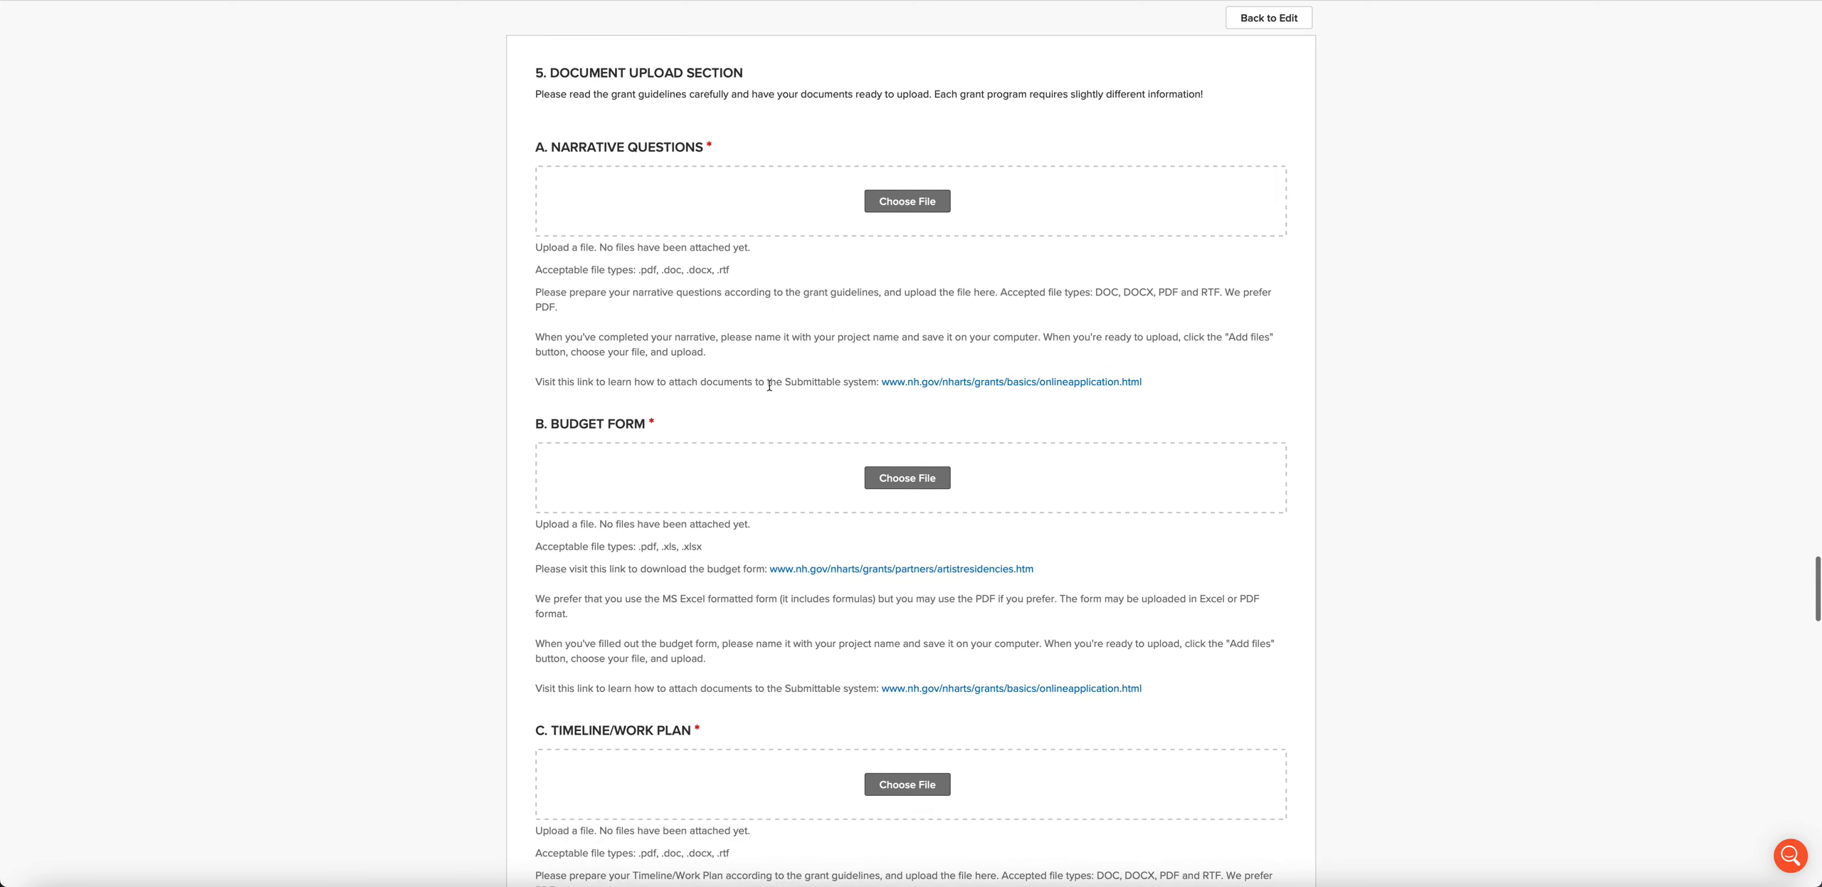
{"action": "scroll", "scroll_direction": "down", "scroll_amount": 3}
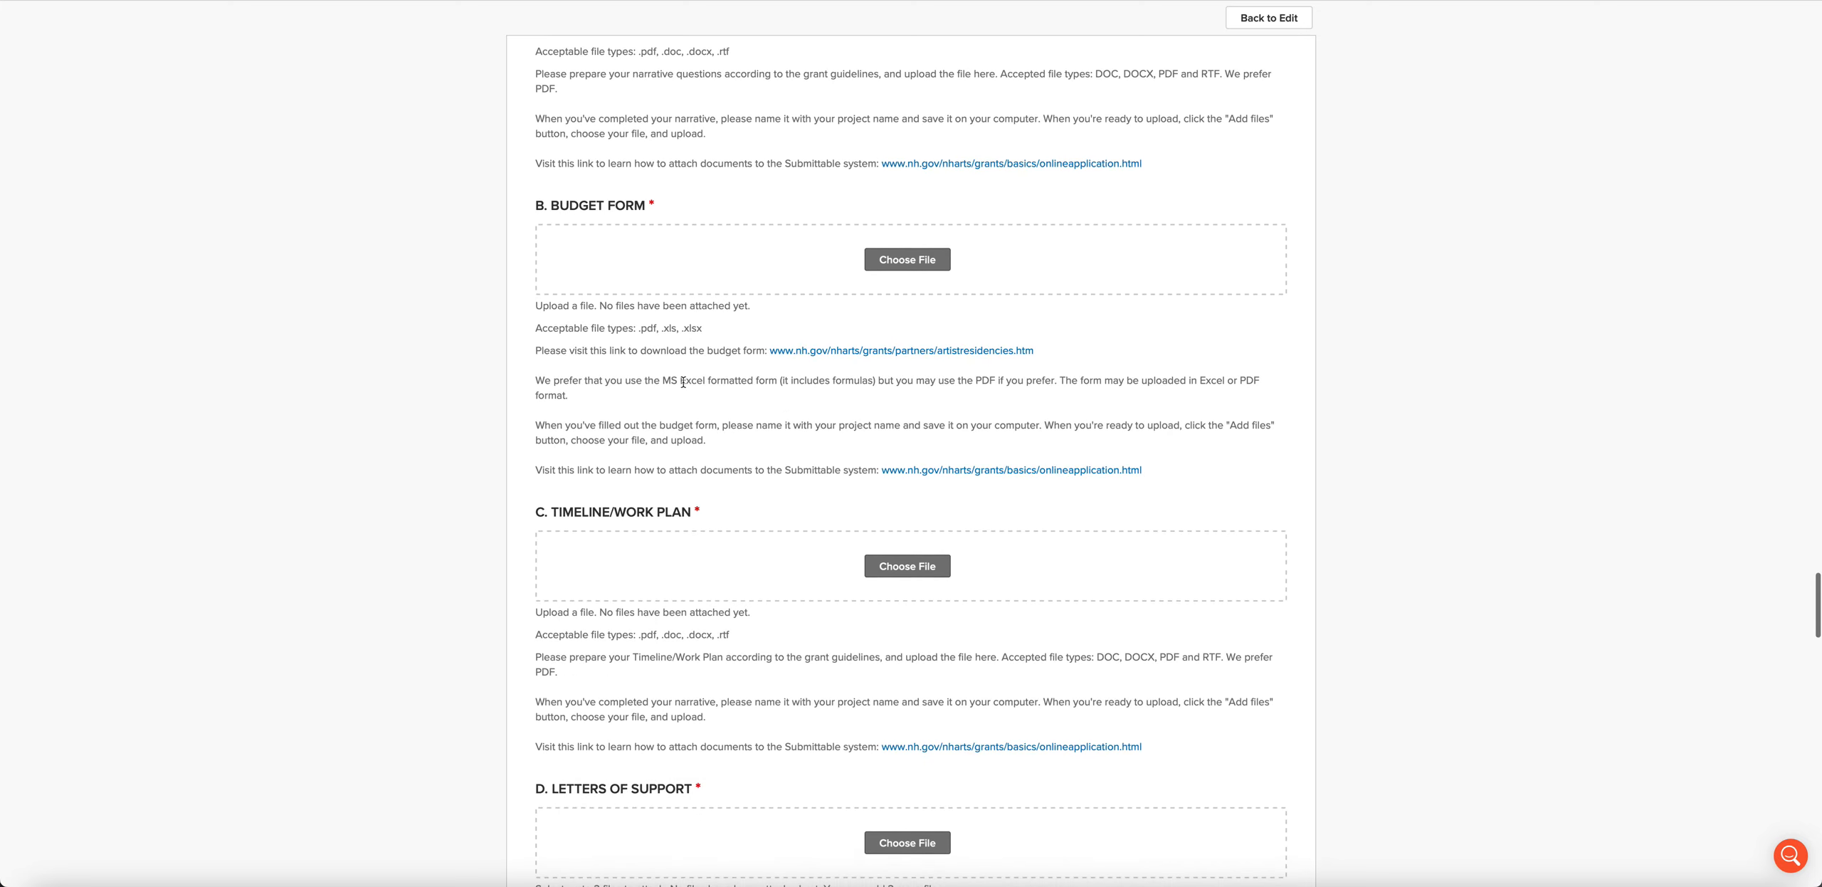
{"action": "mouse_move", "coordinate": [764, 381]}
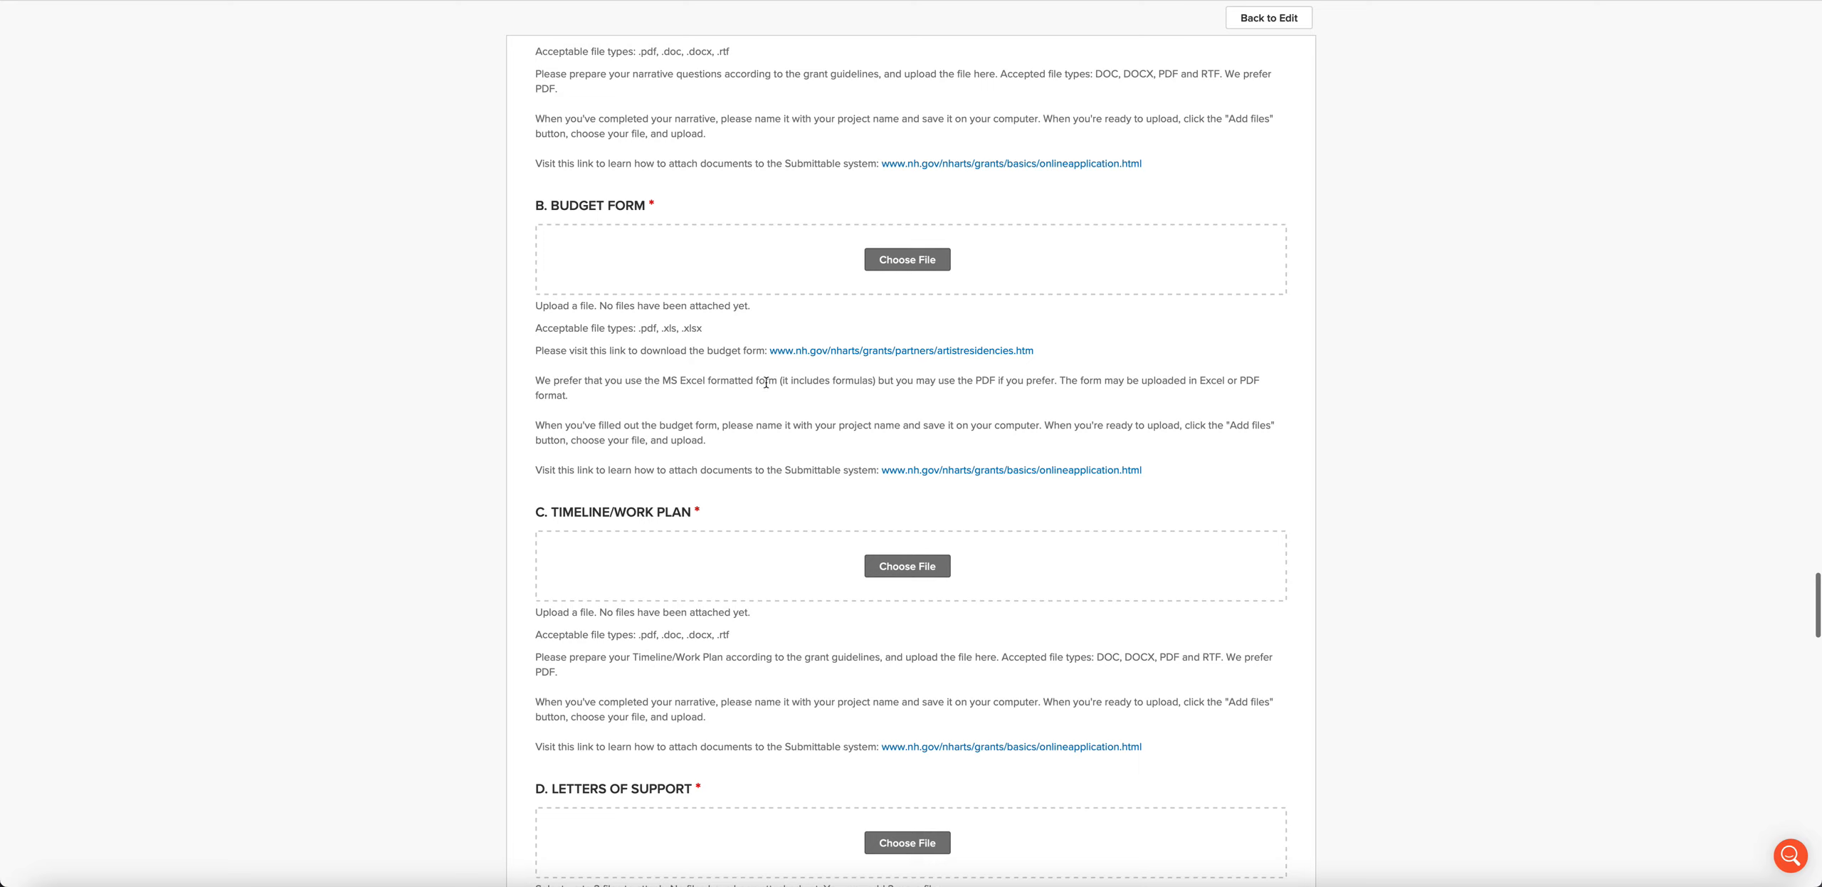
{"action": "mouse_move", "coordinate": [749, 403]}
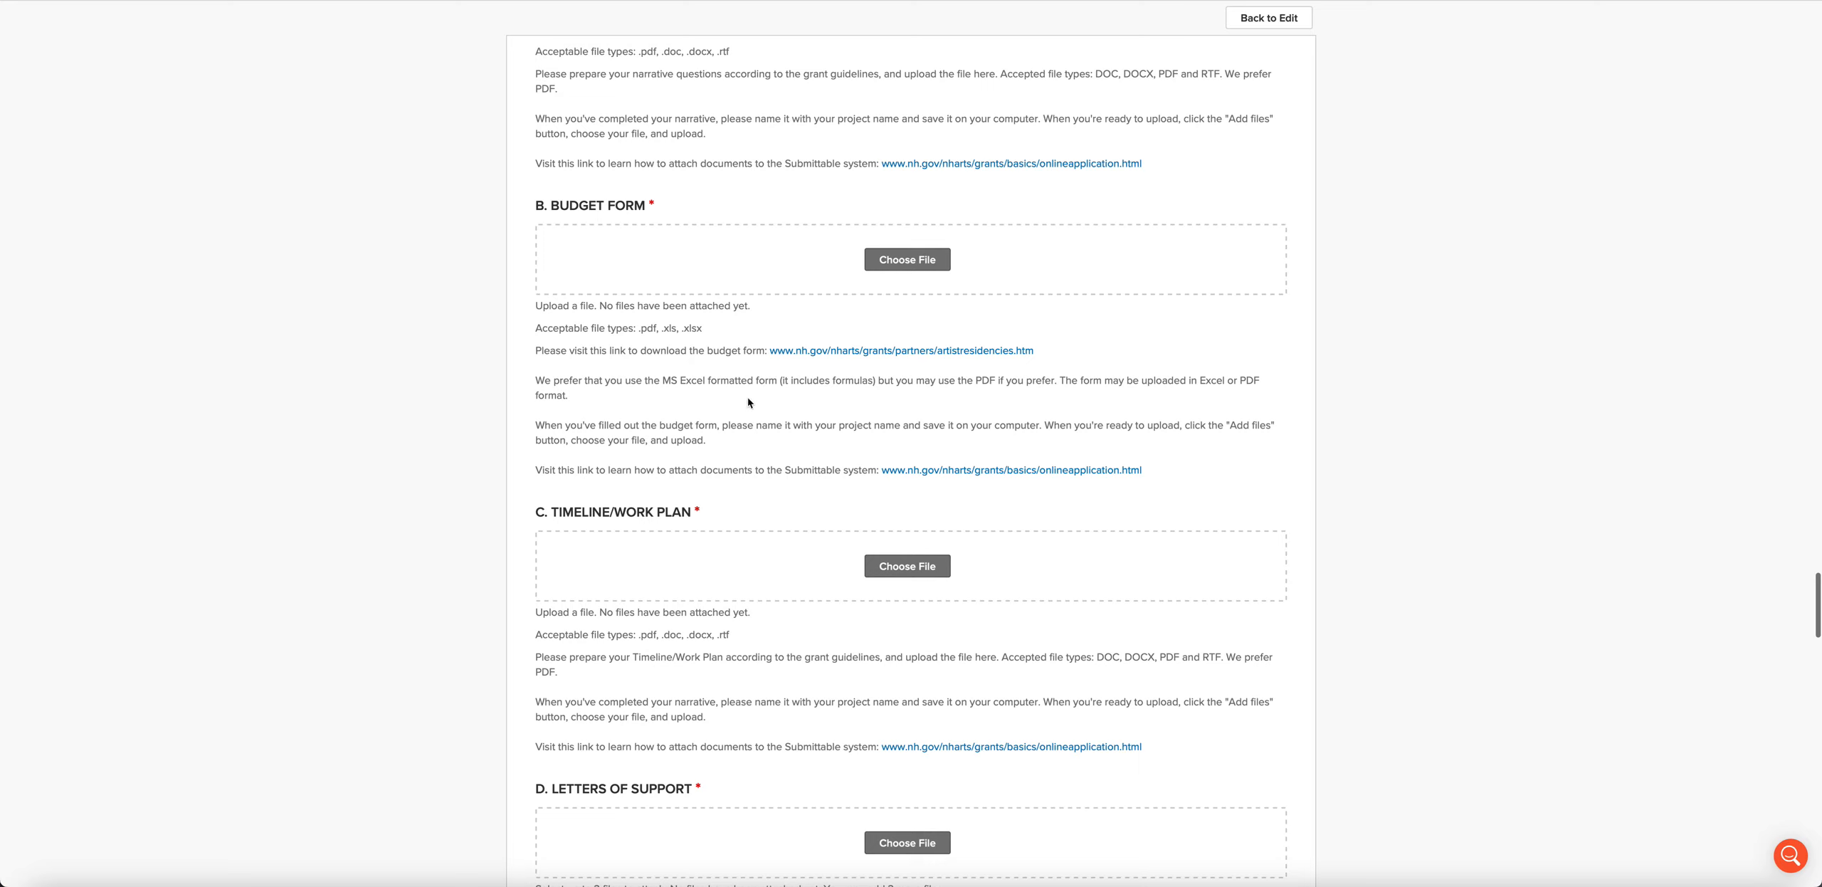
{"action": "mouse_move", "coordinate": [739, 405]}
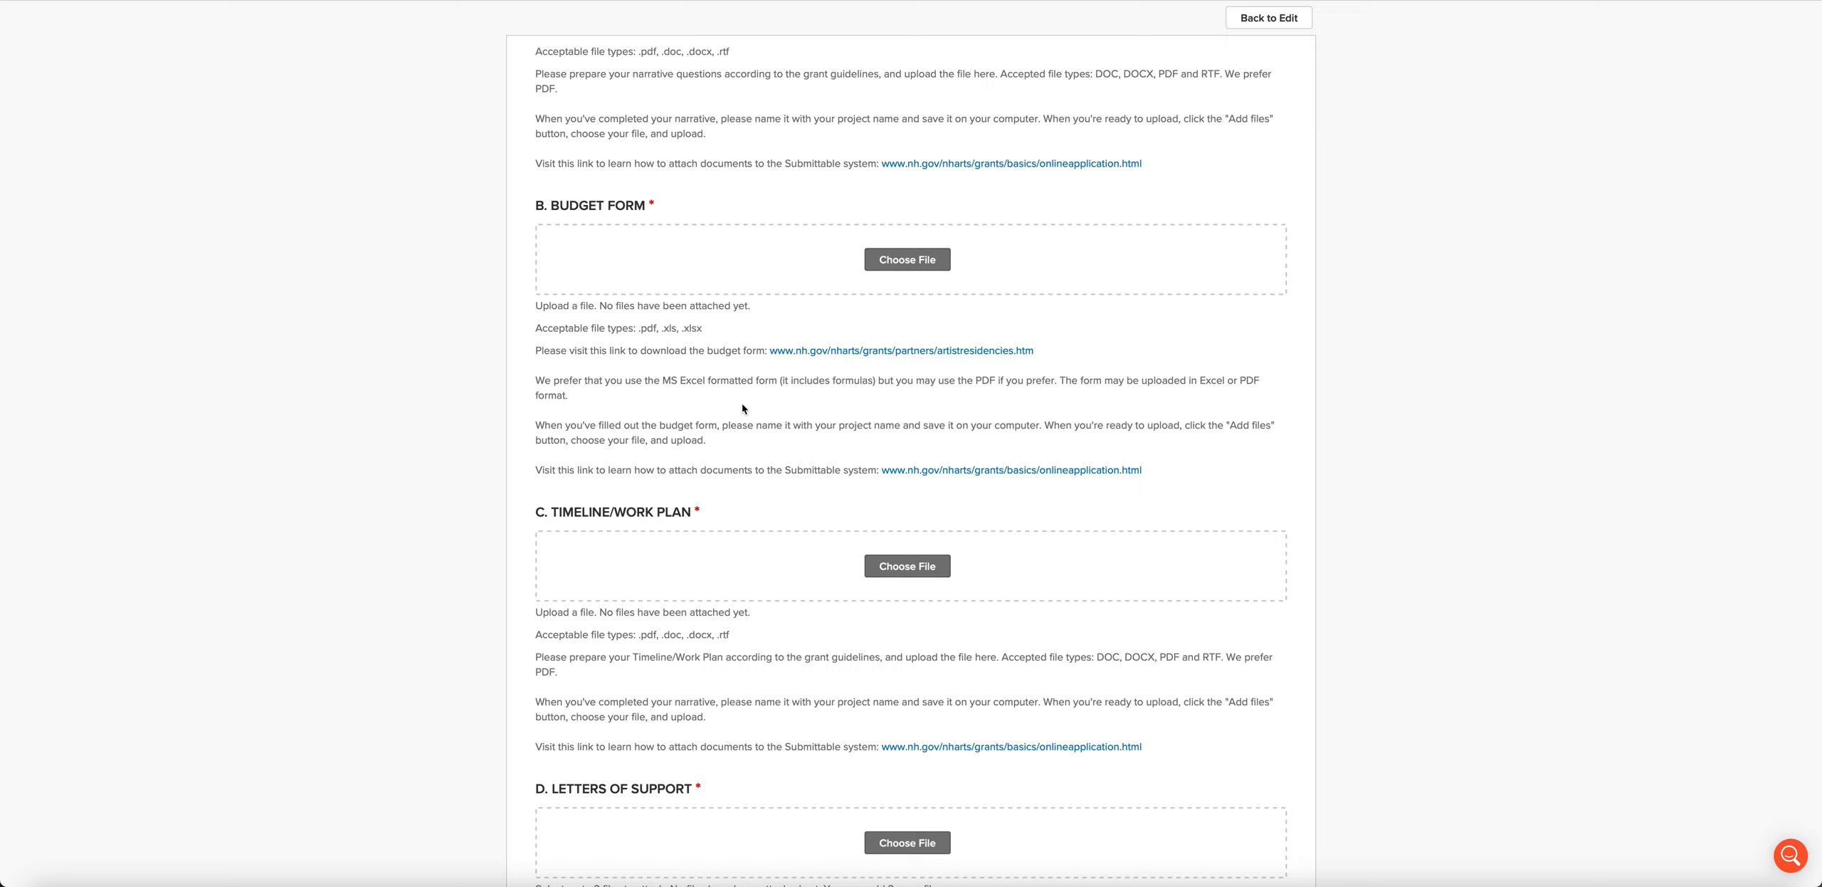
{"action": "scroll", "scroll_direction": "down", "scroll_amount": 3}
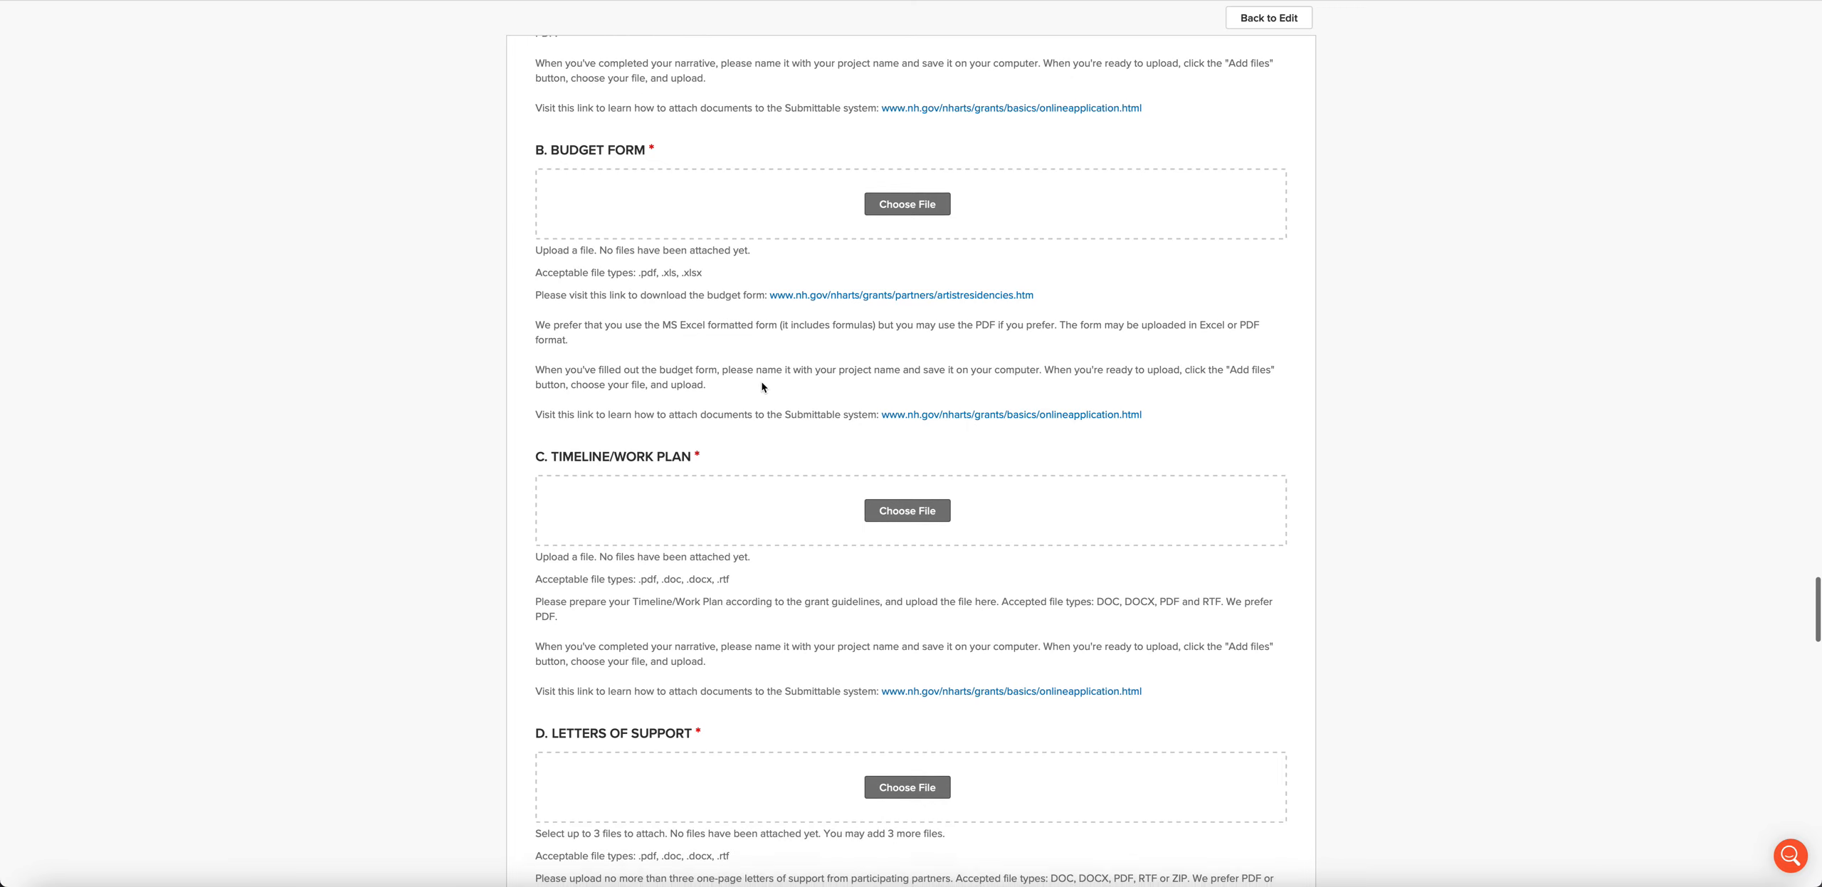
{"action": "scroll", "scroll_direction": "down", "scroll_amount": 3}
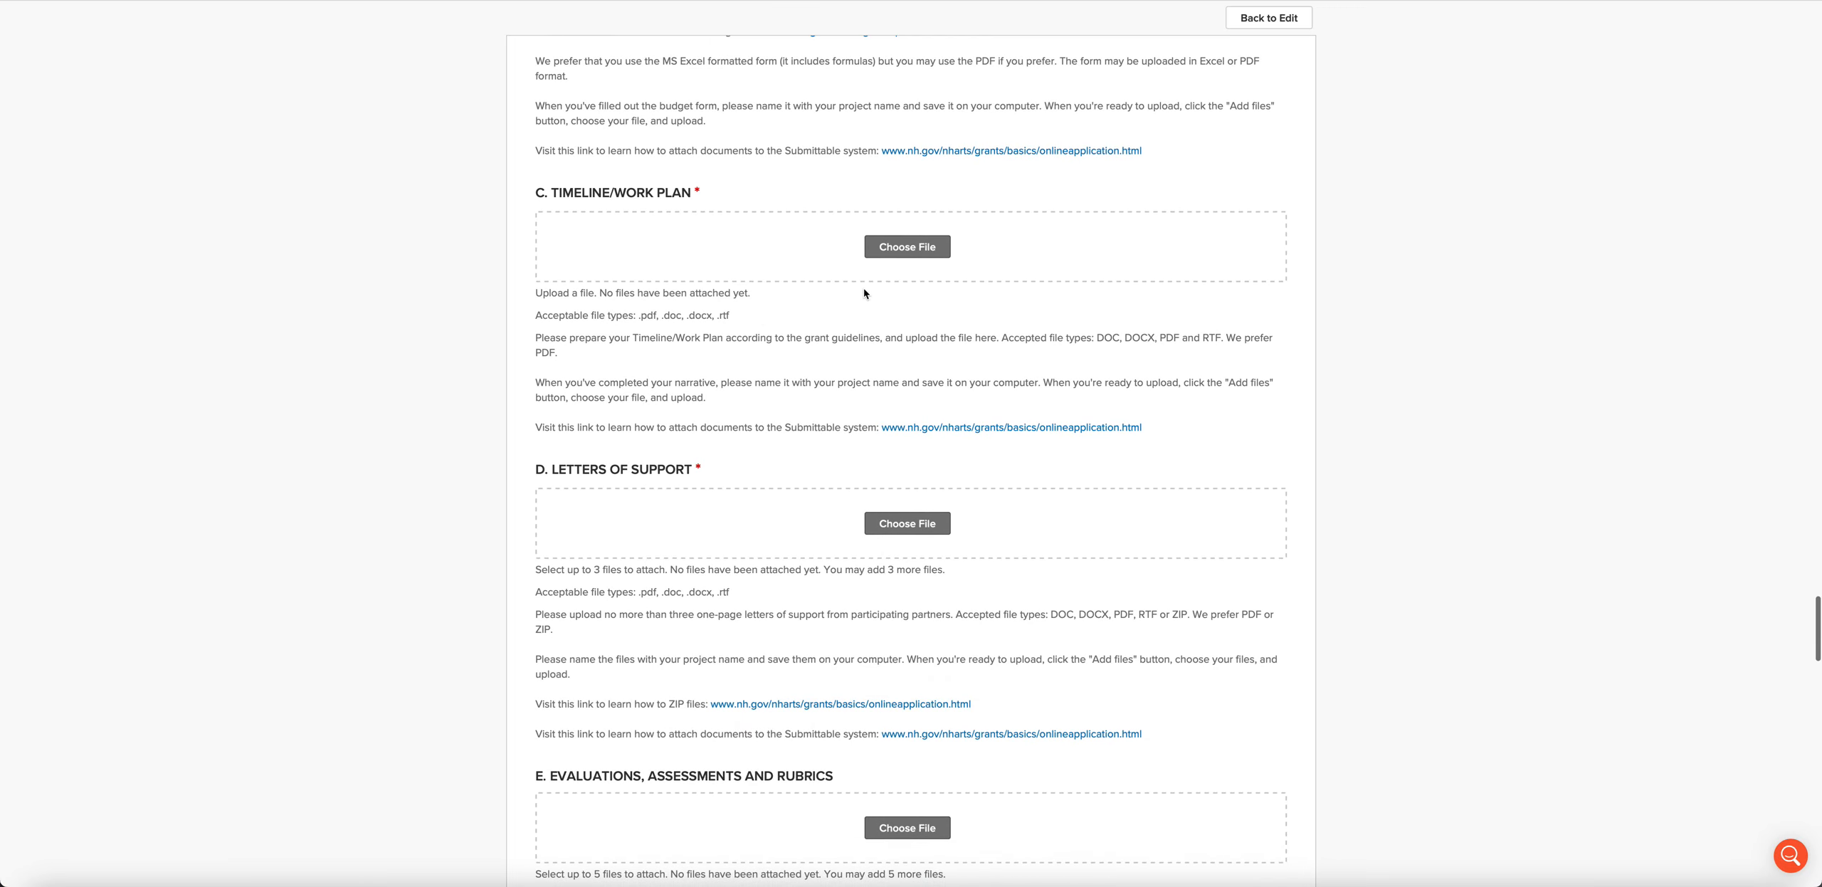
{"action": "mouse_move", "coordinate": [878, 331]}
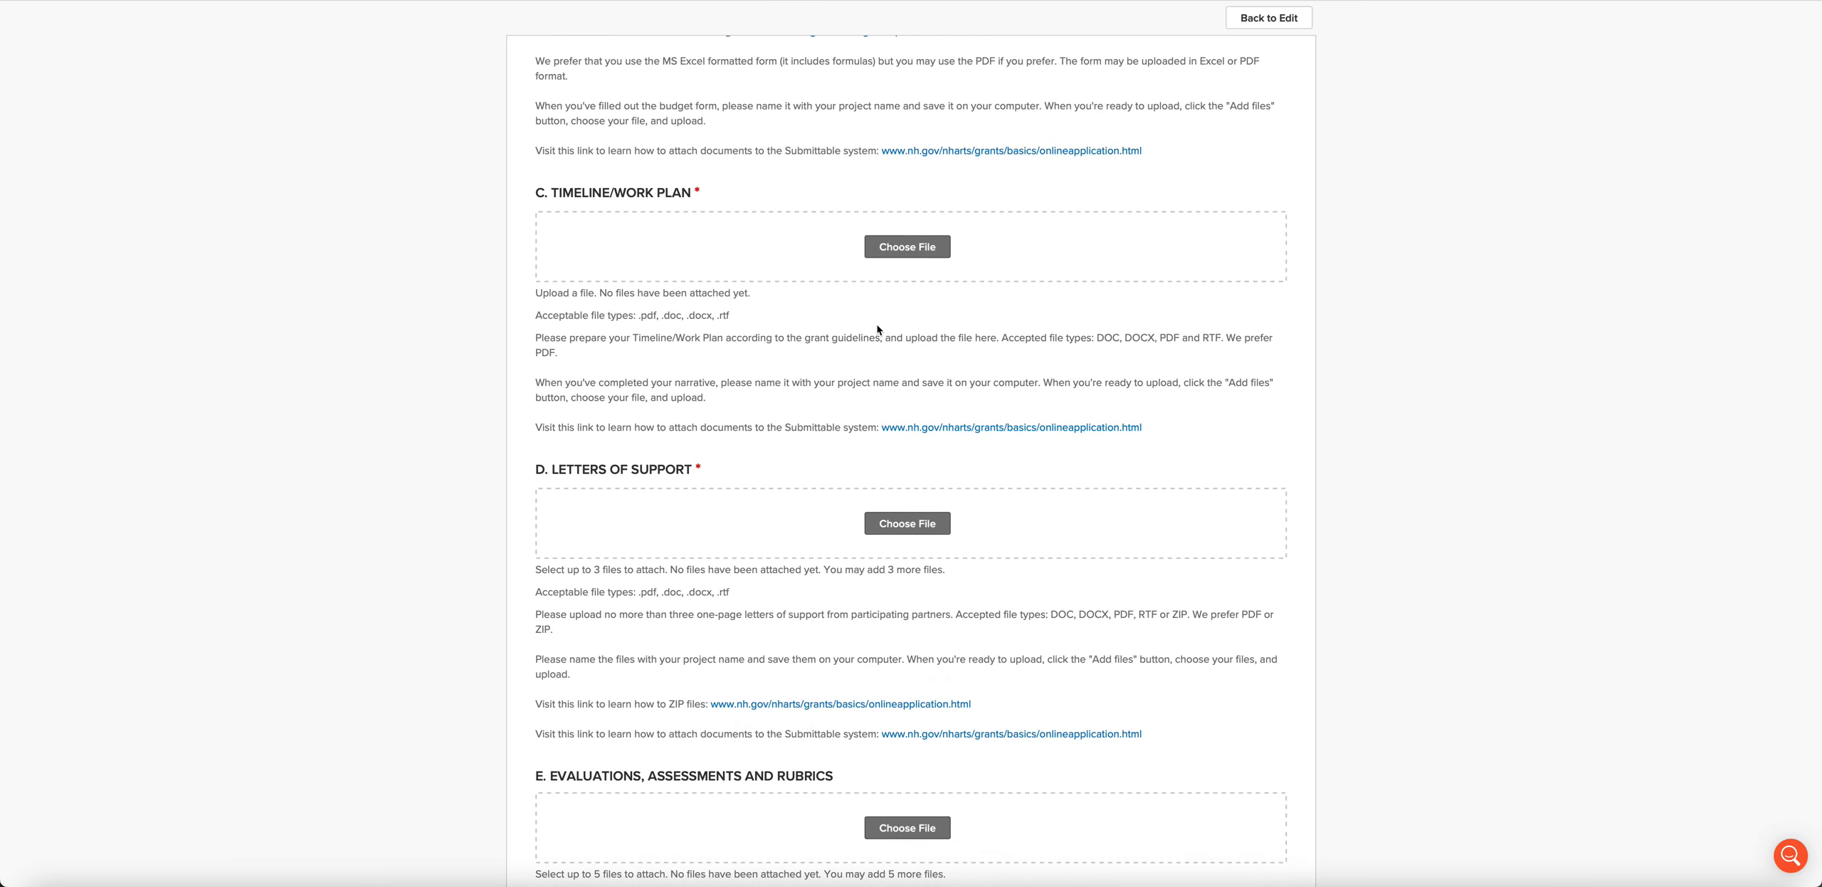
Step: Scroll through items D and E to Artist Acknowledgement and Artist Worksheet/Resume uploads
{"action": "scroll", "scroll_direction": "down", "scroll_amount": 3}
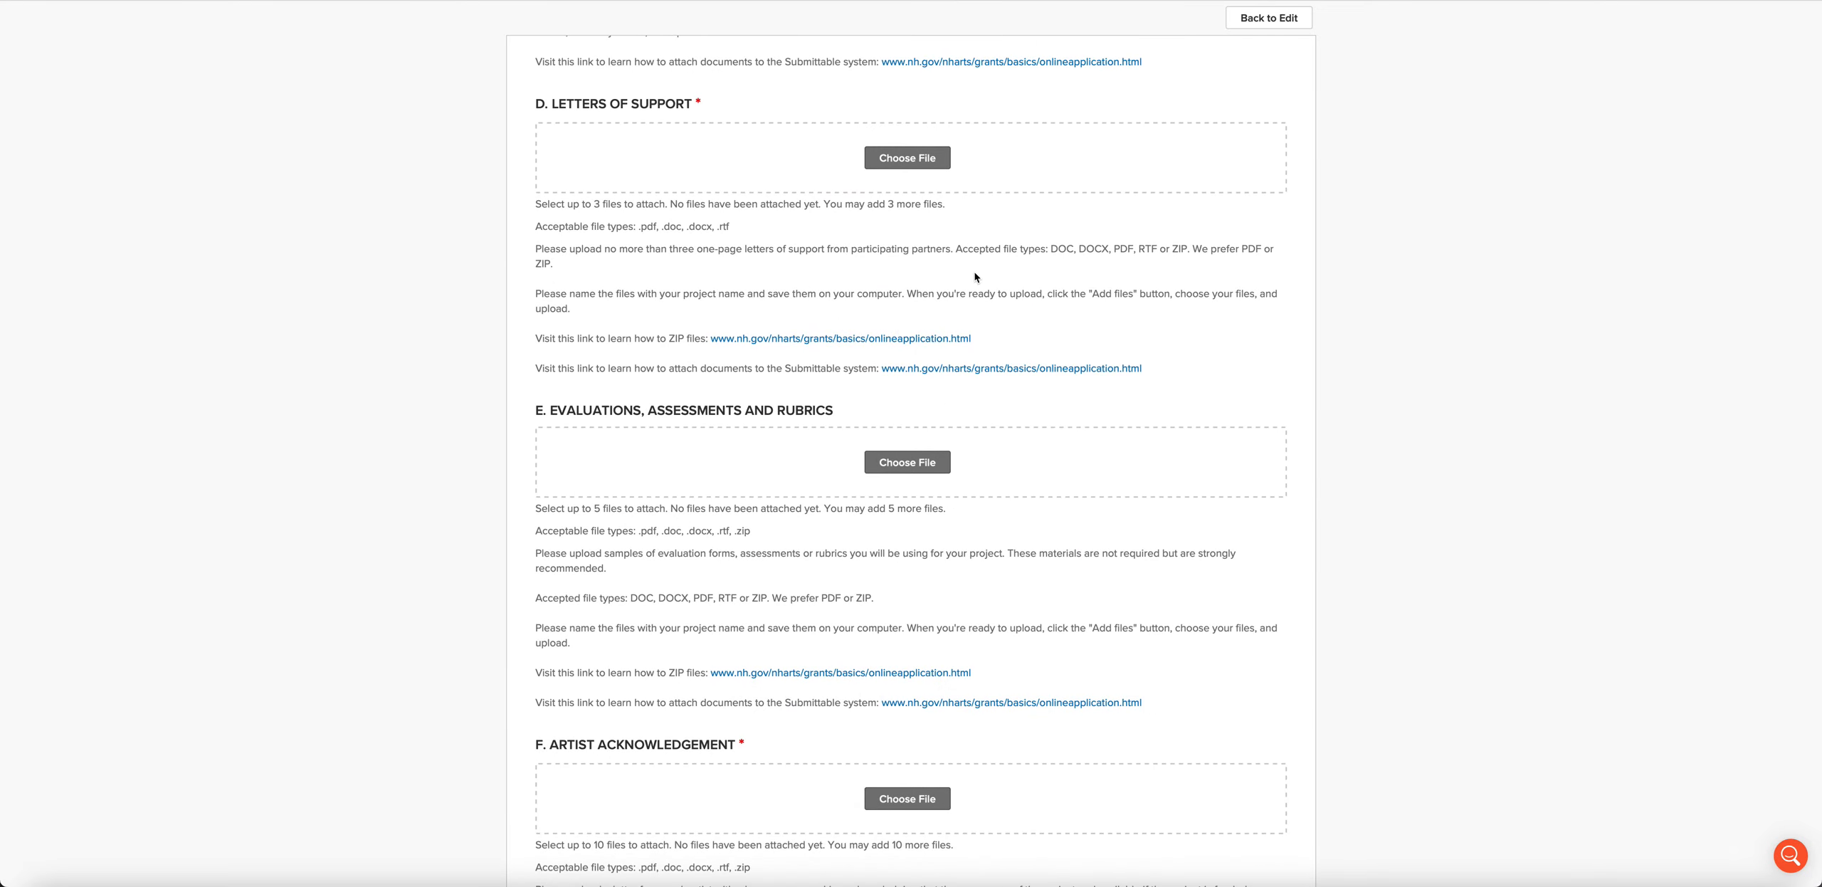
{"action": "mouse_move", "coordinate": [957, 279]}
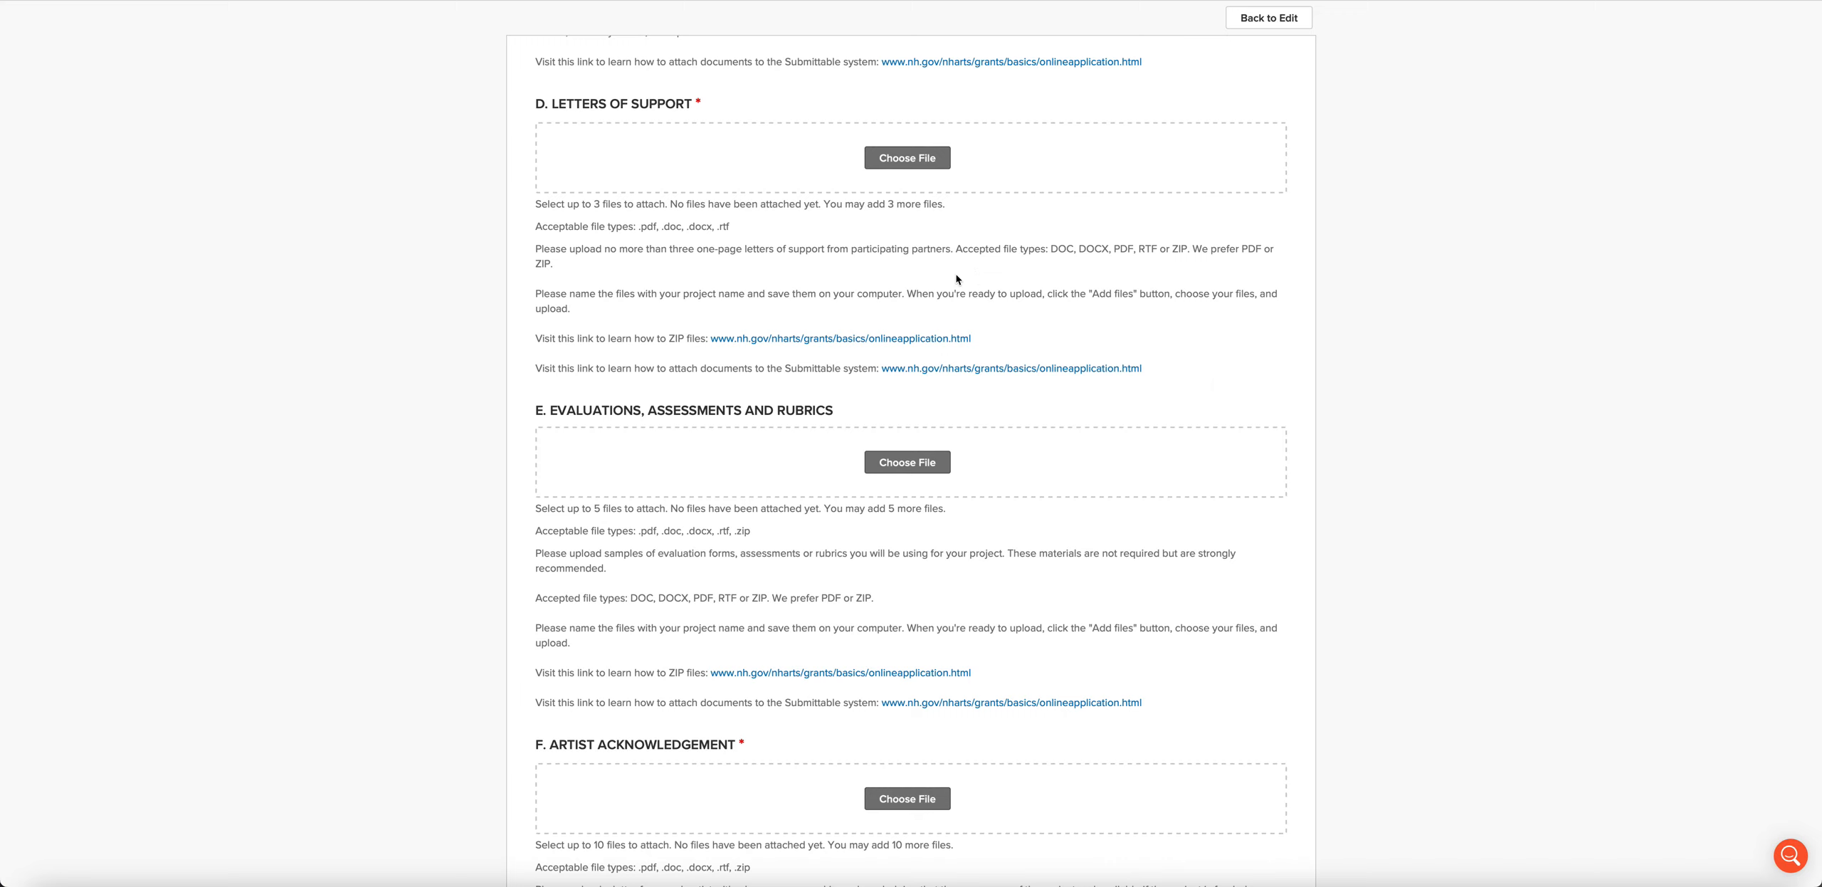
{"action": "scroll", "scroll_direction": "down", "scroll_amount": 3}
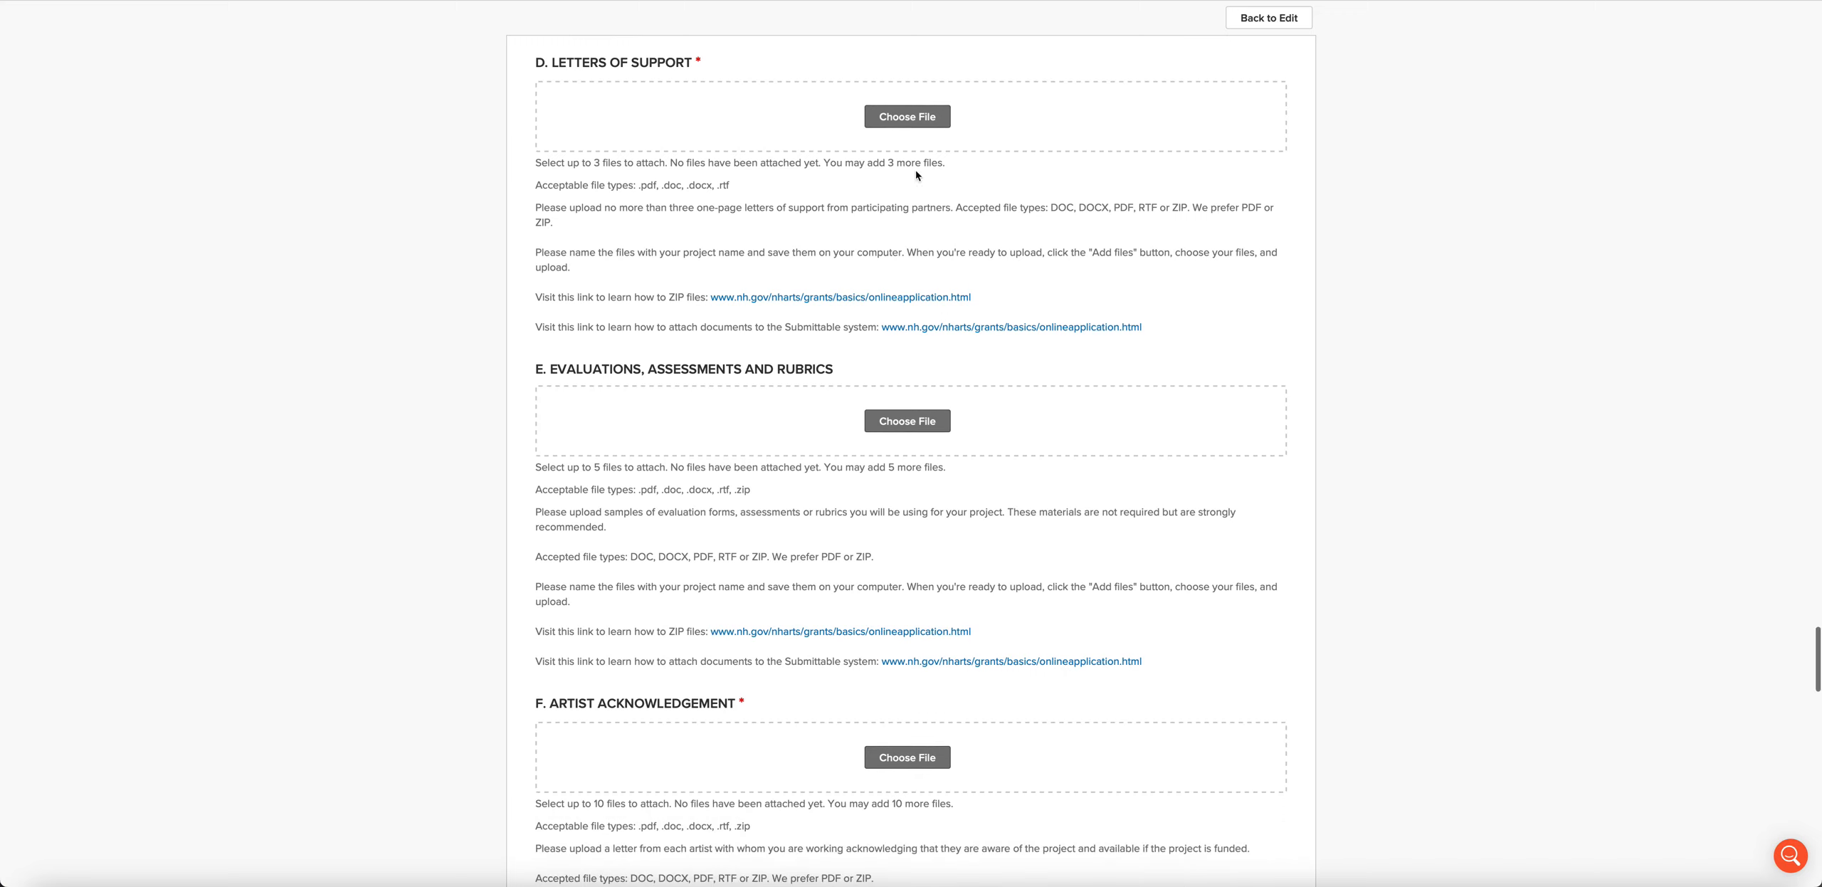
{"action": "mouse_move", "coordinate": [1179, 299]}
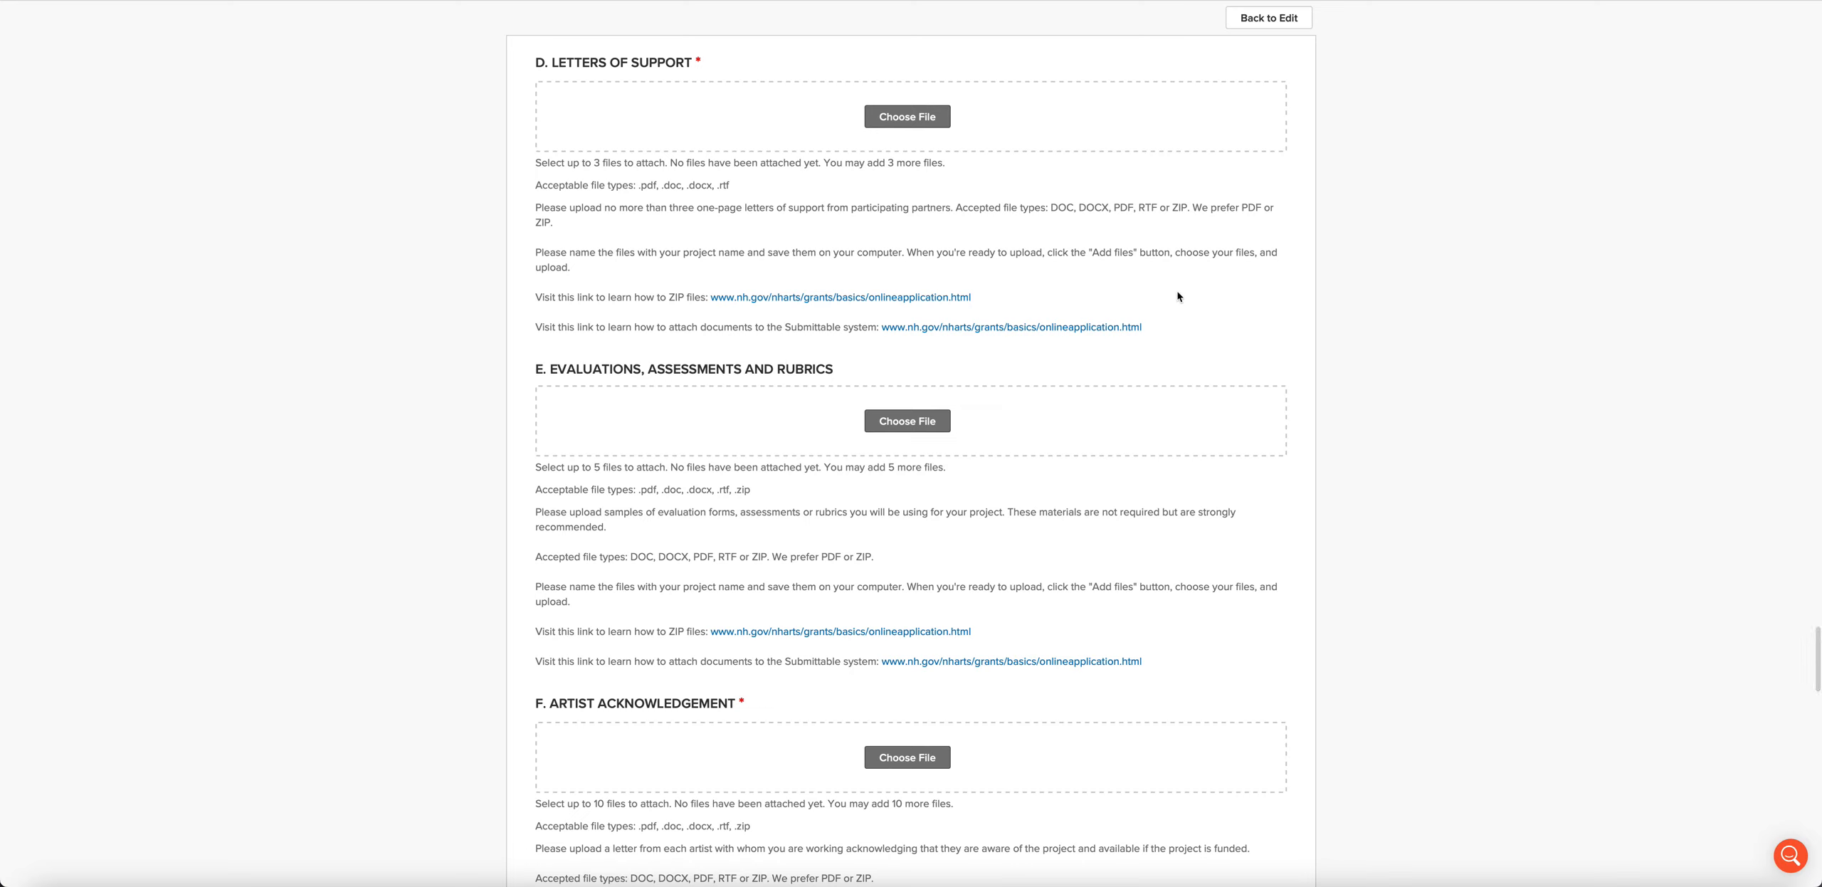
{"action": "mouse_move", "coordinate": [815, 294]}
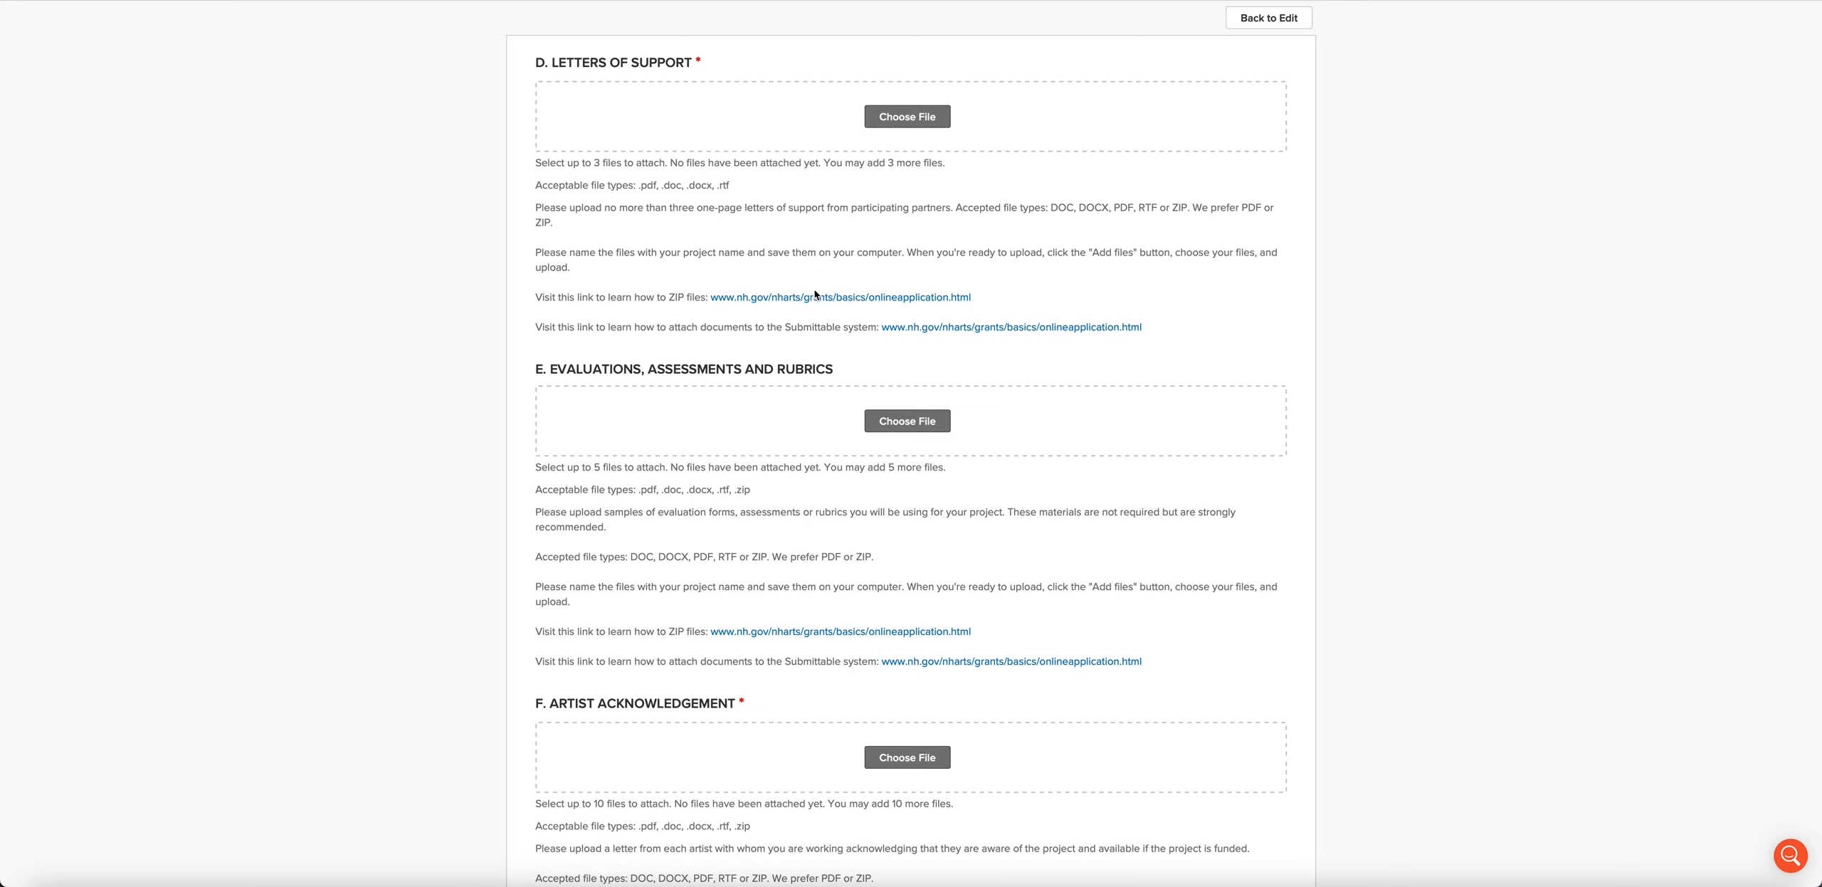
{"action": "scroll", "scroll_direction": "down", "scroll_amount": 3}
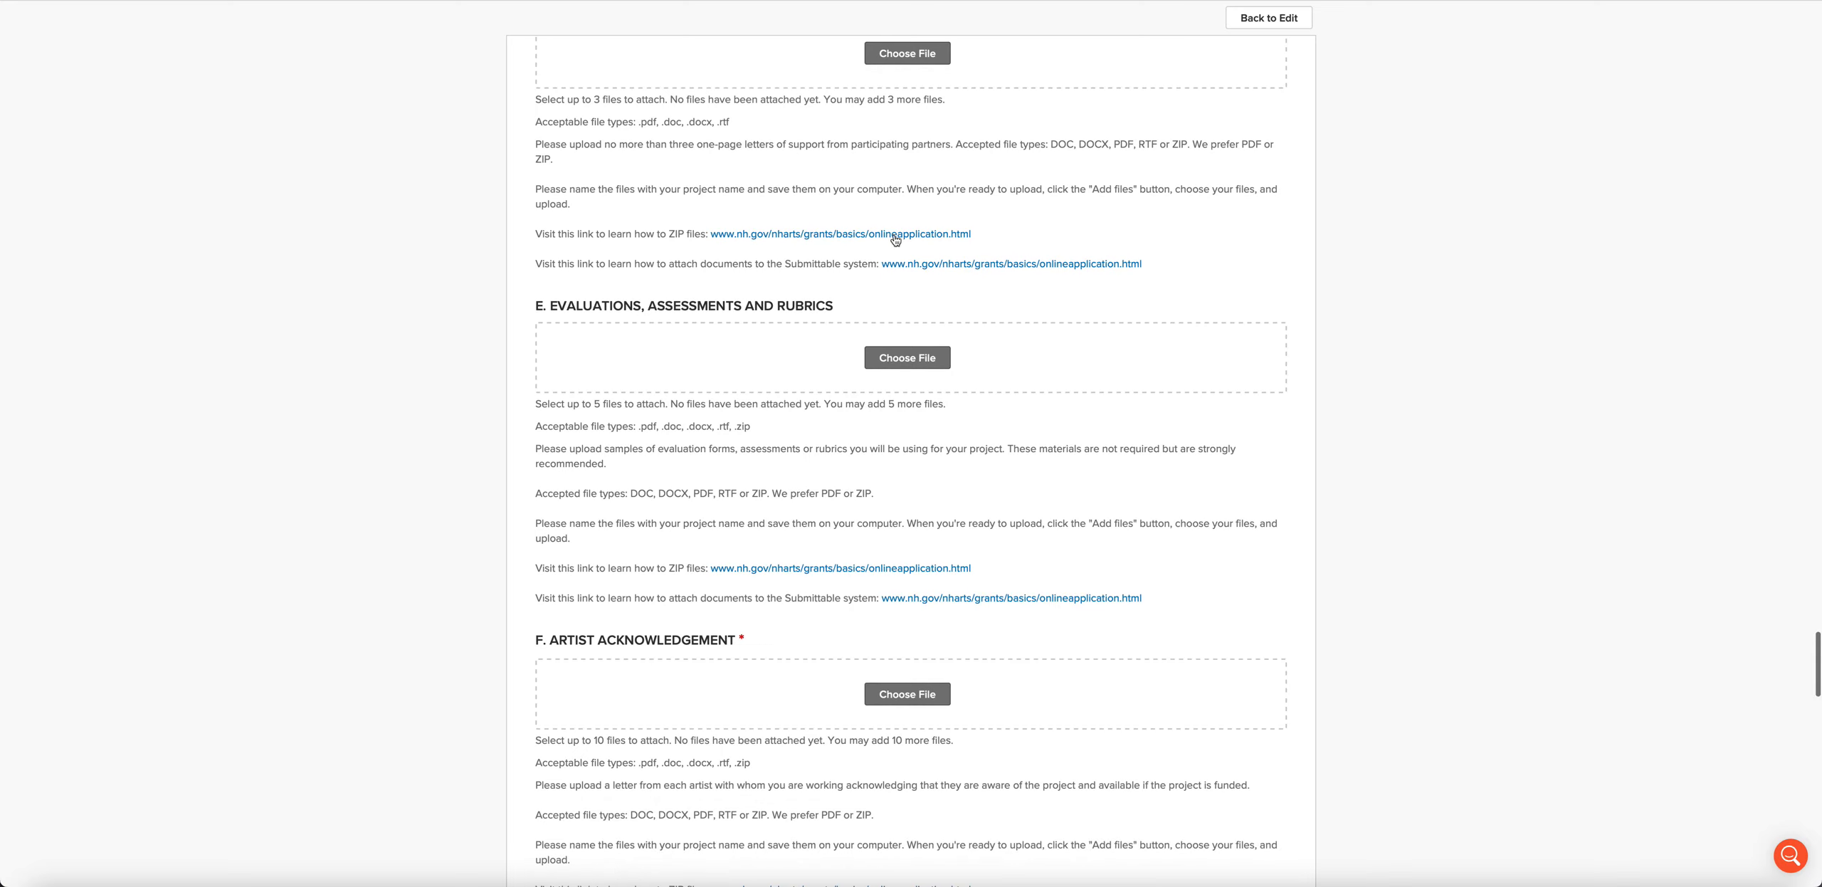
{"action": "scroll", "scroll_direction": "down", "scroll_amount": 3}
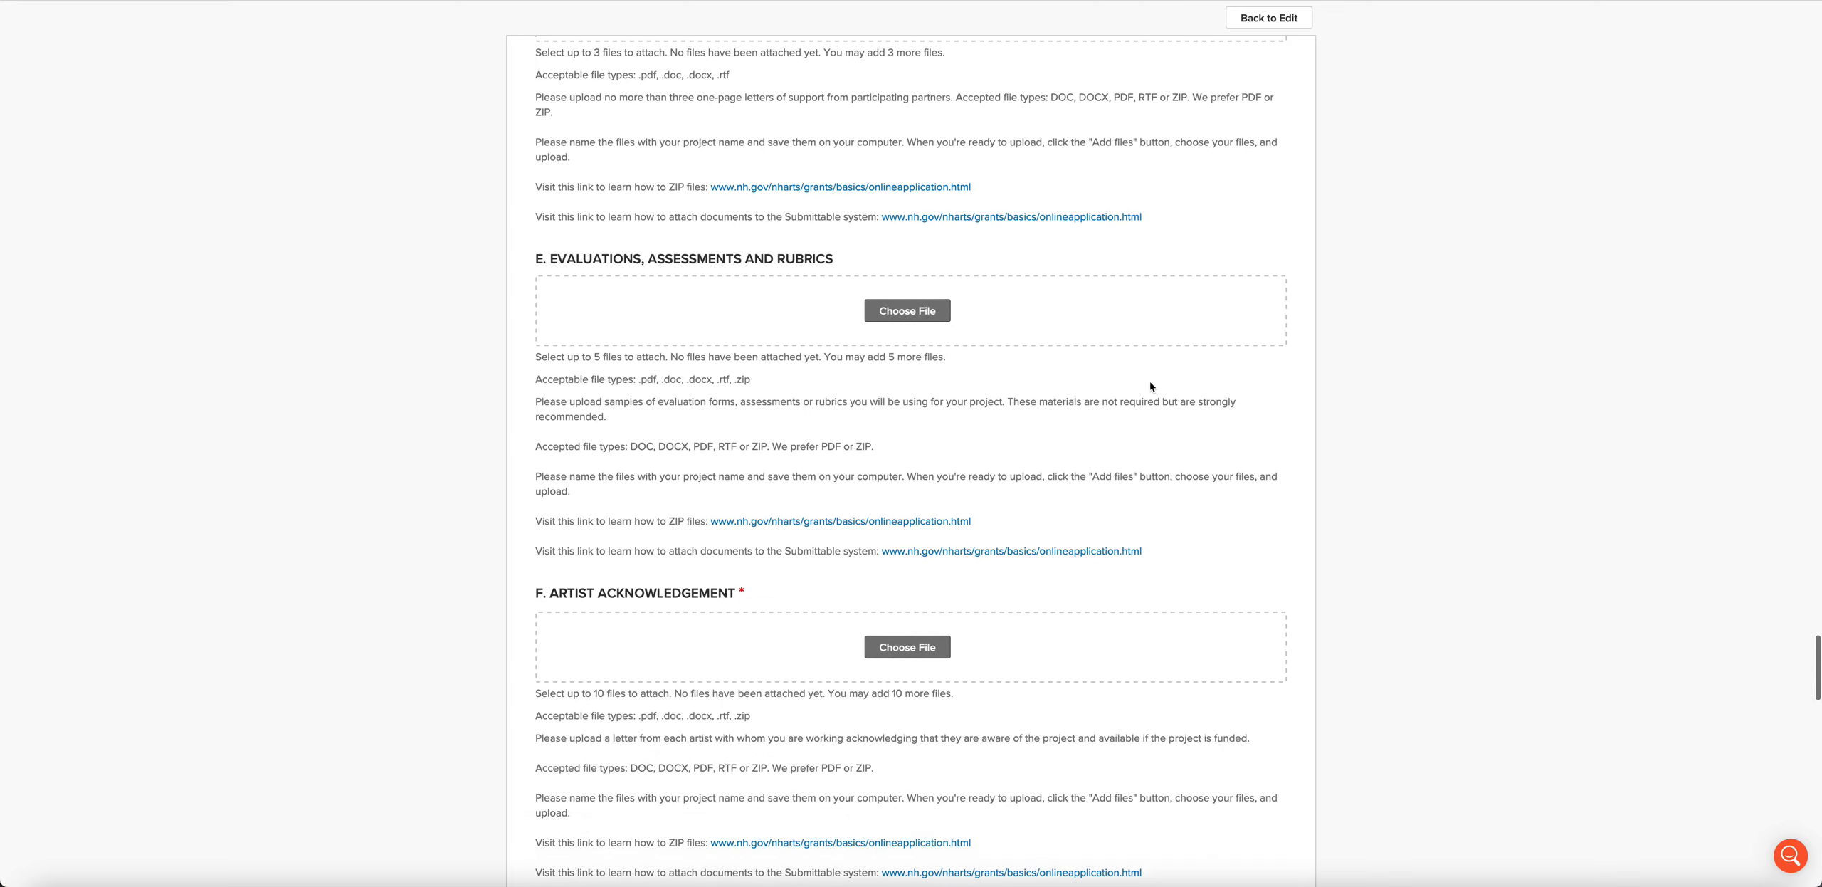
{"action": "scroll", "scroll_direction": "down", "scroll_amount": 3}
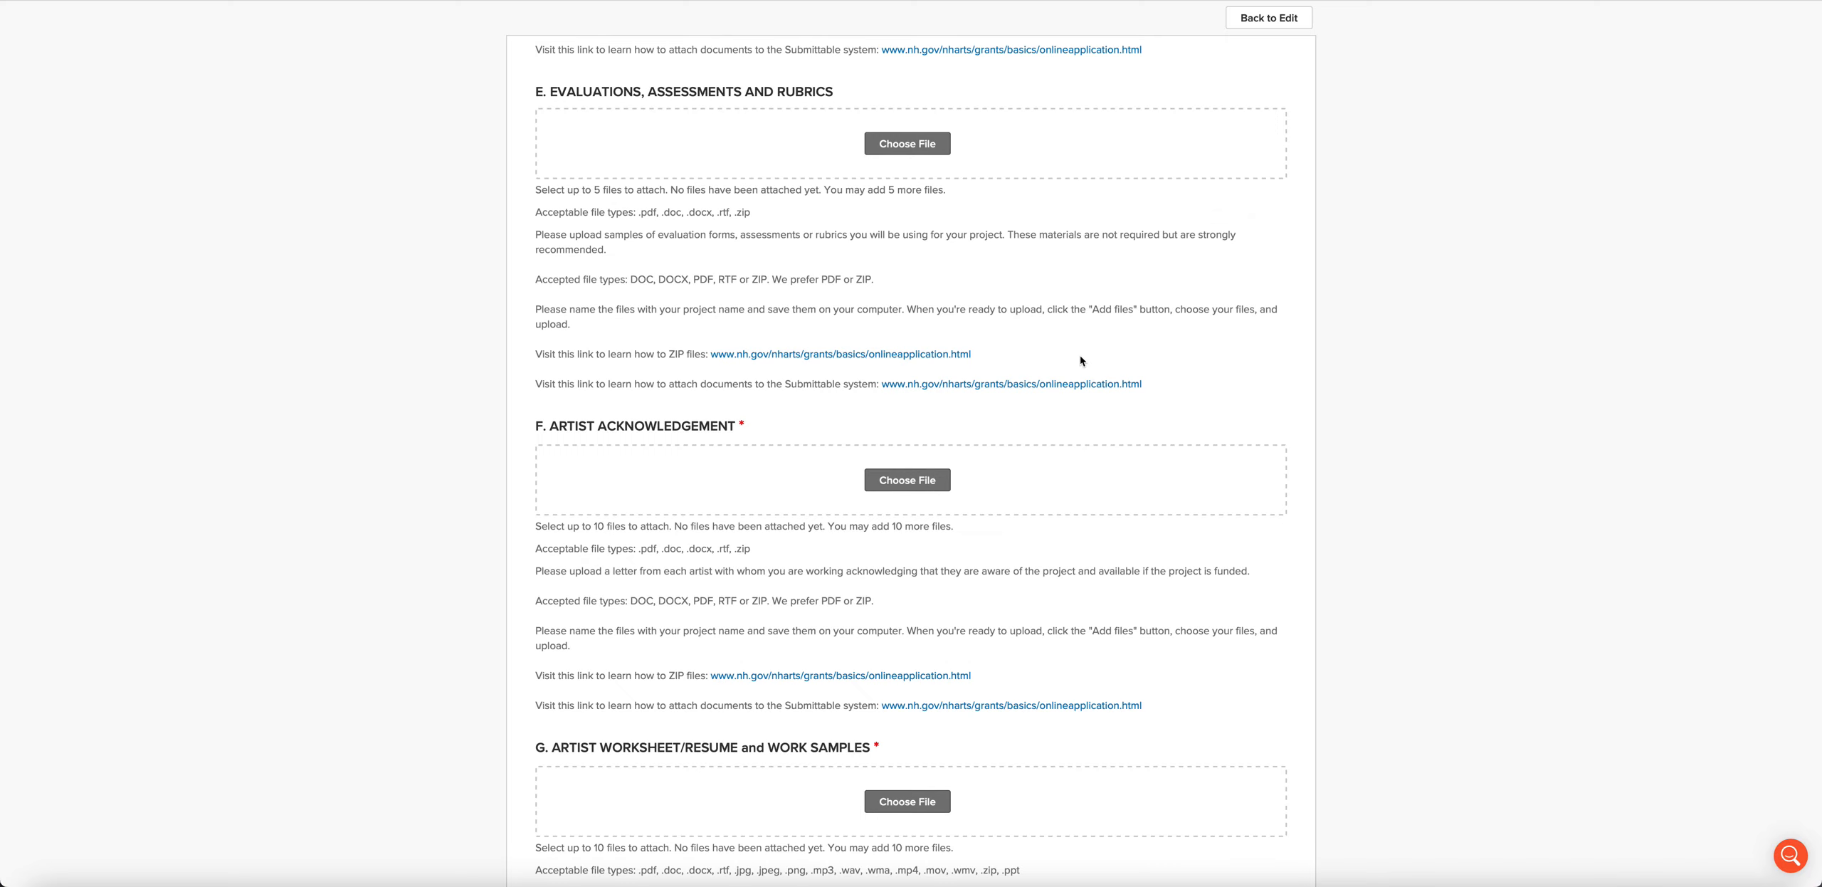
{"action": "mouse_move", "coordinate": [1077, 360]}
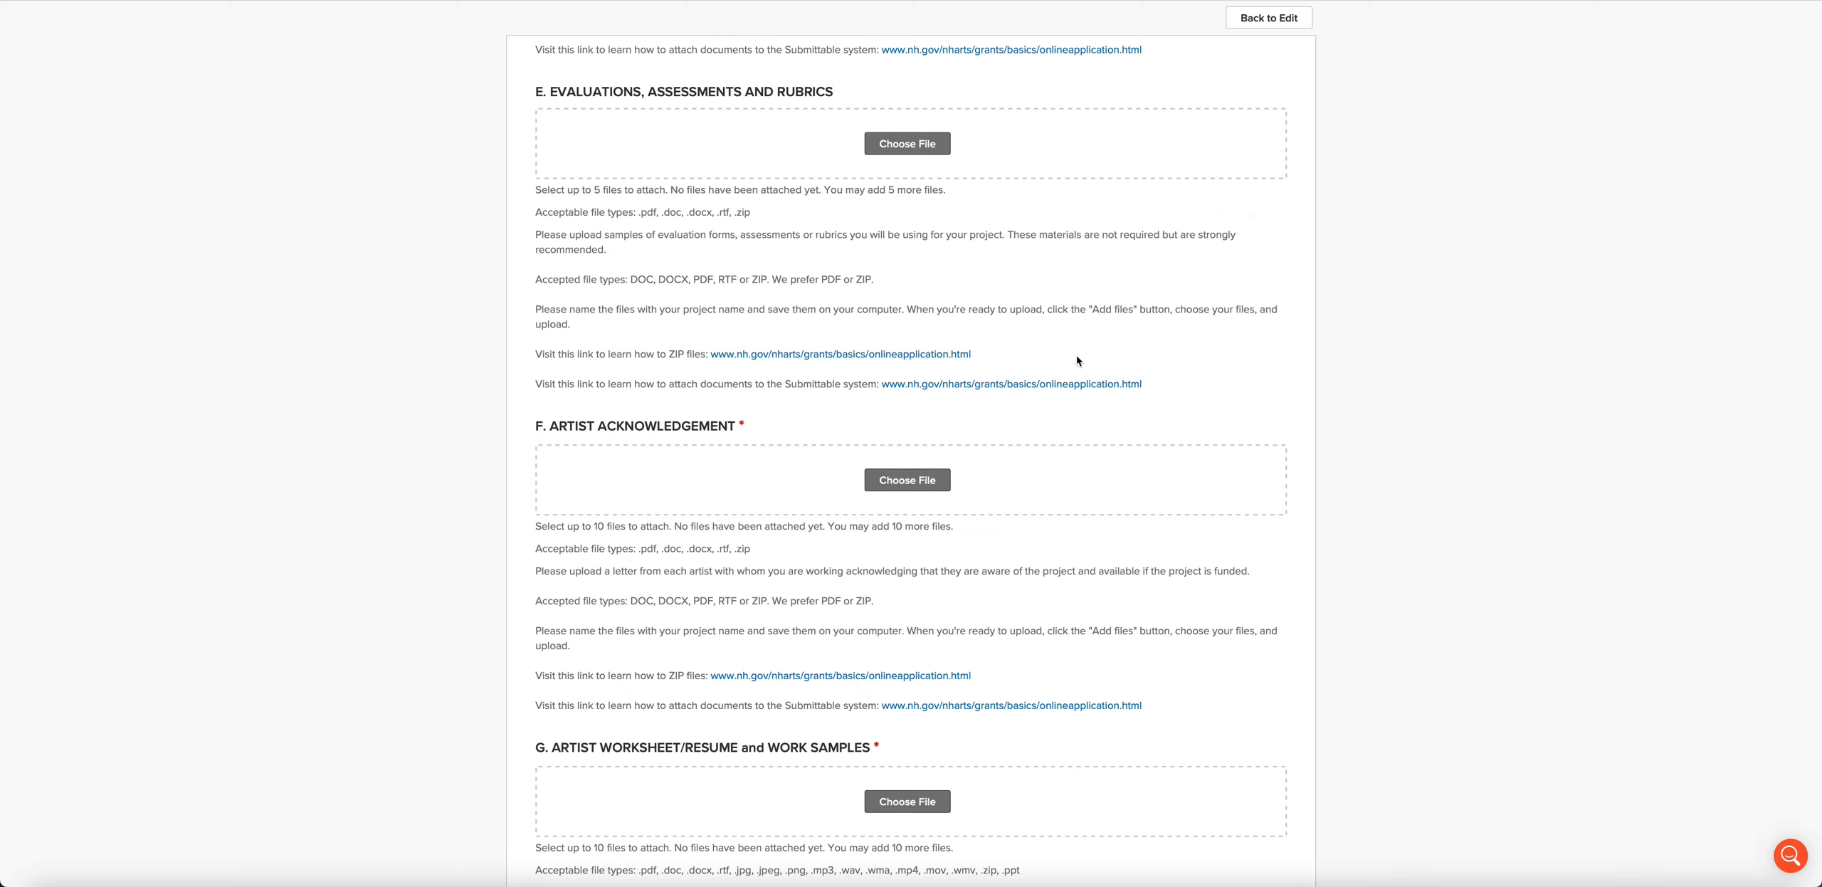
{"action": "scroll", "scroll_direction": "down", "scroll_amount": 3}
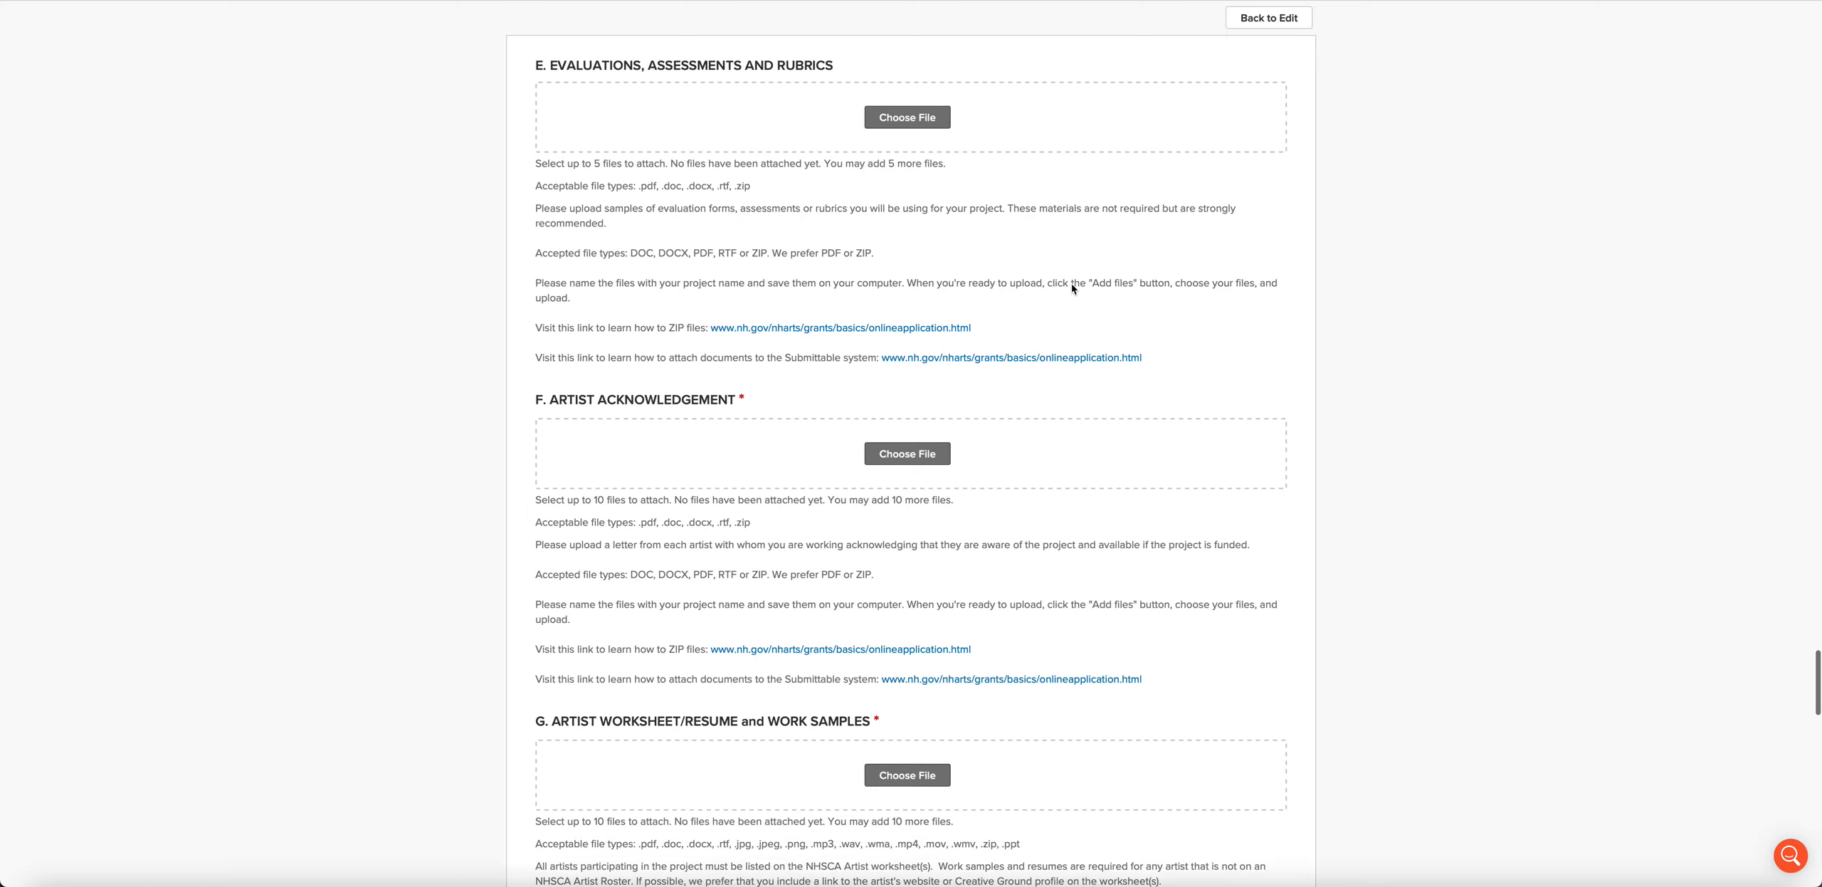
{"action": "scroll", "scroll_direction": "down", "scroll_amount": 3}
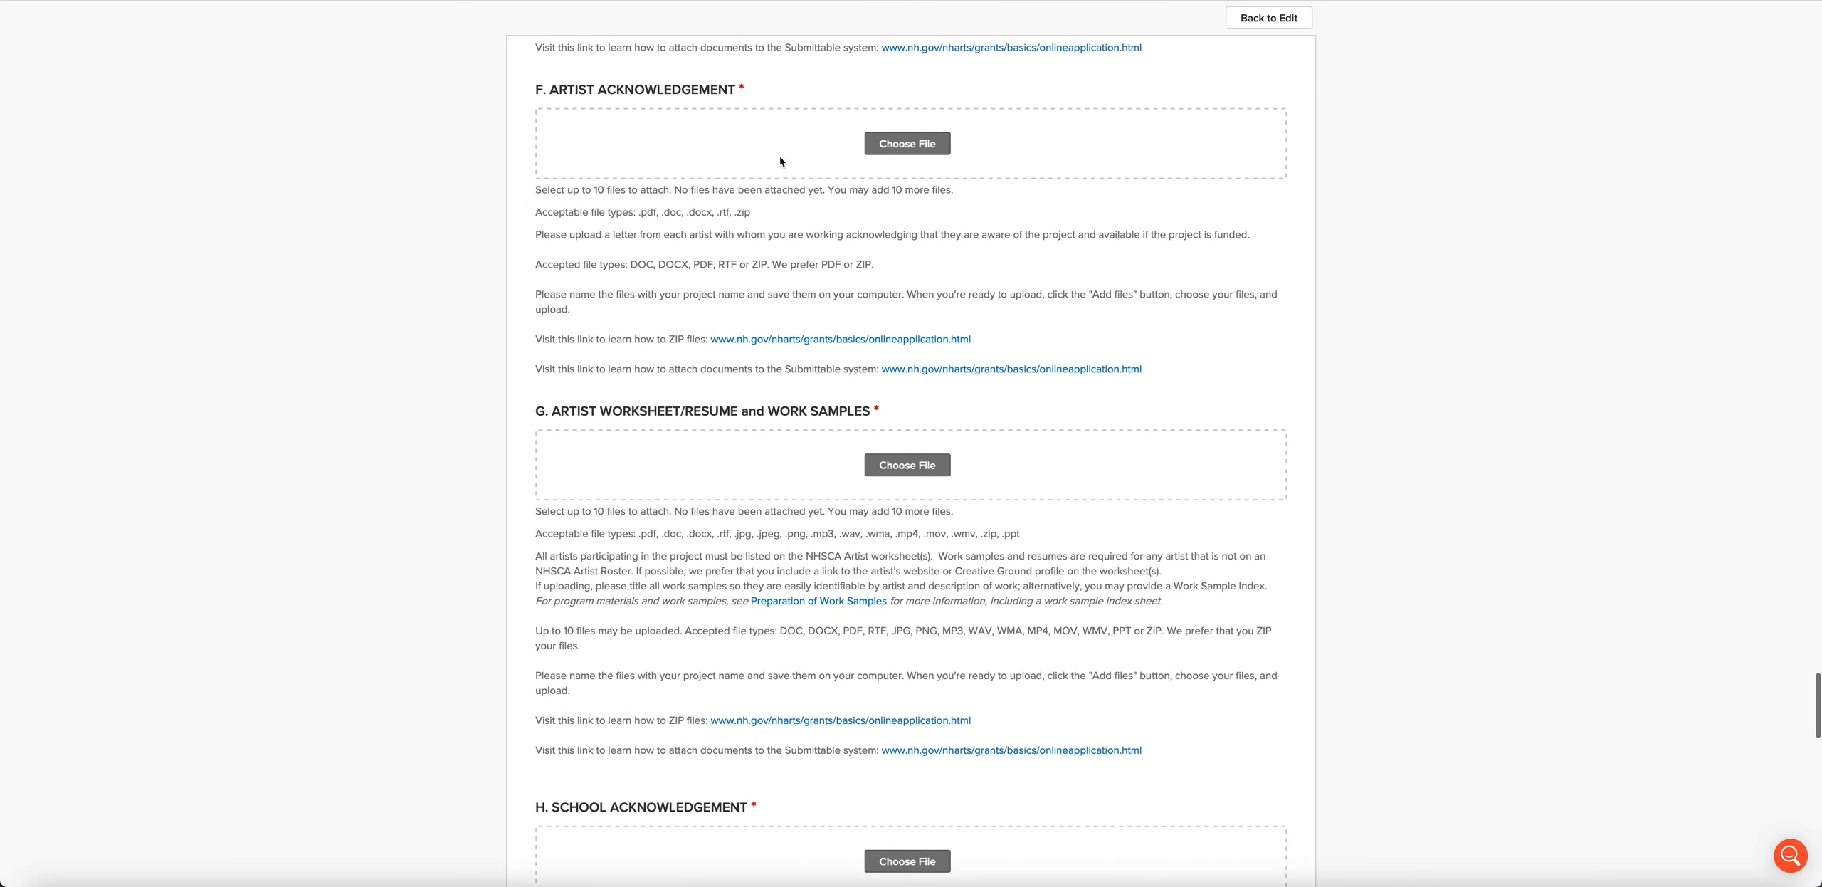
{"action": "mouse_move", "coordinate": [933, 274]}
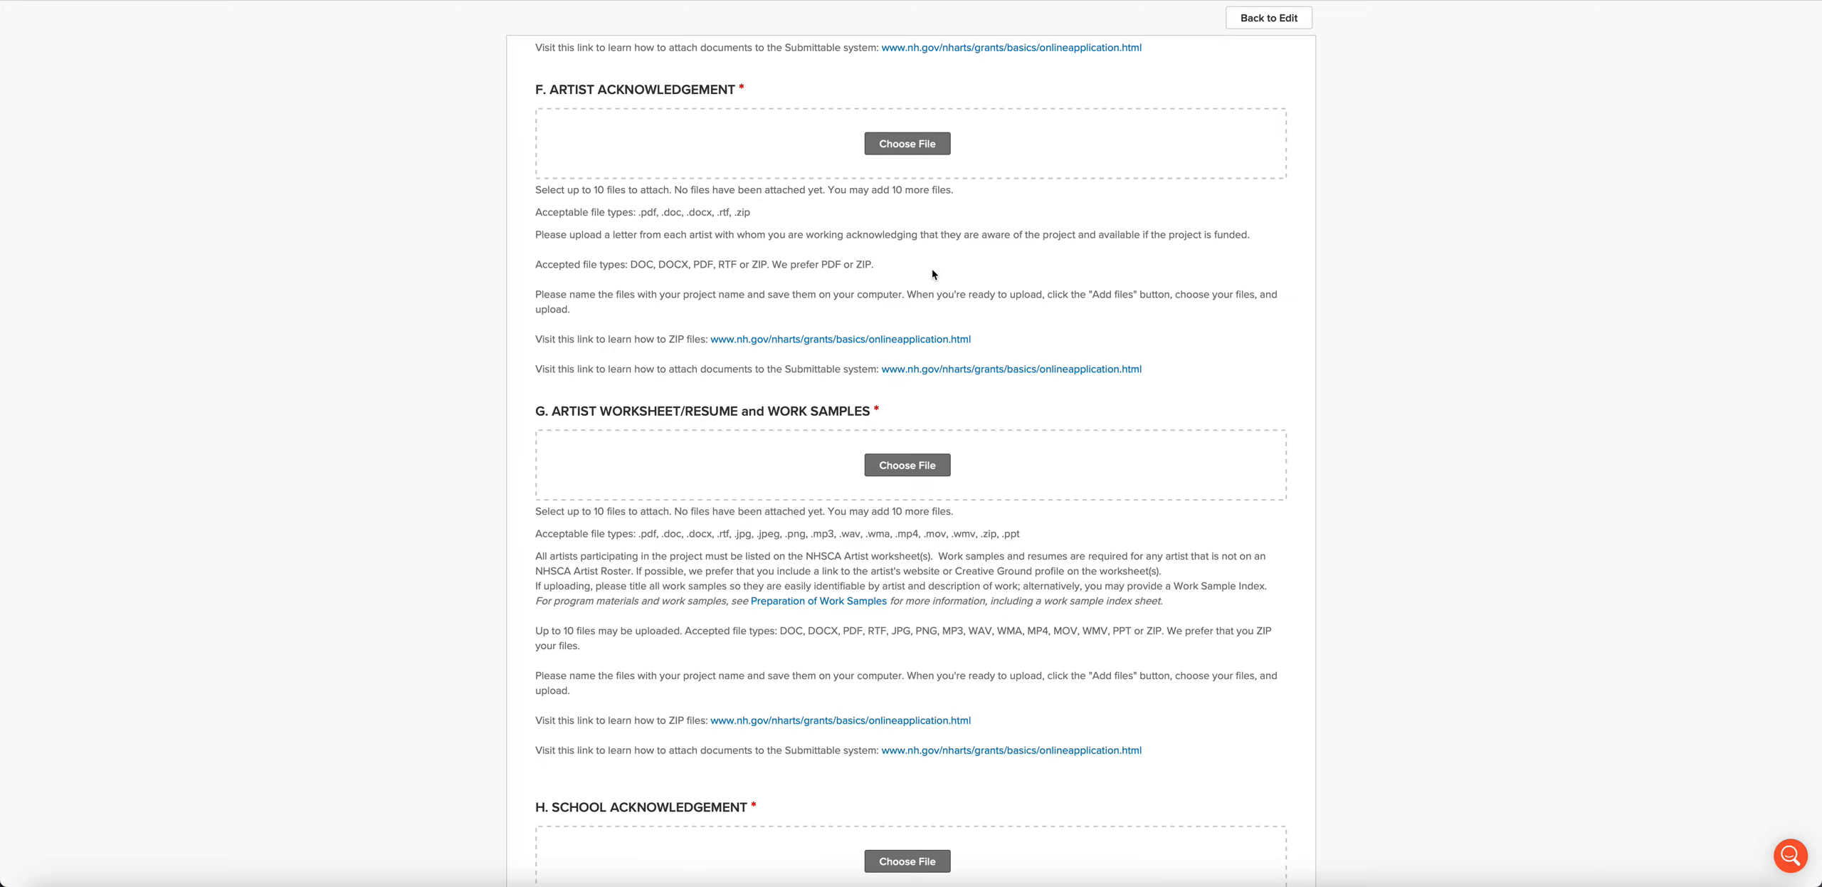
{"action": "mouse_move", "coordinate": [1072, 257]}
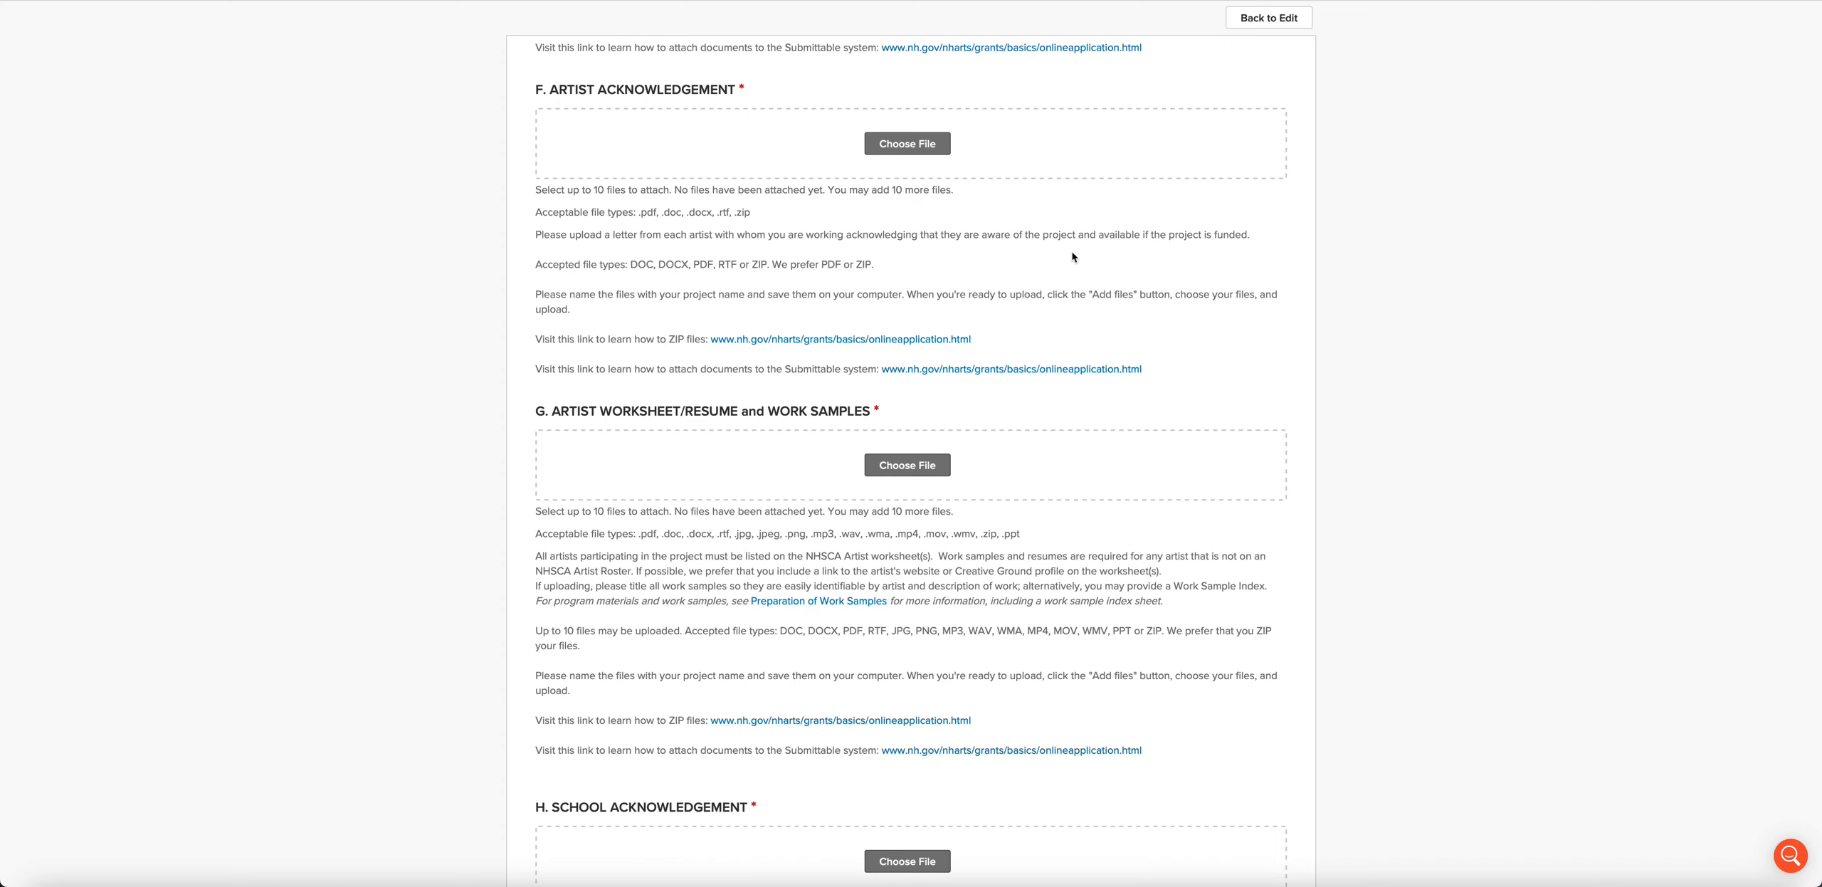
{"action": "scroll", "scroll_direction": "down", "scroll_amount": 3}
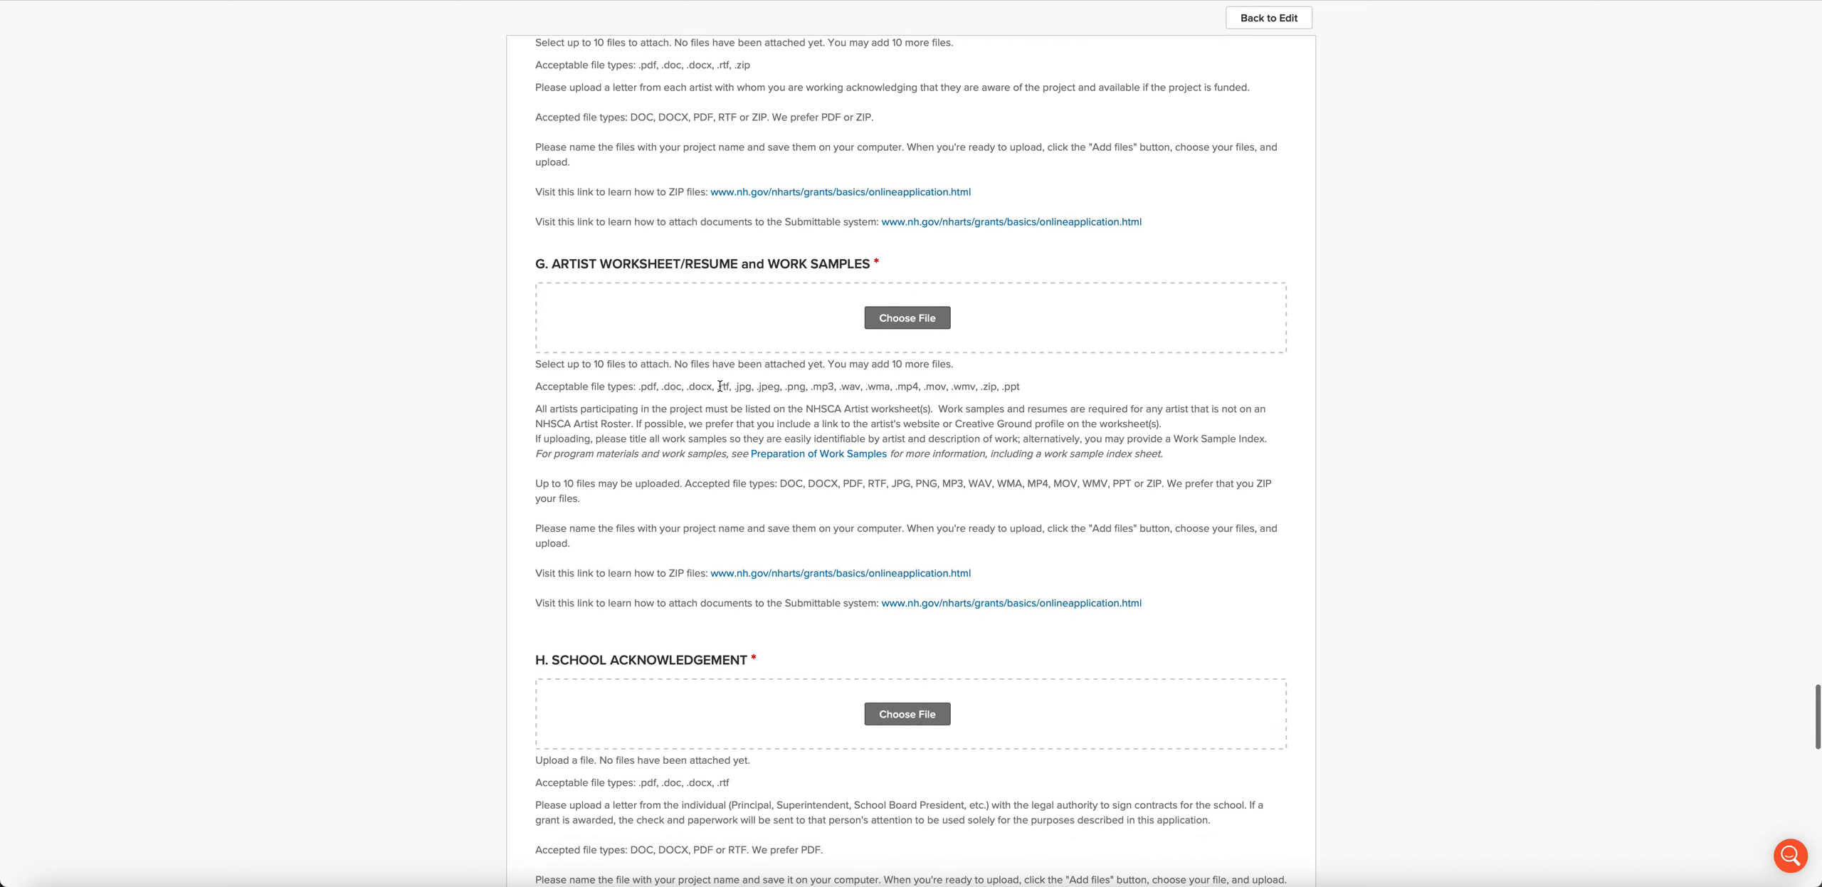
{"action": "mouse_move", "coordinate": [685, 282]}
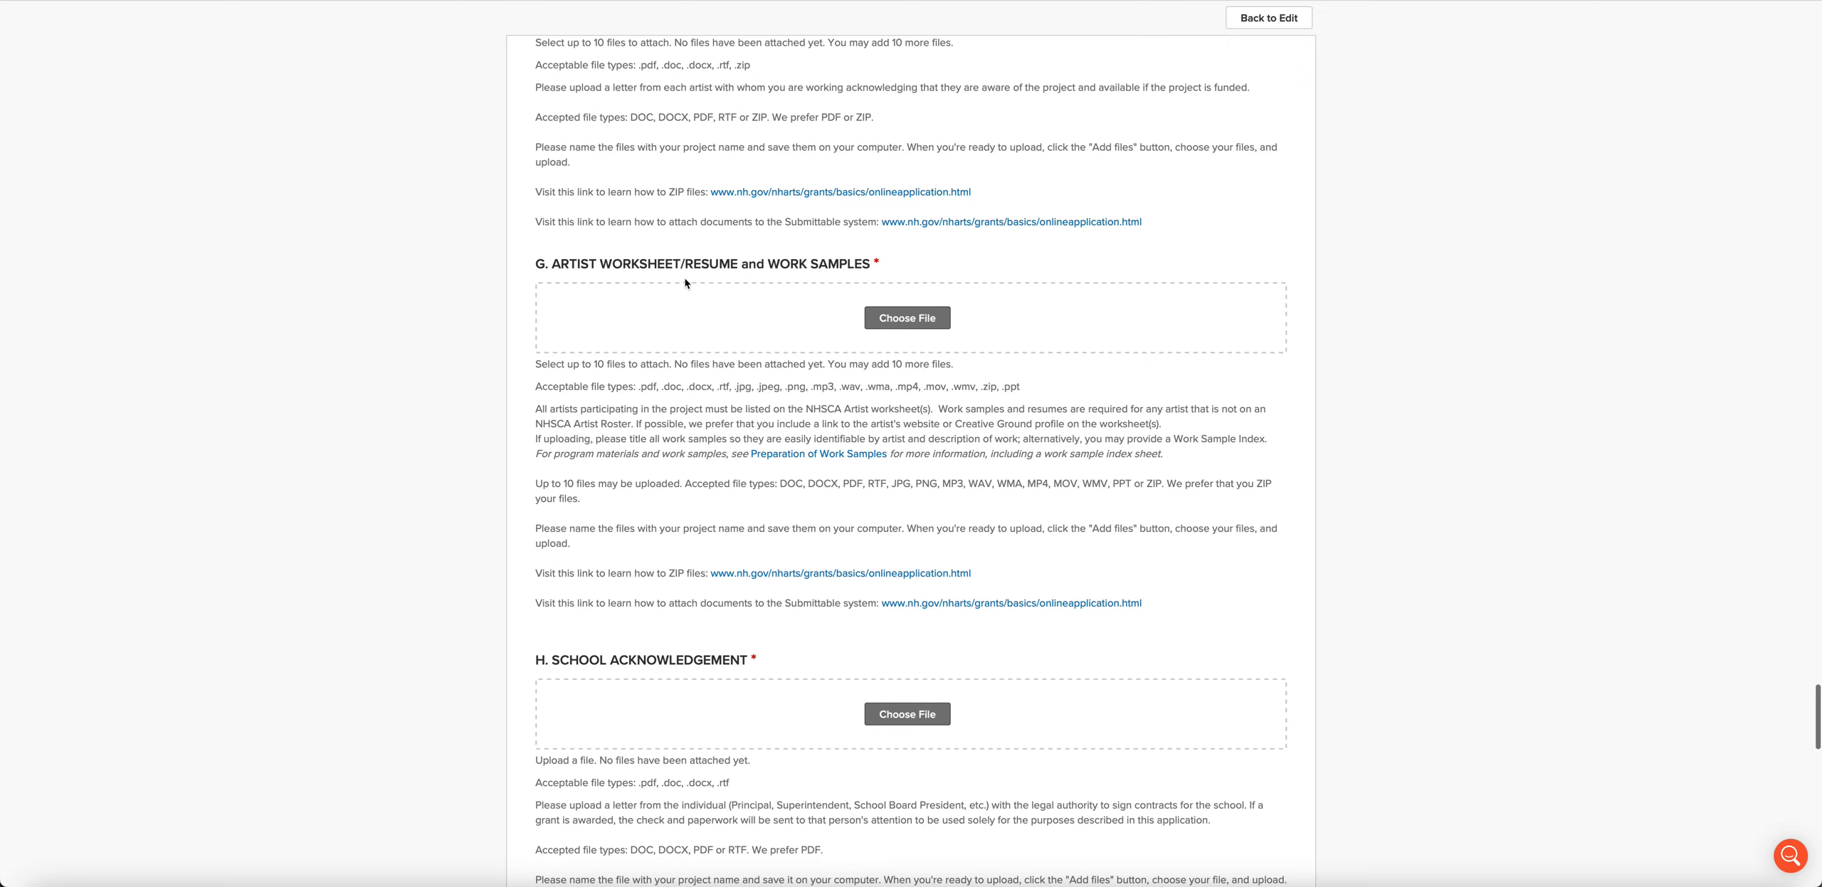
{"action": "mouse_move", "coordinate": [915, 465]}
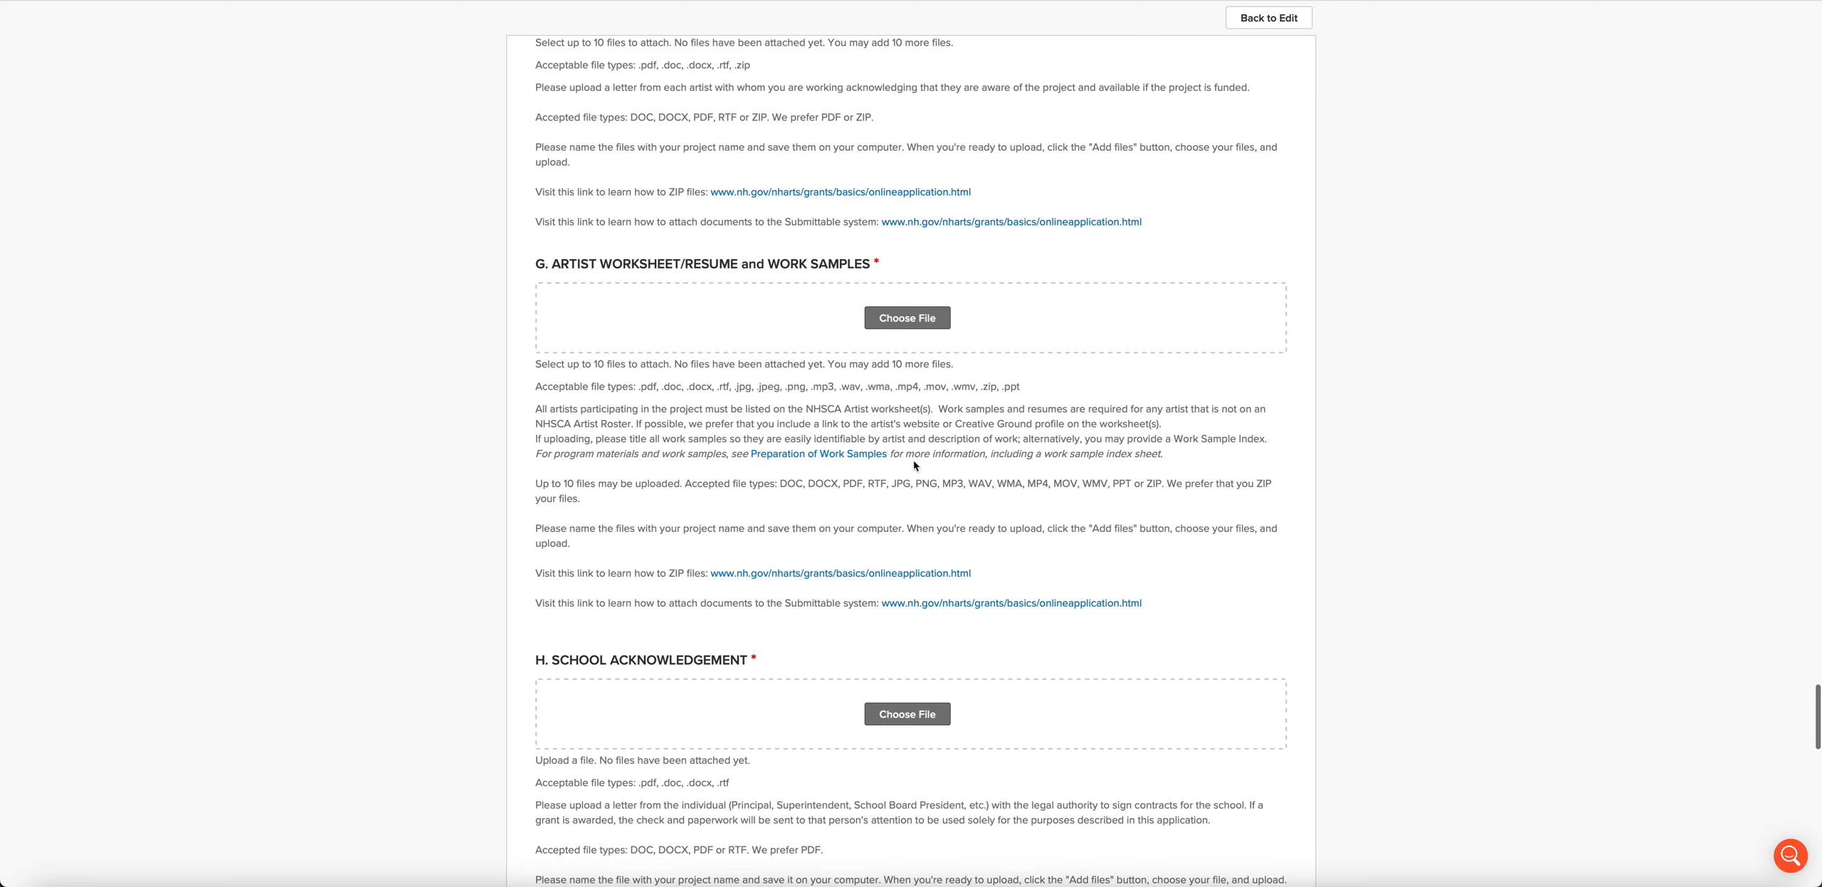
{"action": "mouse_move", "coordinate": [936, 438]}
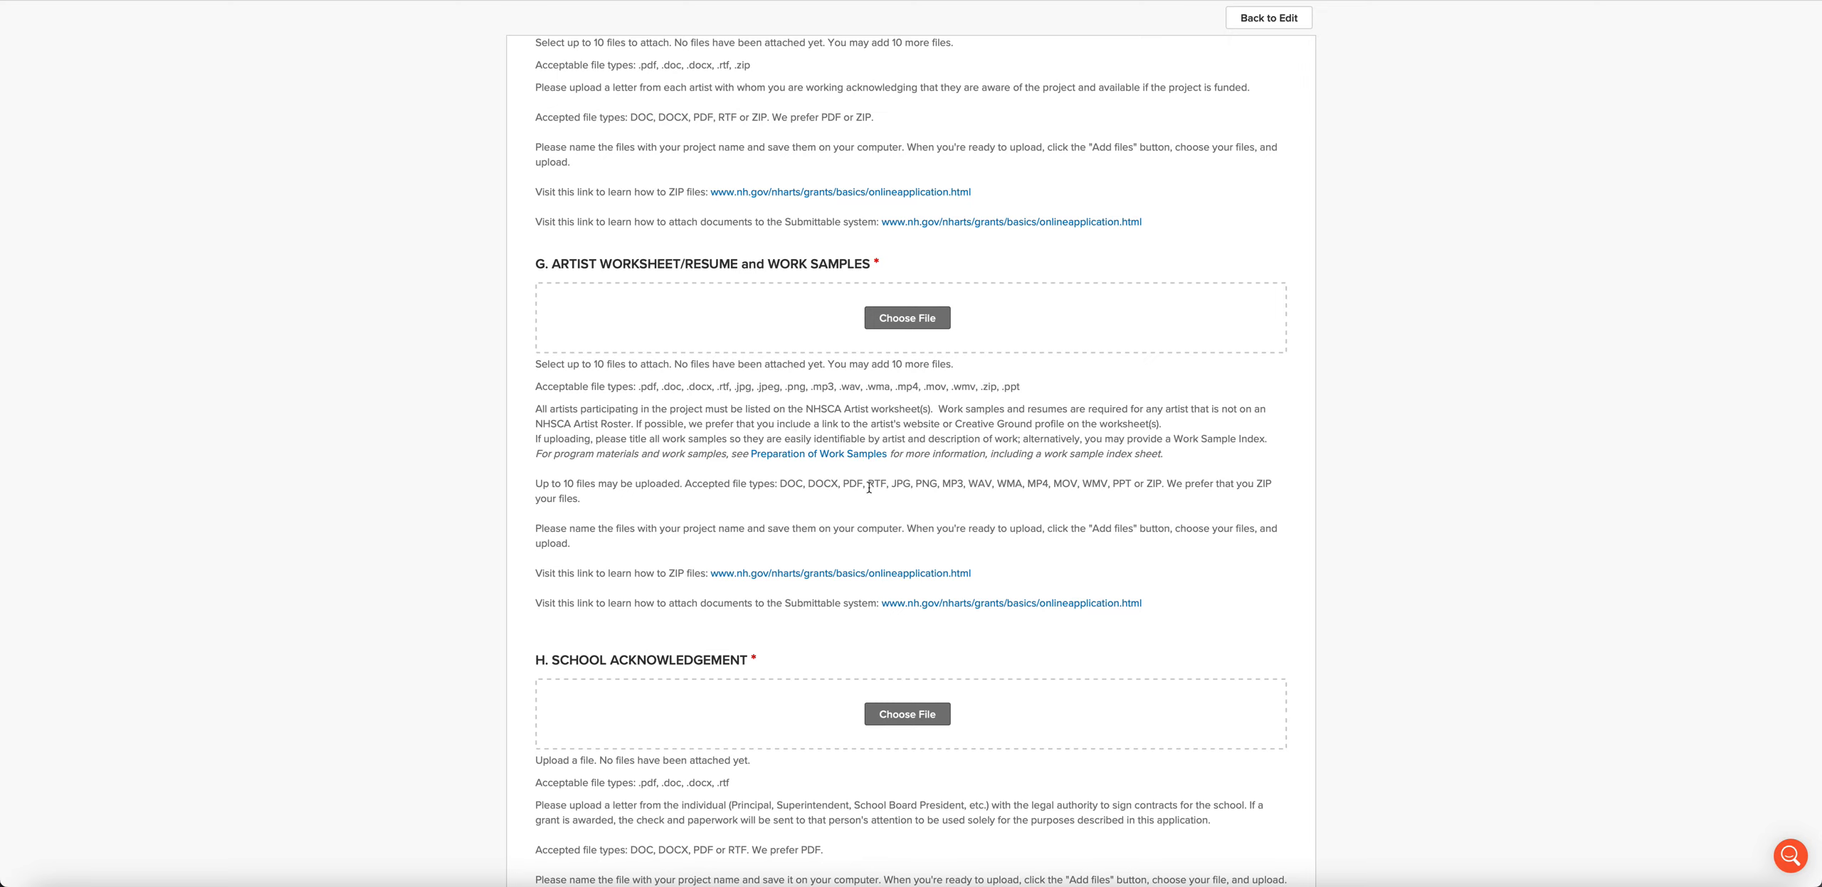
{"action": "mouse_move", "coordinate": [700, 456]}
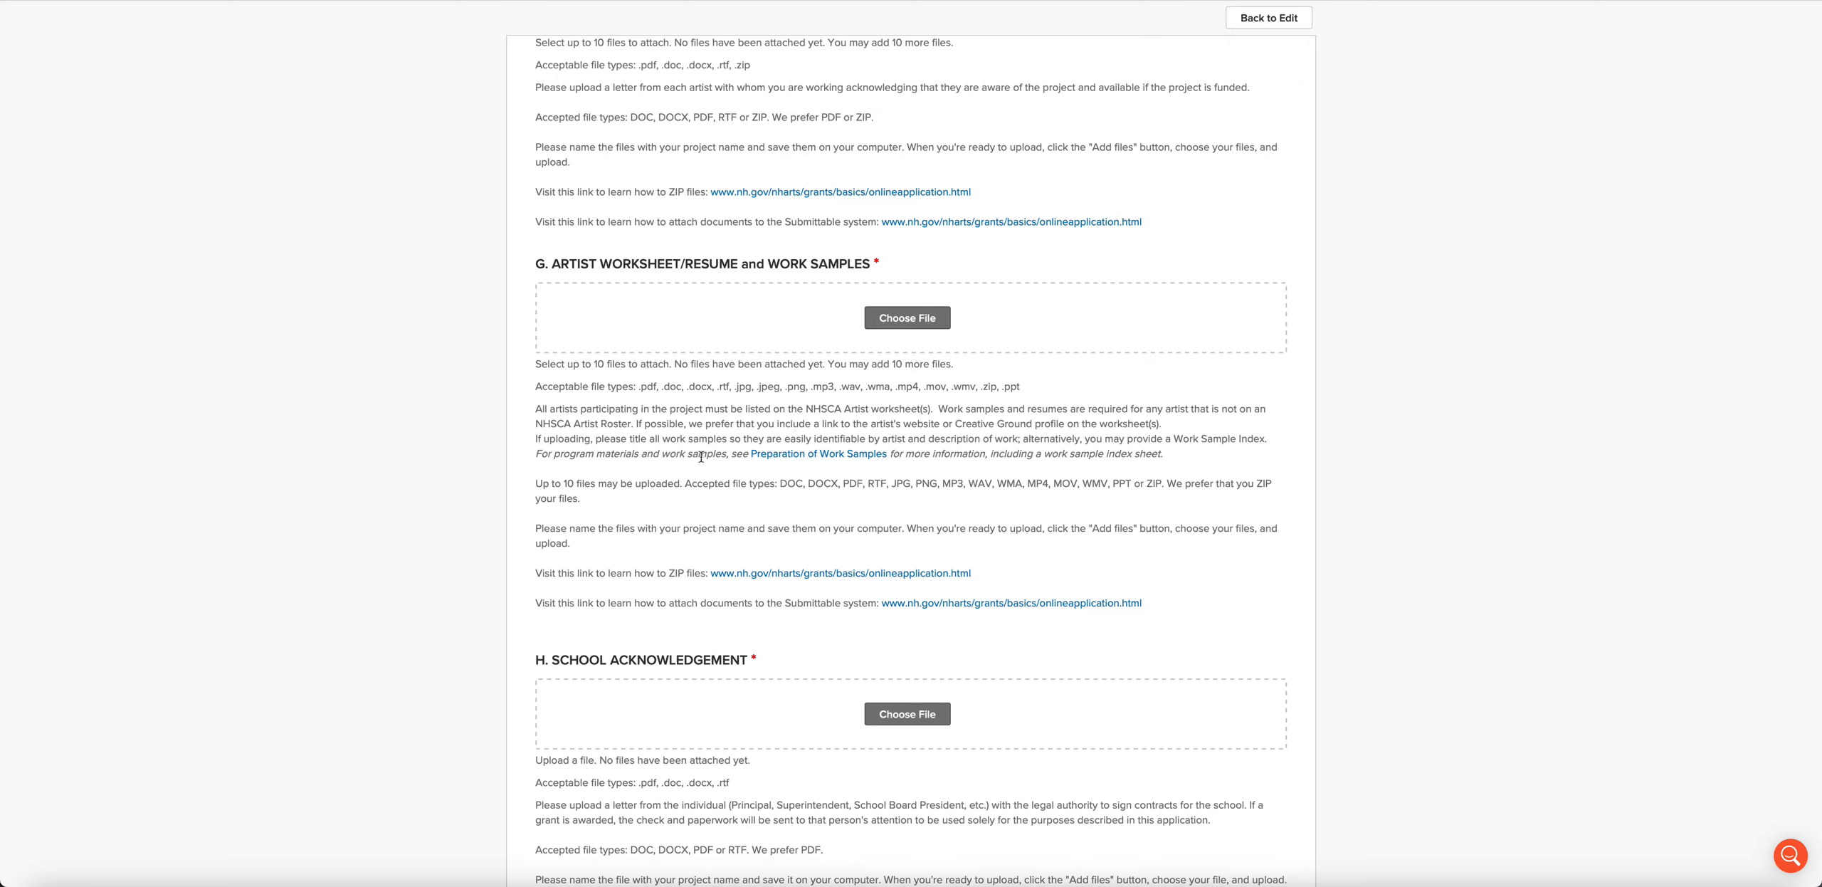
Step: Scroll to uploads I (Board-Approved Financial Statement) and J (Board List)
{"action": "scroll", "scroll_direction": "down", "scroll_amount": 3}
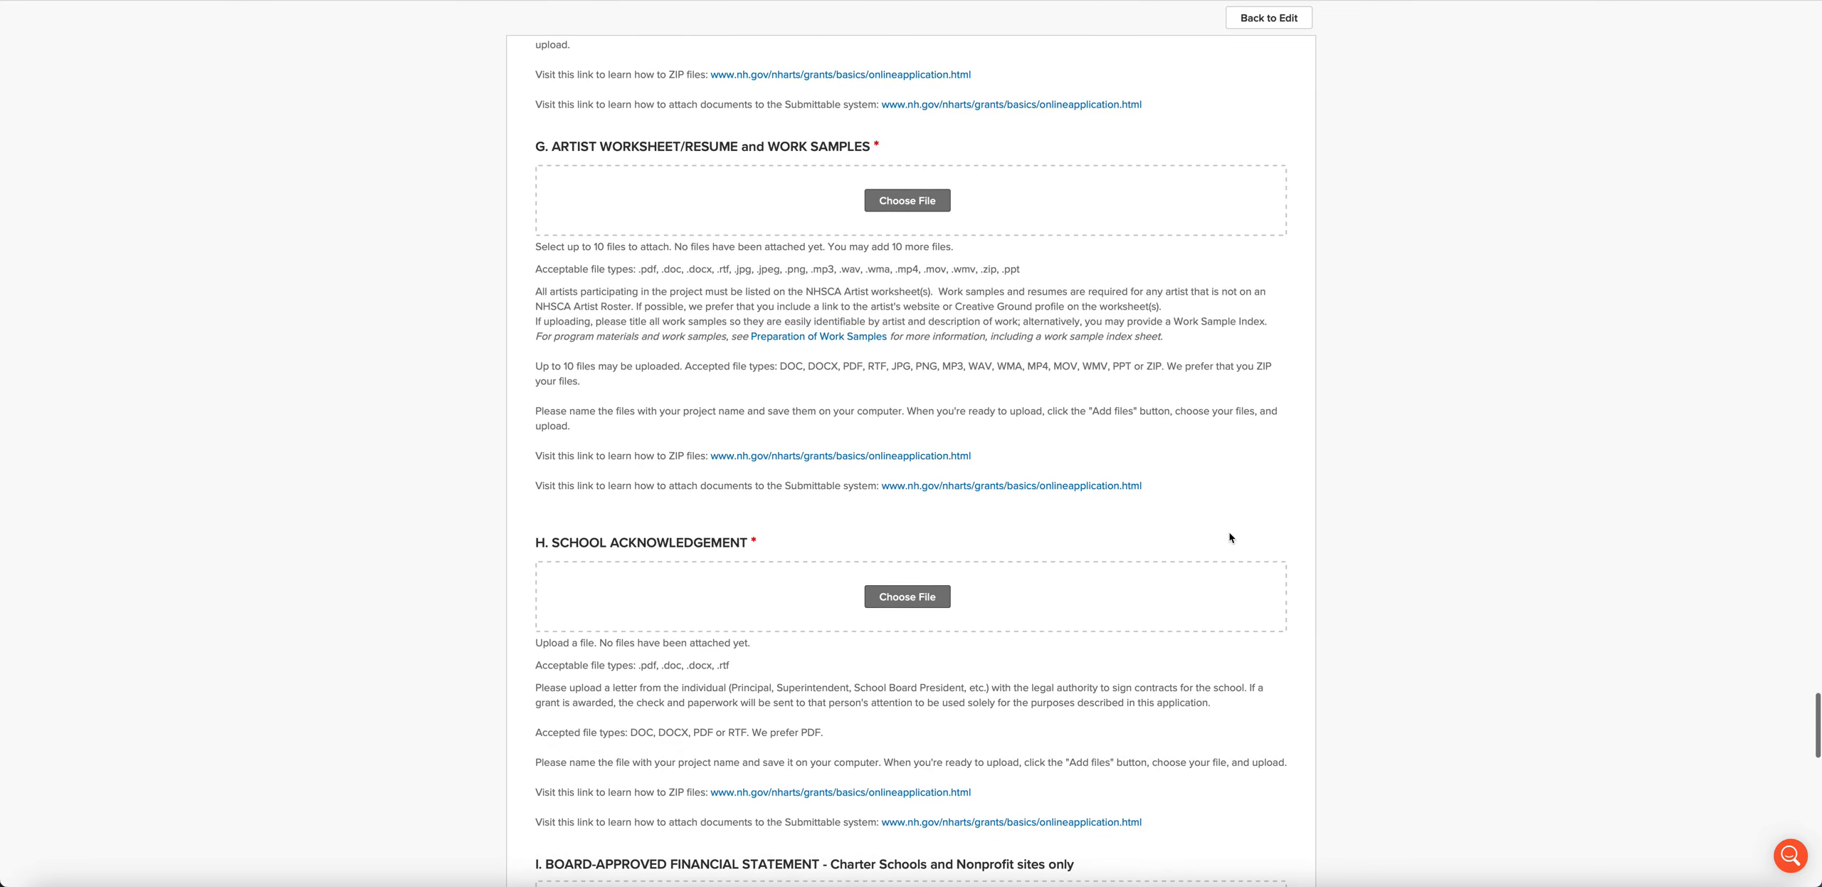
{"action": "scroll", "scroll_direction": "down", "scroll_amount": 3}
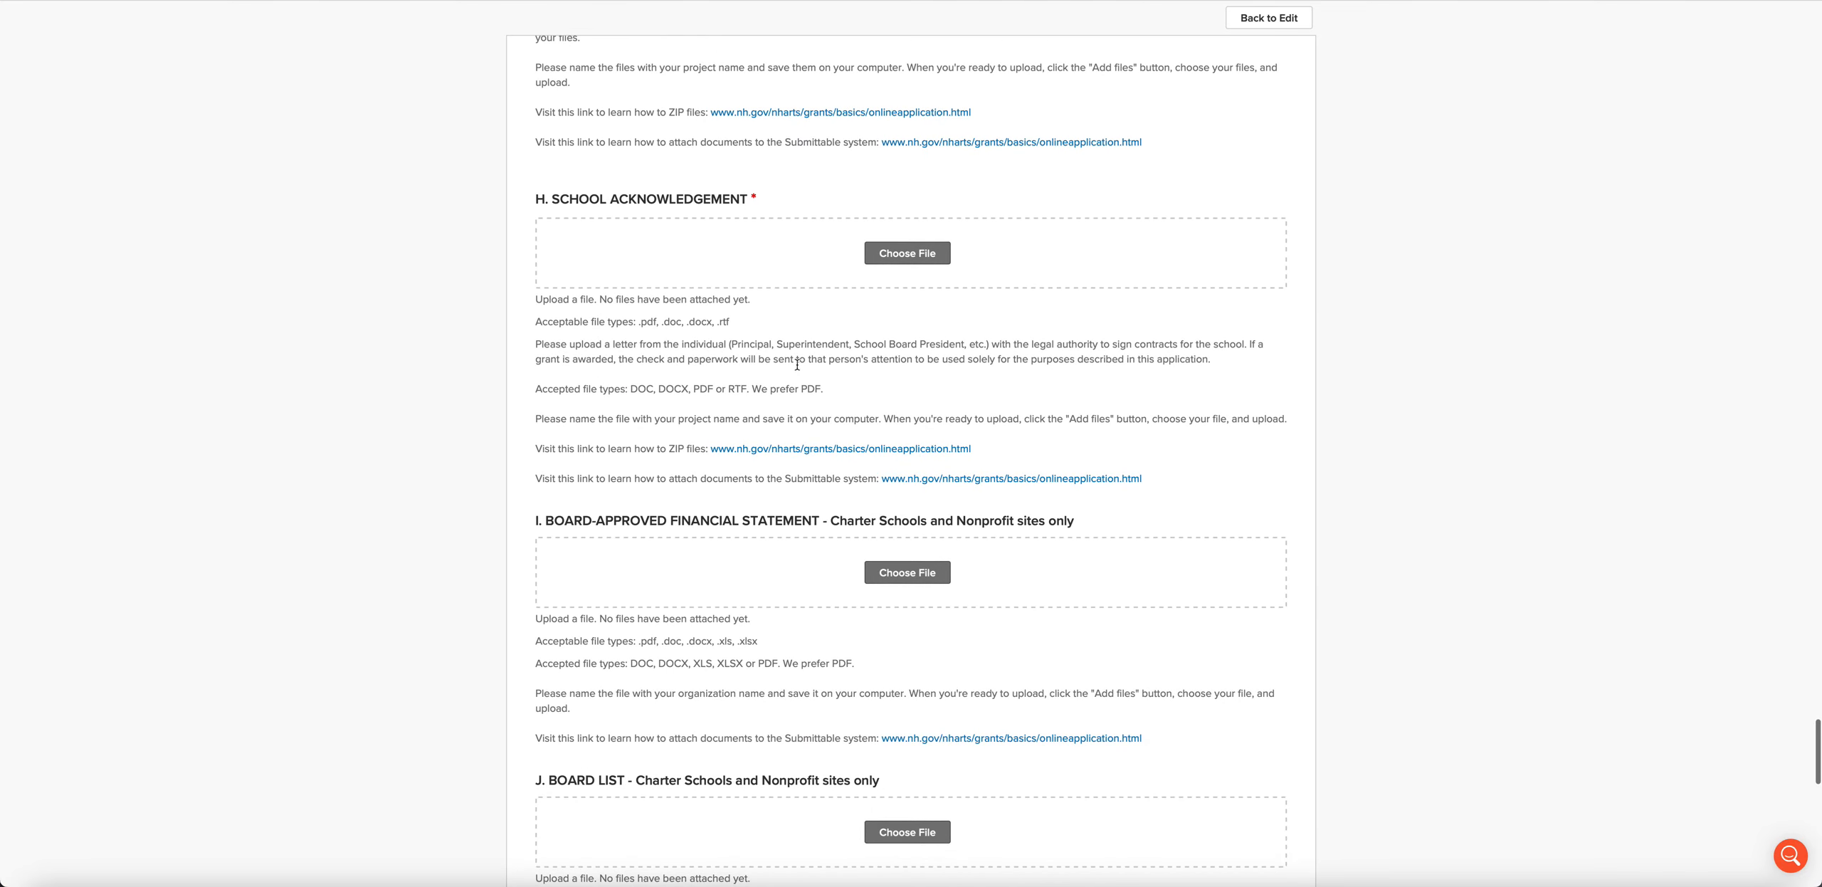
{"action": "mouse_move", "coordinate": [798, 364]}
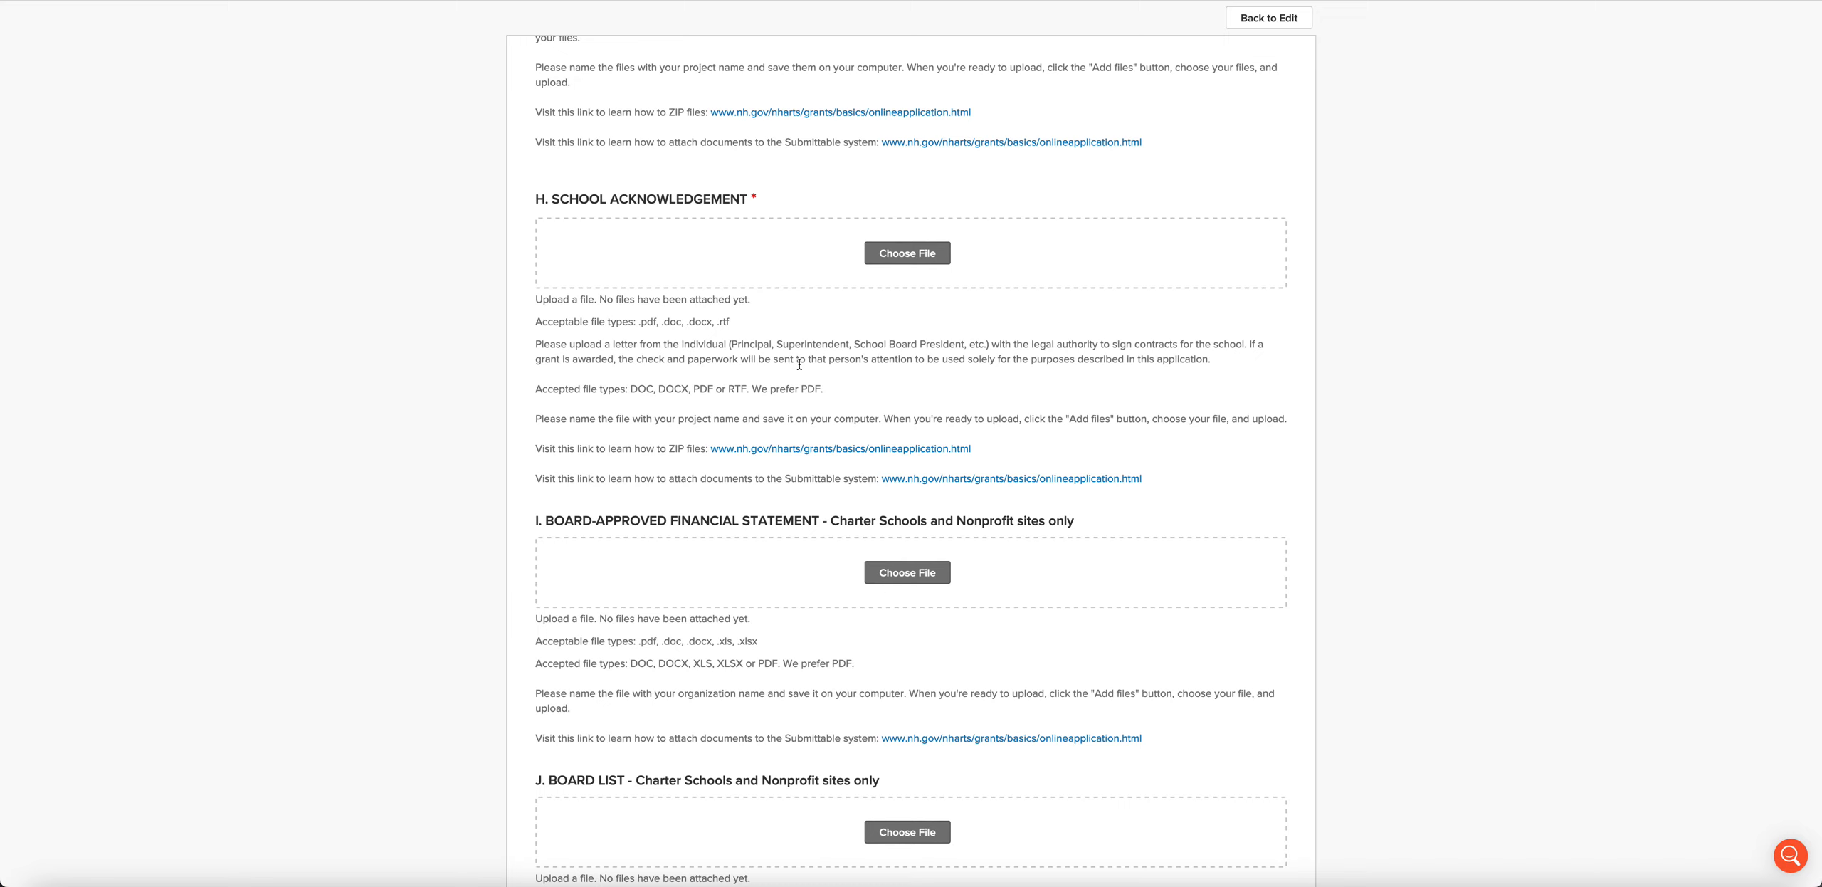
{"action": "scroll", "scroll_direction": "down", "scroll_amount": 3}
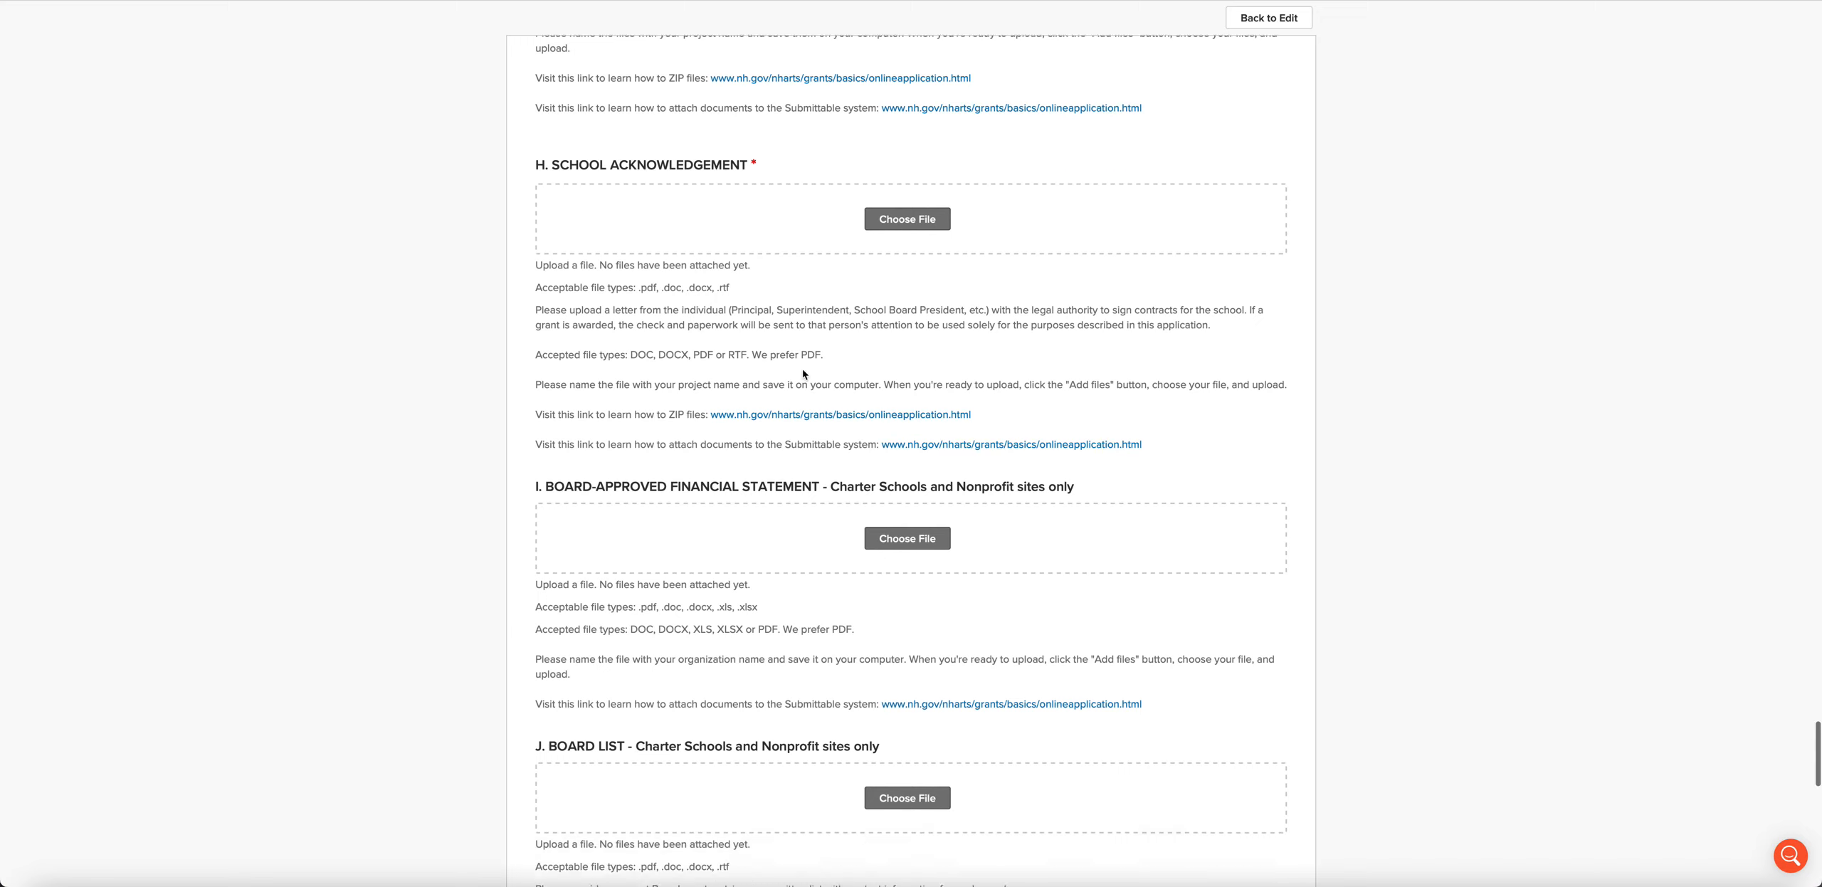
{"action": "scroll", "scroll_direction": "down", "scroll_amount": 3}
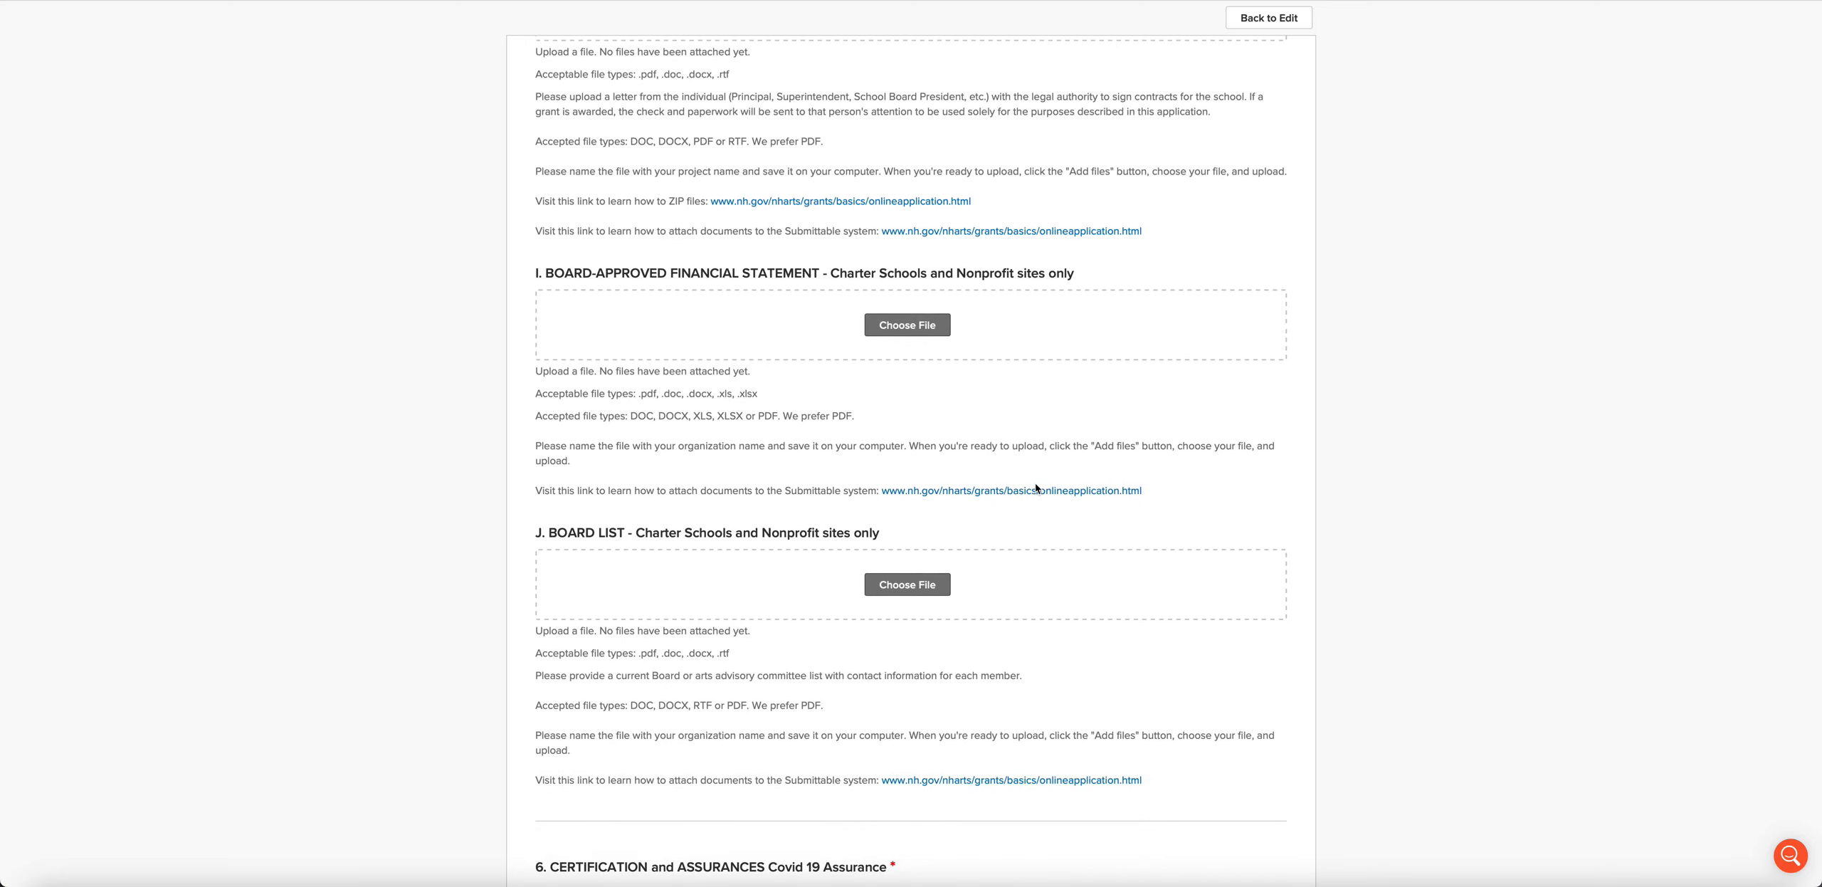
{"action": "mouse_move", "coordinate": [831, 474]}
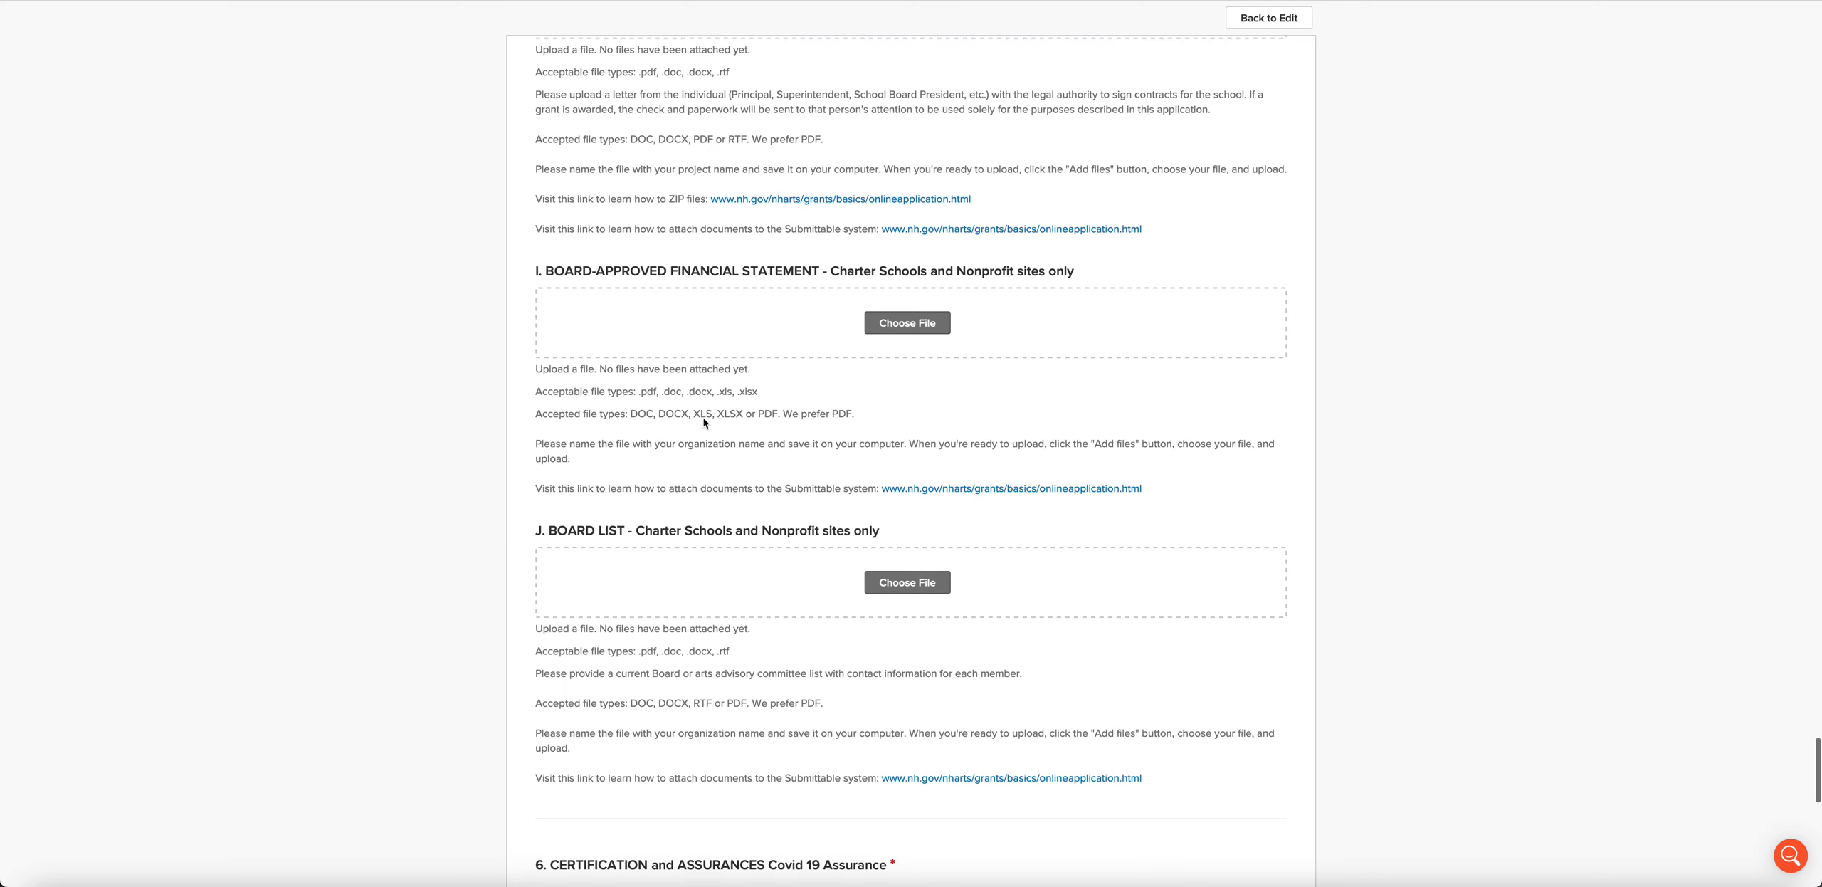
Step: Scroll through Covid 19, NHSCA/NEA Crediting and Contractor assurances to the Certification text
{"action": "scroll", "scroll_direction": "down", "scroll_amount": 3}
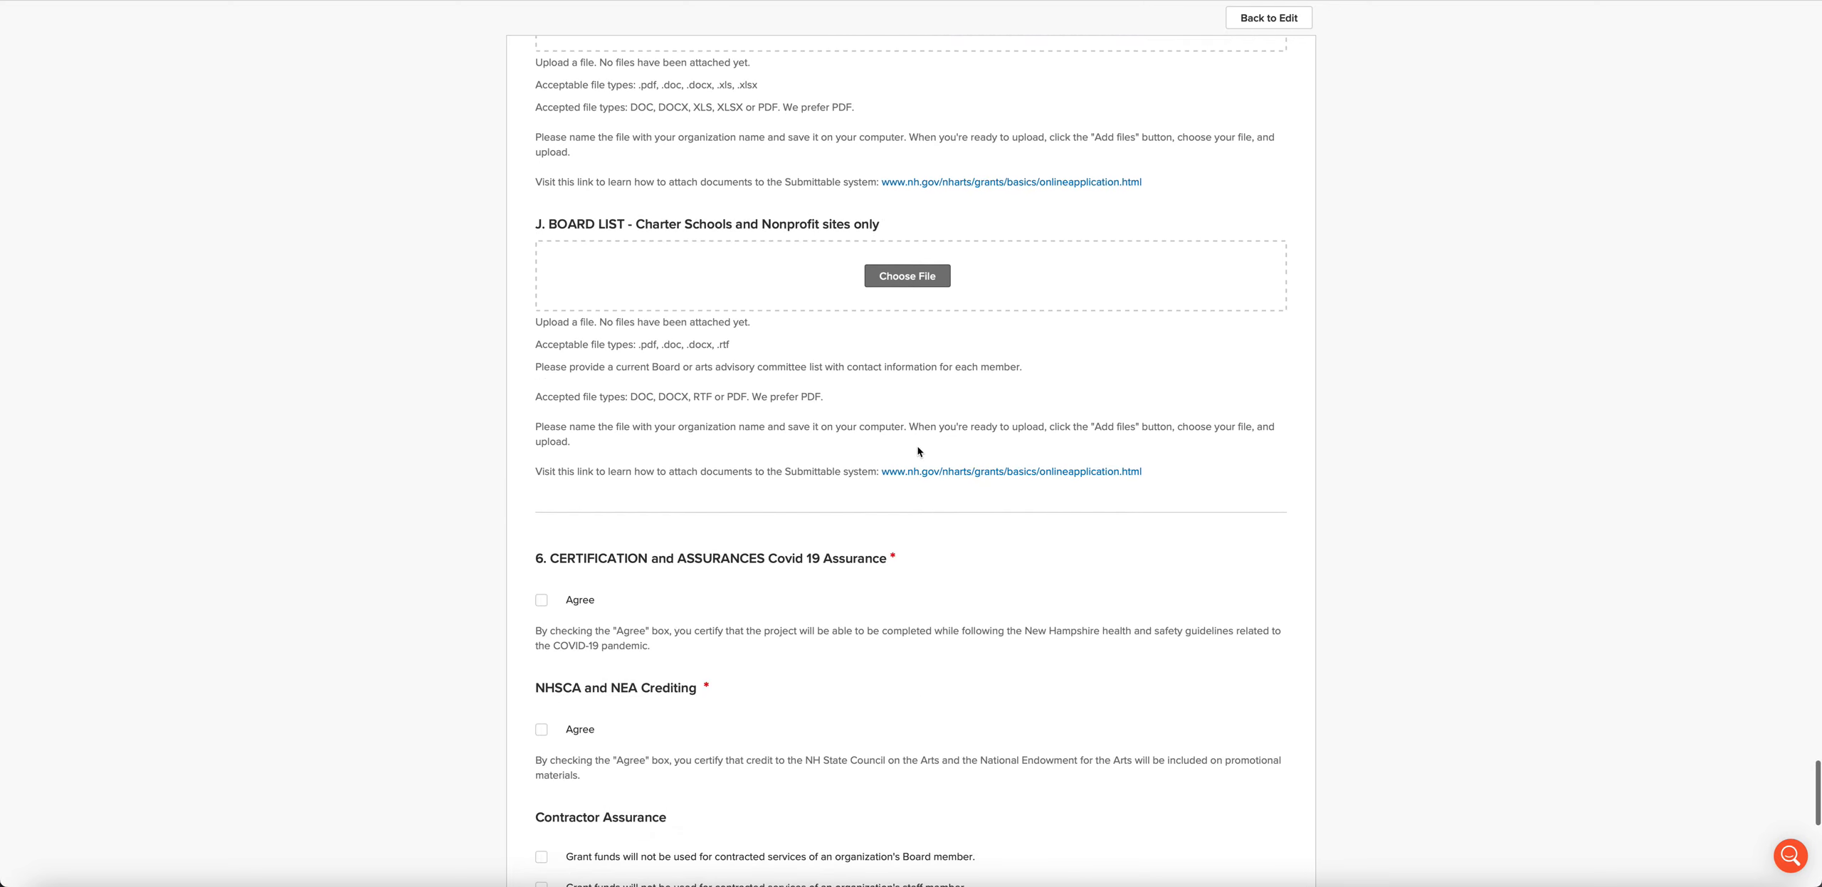
{"action": "scroll", "scroll_direction": "down", "scroll_amount": 3}
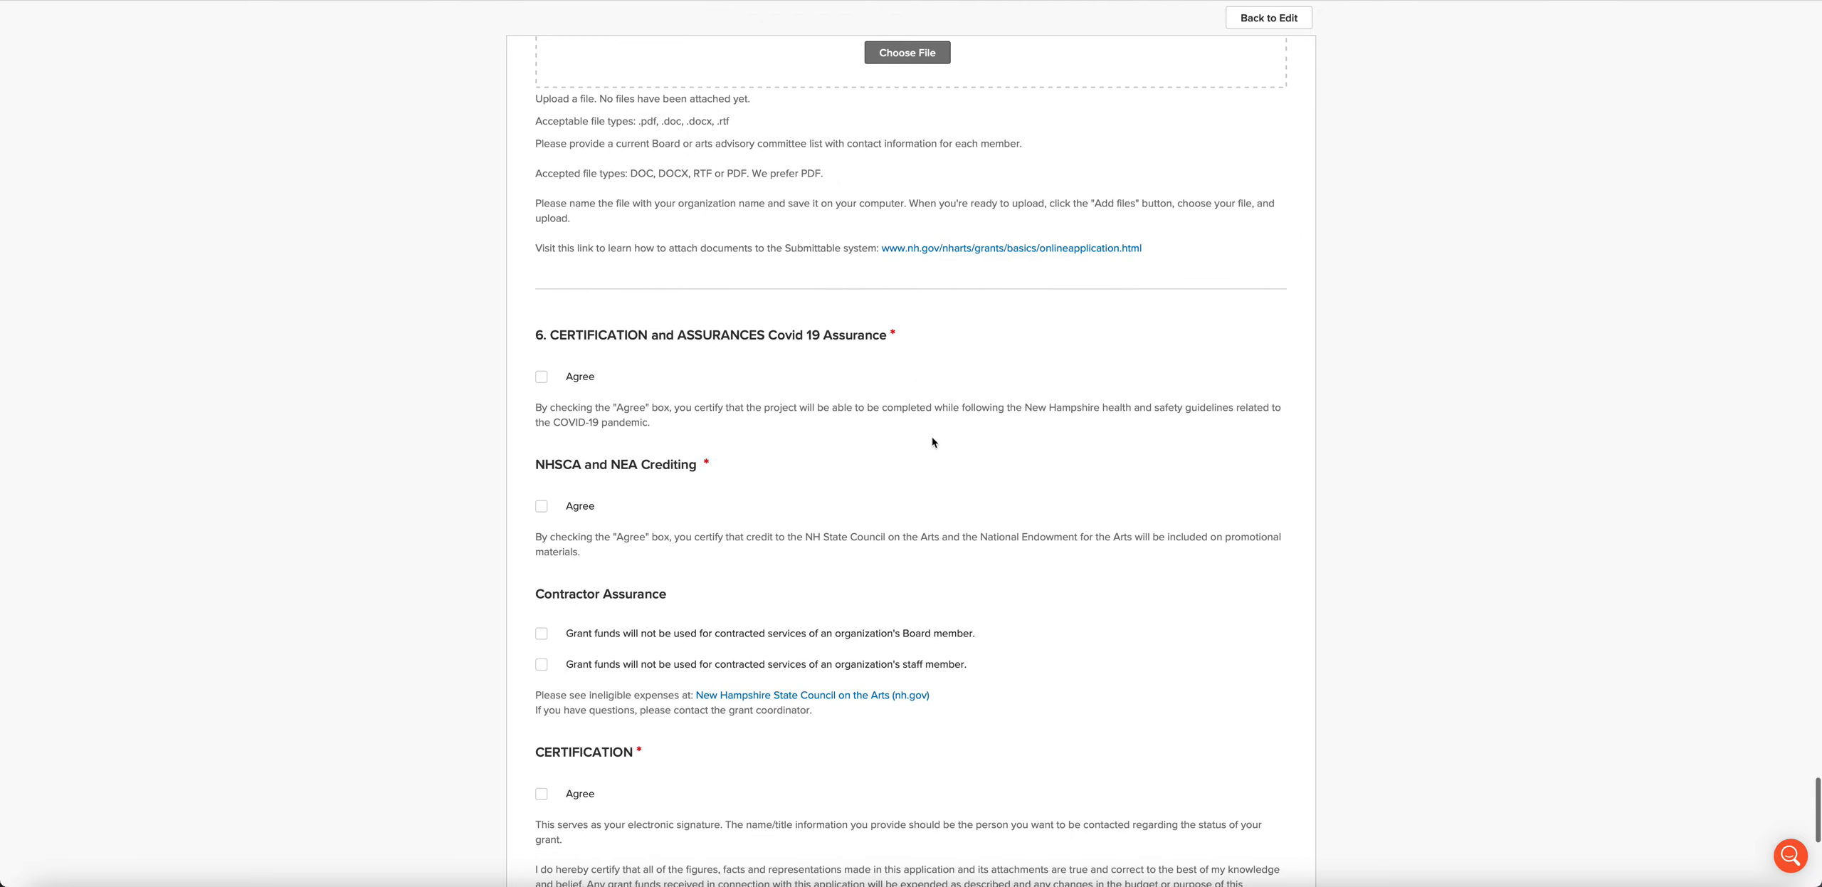
{"action": "mouse_move", "coordinate": [814, 472]}
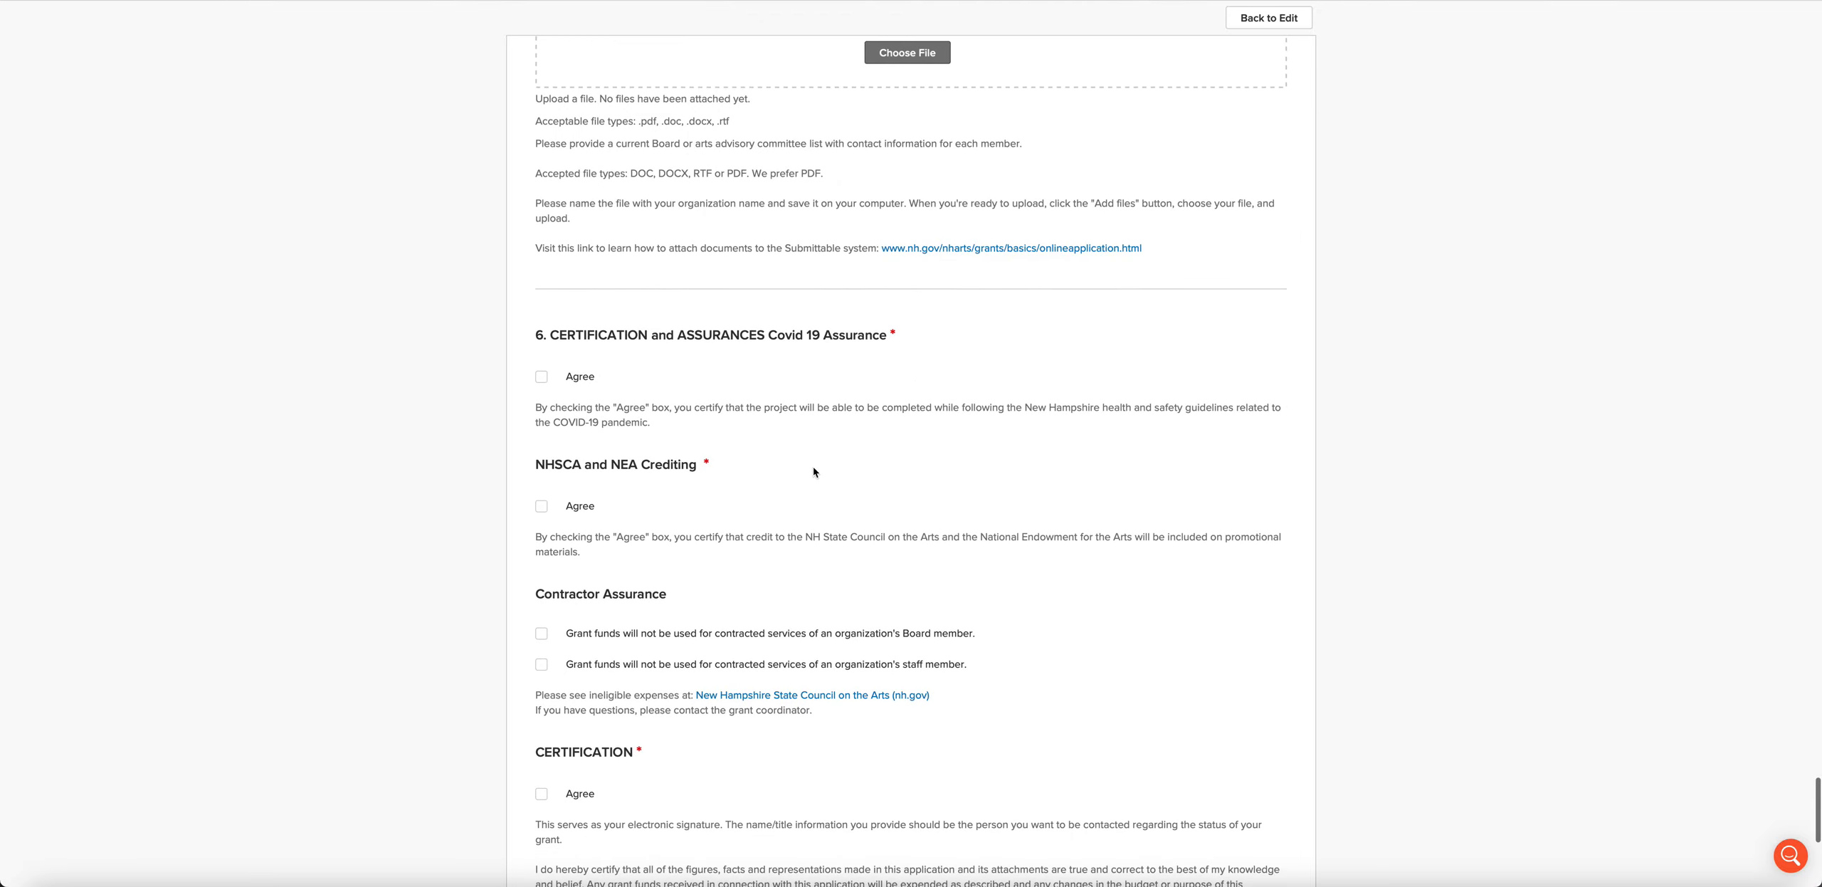
{"action": "scroll", "scroll_direction": "down", "scroll_amount": 3}
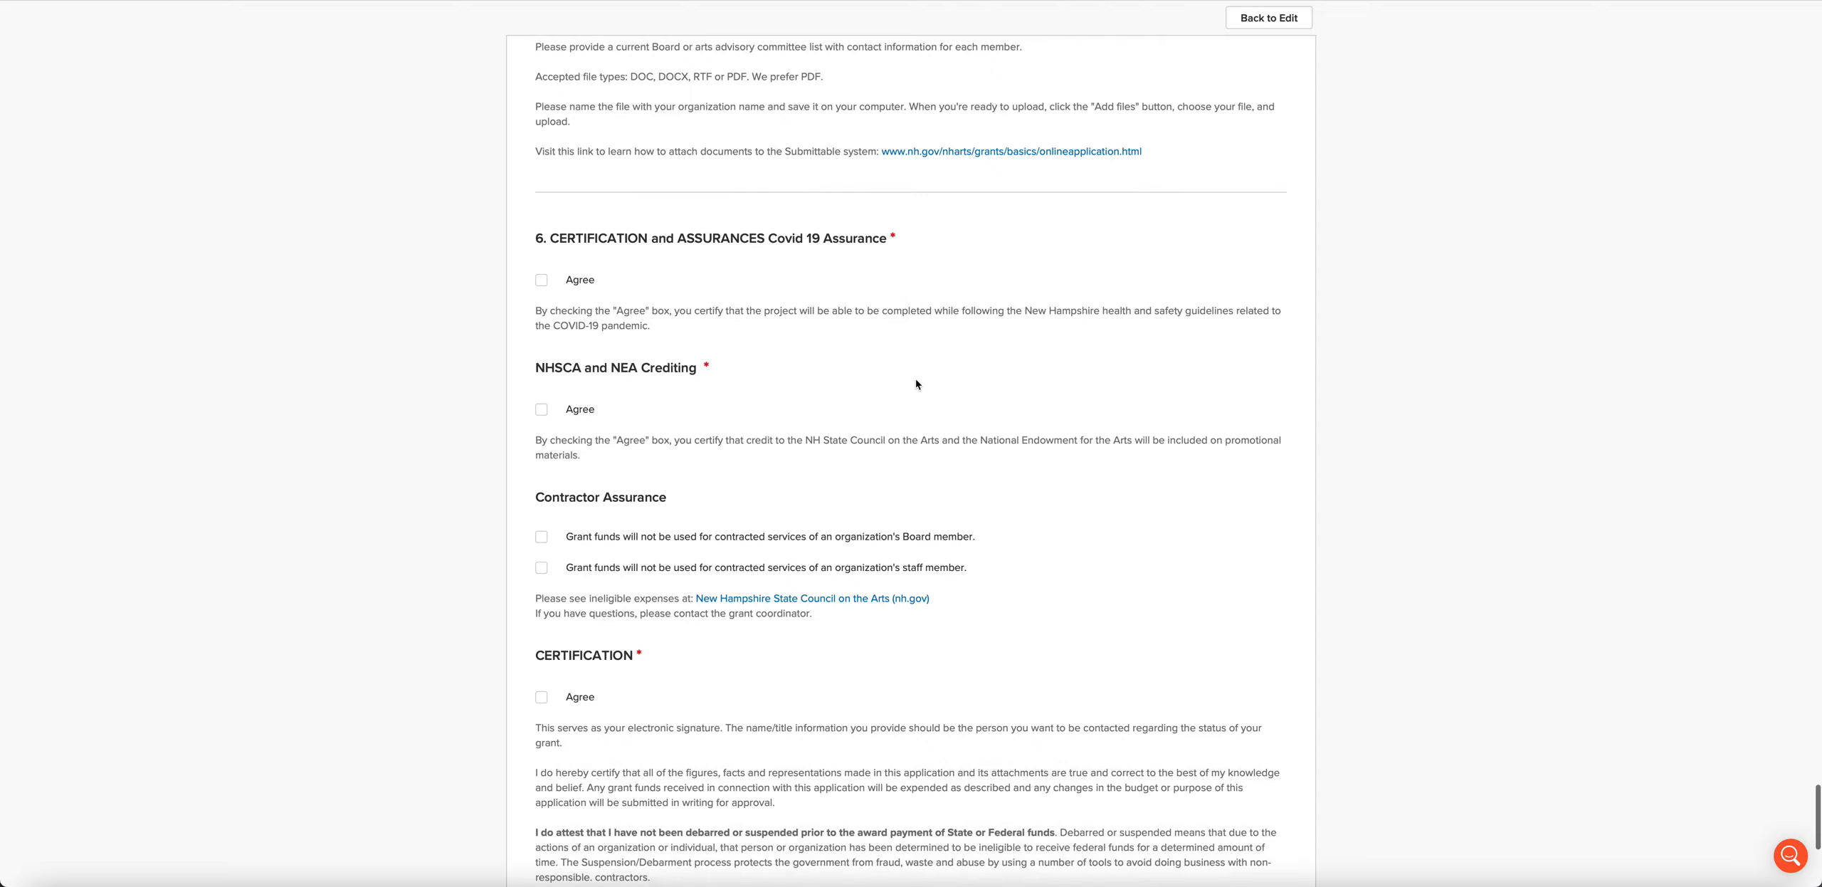
{"action": "scroll", "scroll_direction": "down", "scroll_amount": 3}
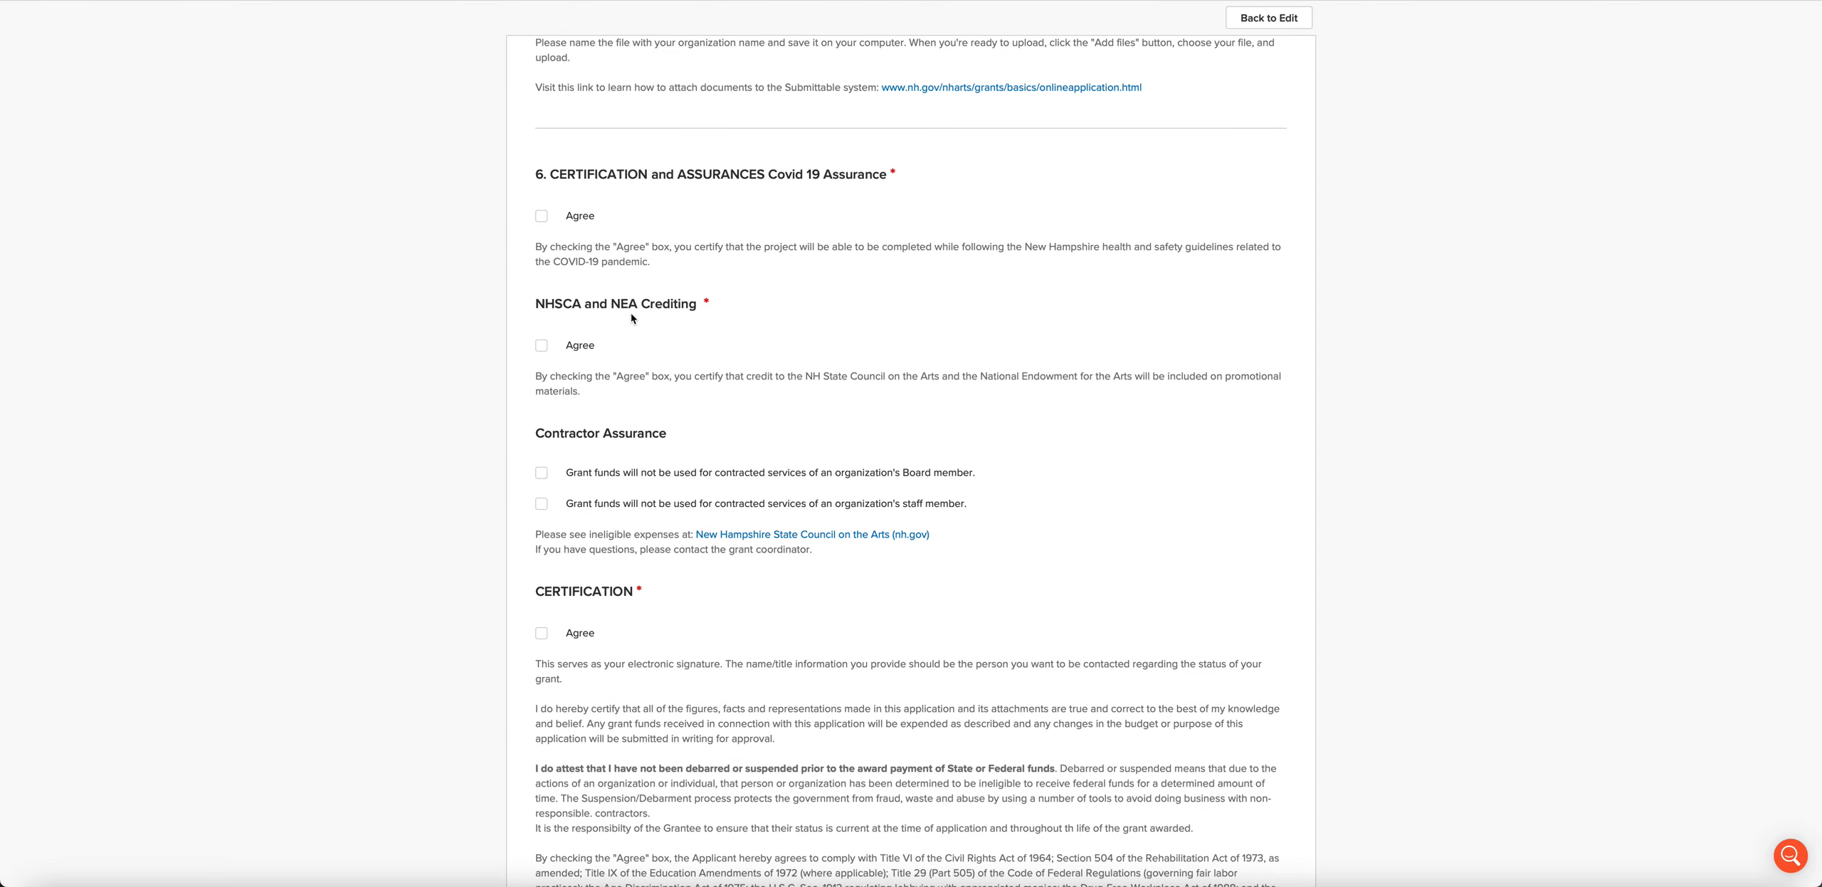
{"action": "scroll", "scroll_direction": "down", "scroll_amount": 3}
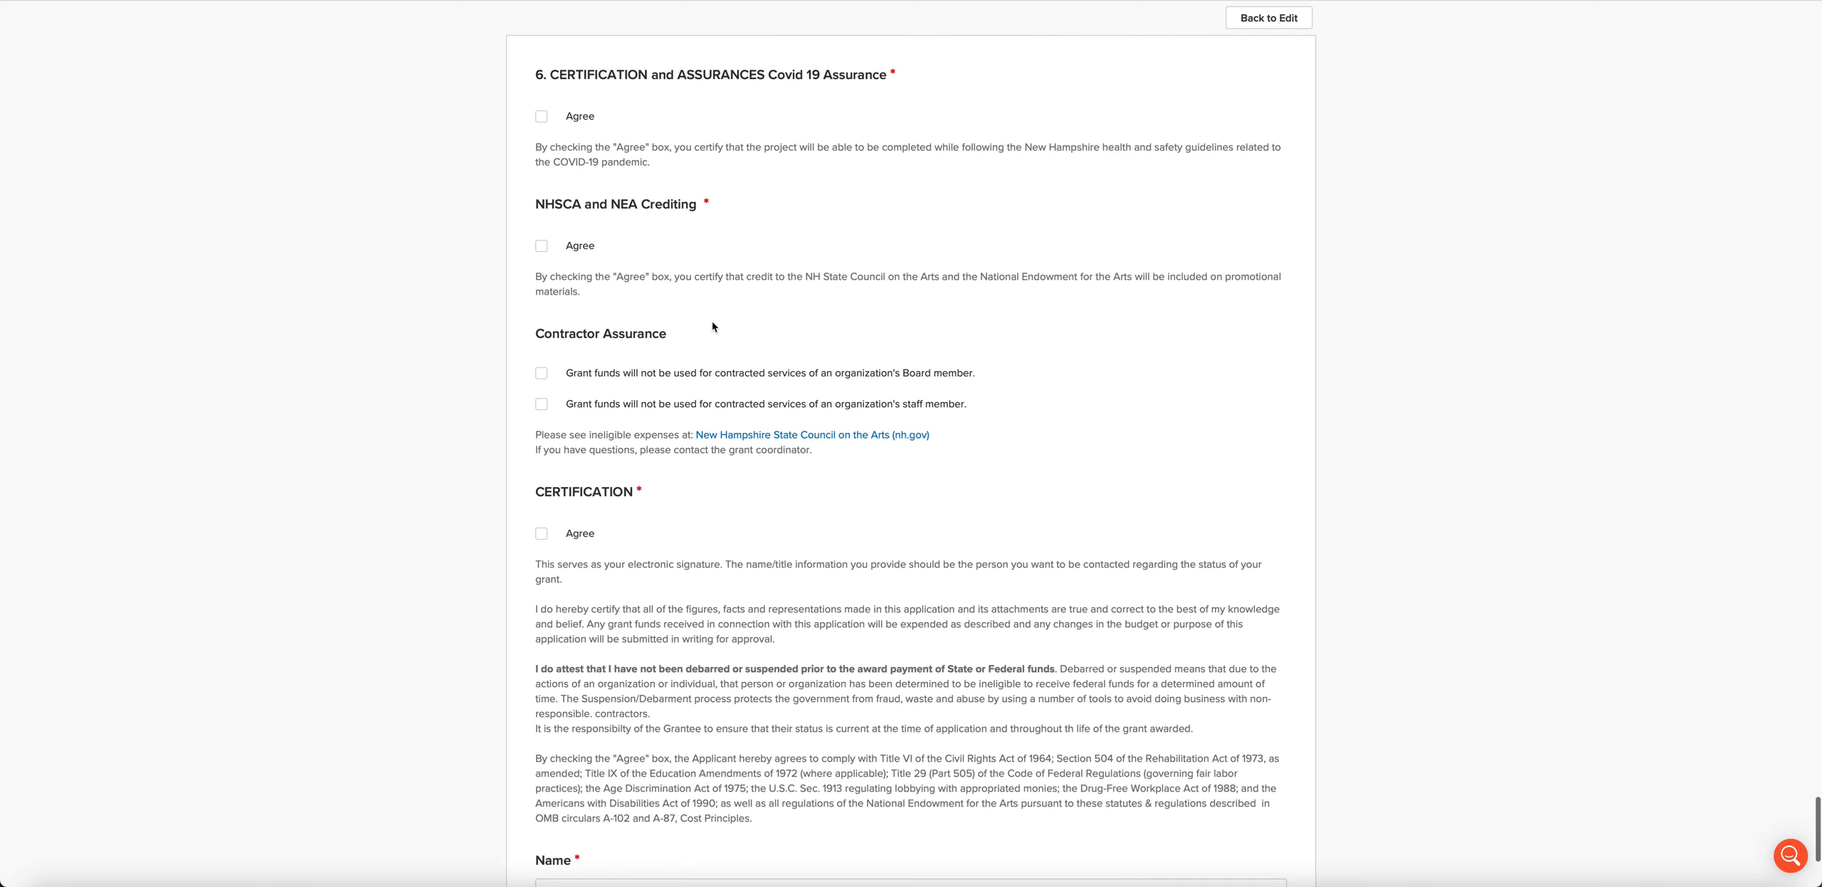
{"action": "scroll", "scroll_direction": "down", "scroll_amount": 3}
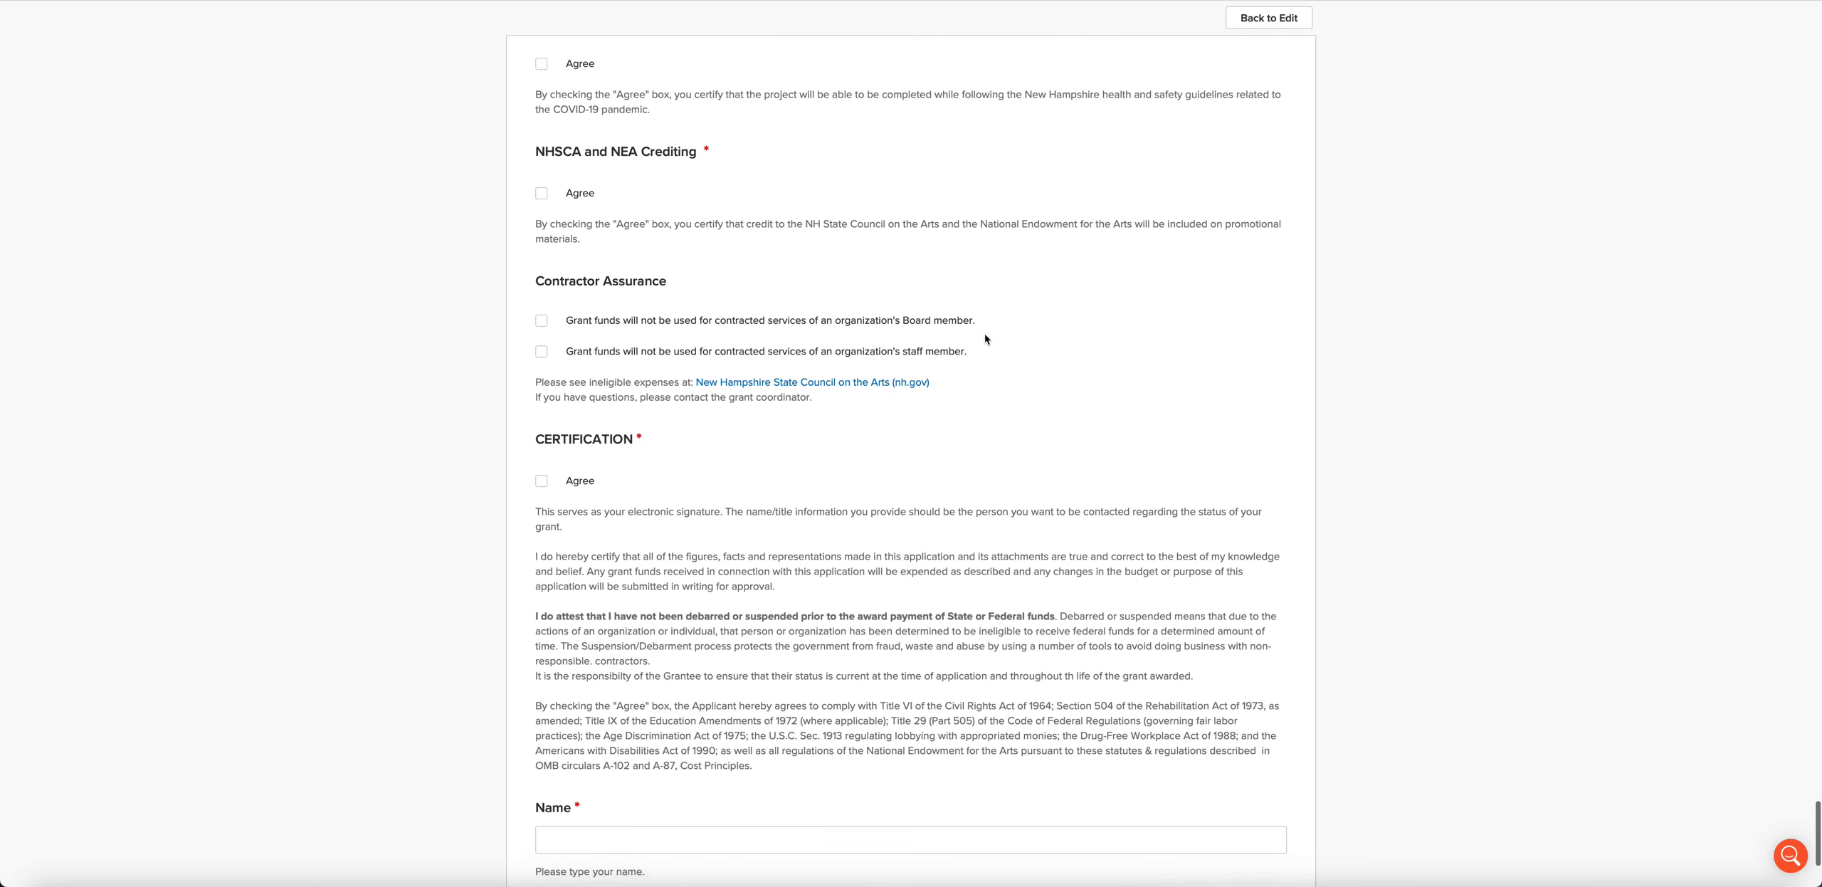
Step: Scroll to the Title field and the Save Draft / Submit Form buttons
{"action": "scroll", "scroll_direction": "down", "scroll_amount": 3}
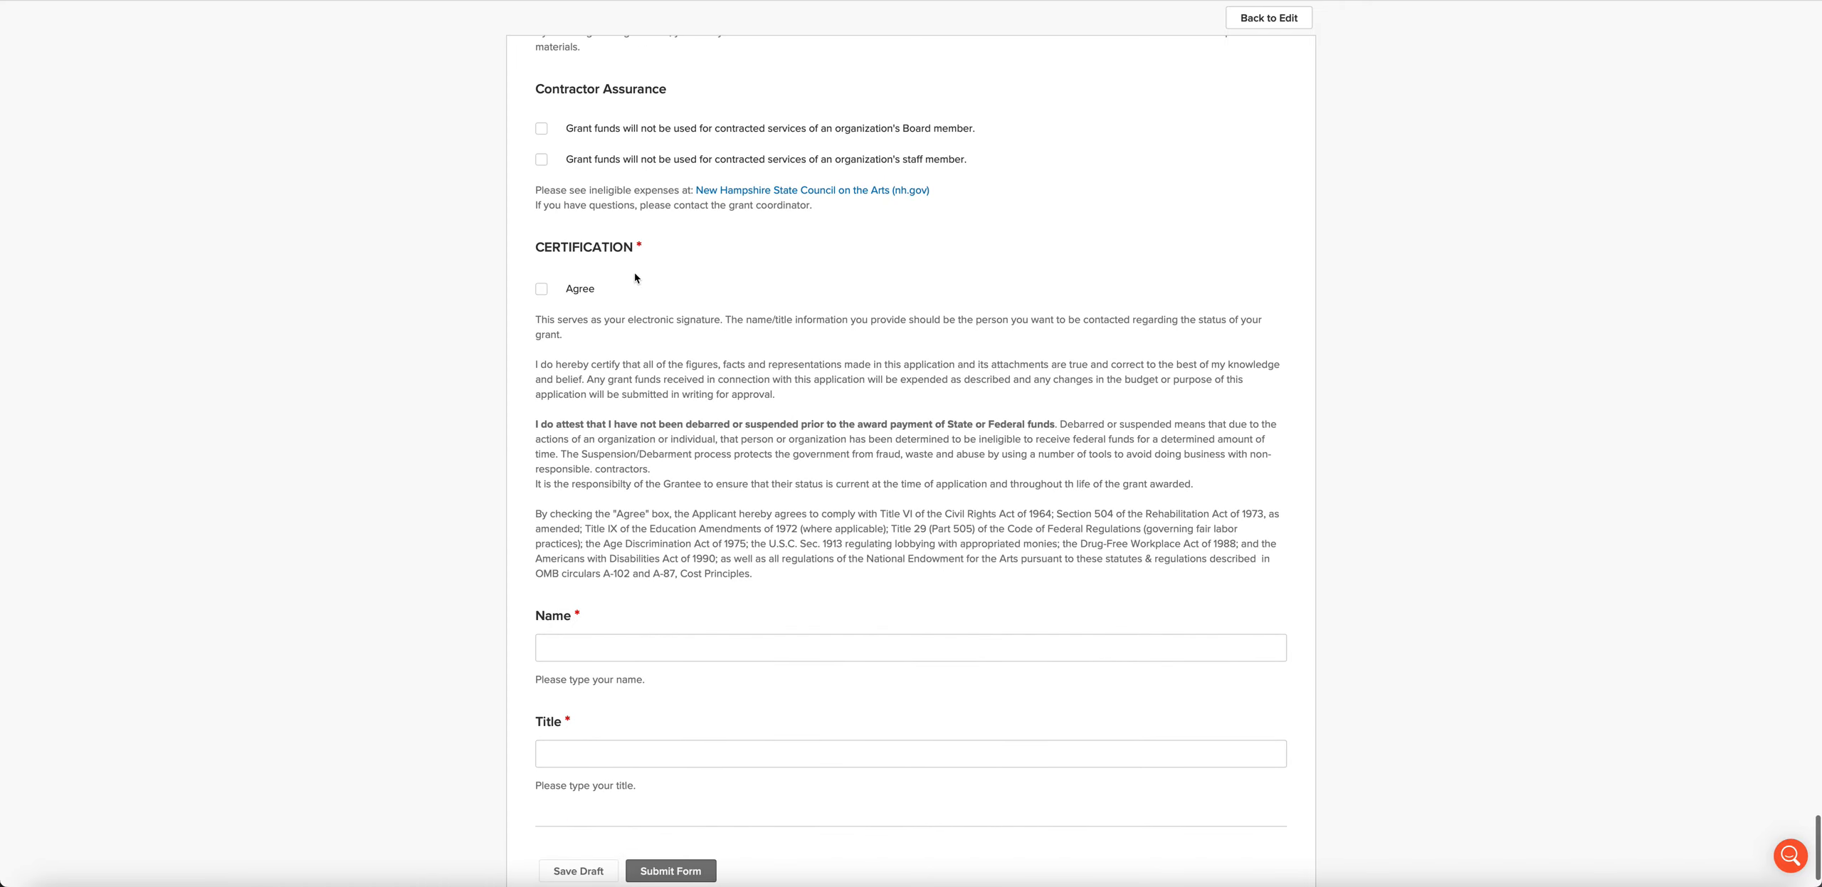
{"action": "mouse_move", "coordinate": [686, 381]}
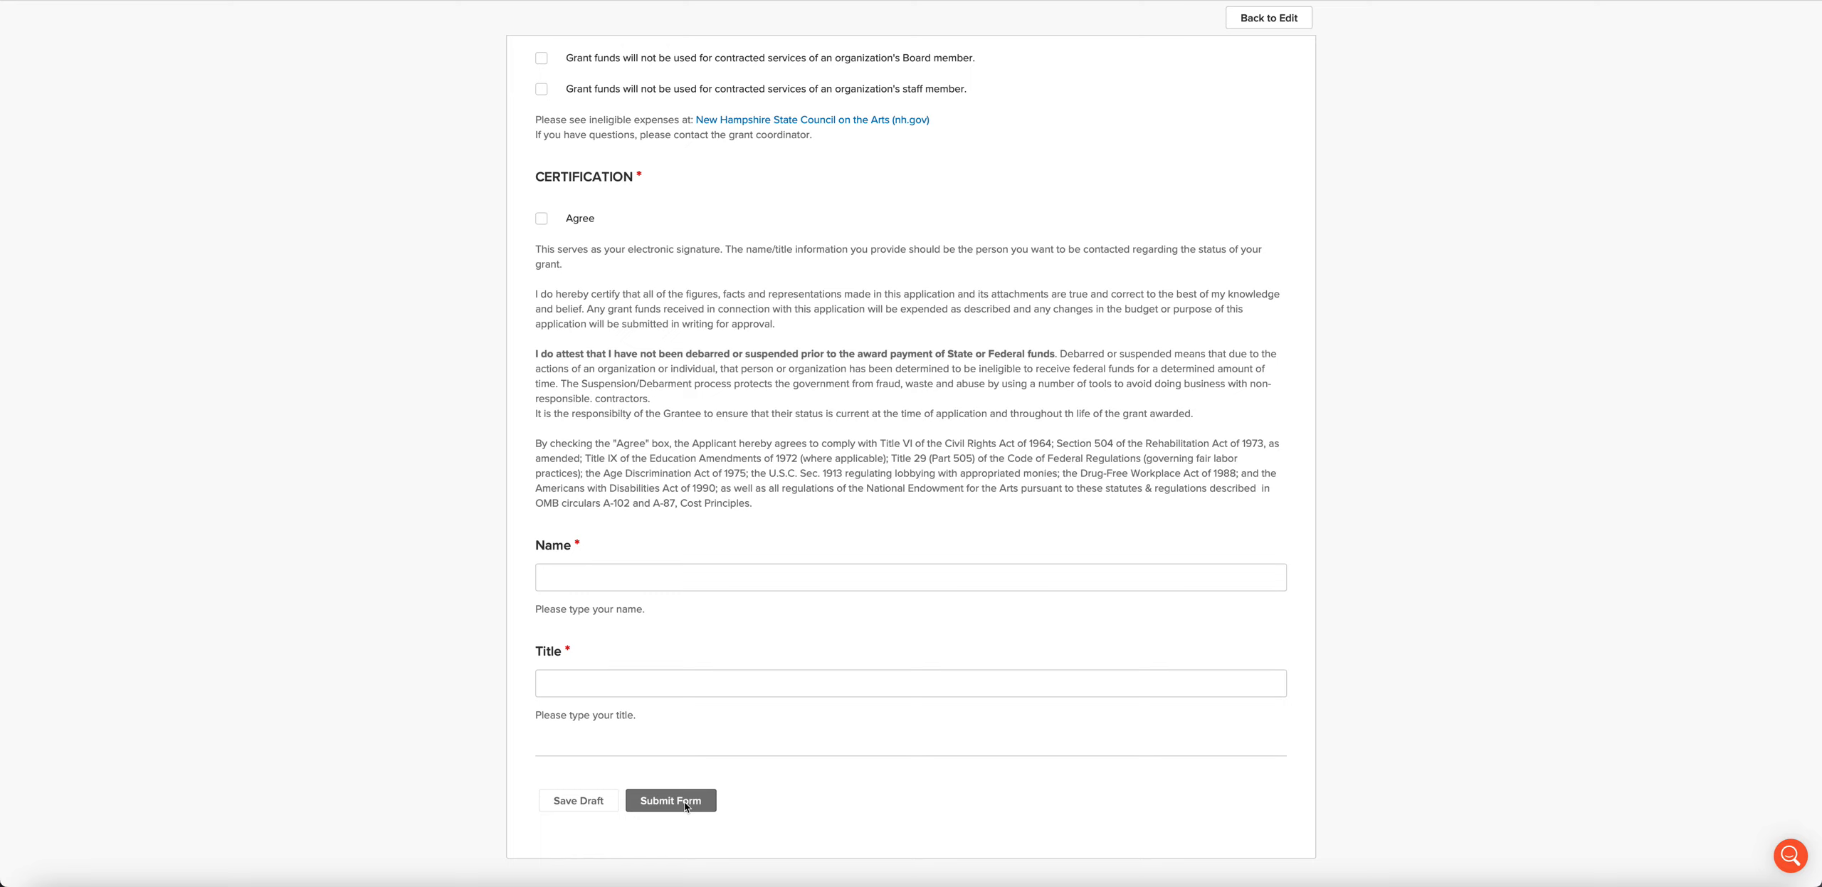
{"action": "mouse_move", "coordinate": [581, 549]}
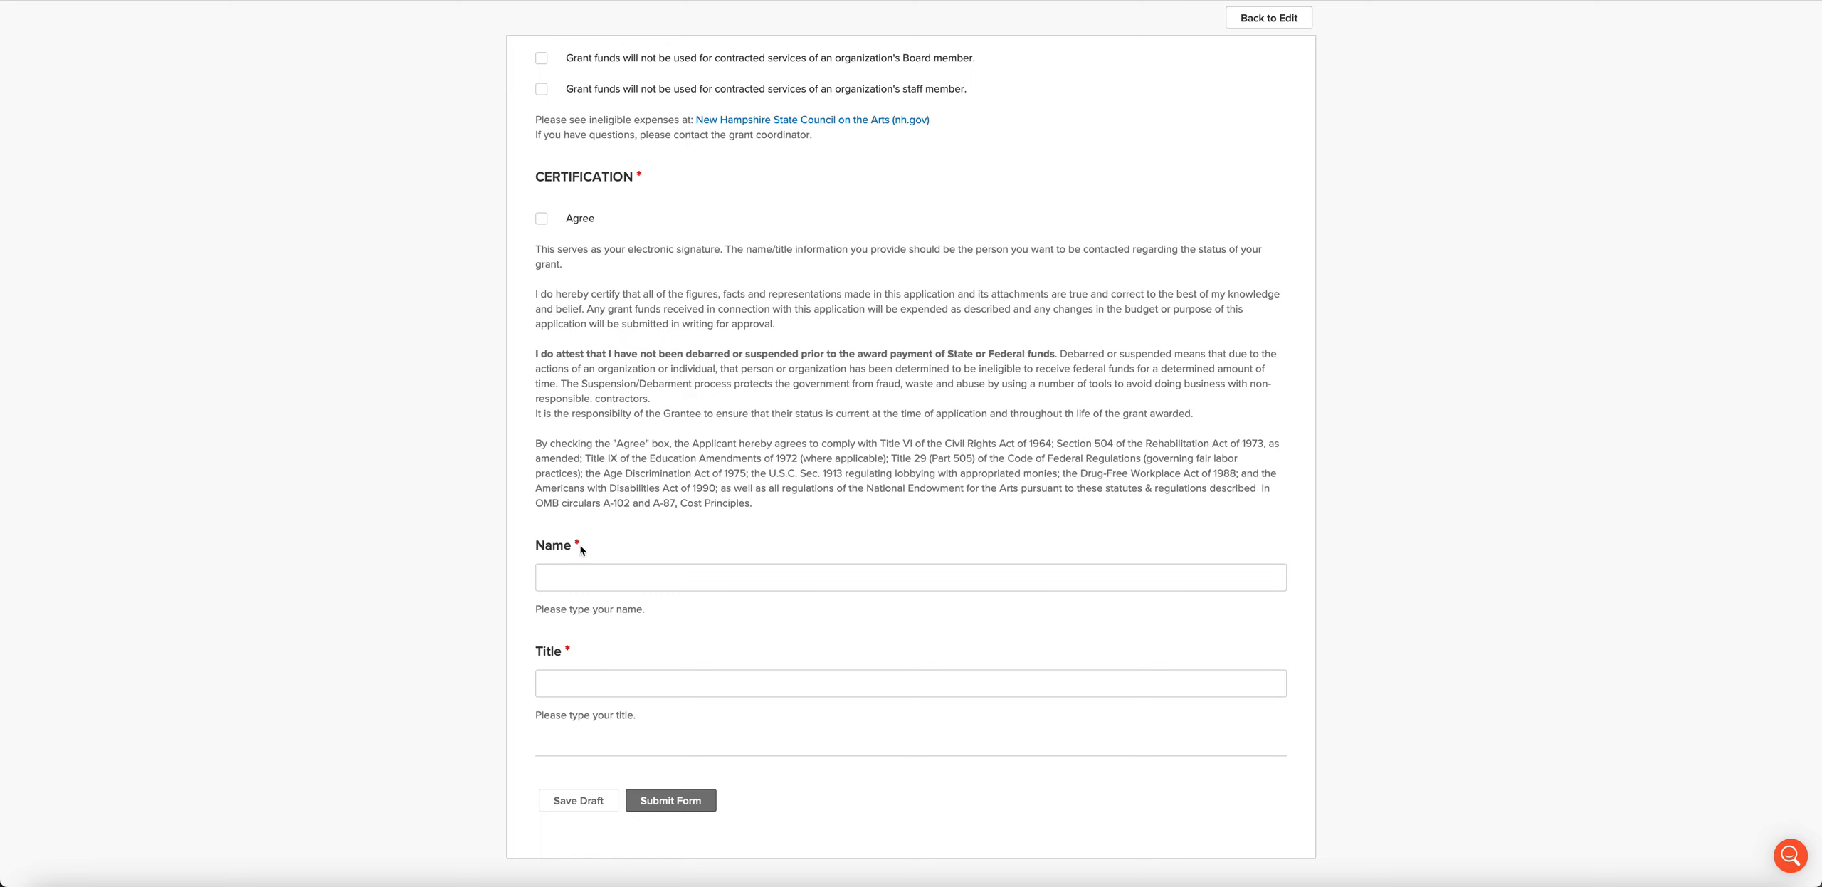
{"action": "mouse_move", "coordinate": [920, 631]}
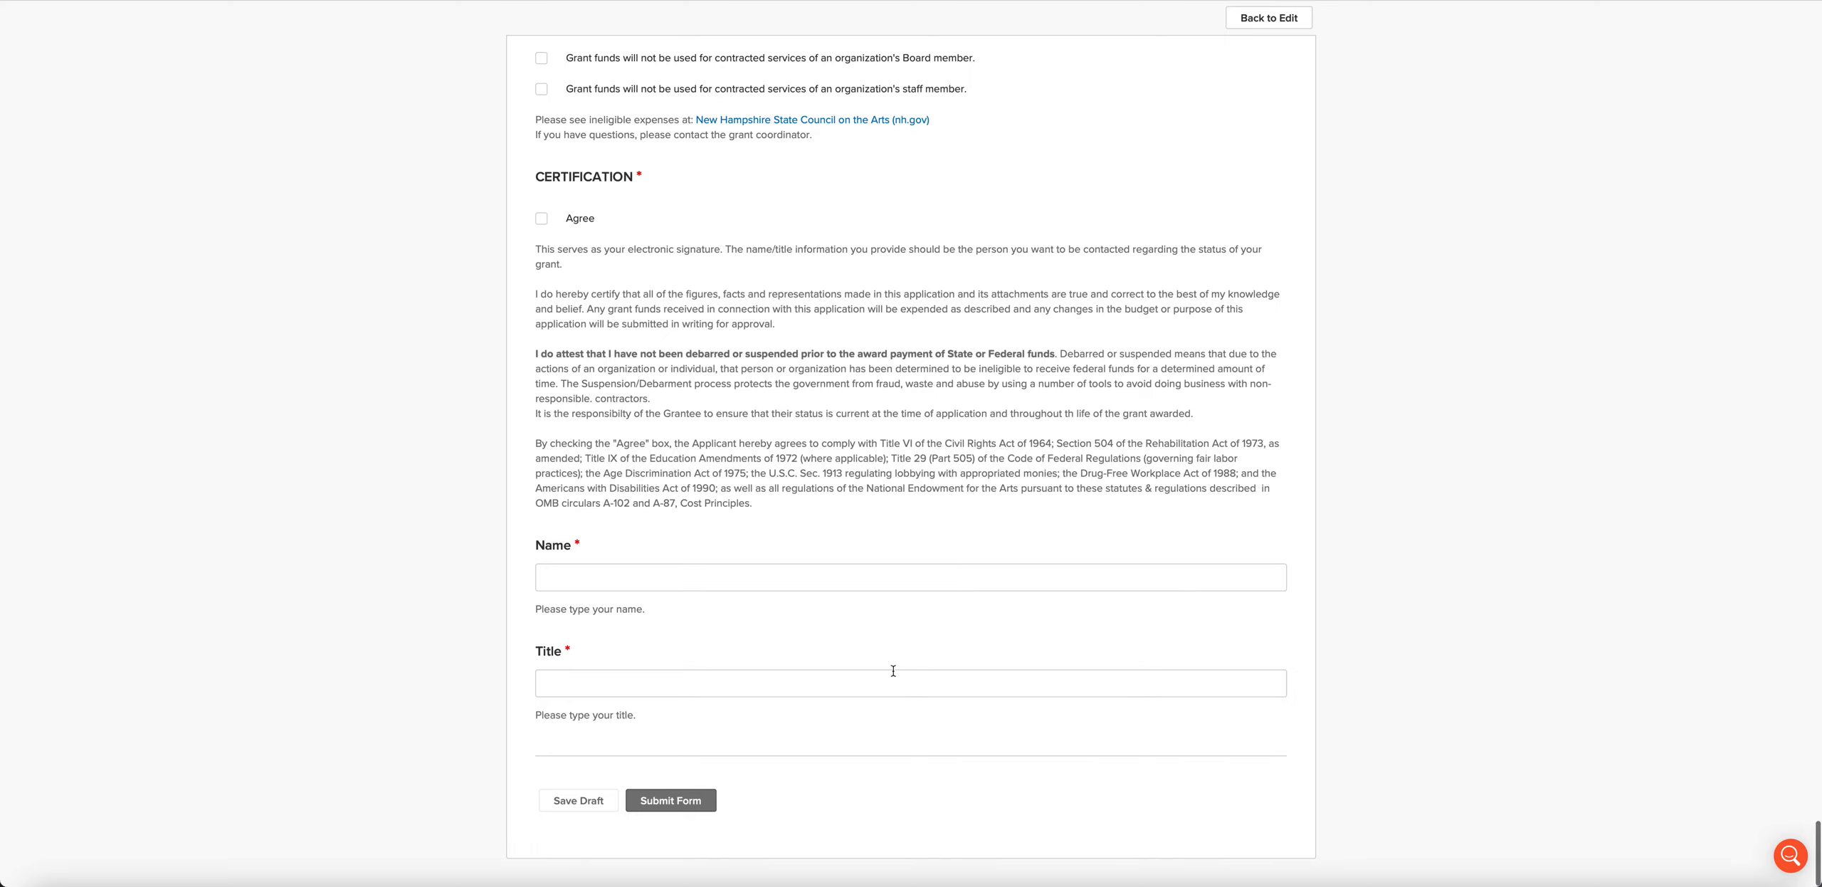
{"action": "mouse_move", "coordinate": [891, 719]}
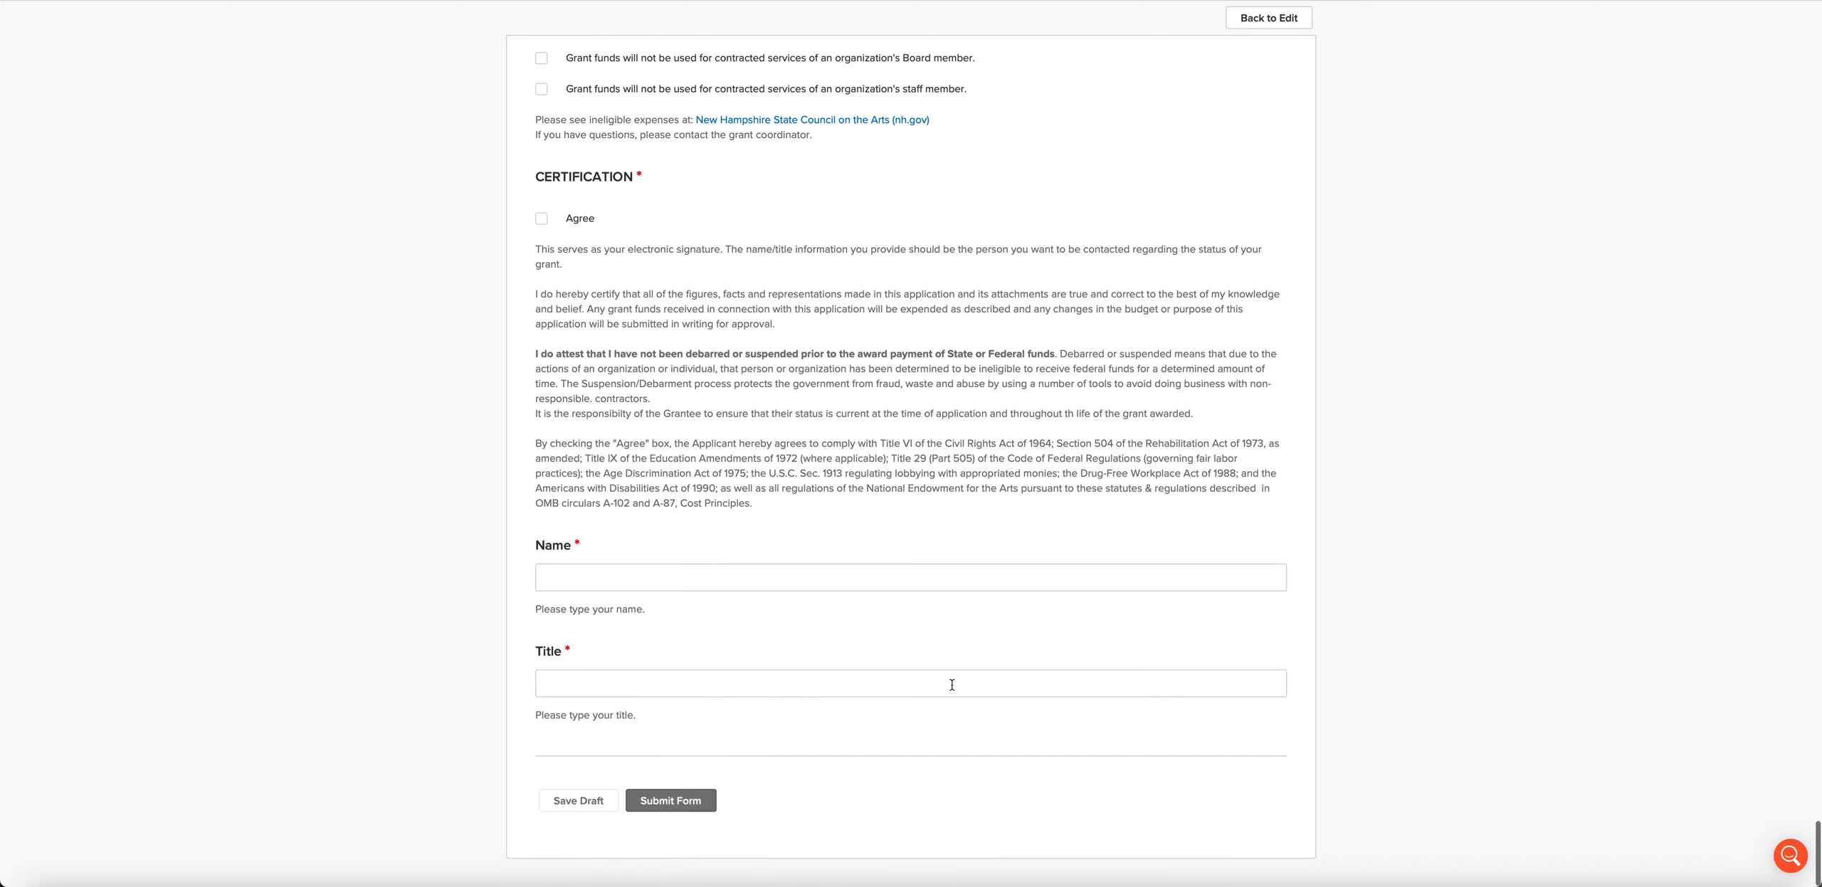
{"action": "mouse_move", "coordinate": [1063, 765]}
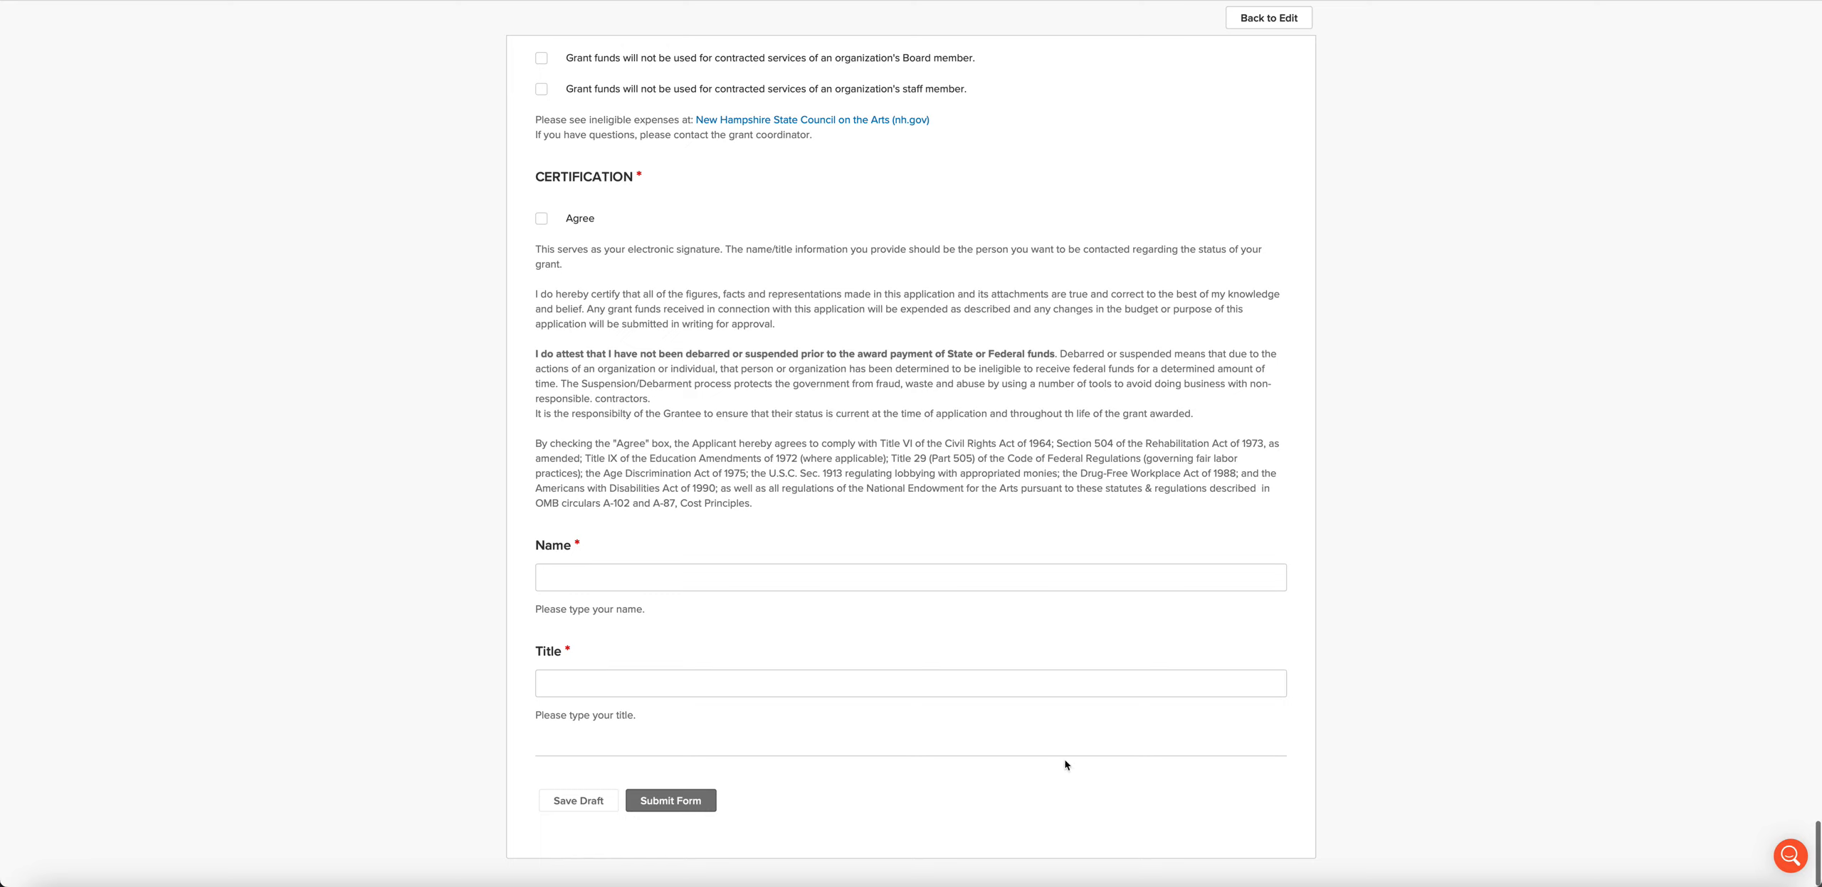
{"action": "mouse_move", "coordinate": [542, 789]}
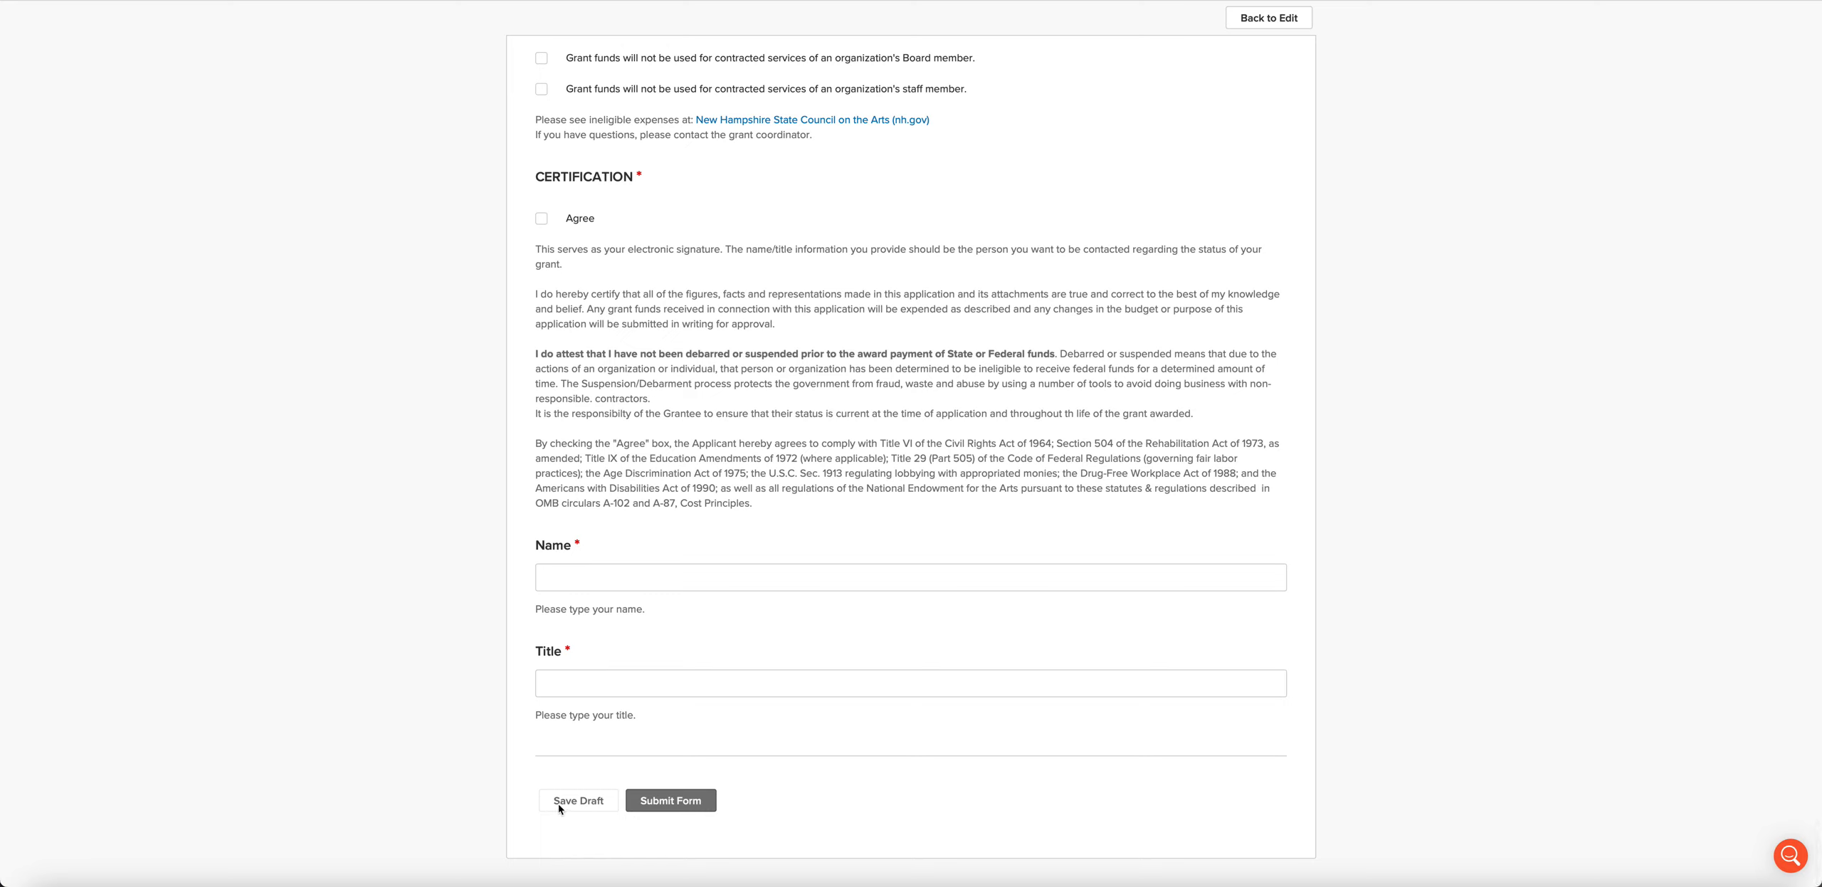
{"action": "mouse_move", "coordinate": [560, 816]}
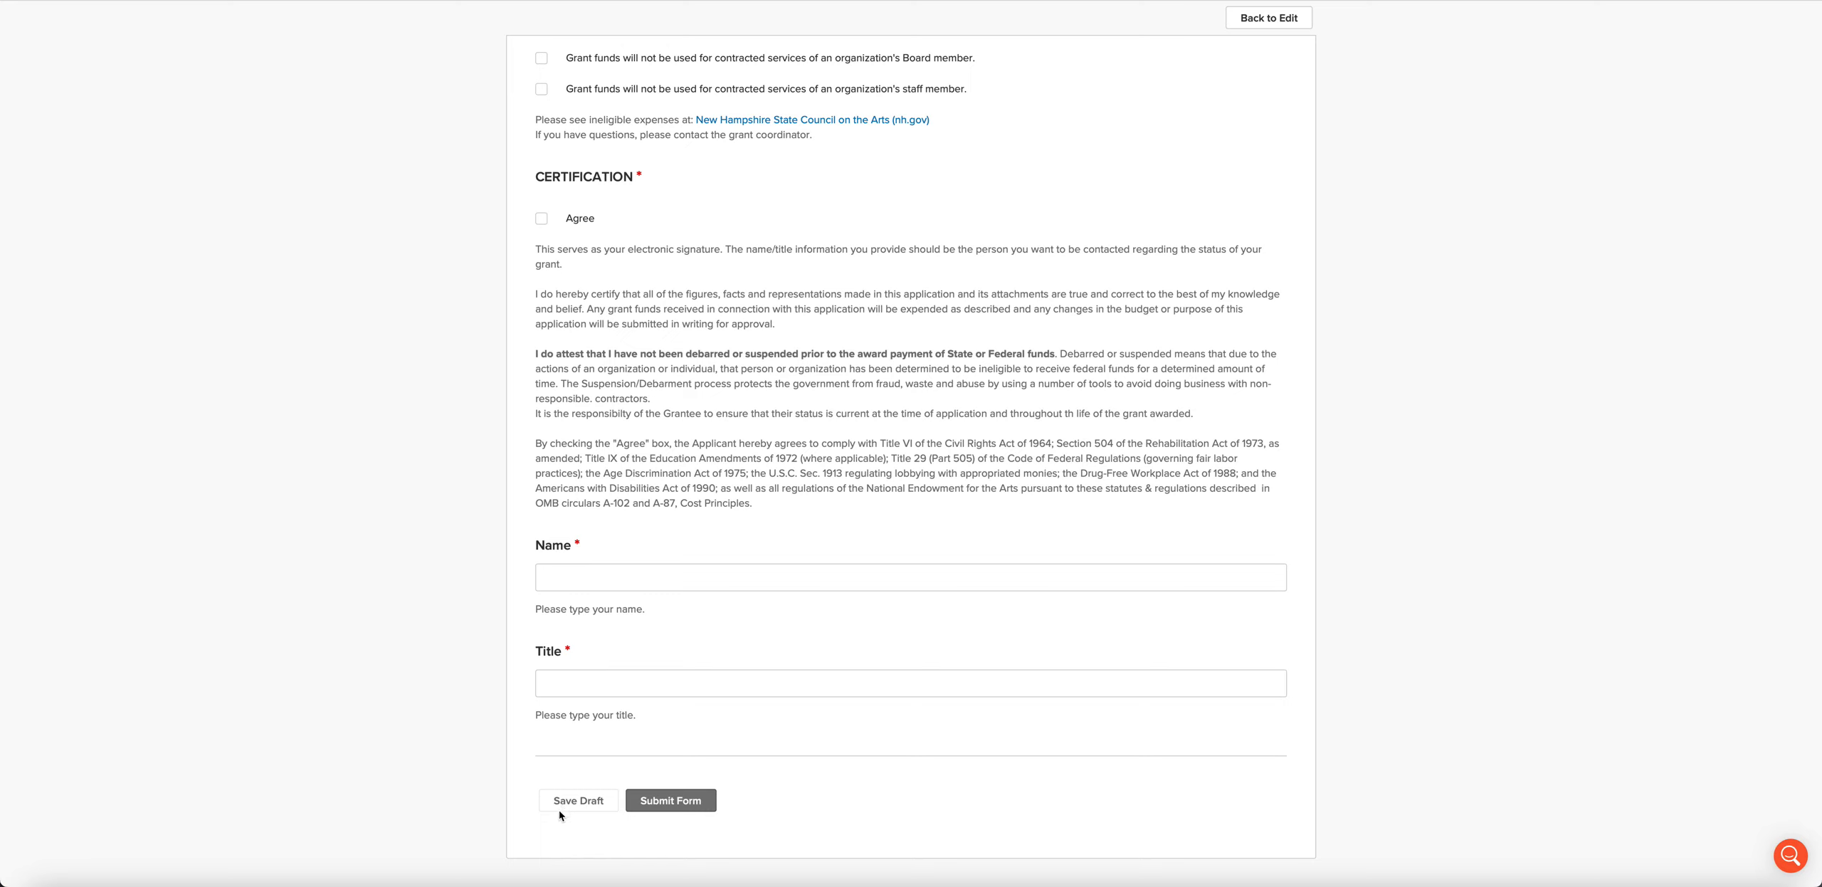
{"action": "mouse_move", "coordinate": [1150, 683]}
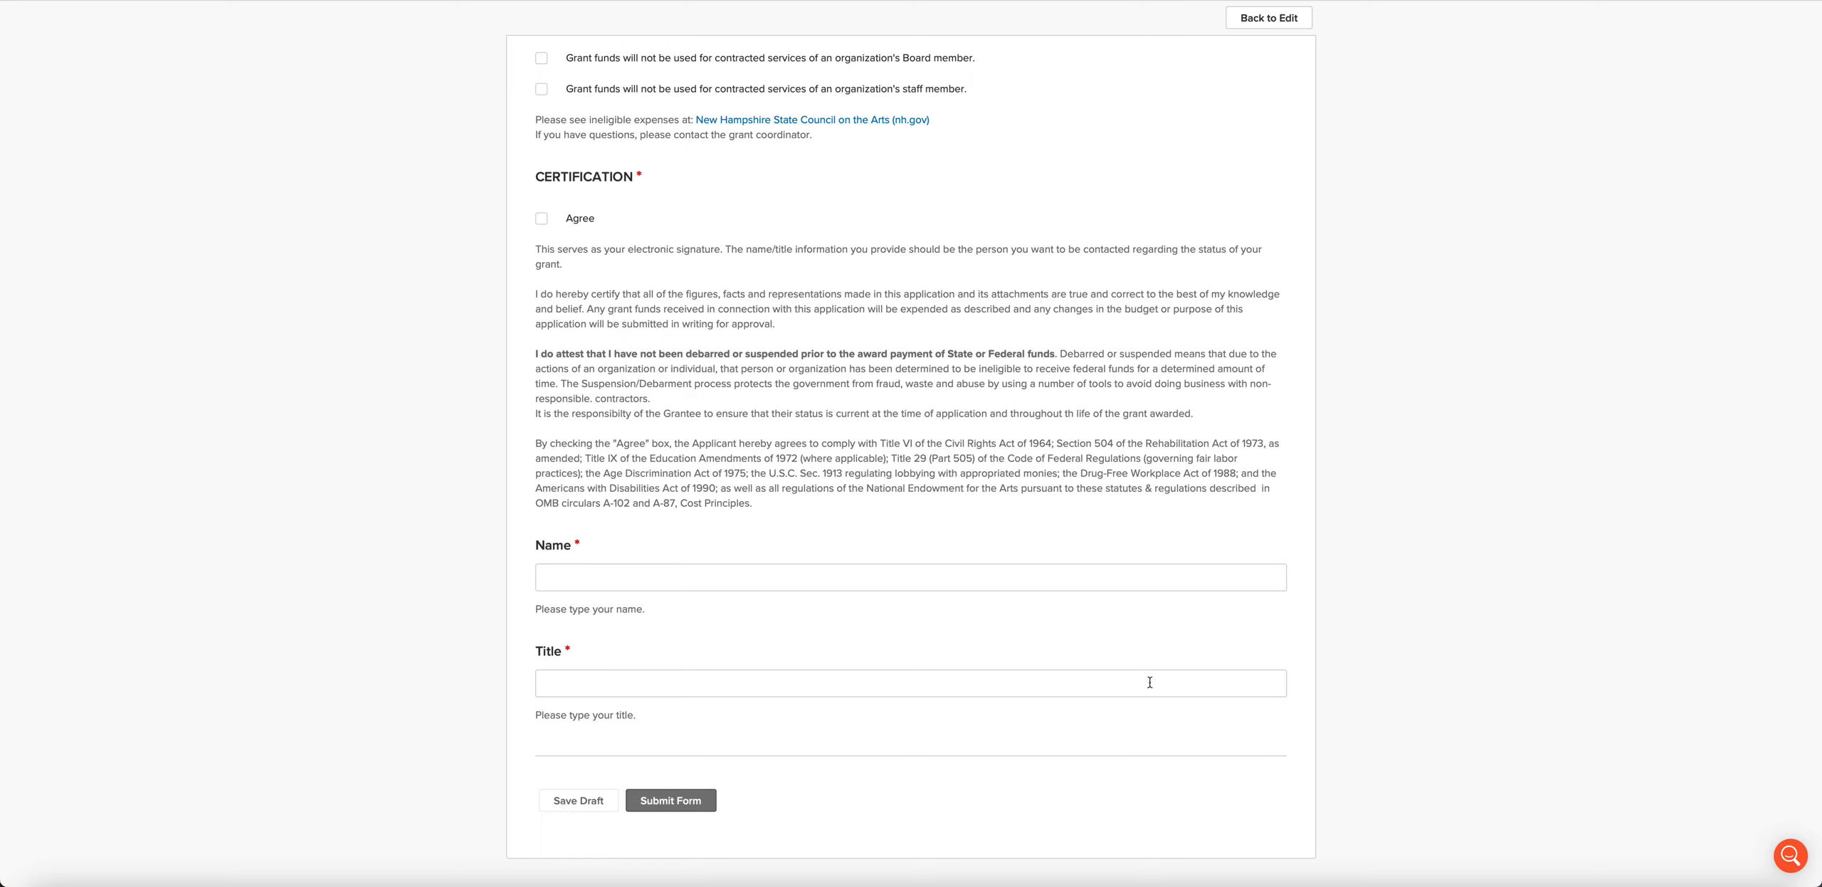
{"action": "mouse_move", "coordinate": [1024, 684]}
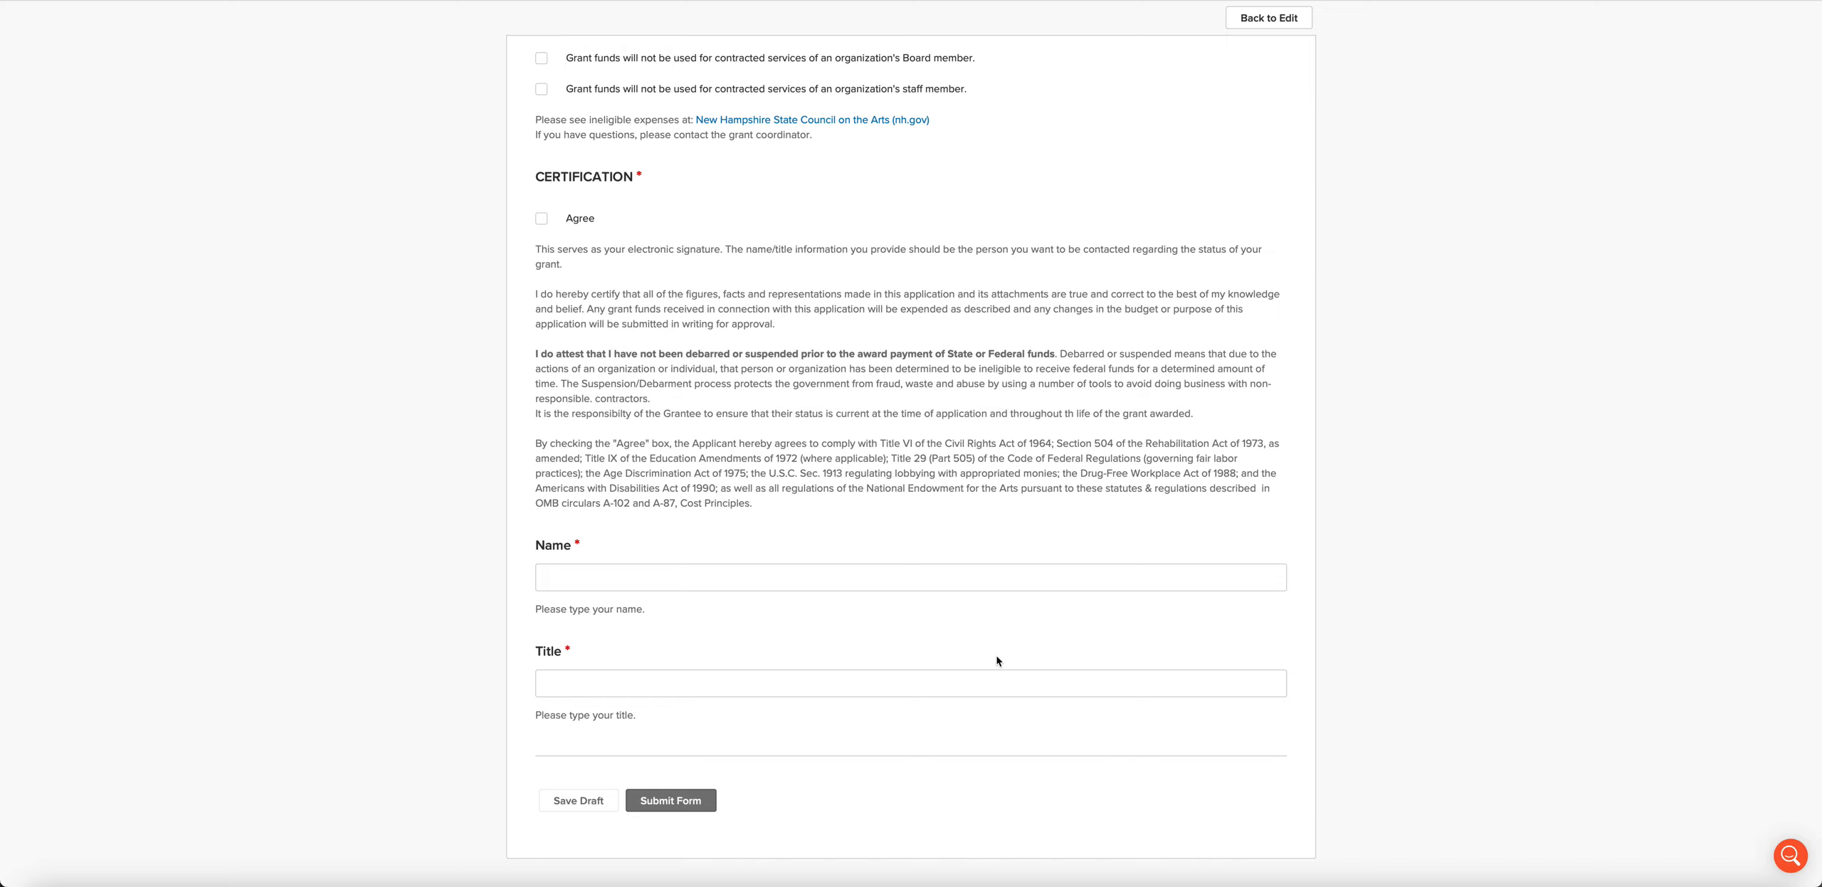
Step: Scroll back to the top of the form, showing the Applicant Data fields
{"action": "scroll", "scroll_direction": "up", "scroll_amount": 3}
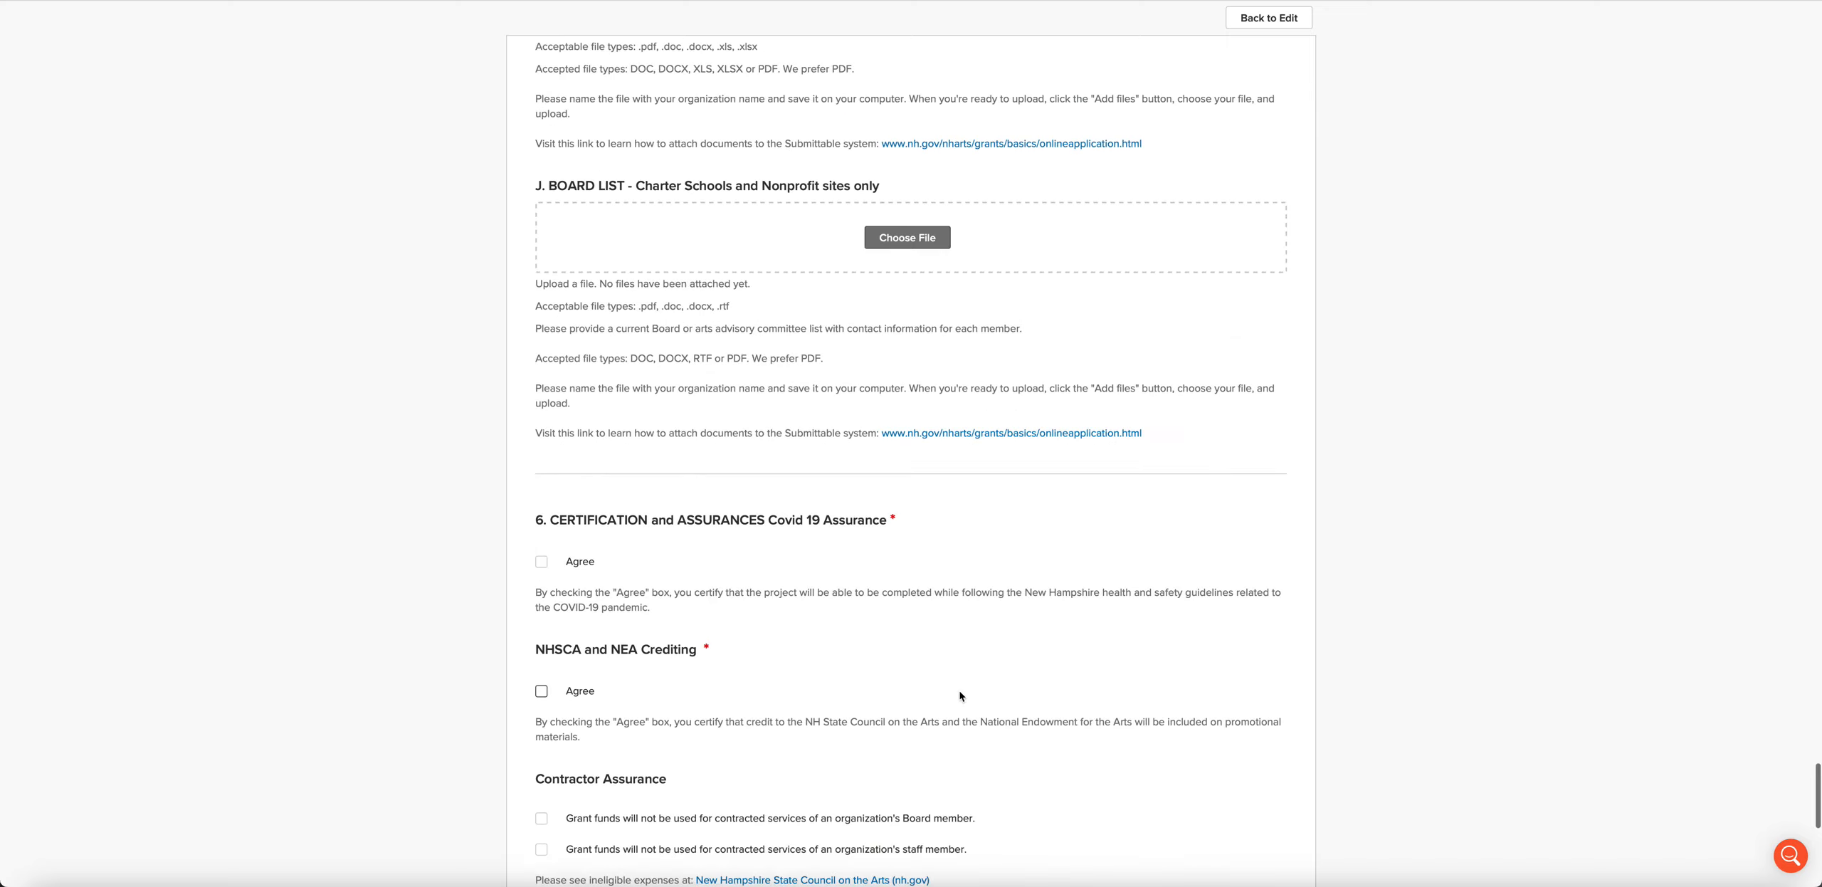
{"action": "scroll", "scroll_direction": "up", "scroll_amount": 3}
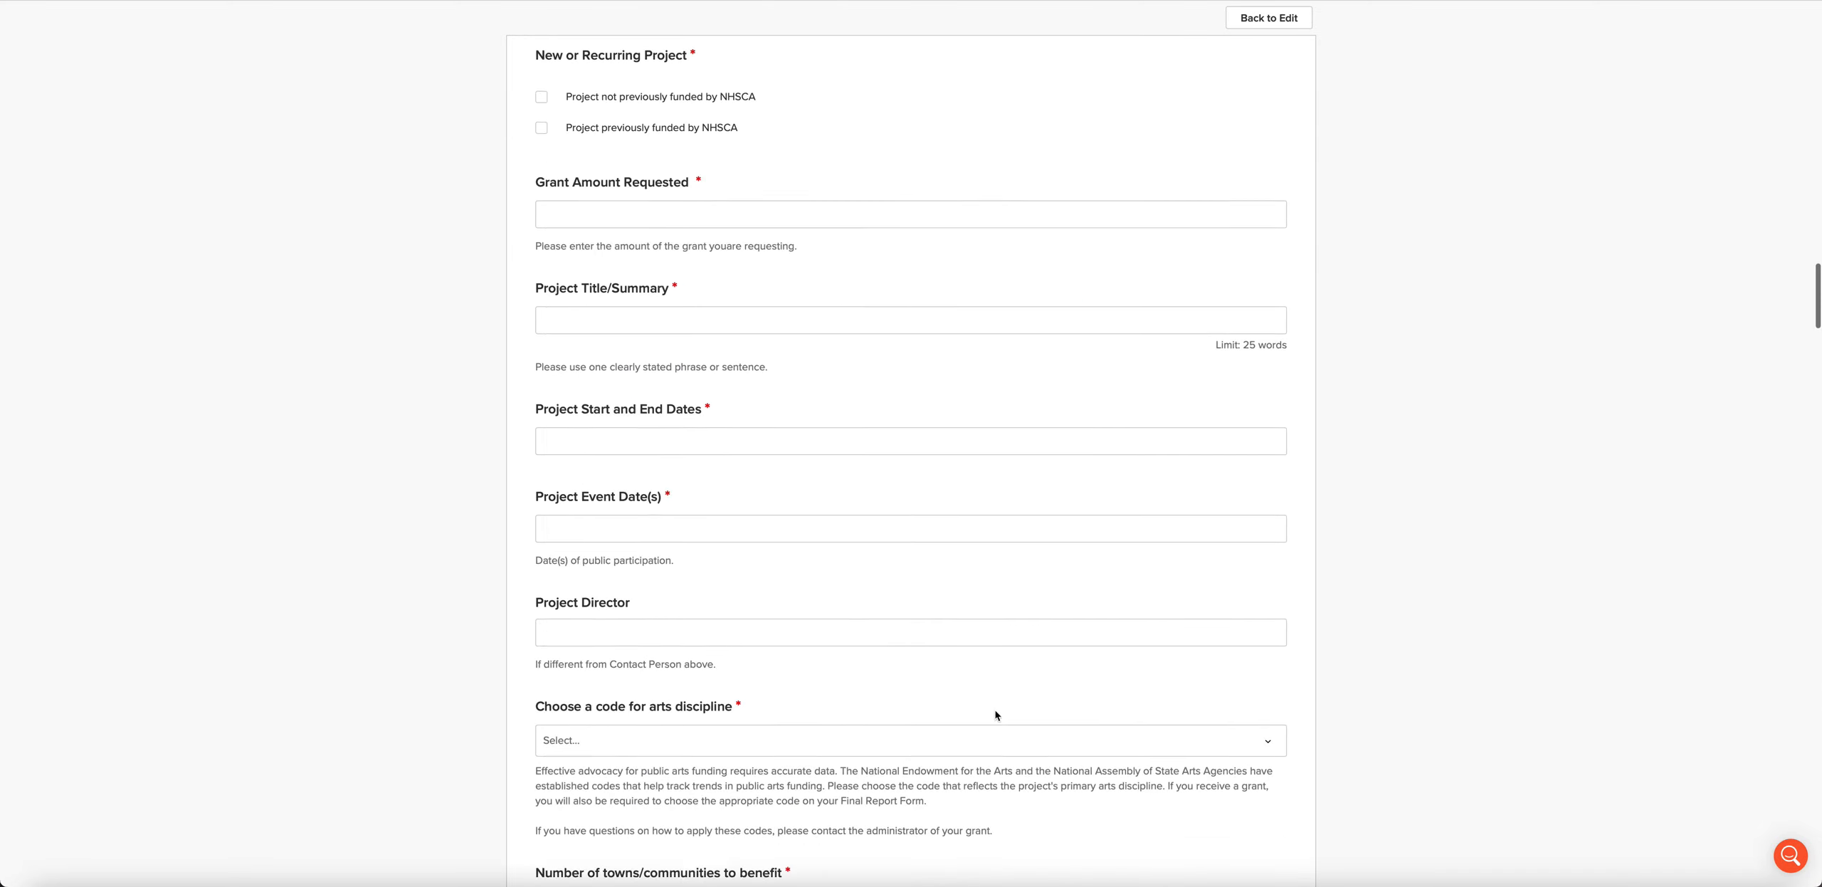
{"action": "scroll", "scroll_direction": "down", "scroll_amount": 3}
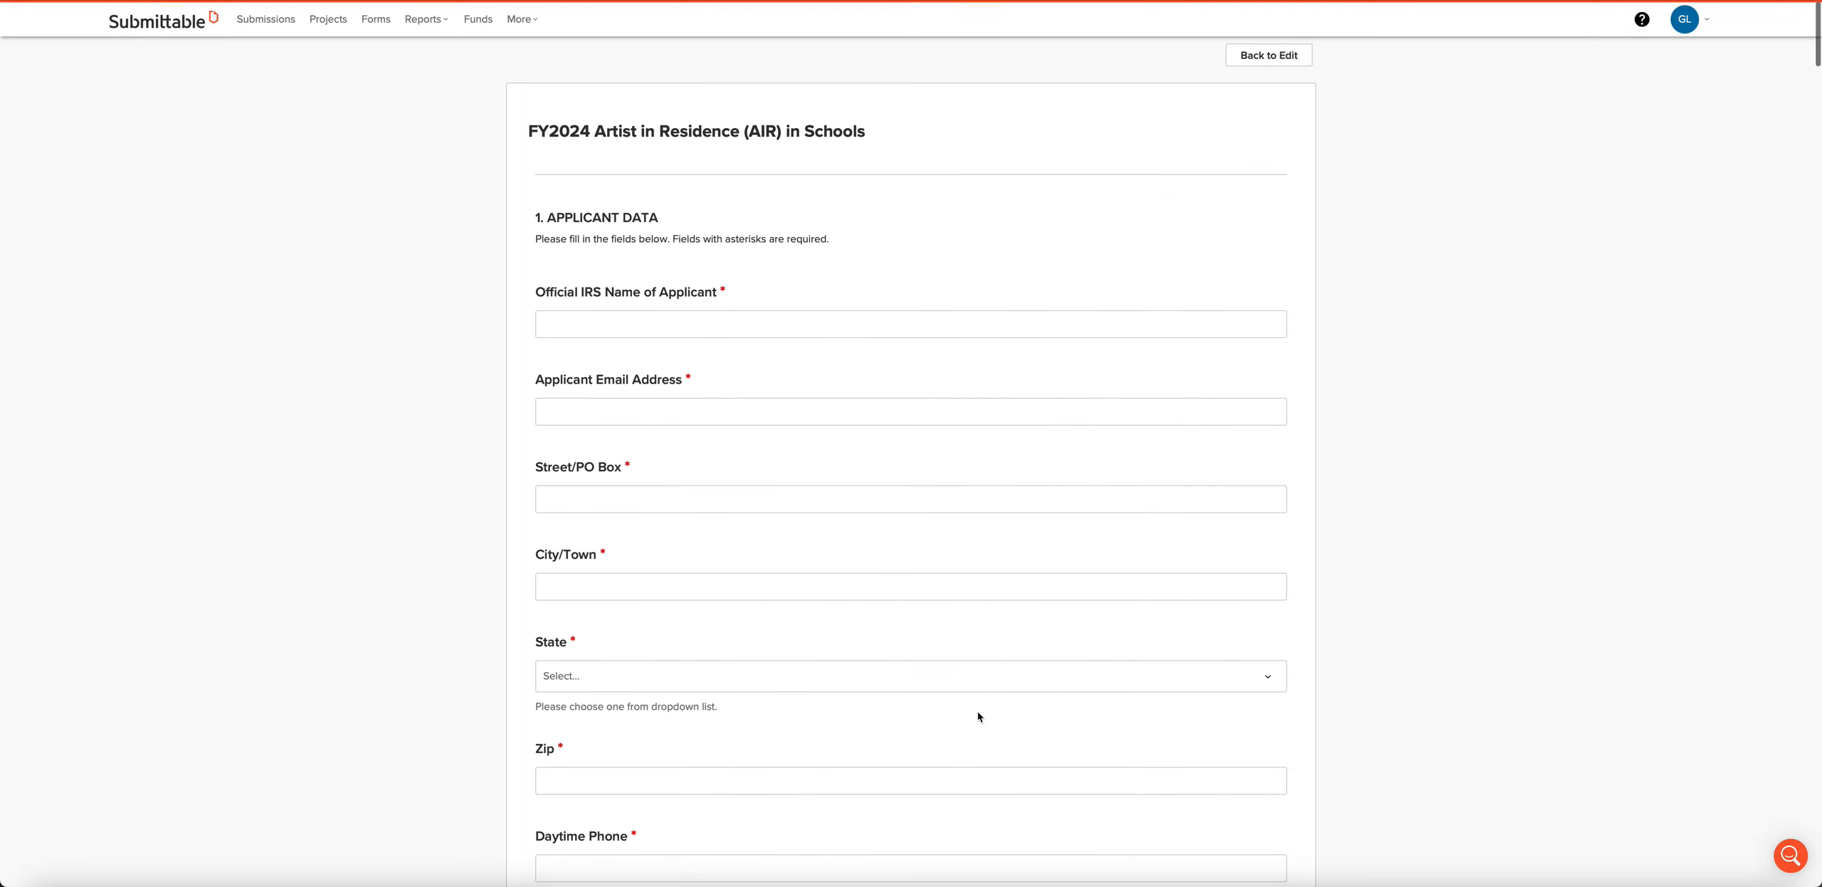
{"action": "mouse_move", "coordinate": [979, 247]}
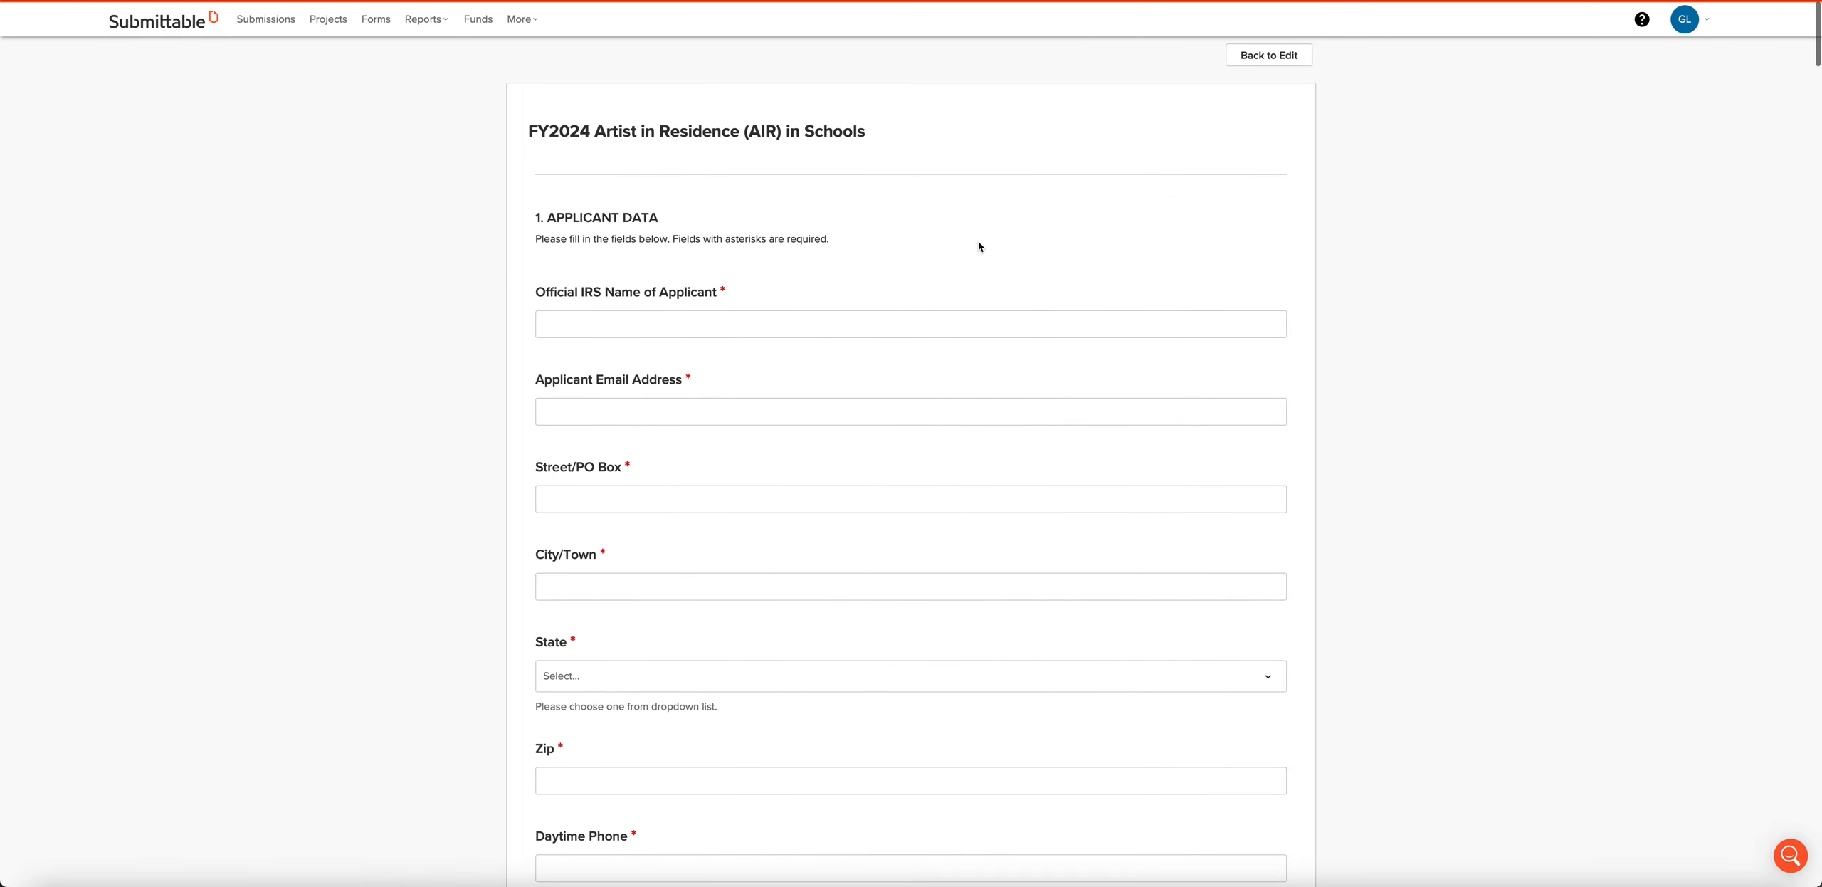
{"action": "mouse_move", "coordinate": [975, 249]}
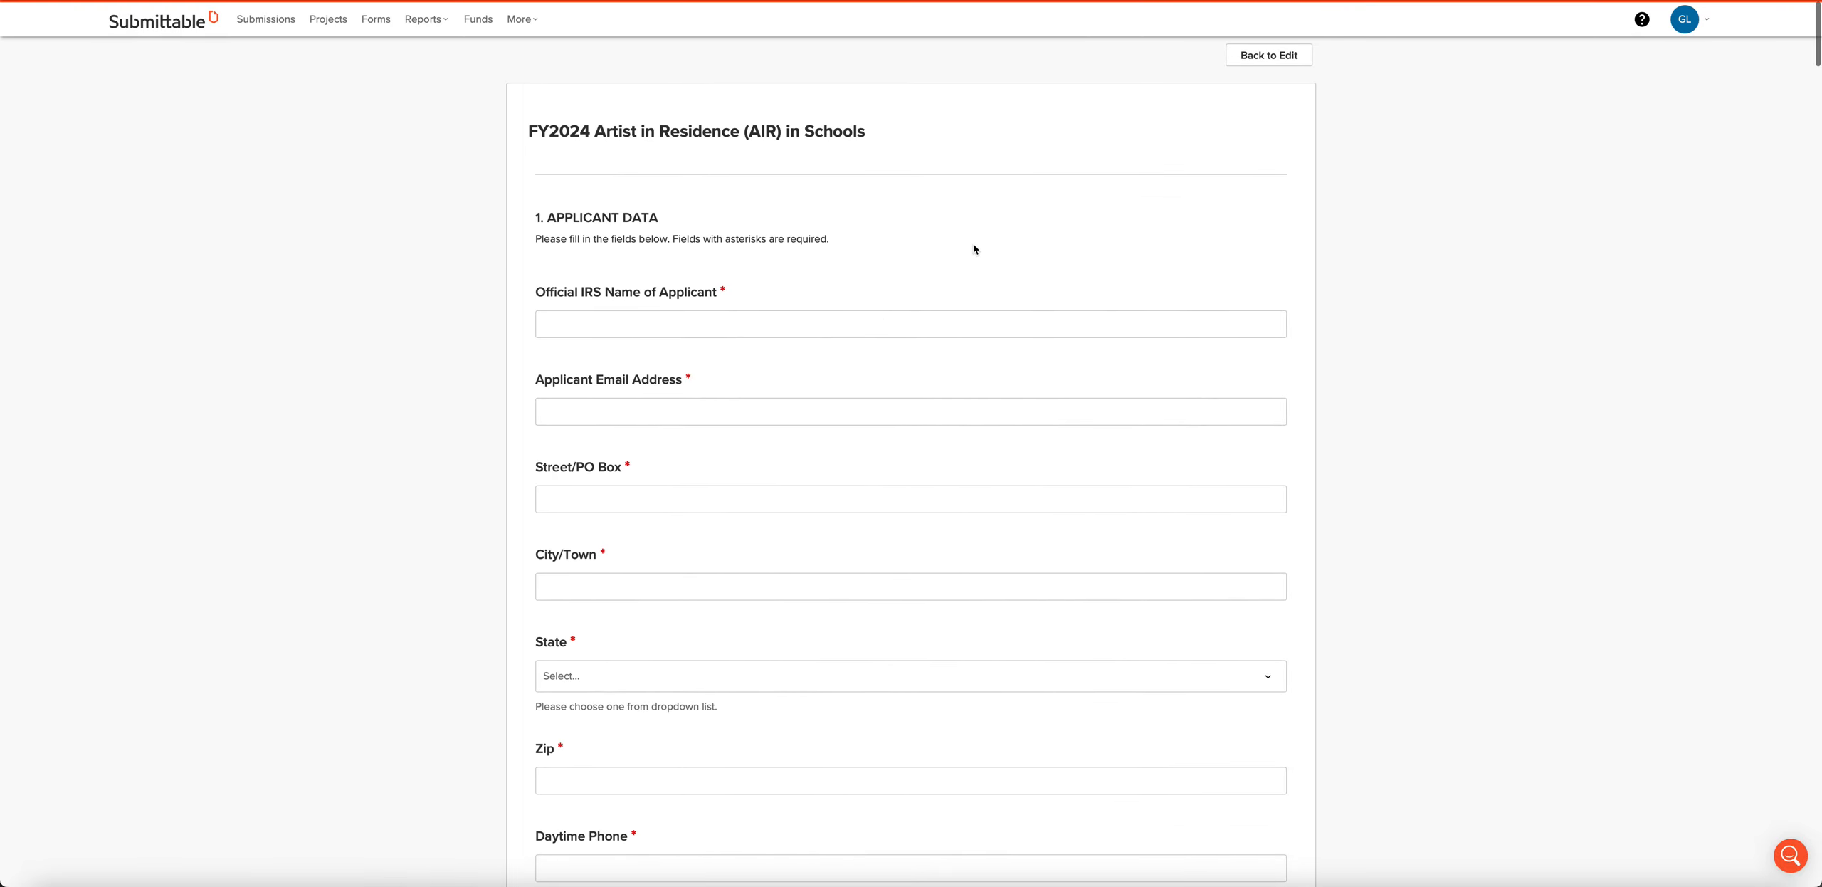